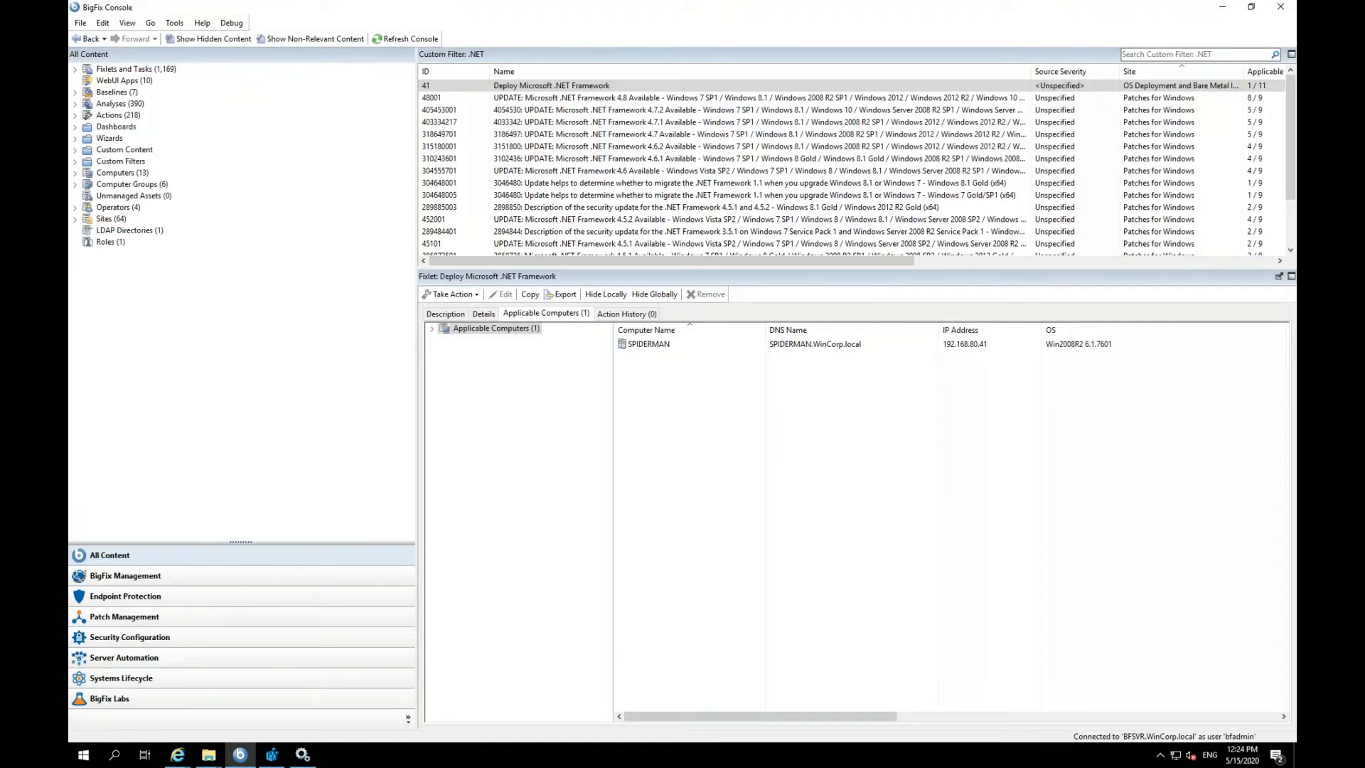
pyautogui.moveTo(259, 238)
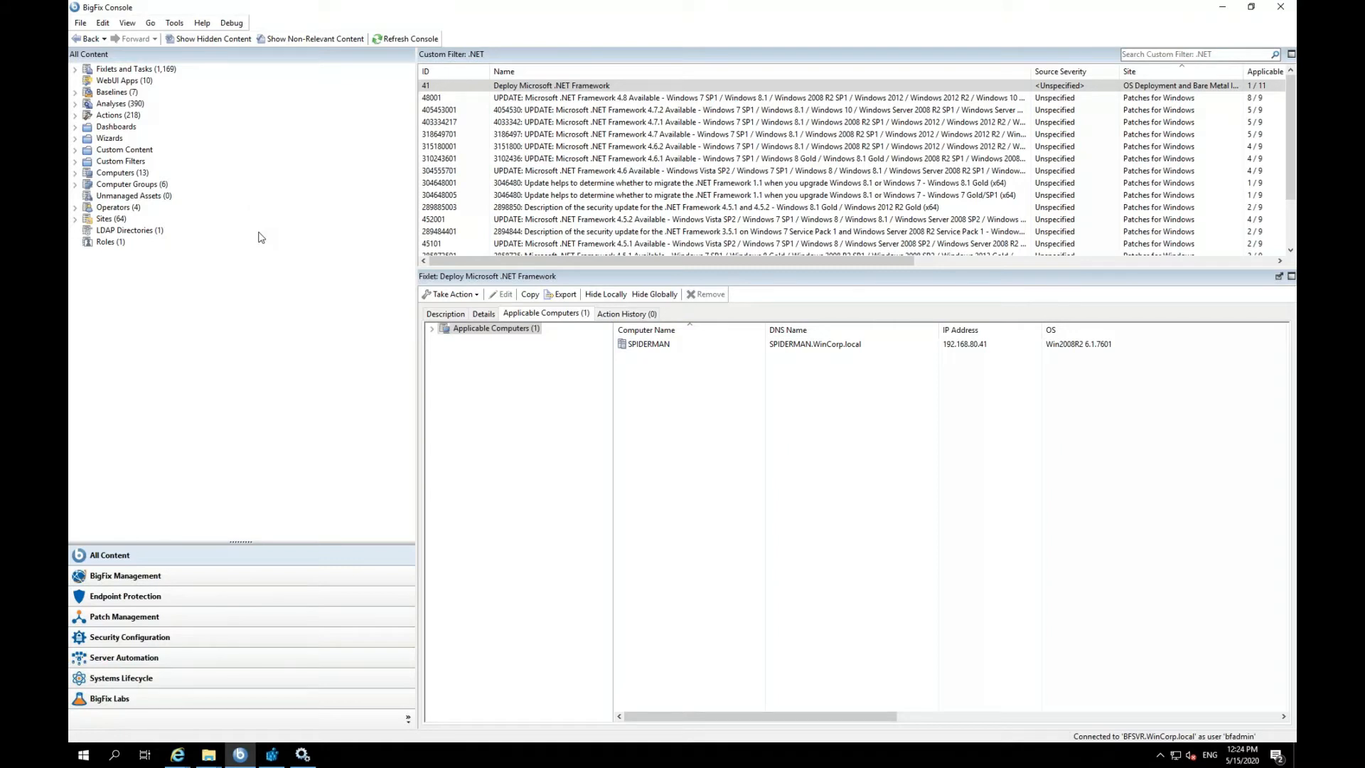
pyautogui.moveTo(77, 176)
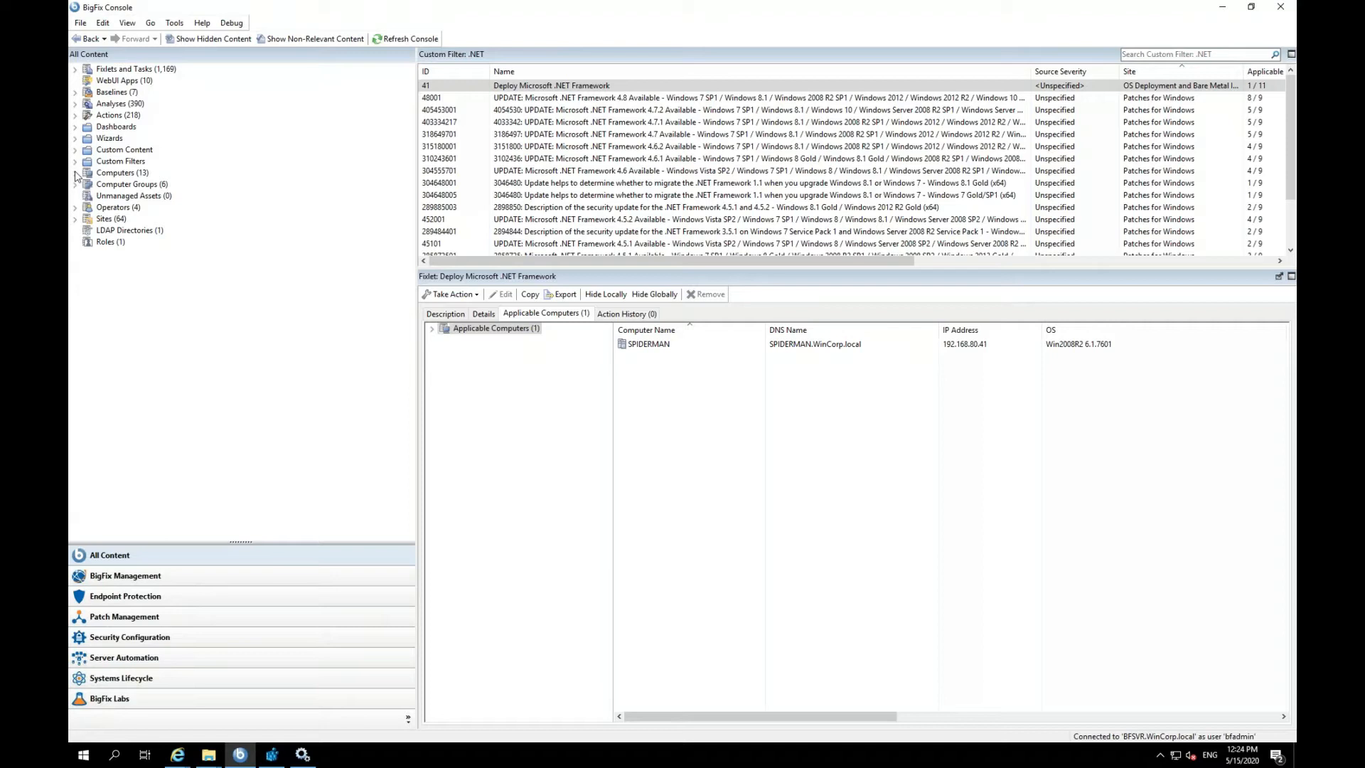
# Expand Custom Filters to reveal the .NET, Exclude and Manual Caching filters.
pyautogui.click(76, 161)
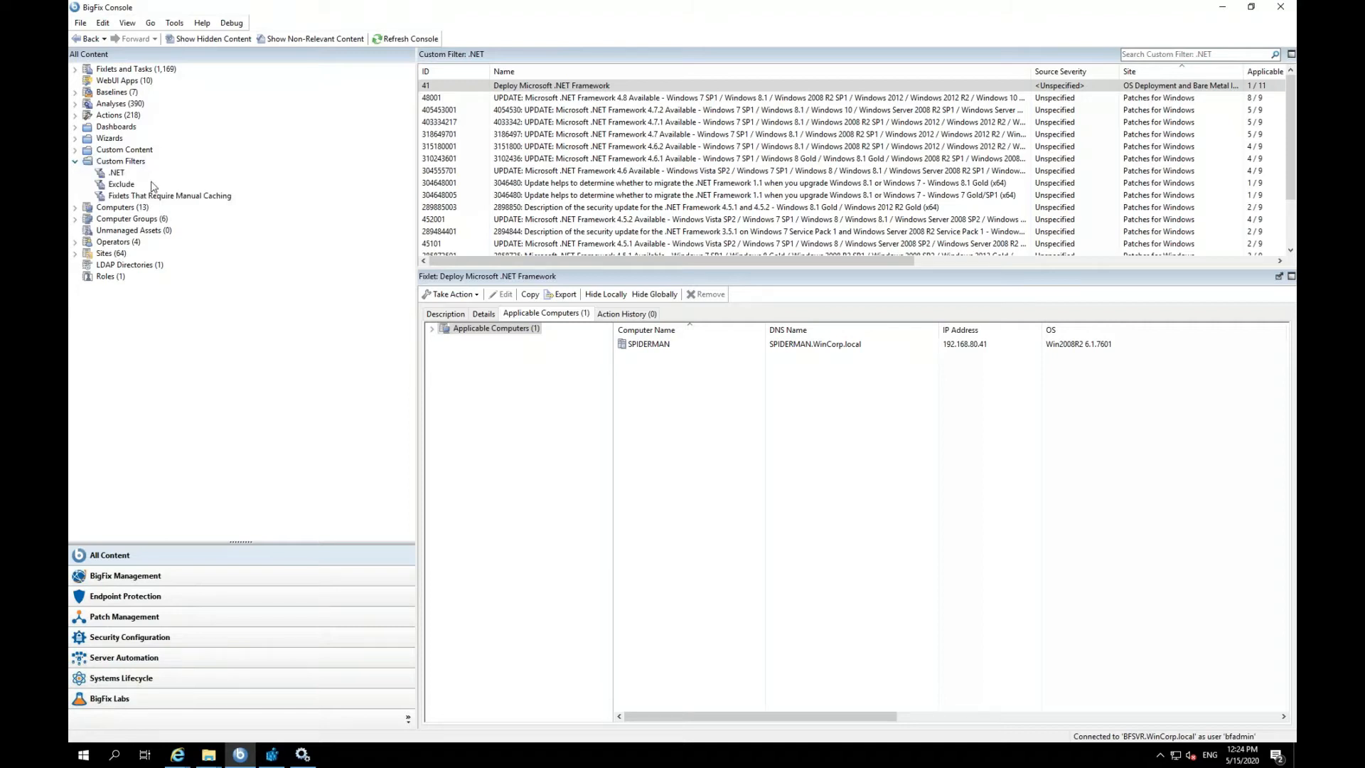
pyautogui.moveTo(184, 185)
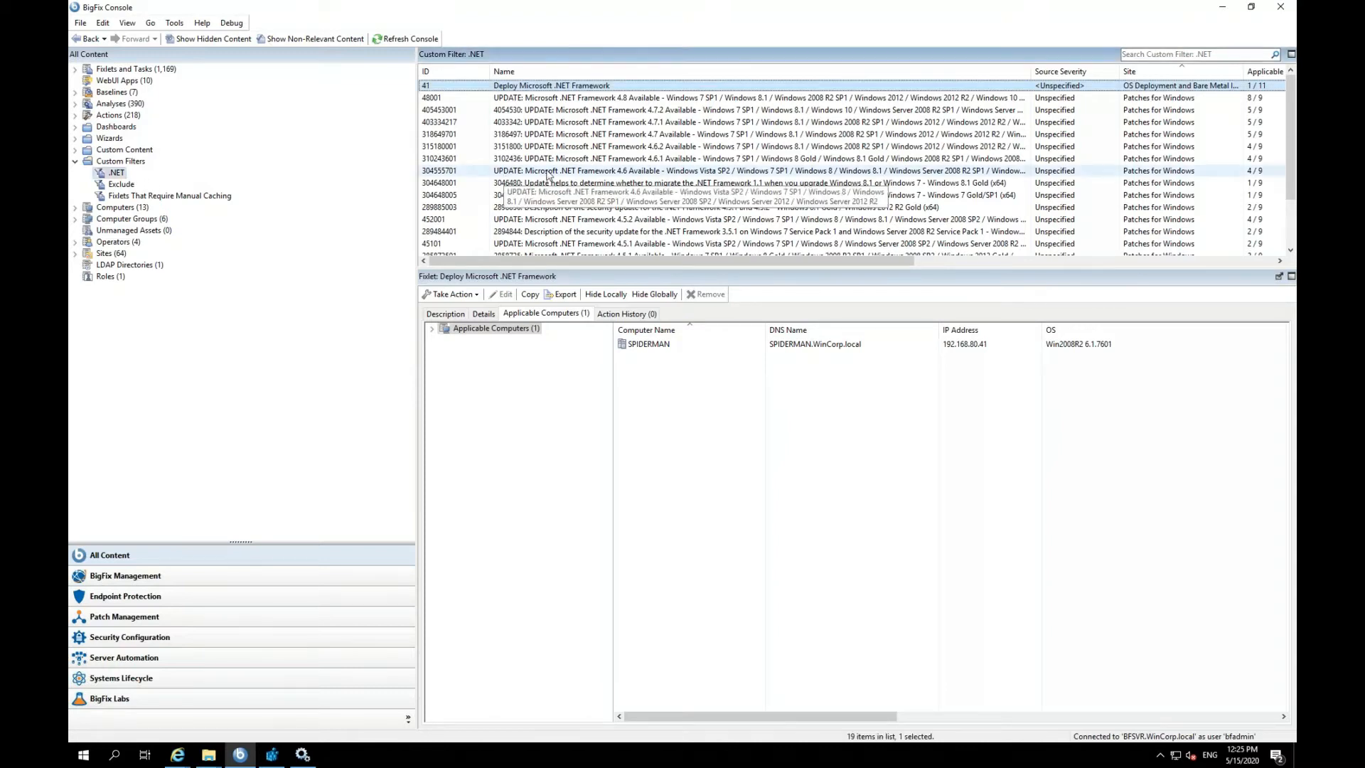
pyautogui.moveTo(657, 169)
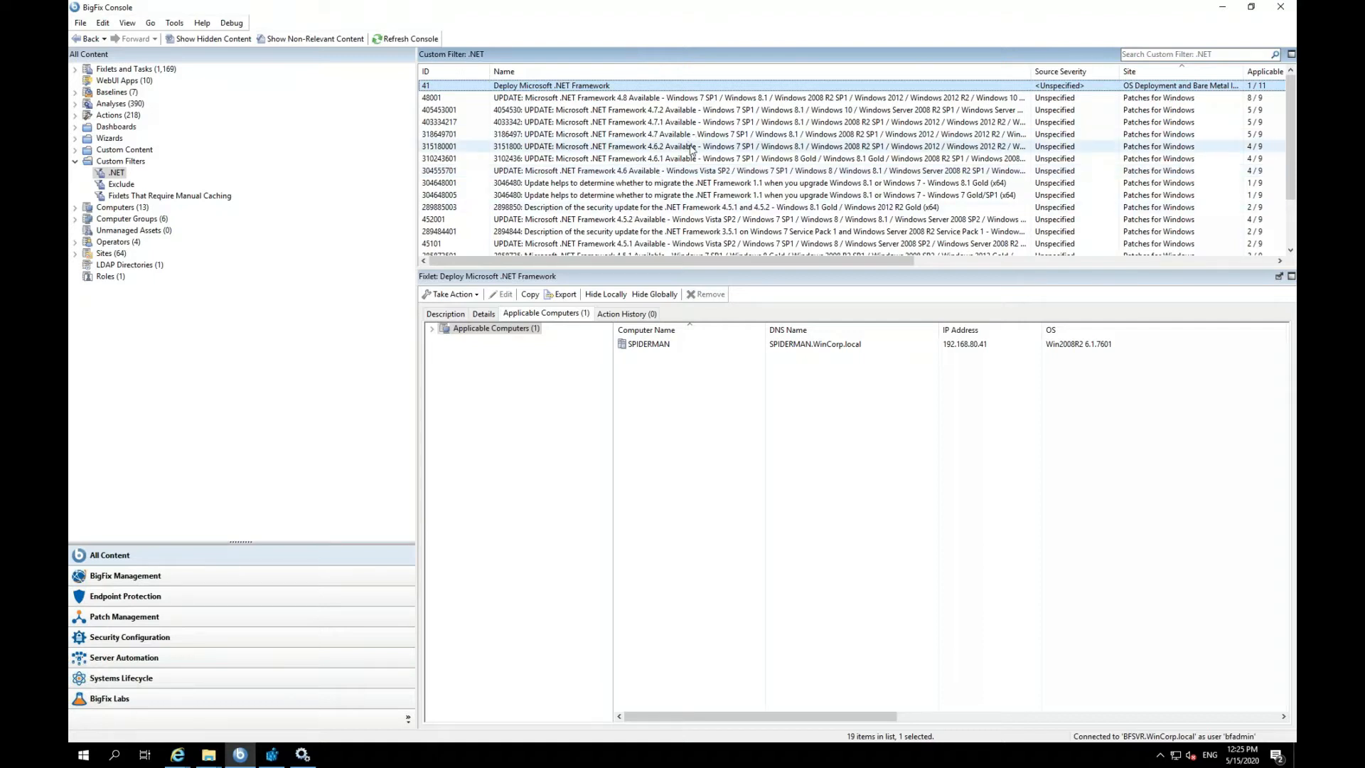
pyautogui.rightClick(692, 147)
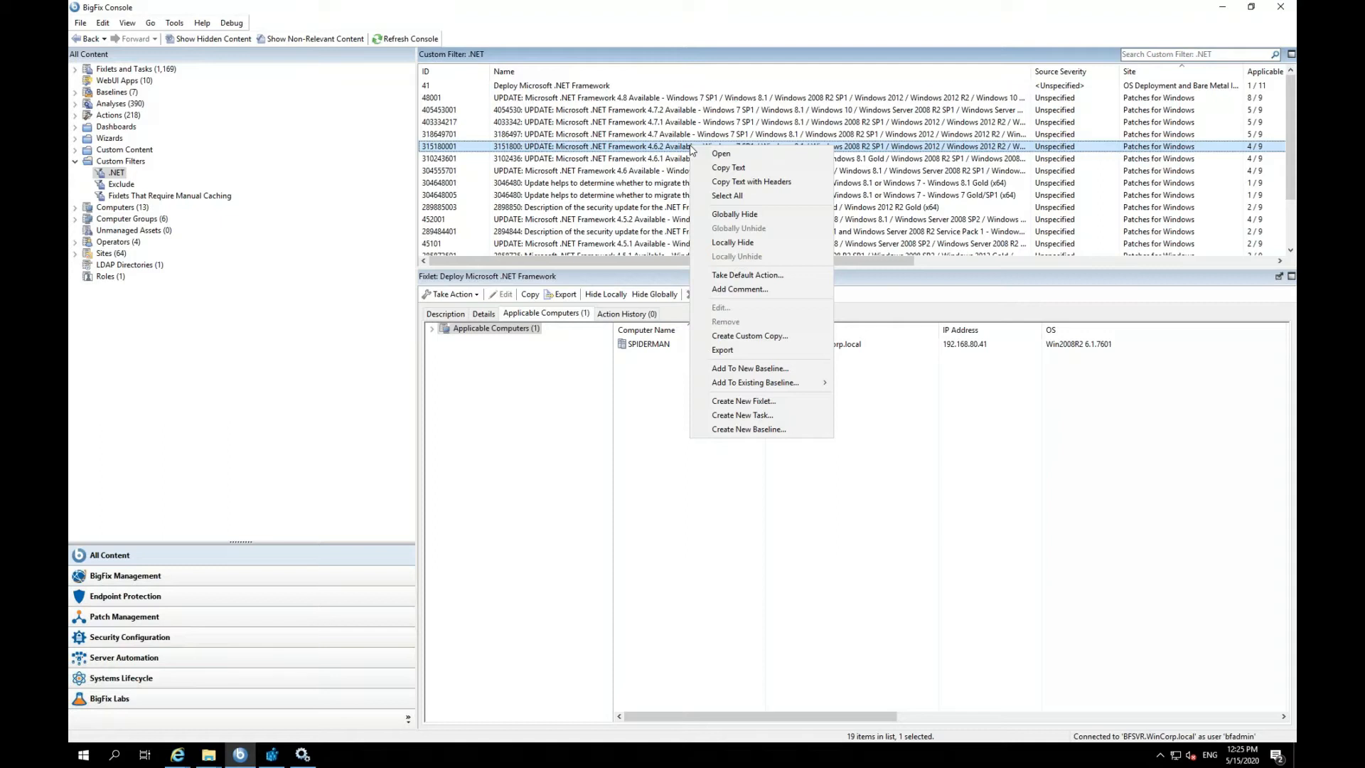
pyautogui.moveTo(734, 216)
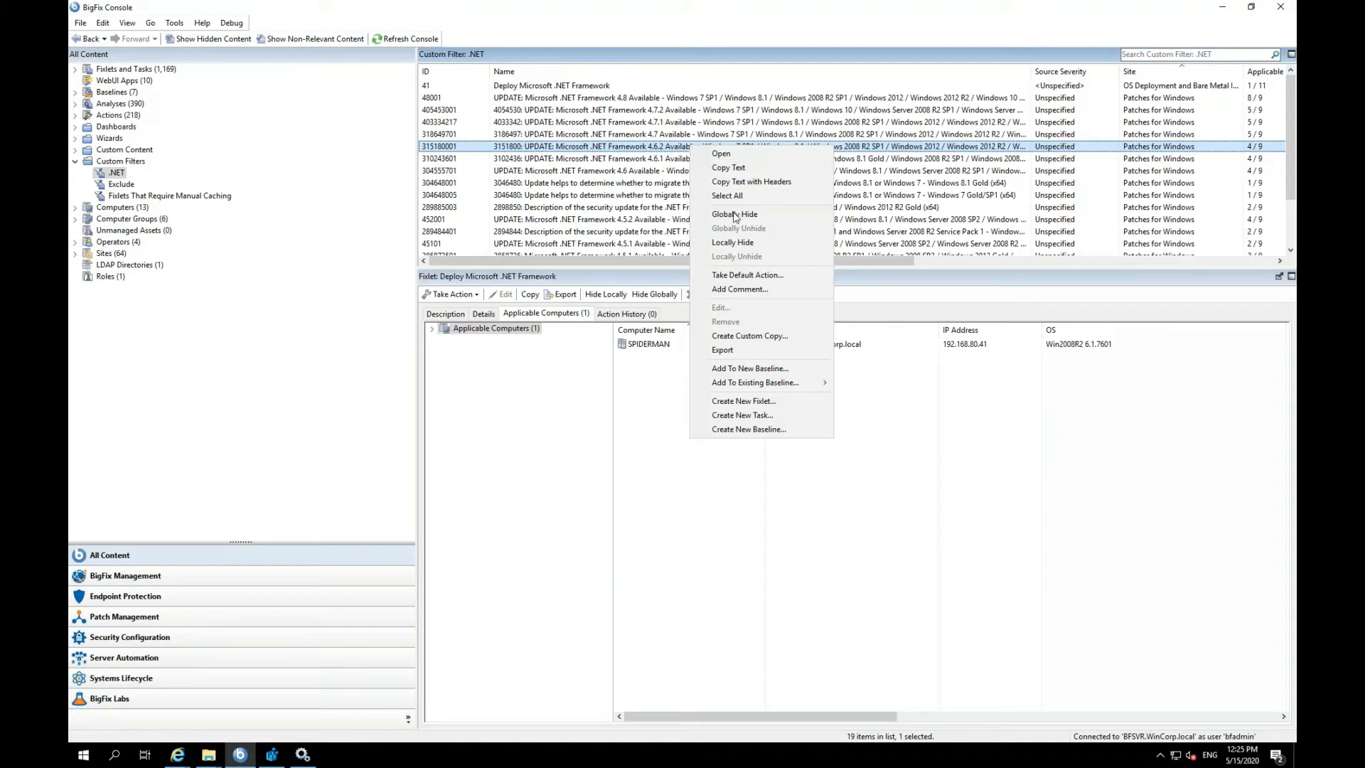
pyautogui.moveTo(734, 215)
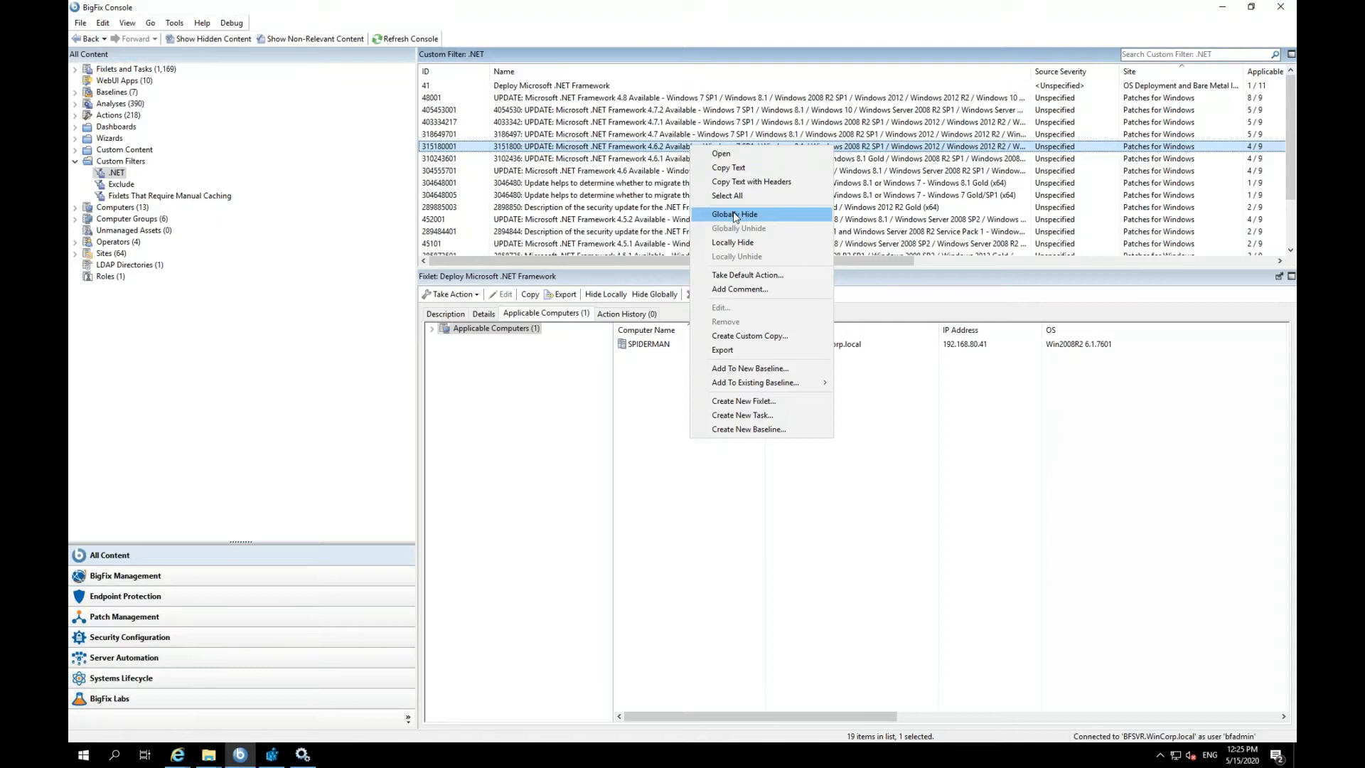
pyautogui.moveTo(749, 243)
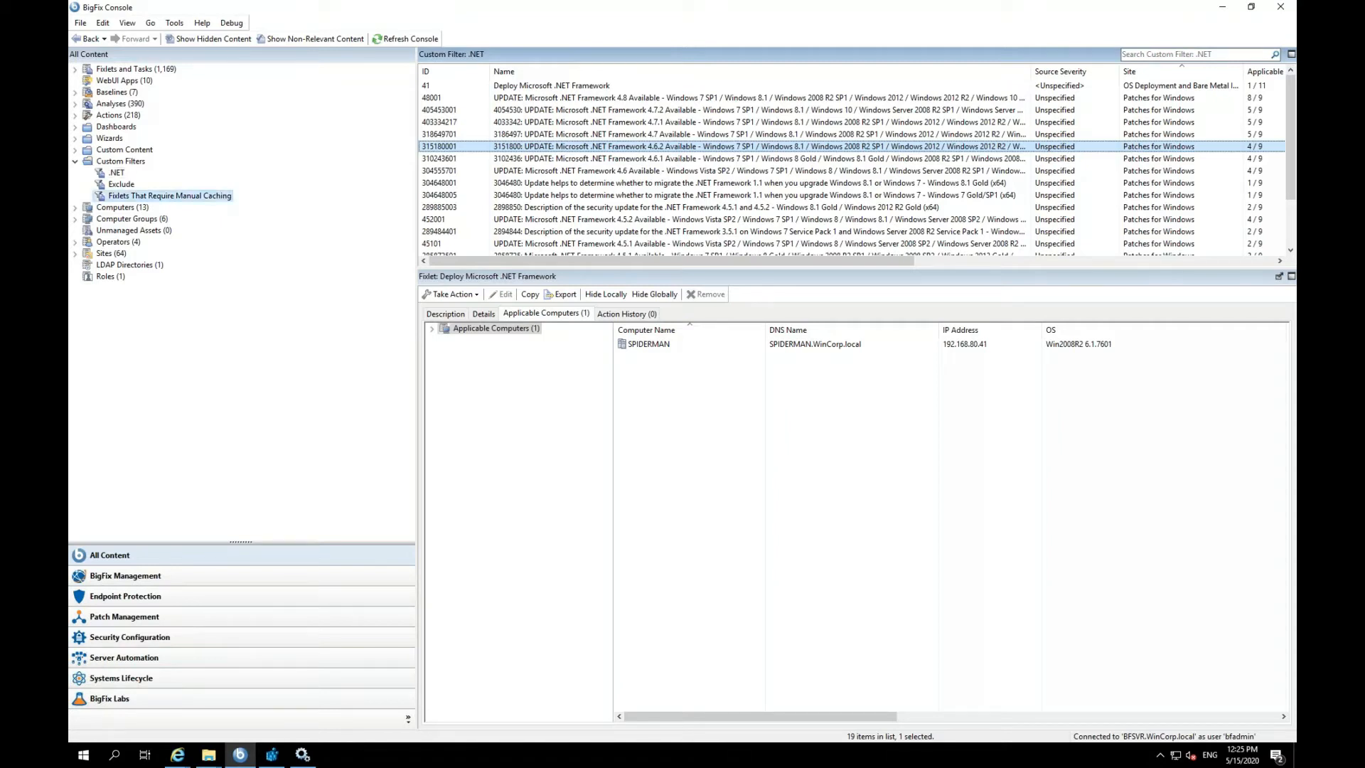
# View the Fixlets That Require Manual Caching filter listing the Java 8 update 251 fixlet.
pyautogui.click(169, 194)
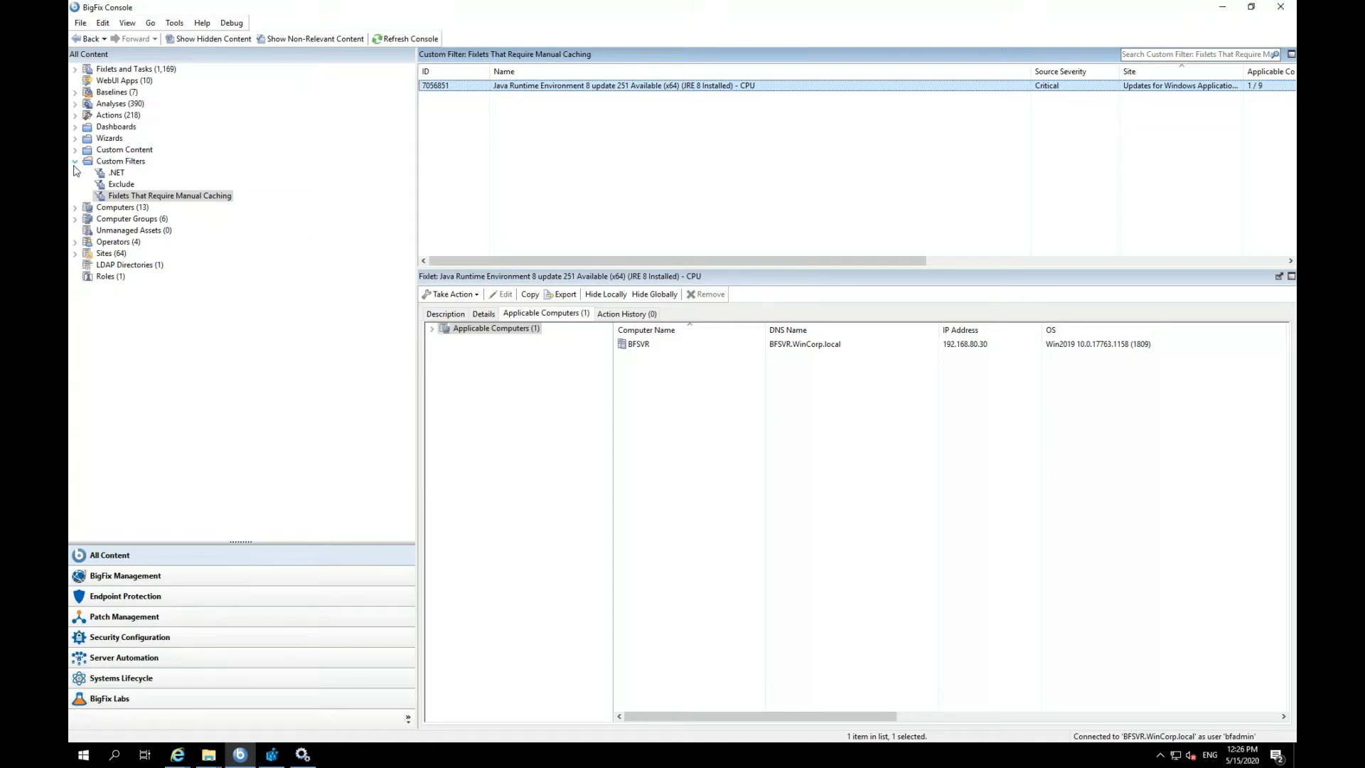
pyautogui.click(76, 161)
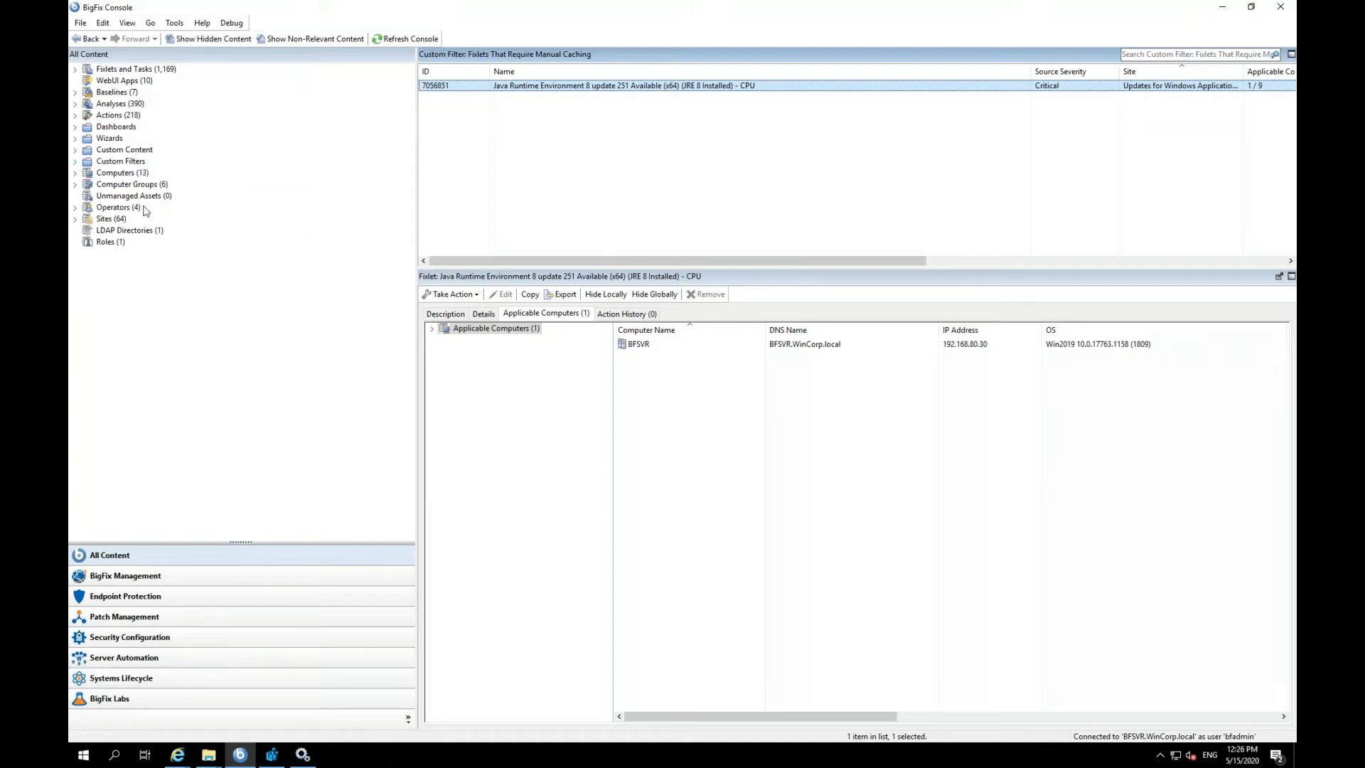
# Show the ALL Windows computer group with its 11 computers and 586 relevant fixlets.
pyautogui.click(130, 183)
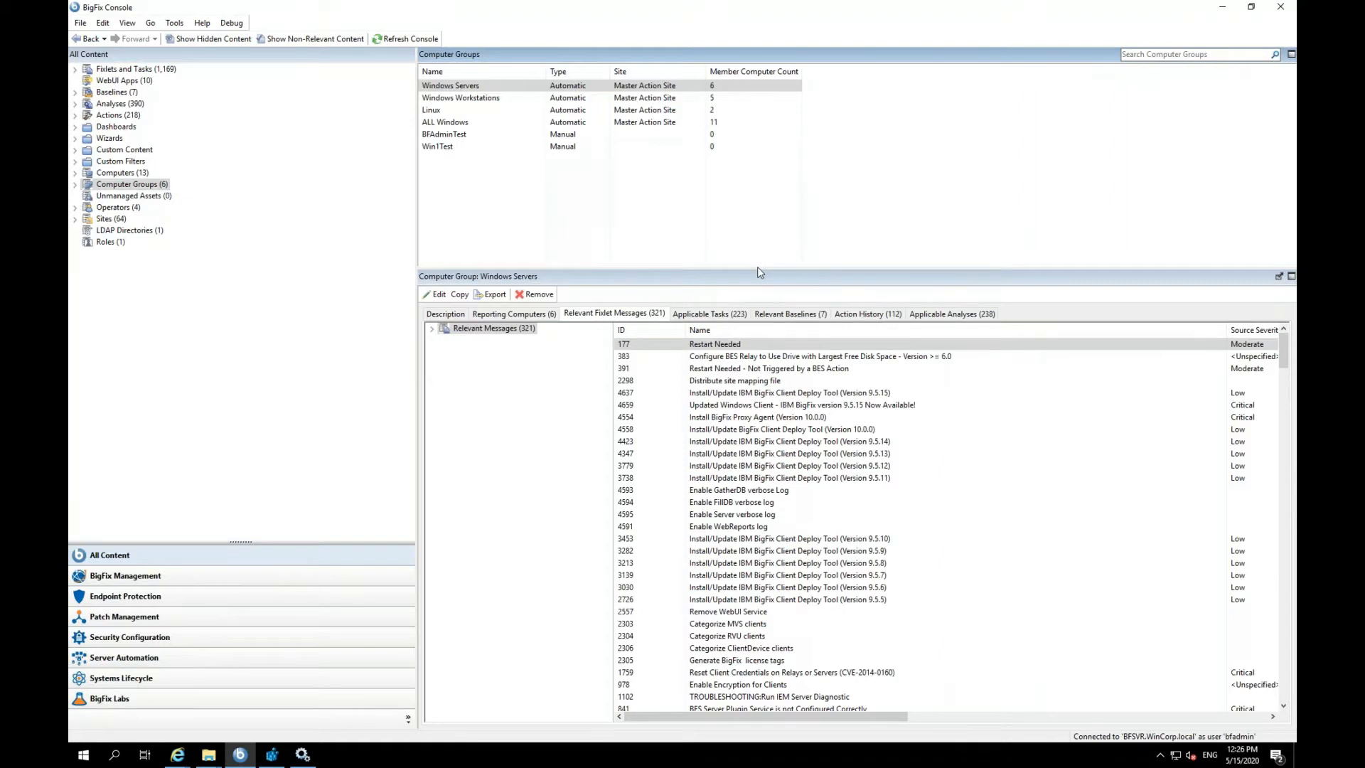
pyautogui.moveTo(758, 272)
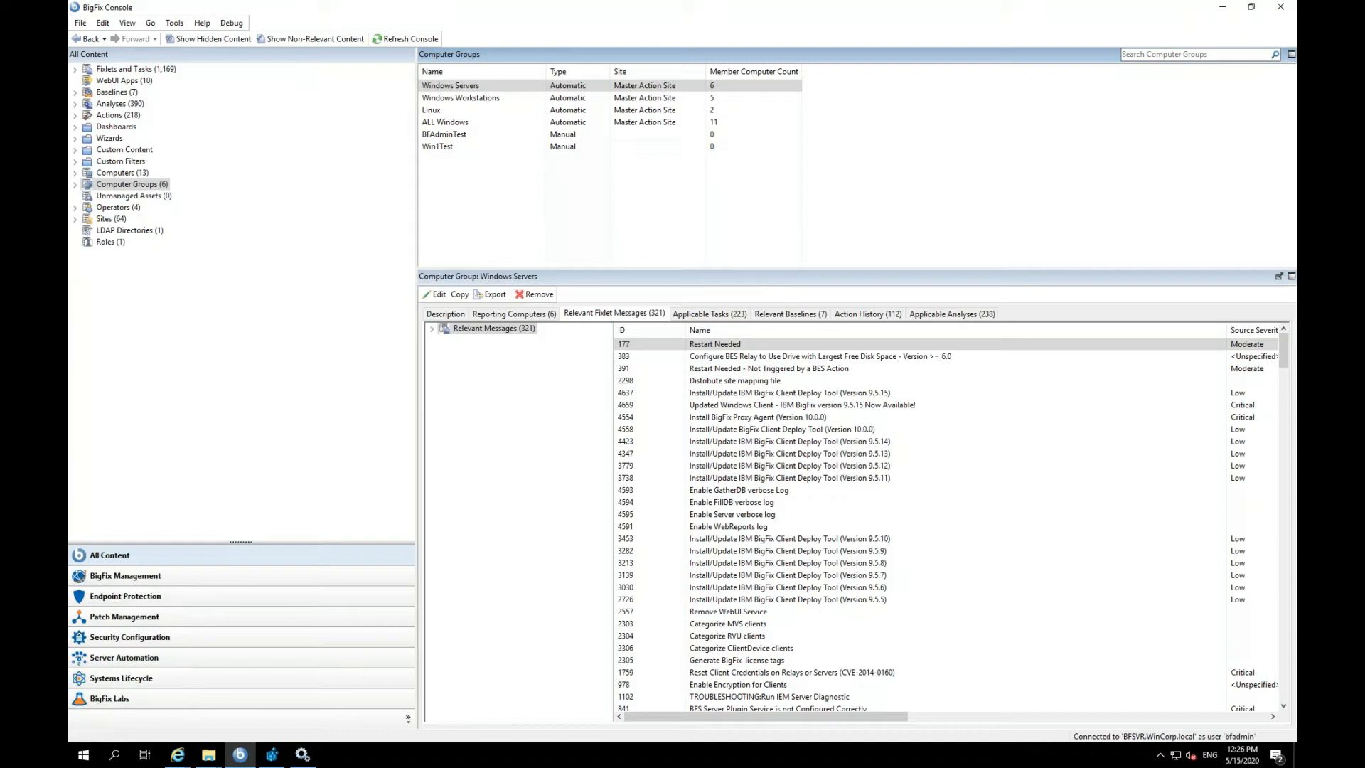
pyautogui.moveTo(538, 165)
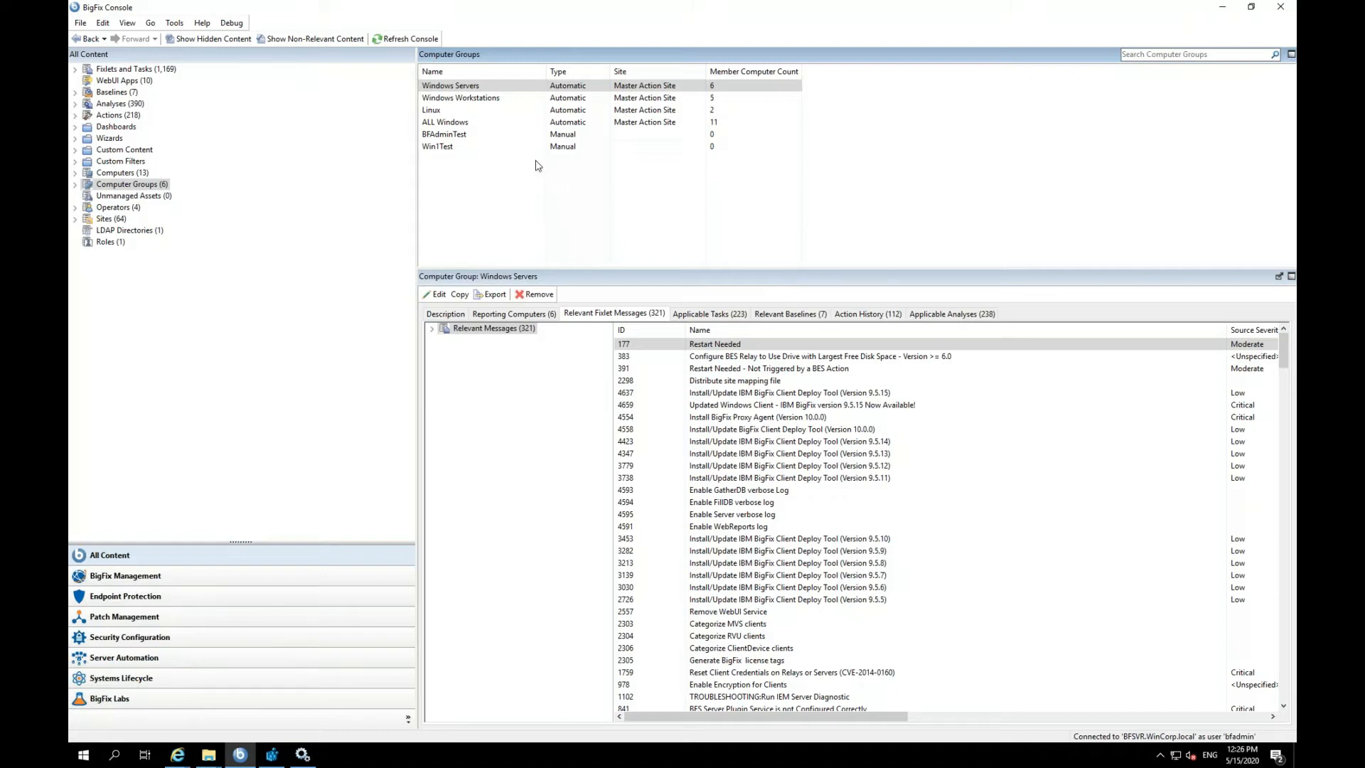
pyautogui.click(445, 123)
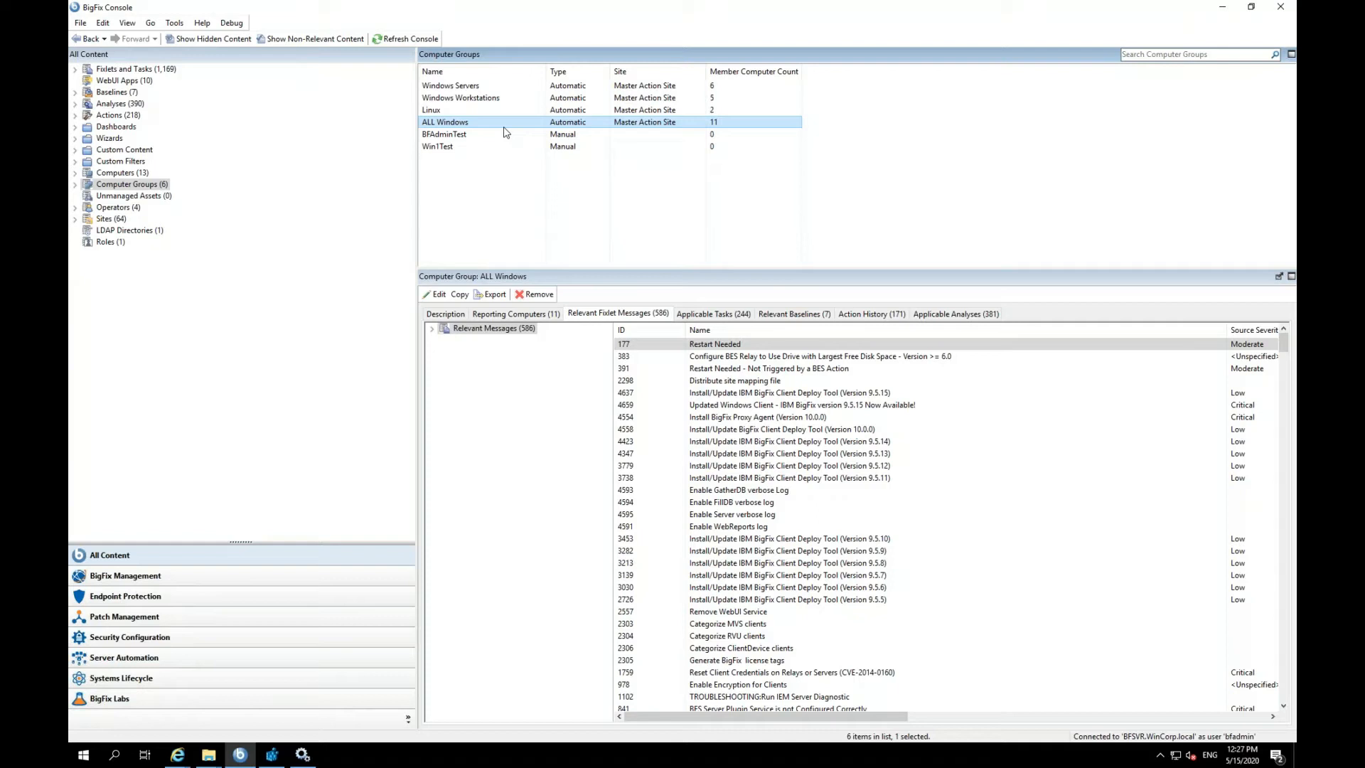
pyautogui.moveTo(495, 125)
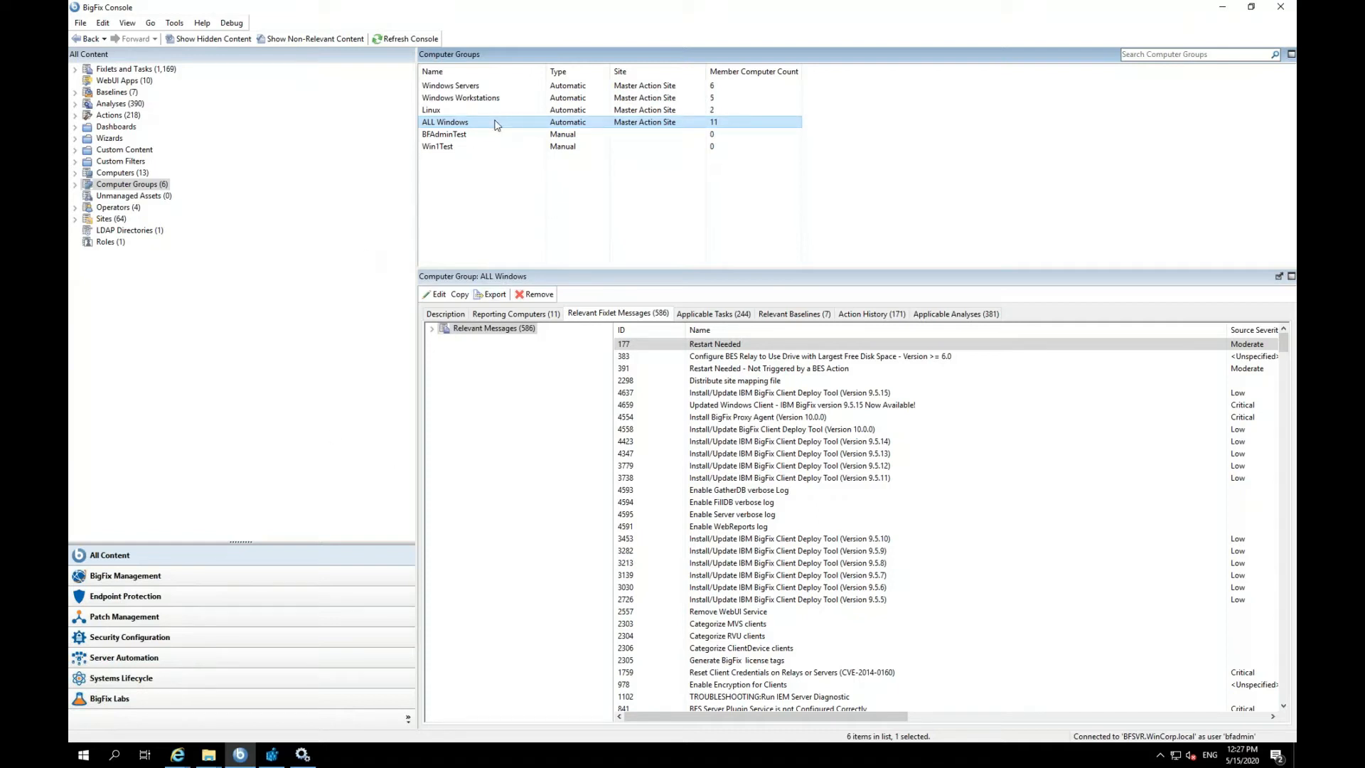
pyautogui.moveTo(616, 227)
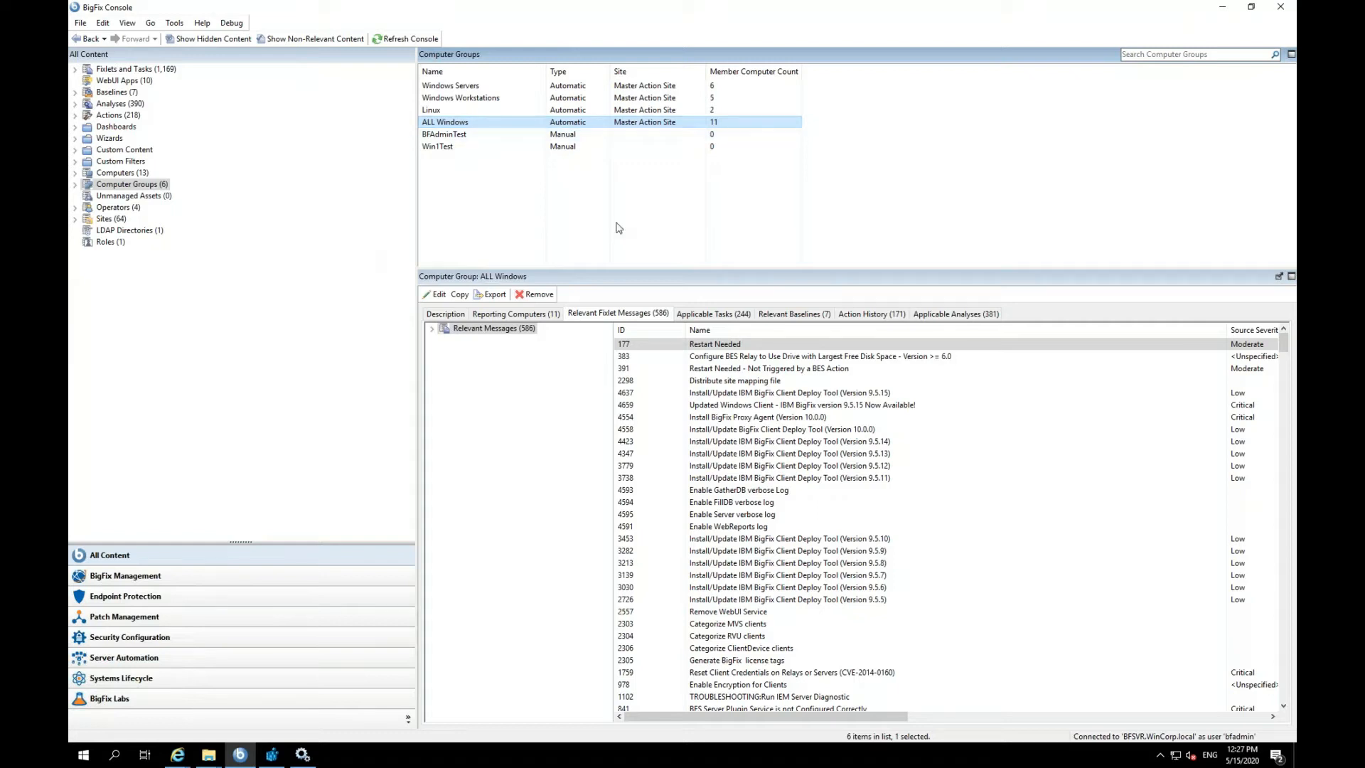
pyautogui.moveTo(500, 131)
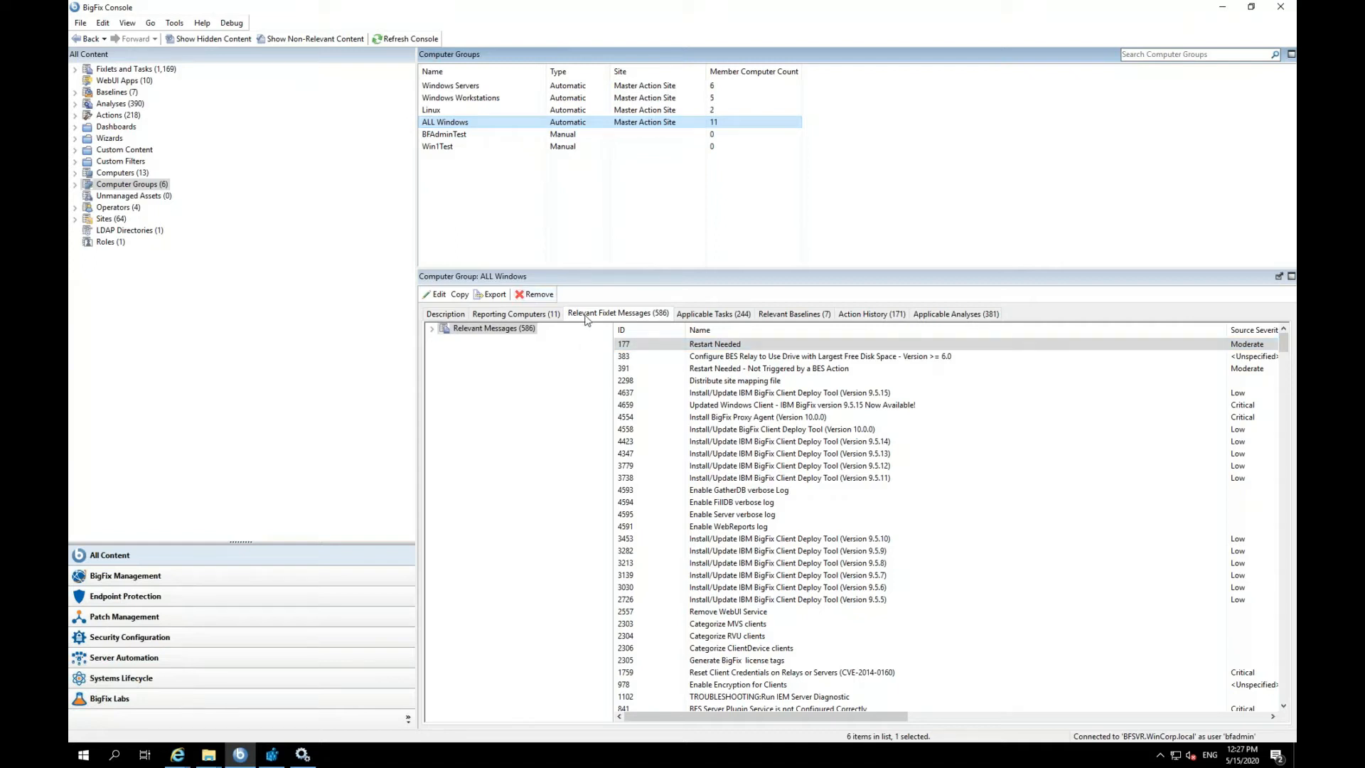
pyautogui.moveTo(435, 339)
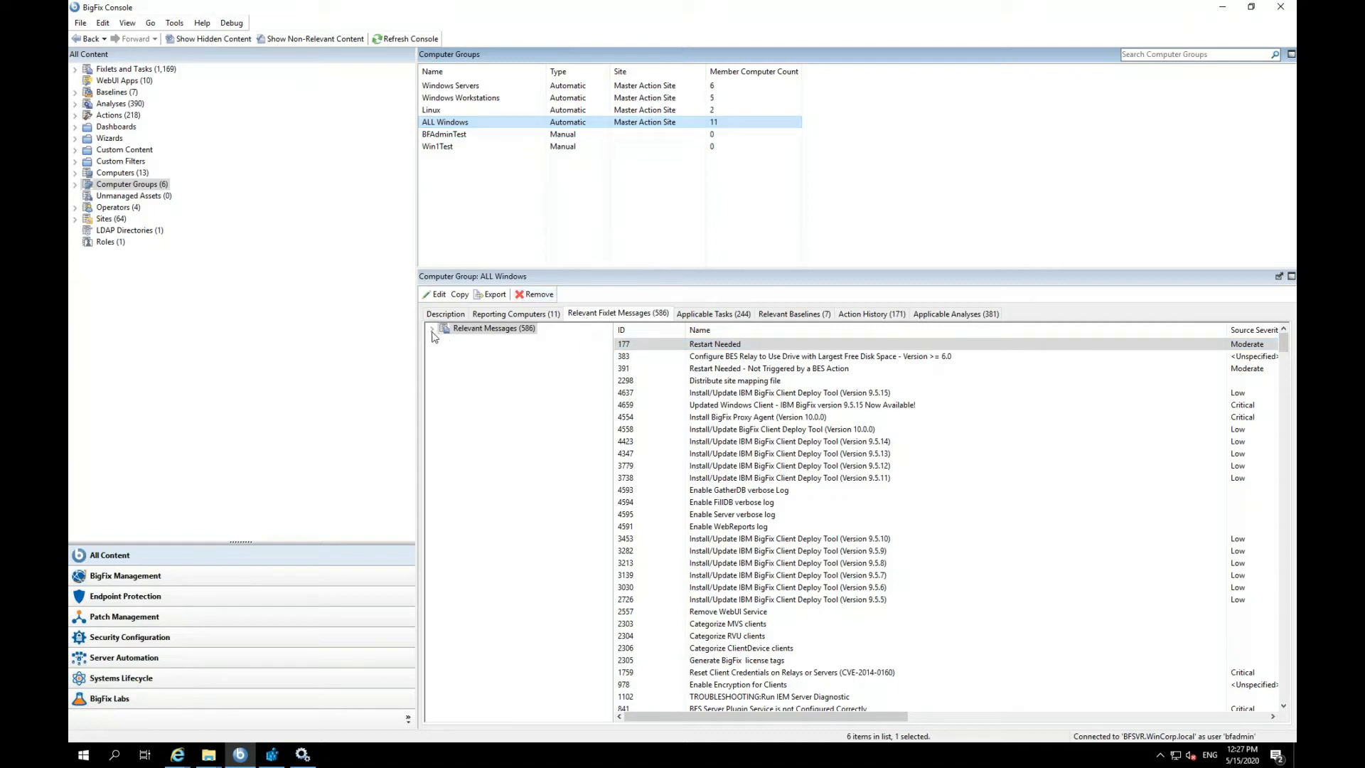
# Expand Relevant Messages by source and split Microsoft's 360 fixlets by source severity.
pyautogui.click(431, 327)
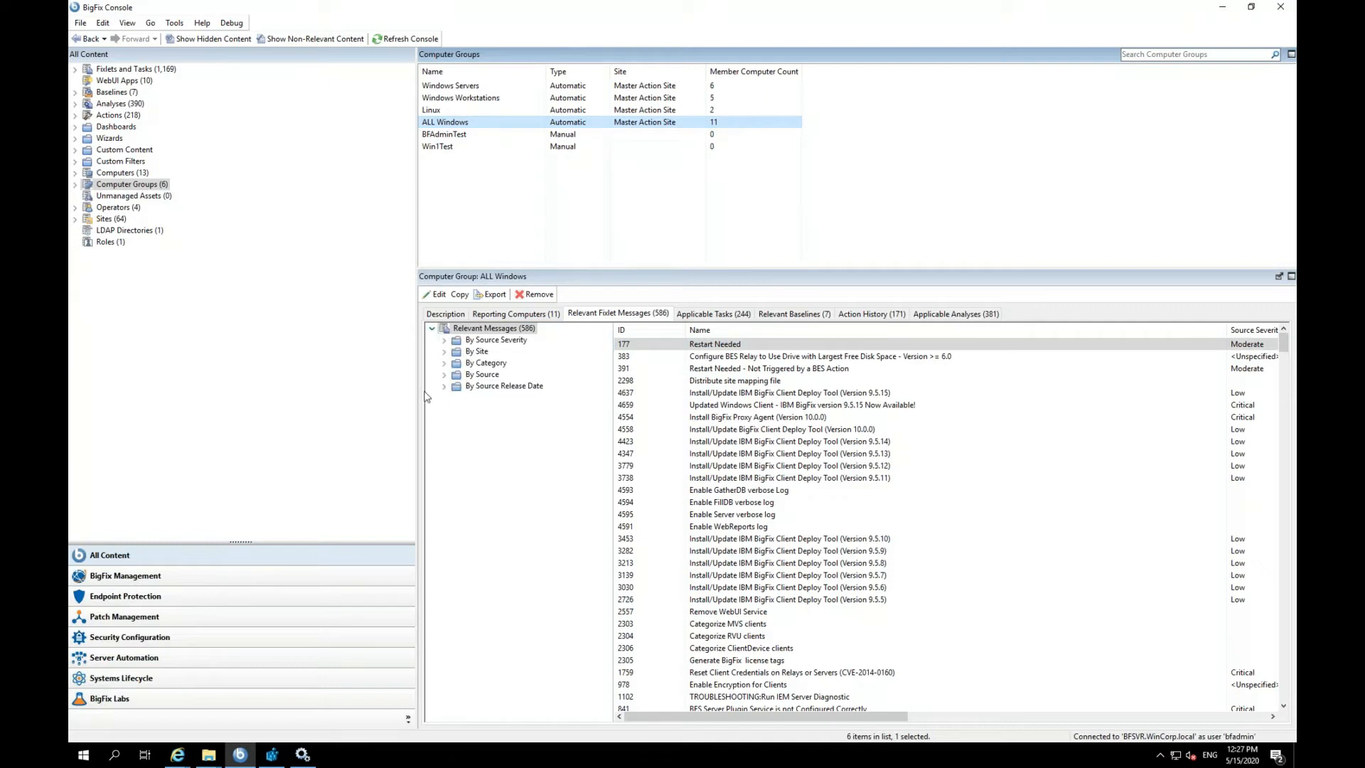
pyautogui.click(444, 374)
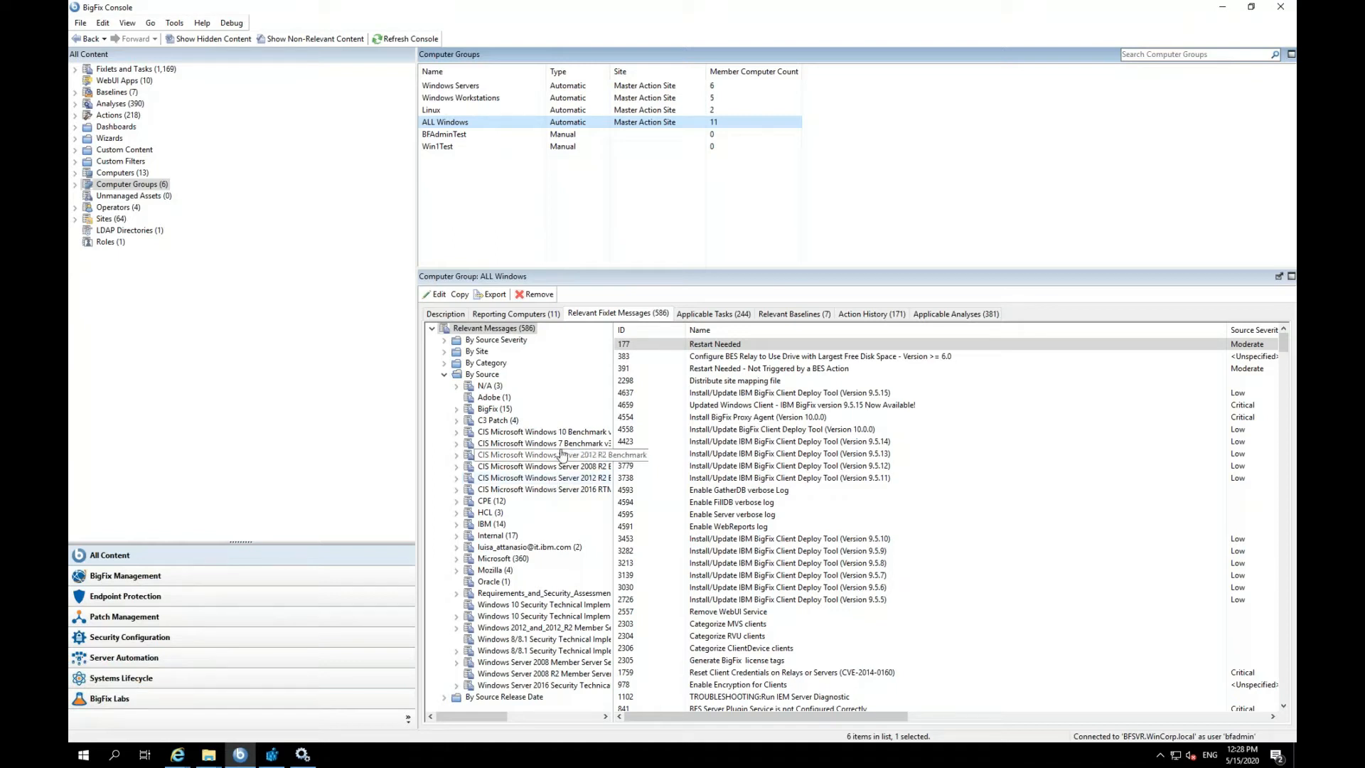
pyautogui.moveTo(598, 401)
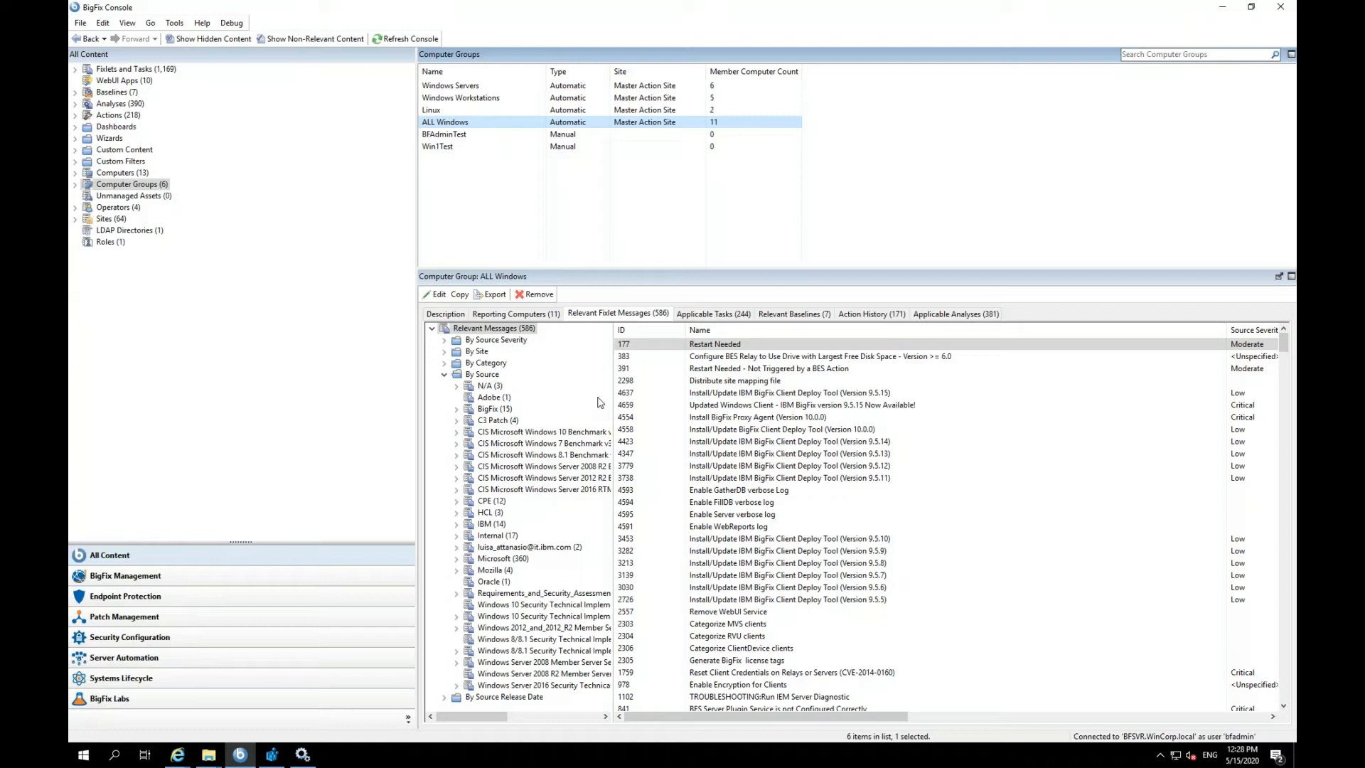
pyautogui.moveTo(492, 529)
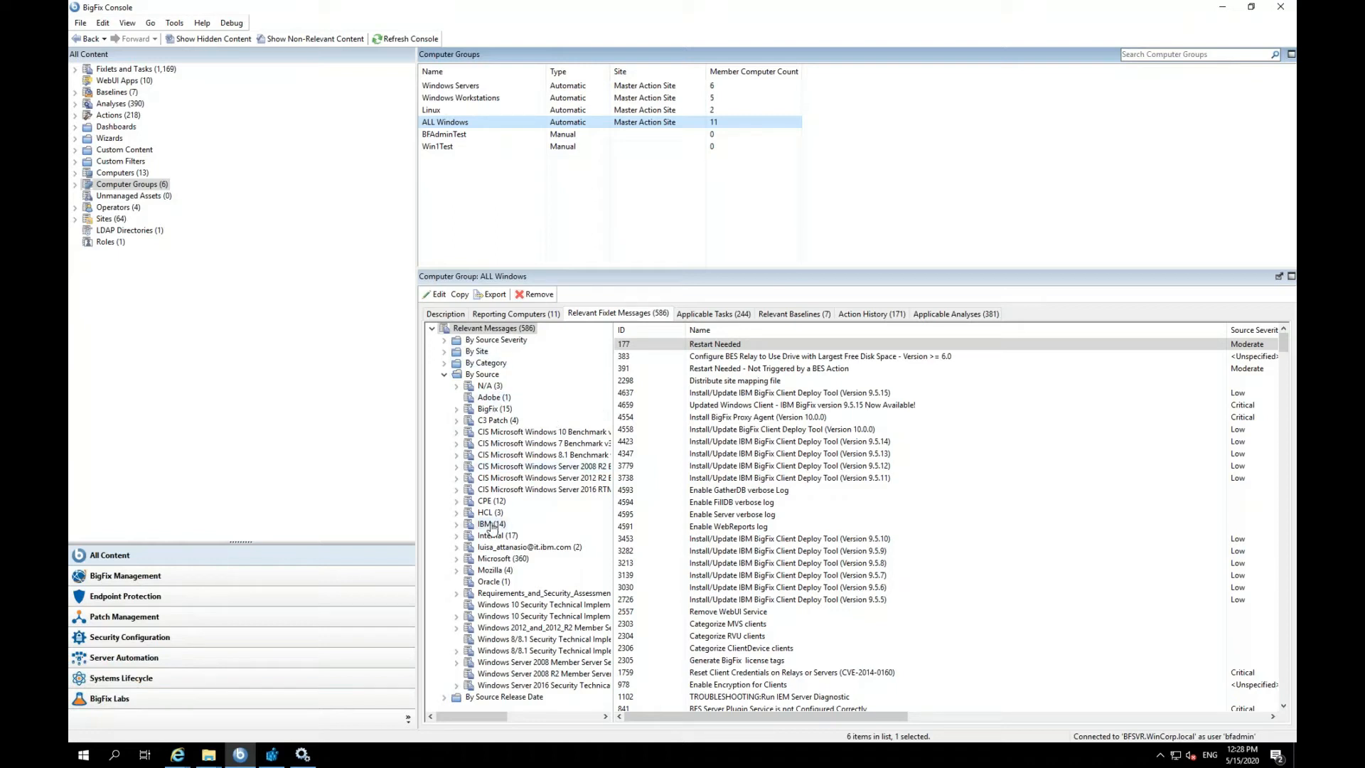
pyautogui.moveTo(496, 457)
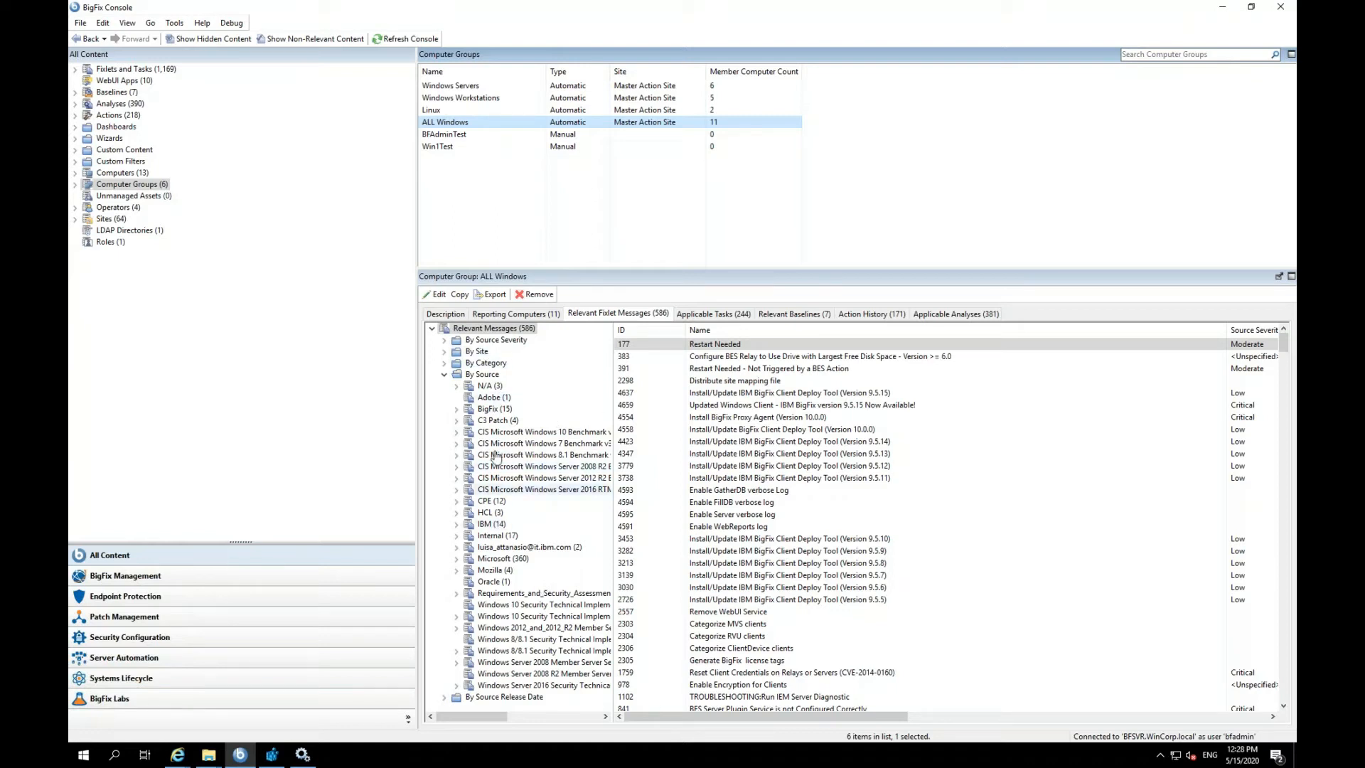
pyautogui.click(457, 557)
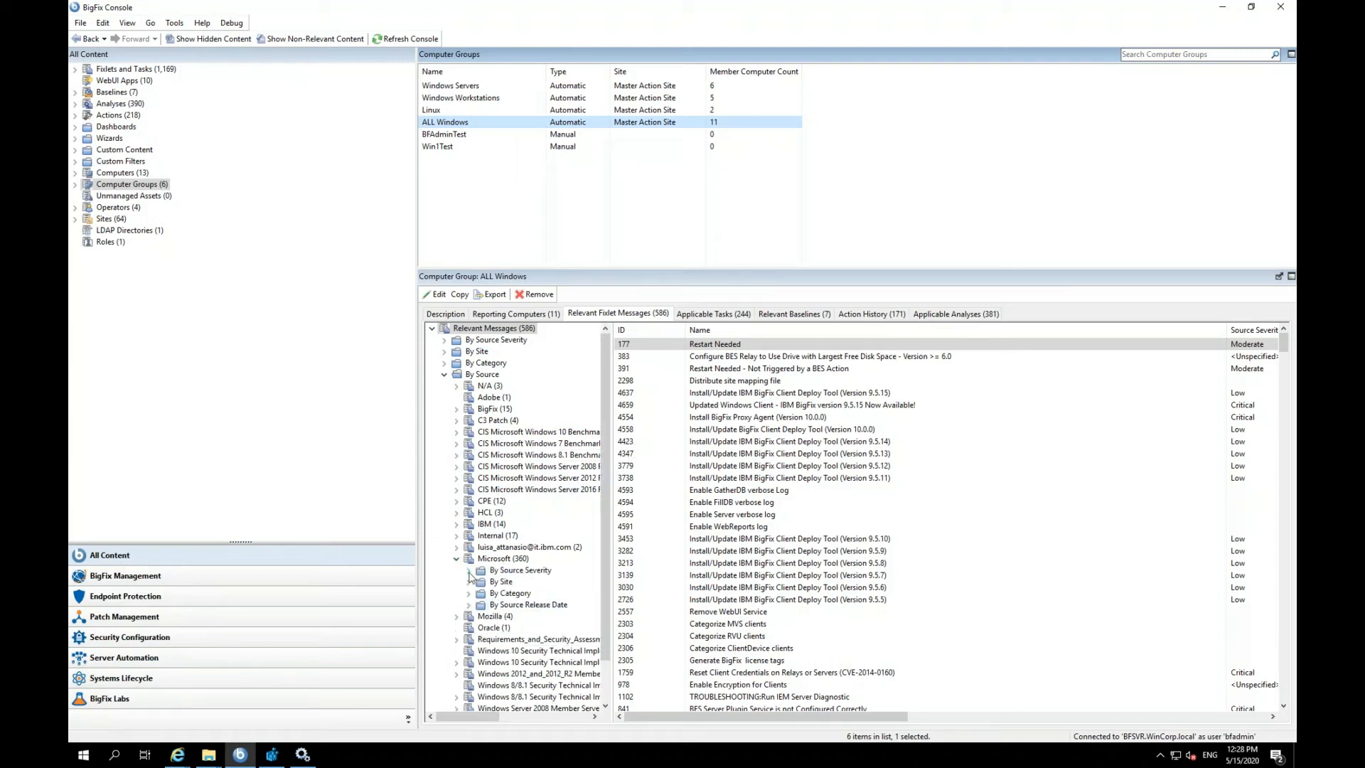
pyautogui.click(467, 569)
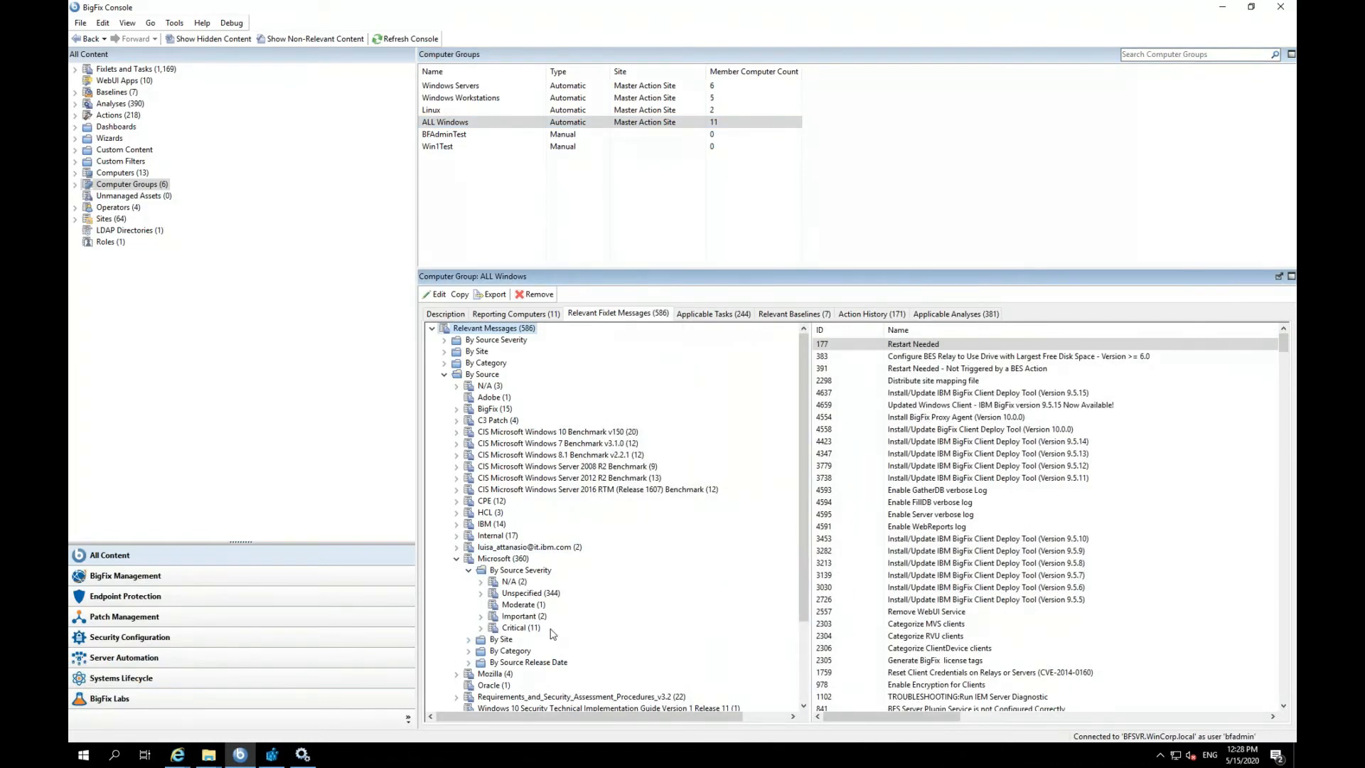
pyautogui.click(521, 627)
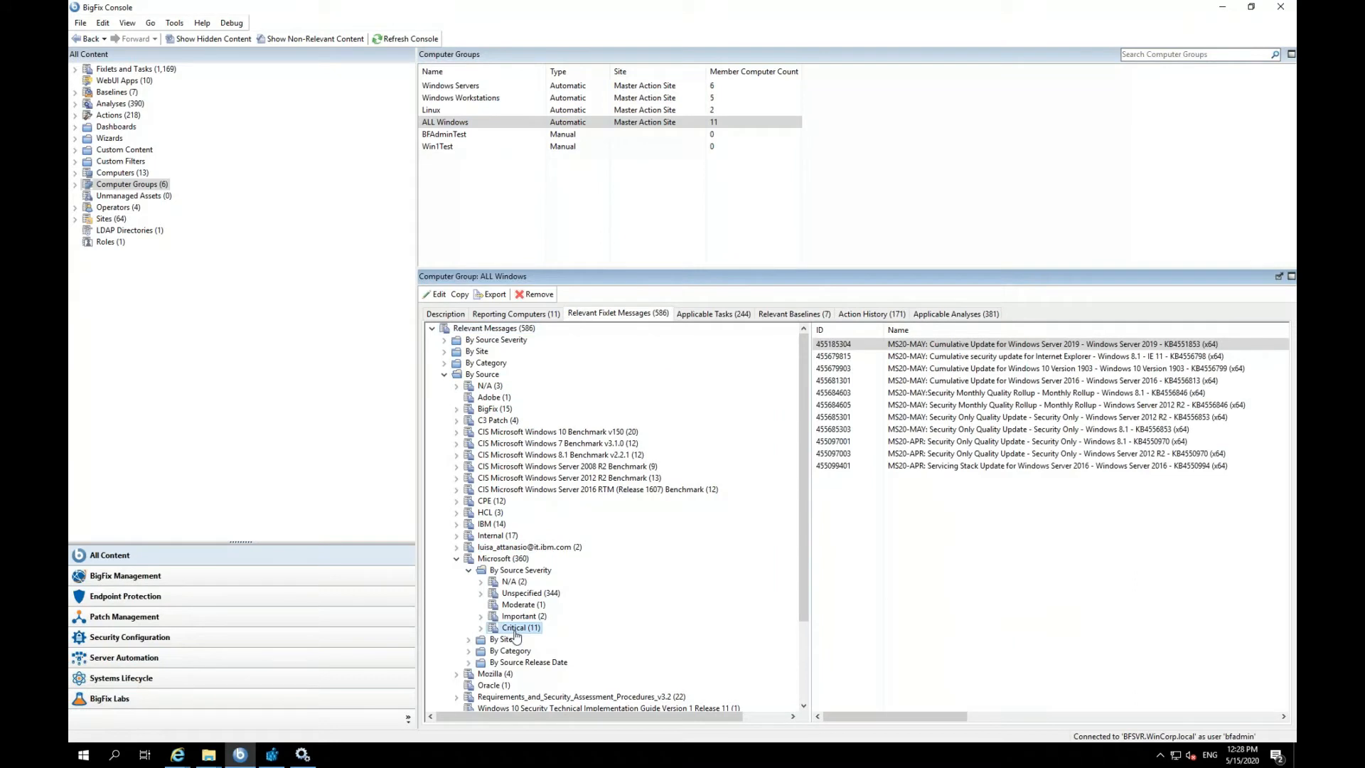
pyautogui.moveTo(903, 495)
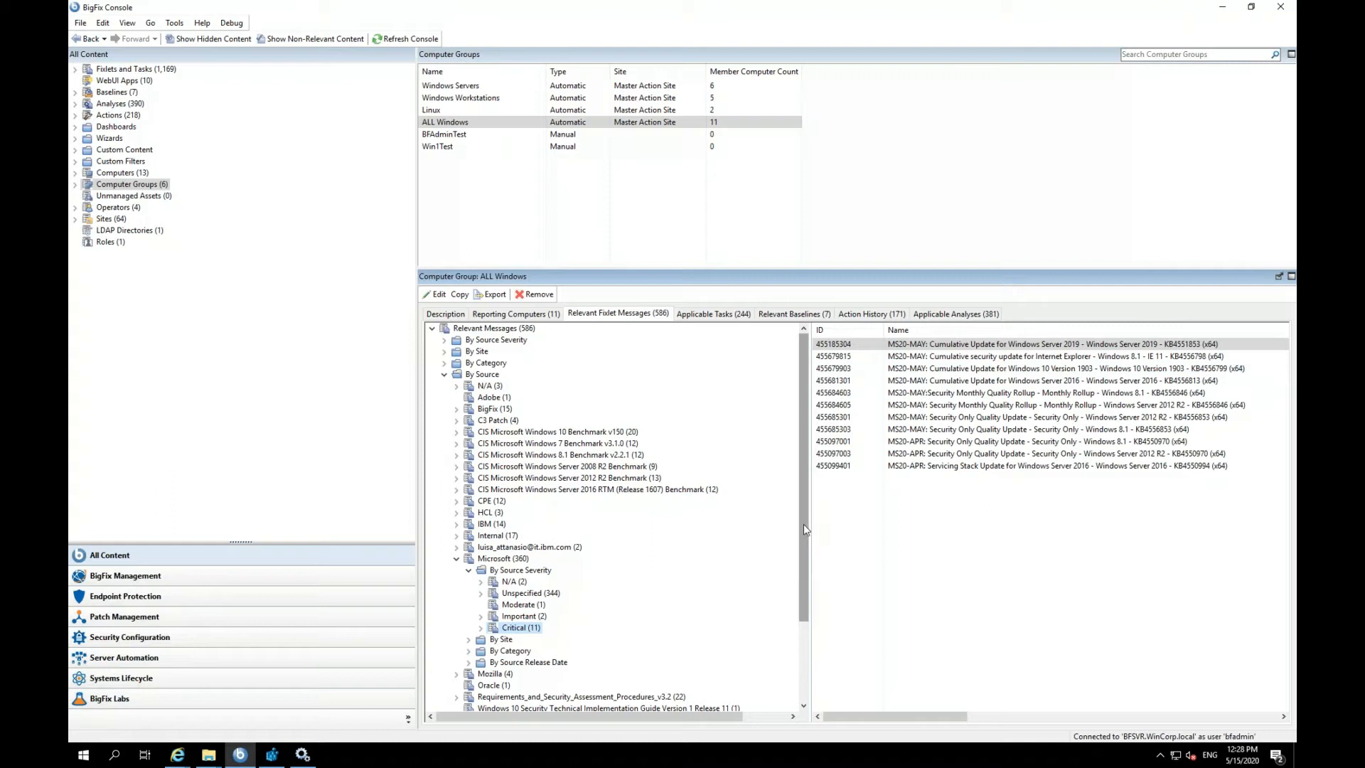
pyautogui.moveTo(813, 535)
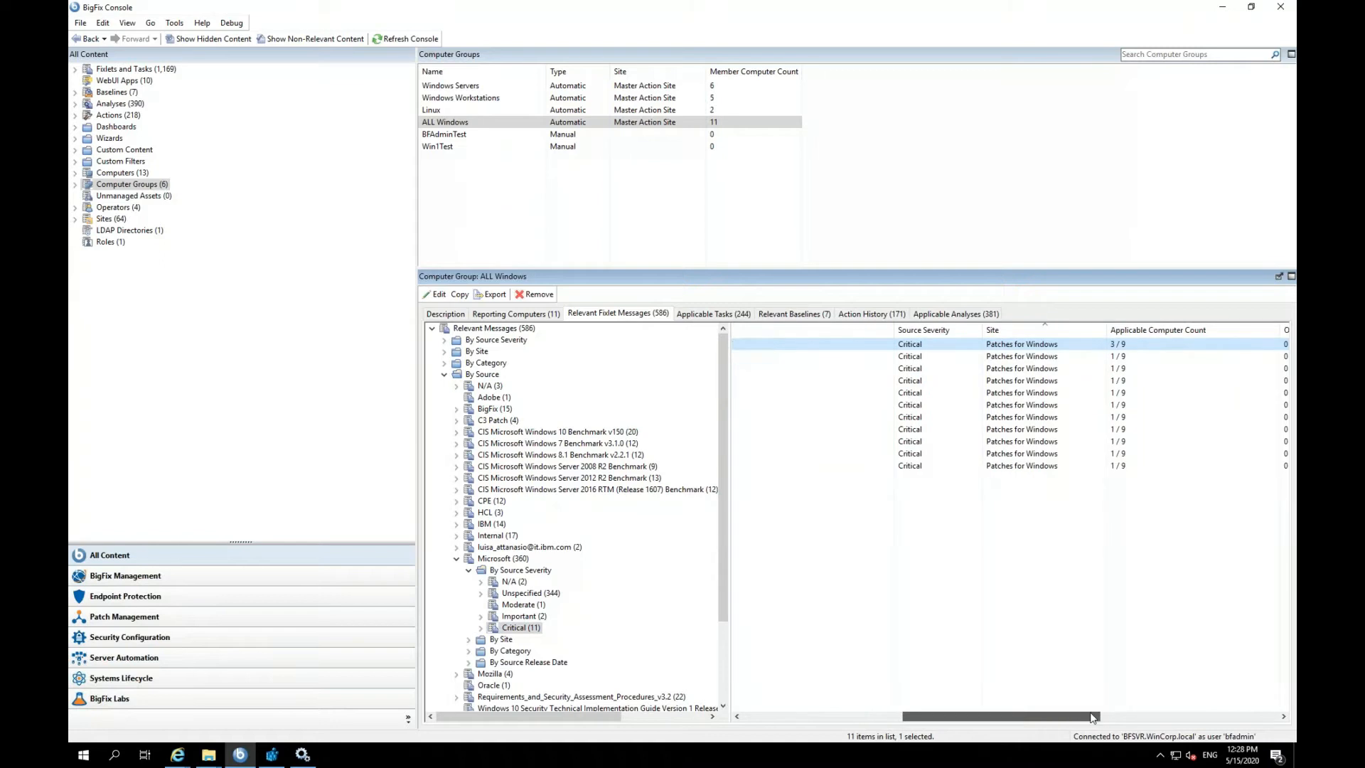
pyautogui.hscroll(3)
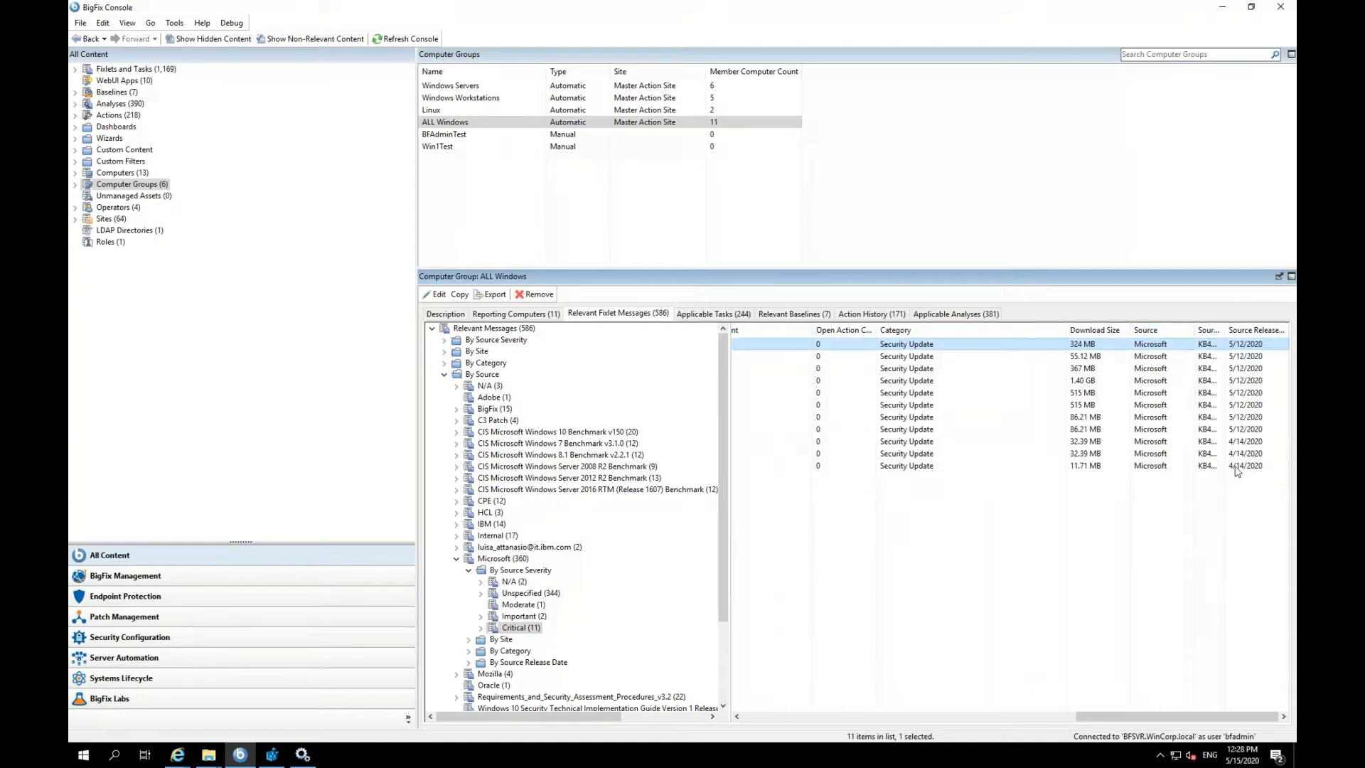
pyautogui.moveTo(1192, 508)
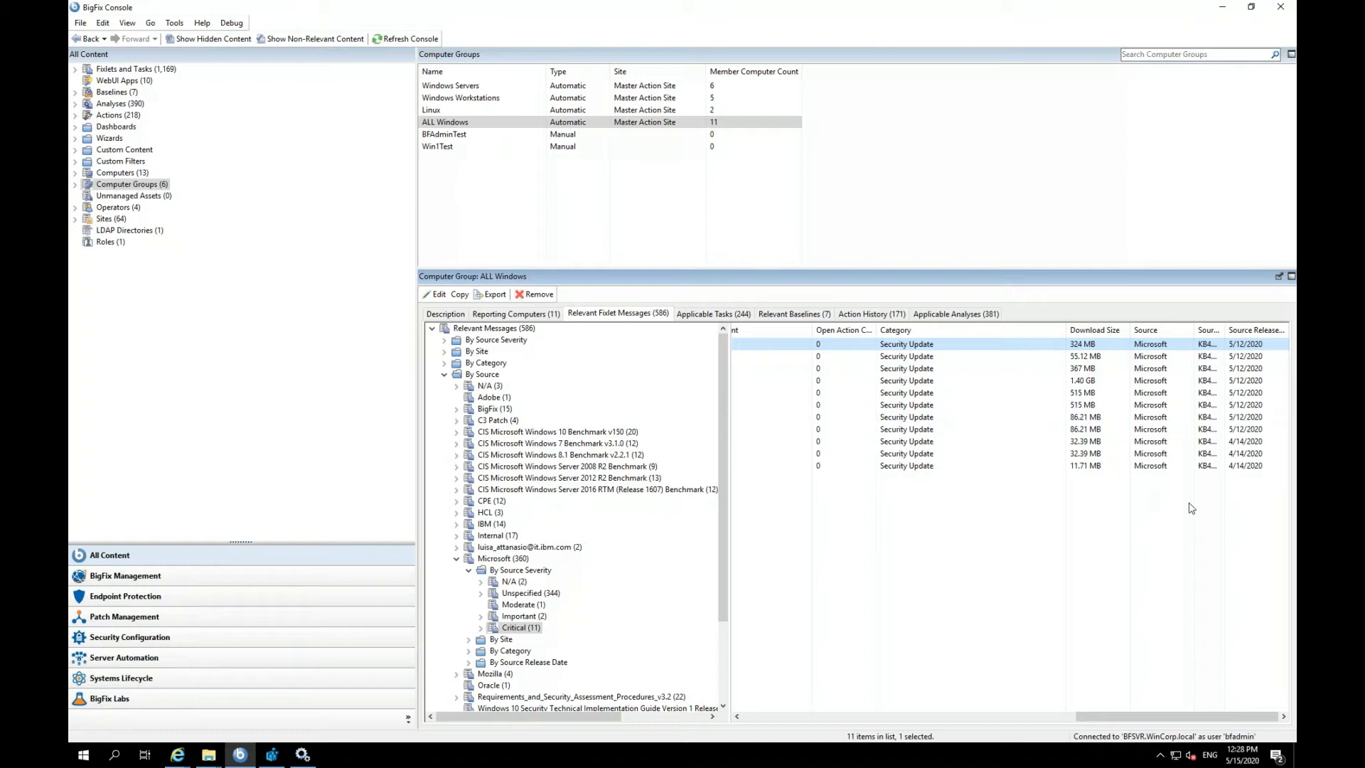
pyautogui.moveTo(1246, 445)
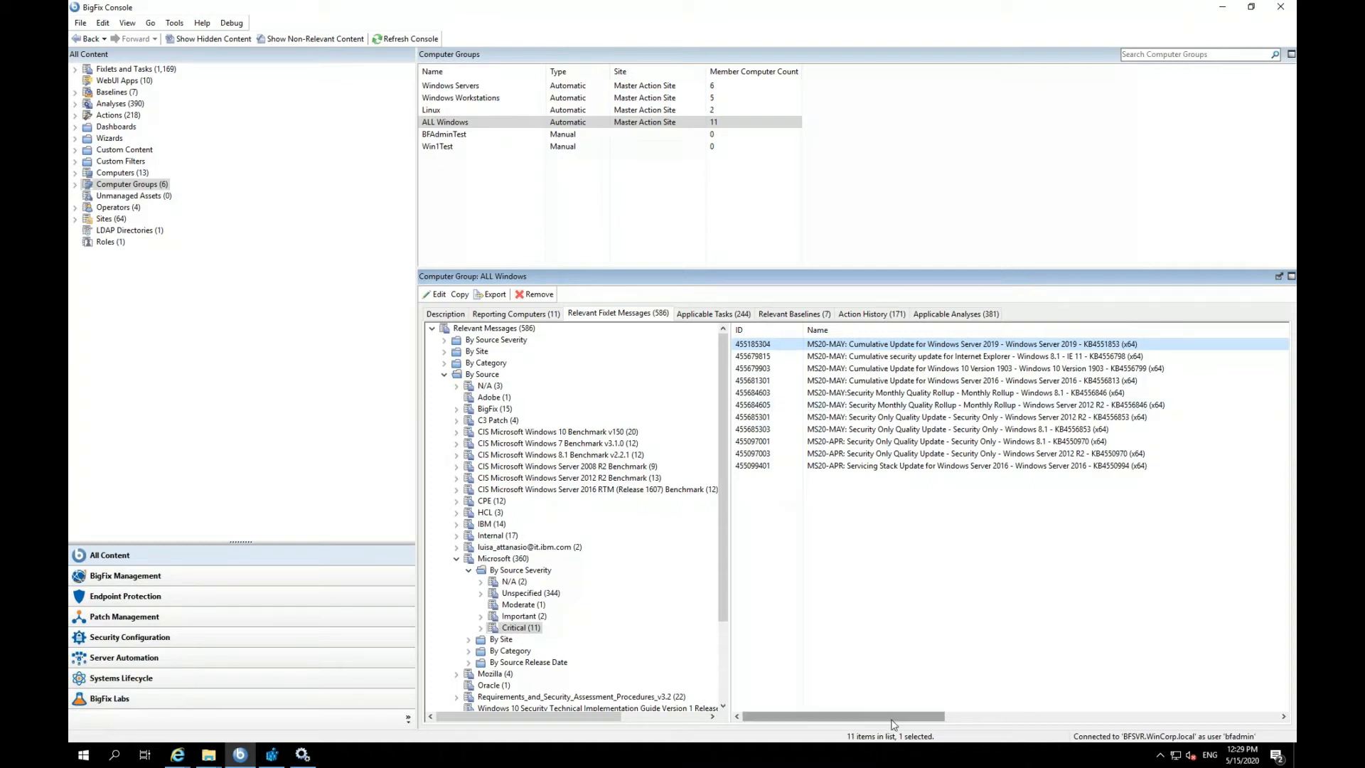
pyautogui.moveTo(785, 435)
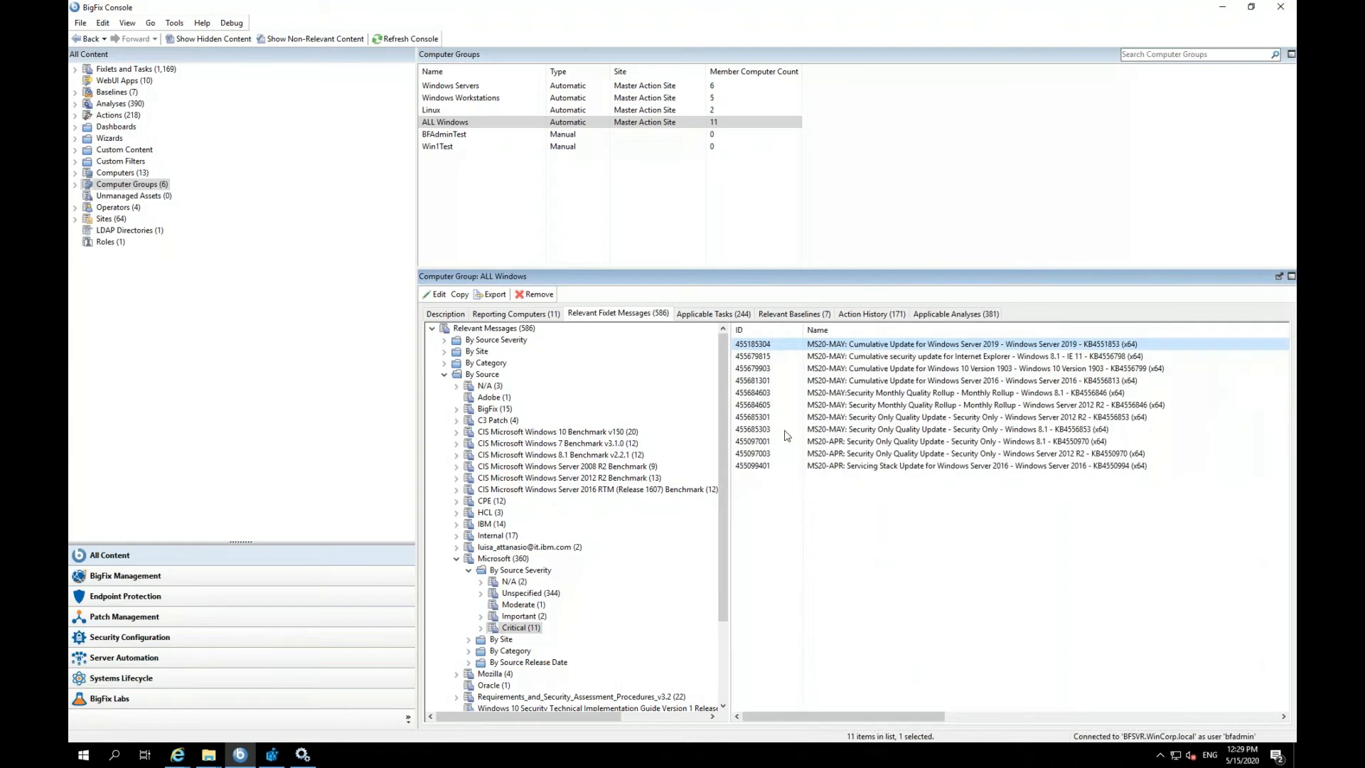
pyautogui.moveTo(767, 472)
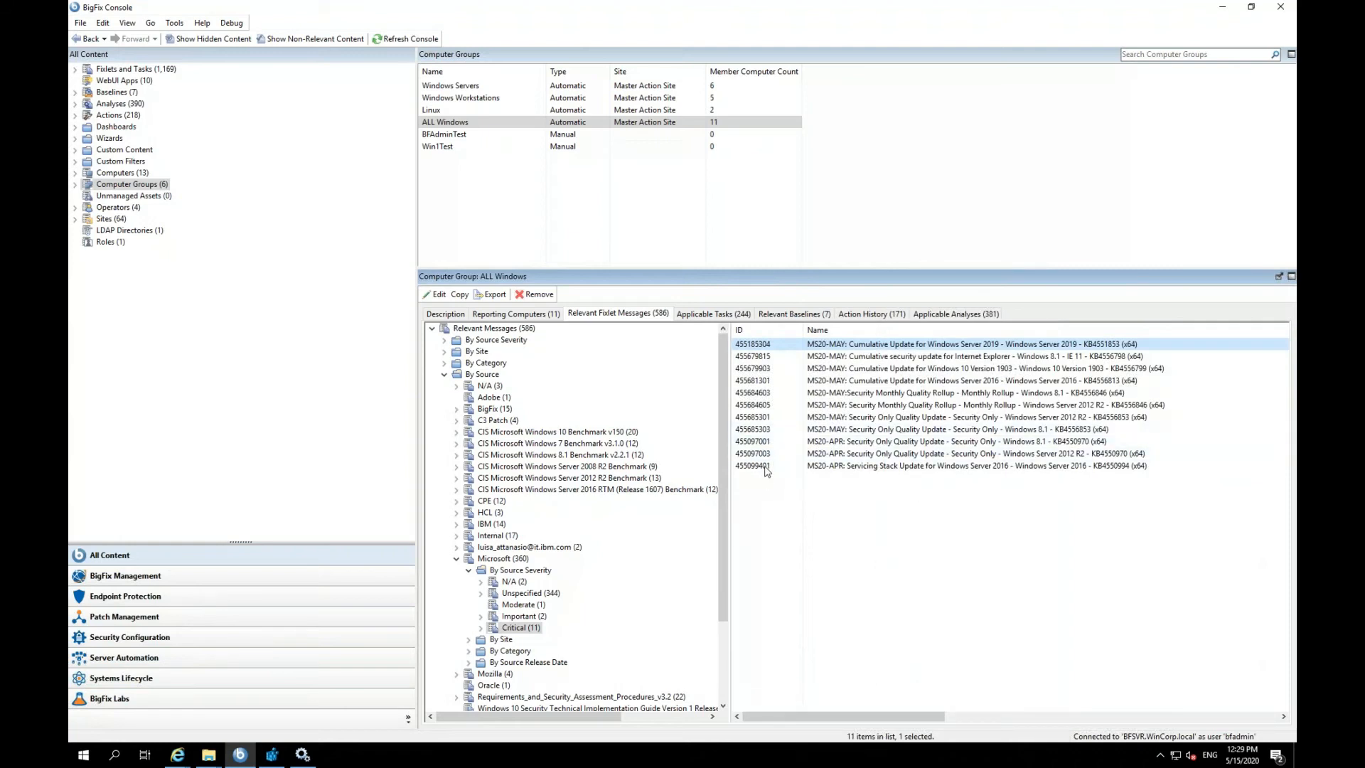
# Select all 11 critical Microsoft fixlets for the new baseline.
pyautogui.press('ctrl+a')
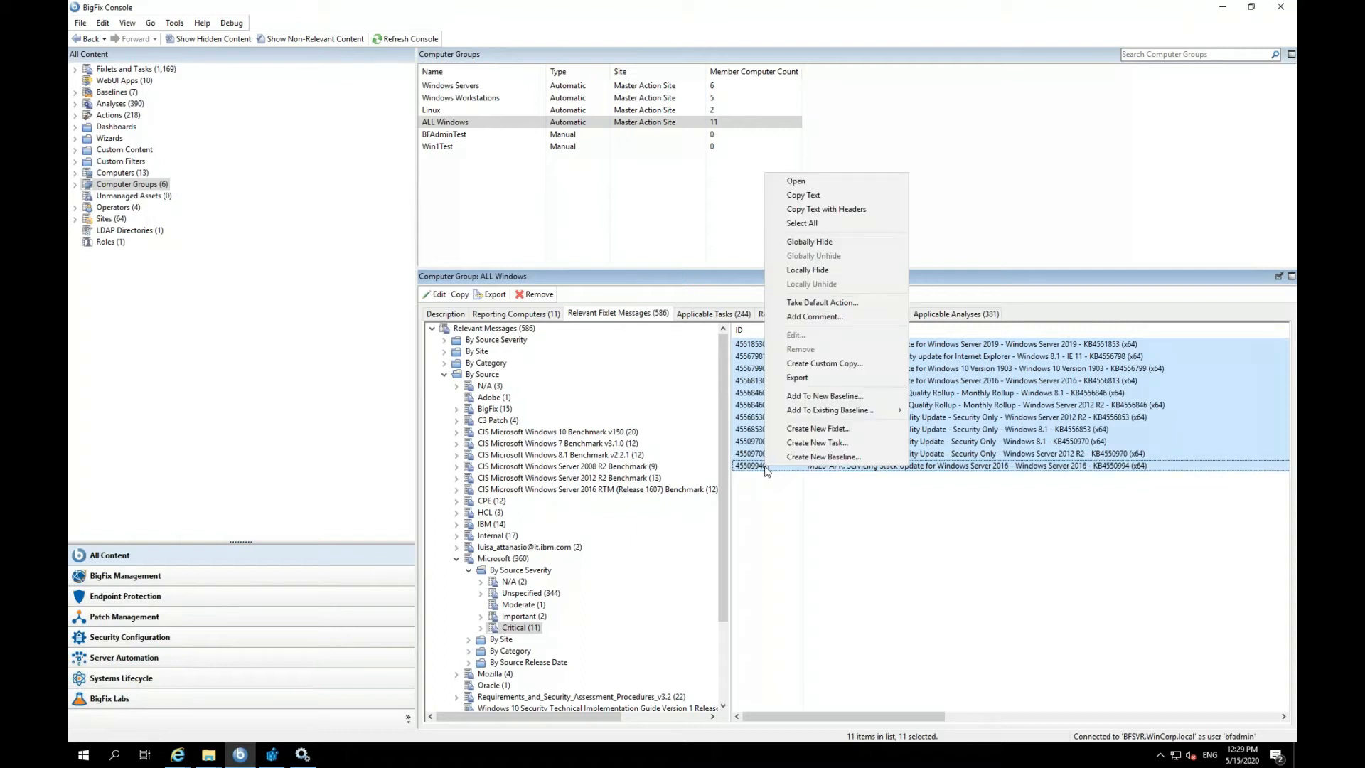
pyautogui.moveTo(824, 396)
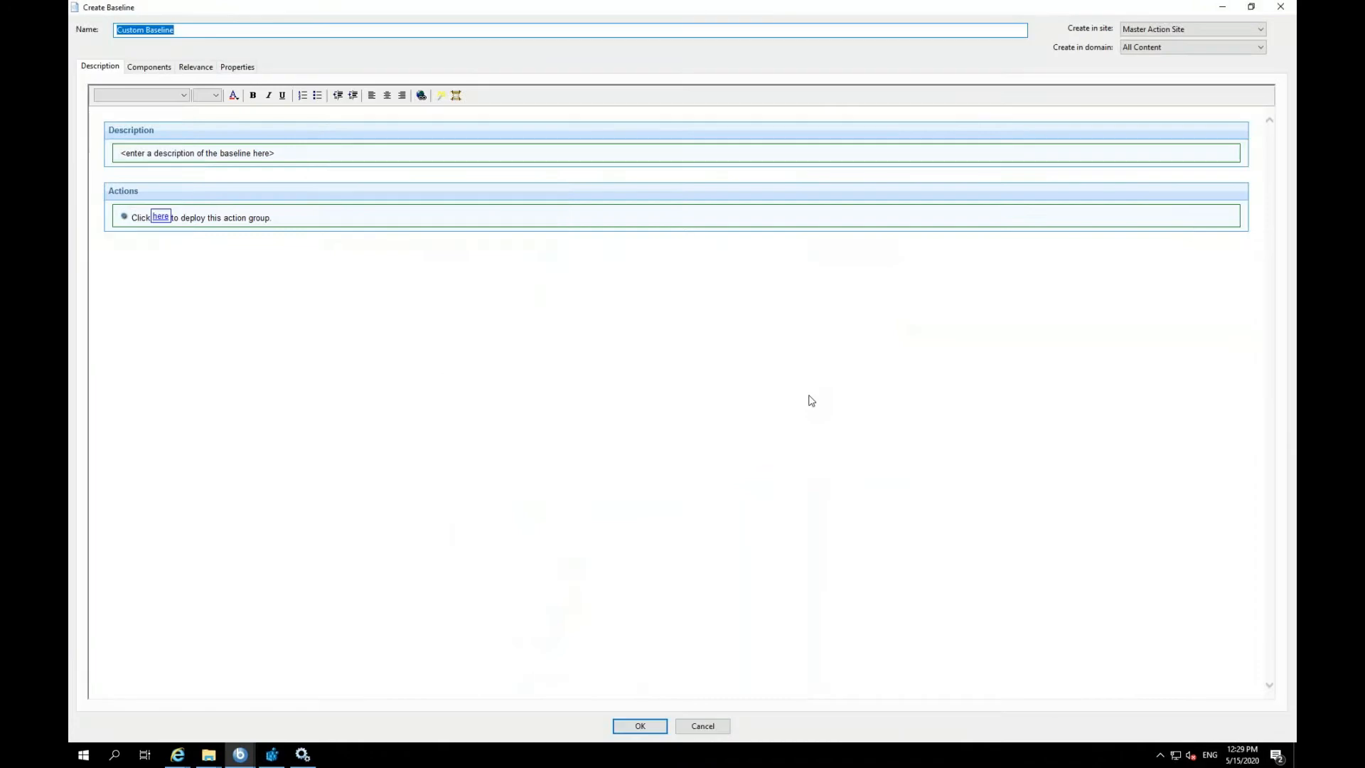
# Restore the Create Baseline window and name it 'ALL Windows Baseline'.
pyautogui.click(1251, 7)
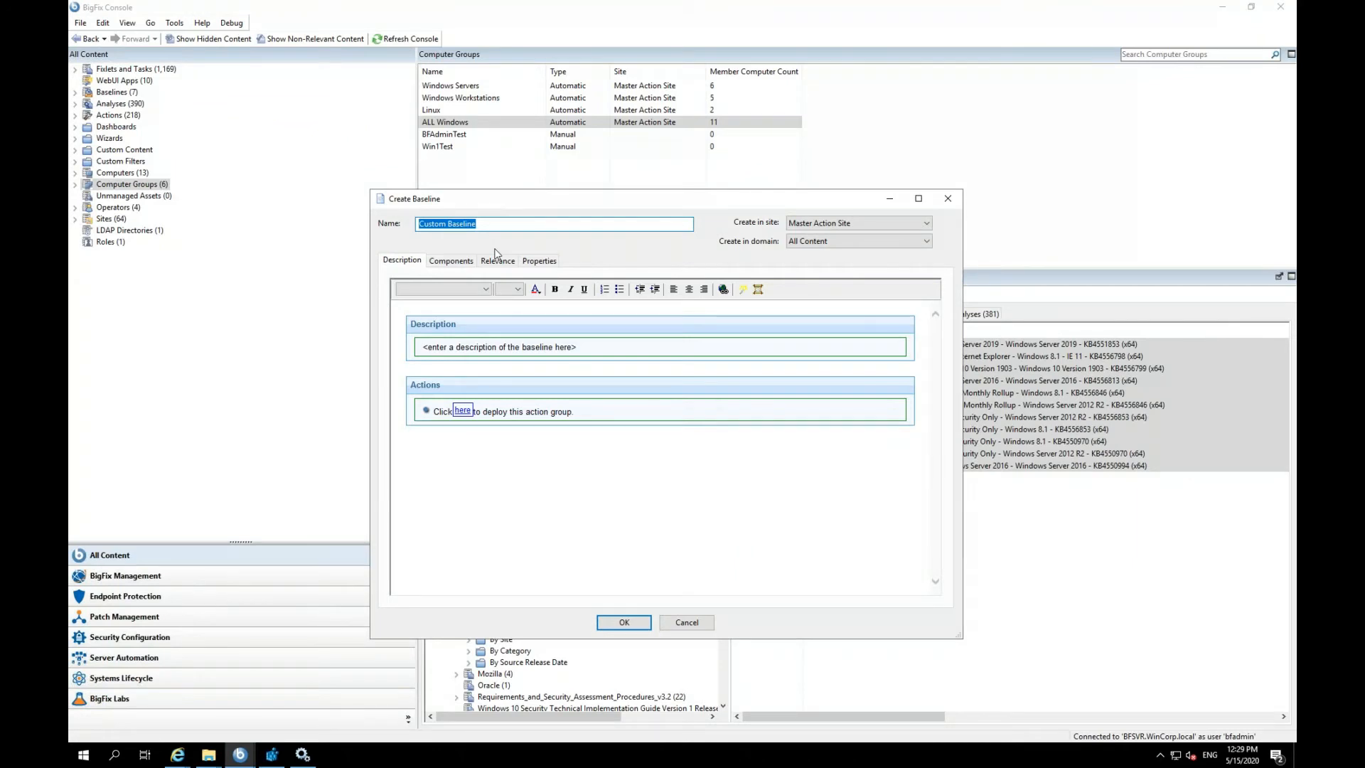
pyautogui.write('A')
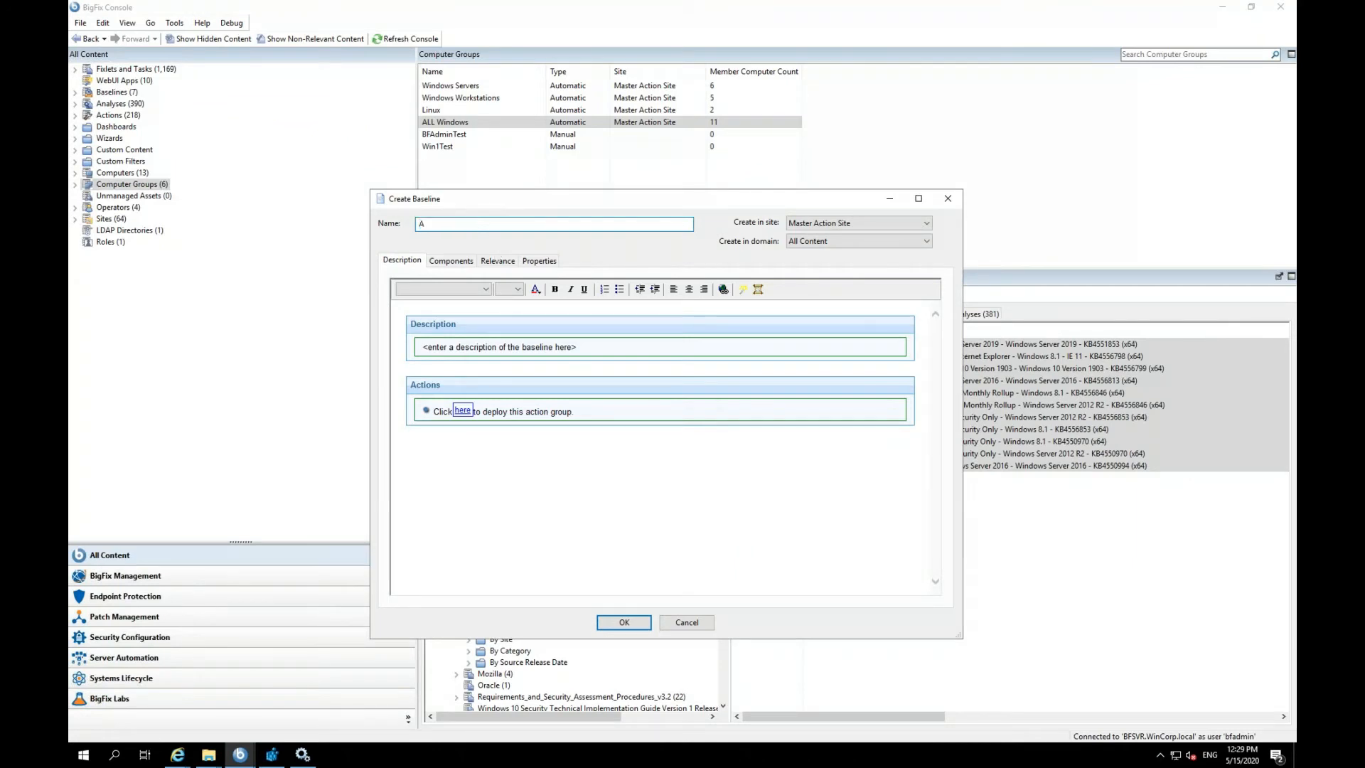
pyautogui.write('ALL Windows')
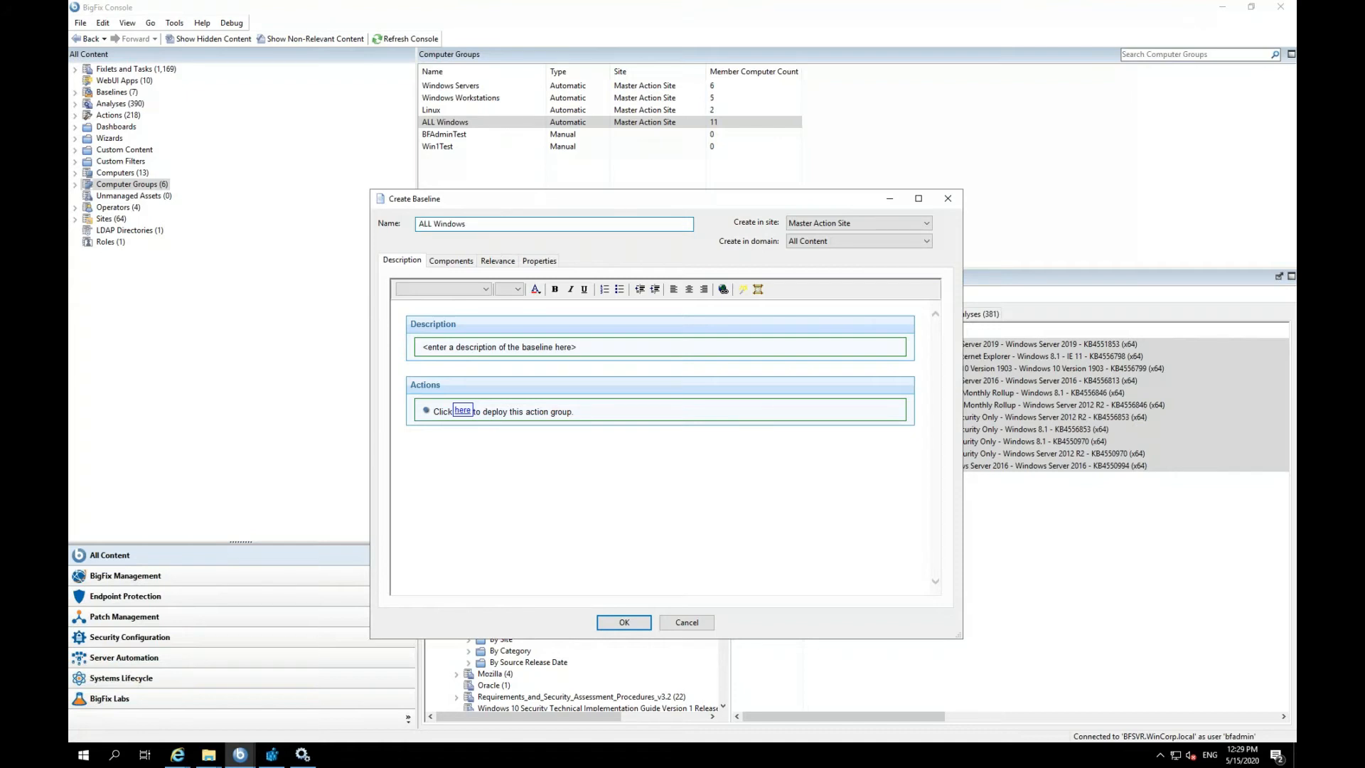
pyautogui.write('Baseline')
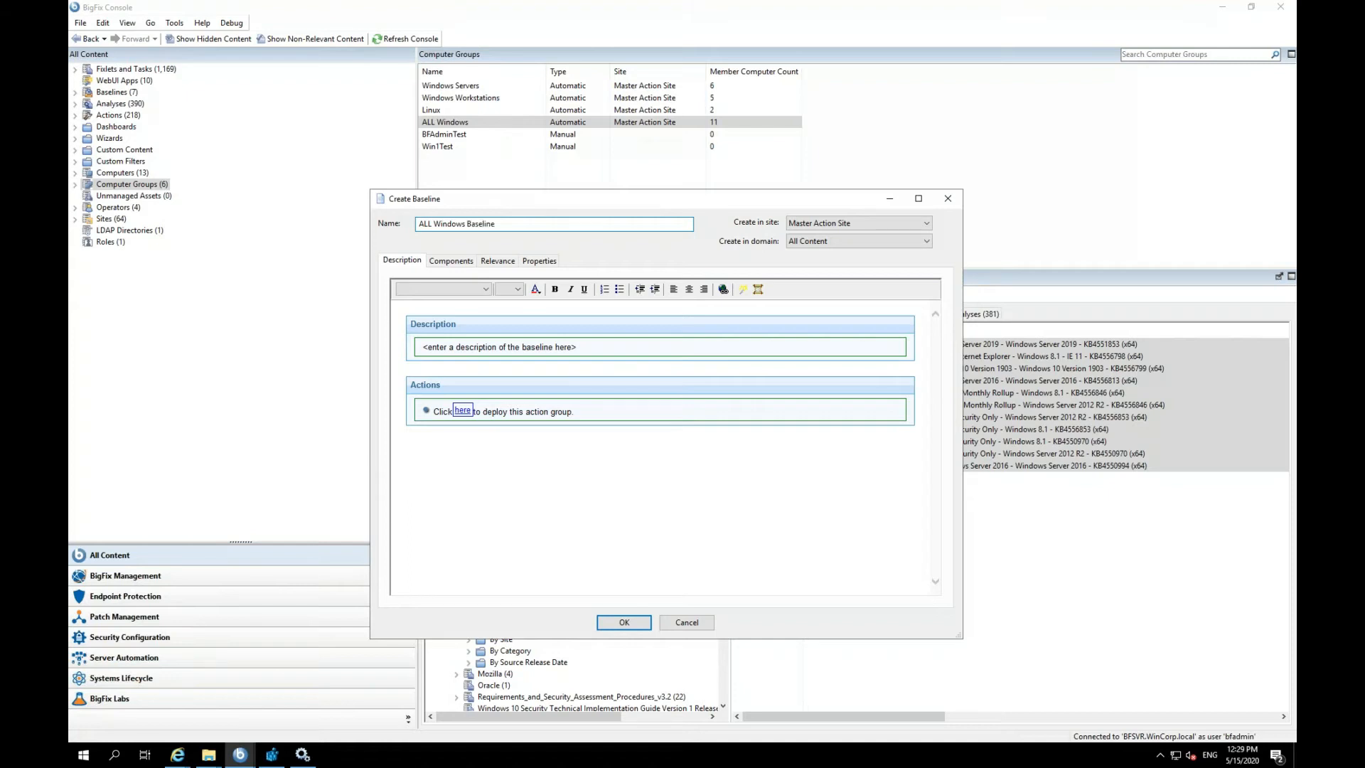
# Set the baseline's site to Windows Team.
pyautogui.click(925, 223)
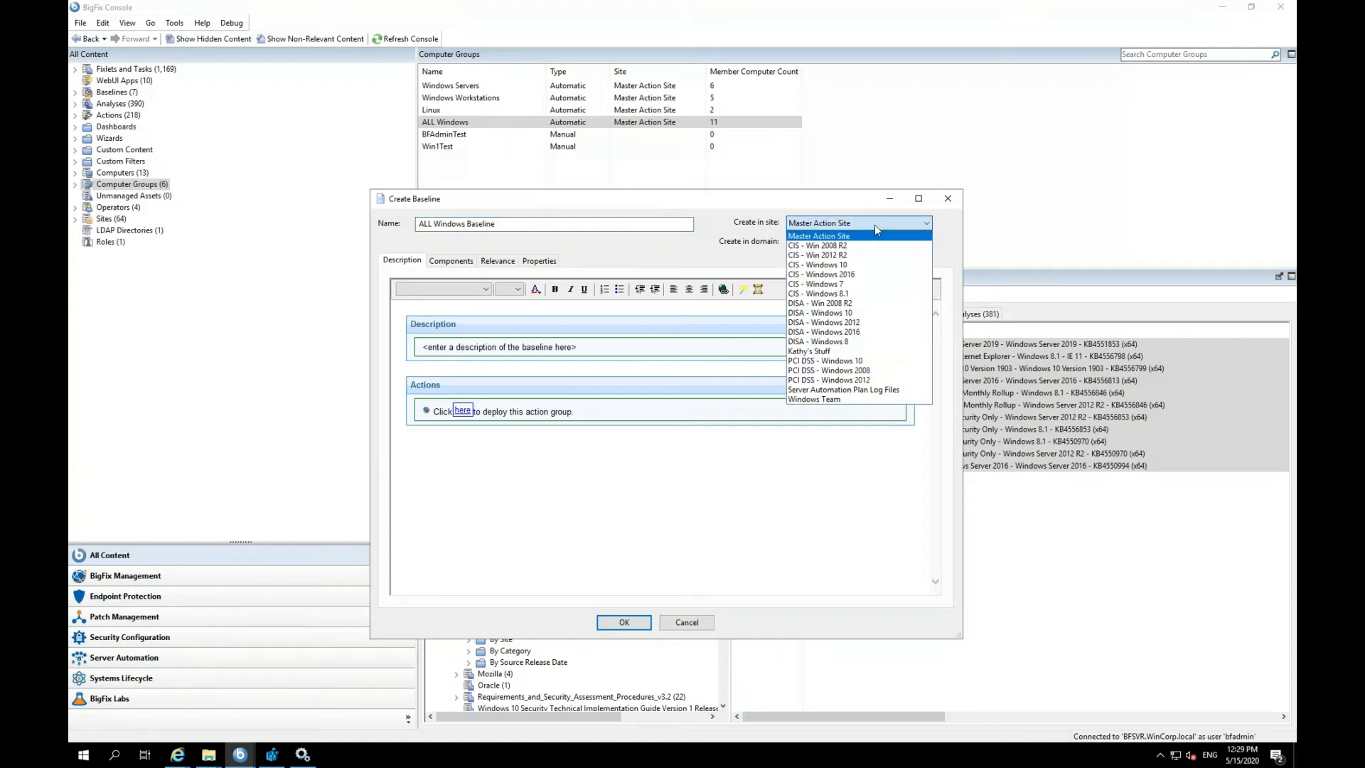
pyautogui.moveTo(855, 313)
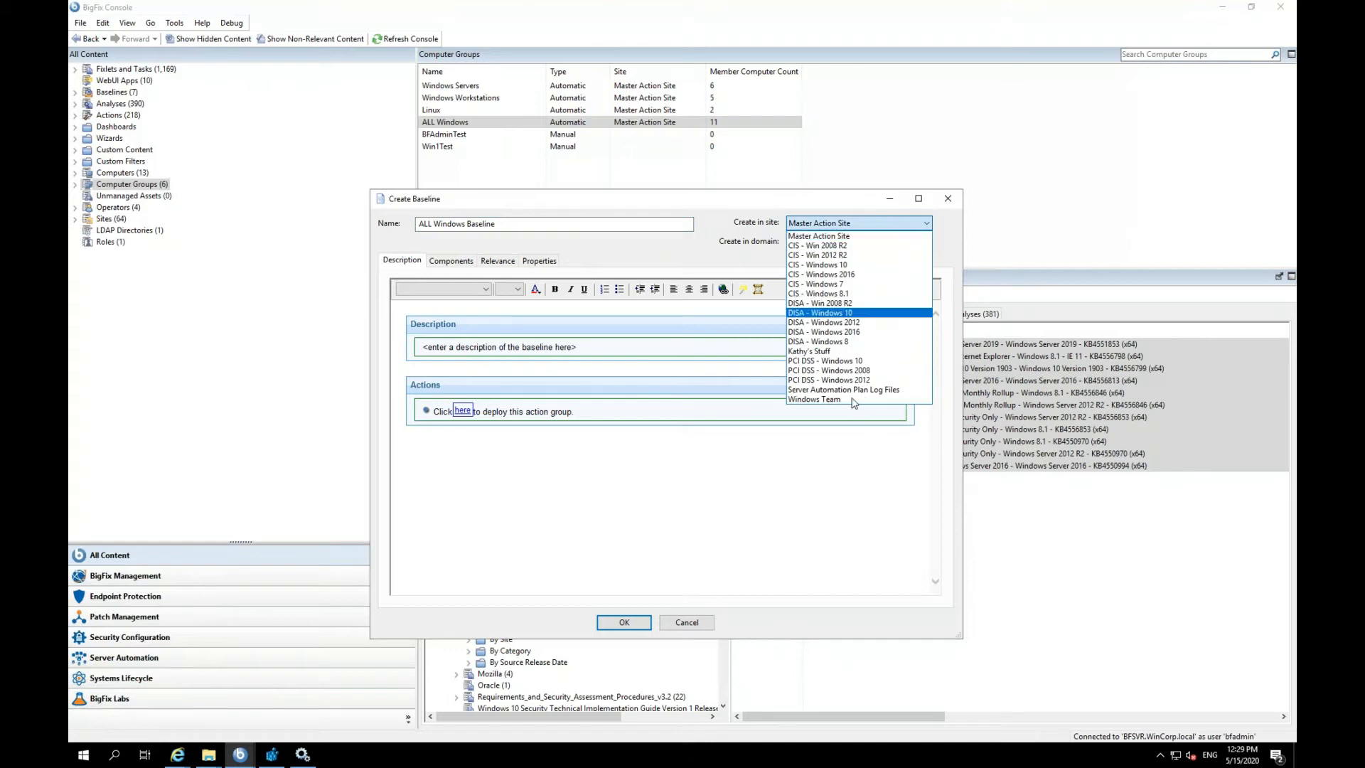
pyautogui.click(815, 399)
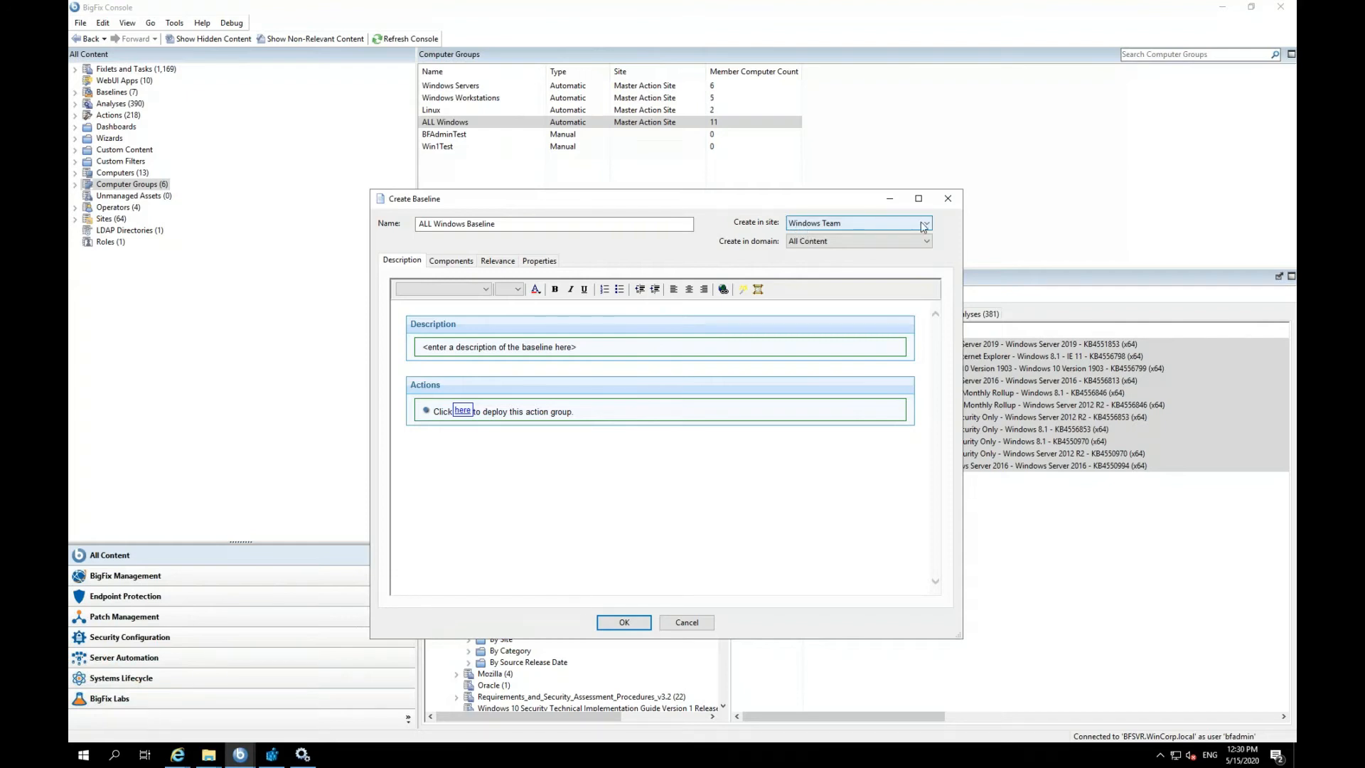
pyautogui.click(926, 223)
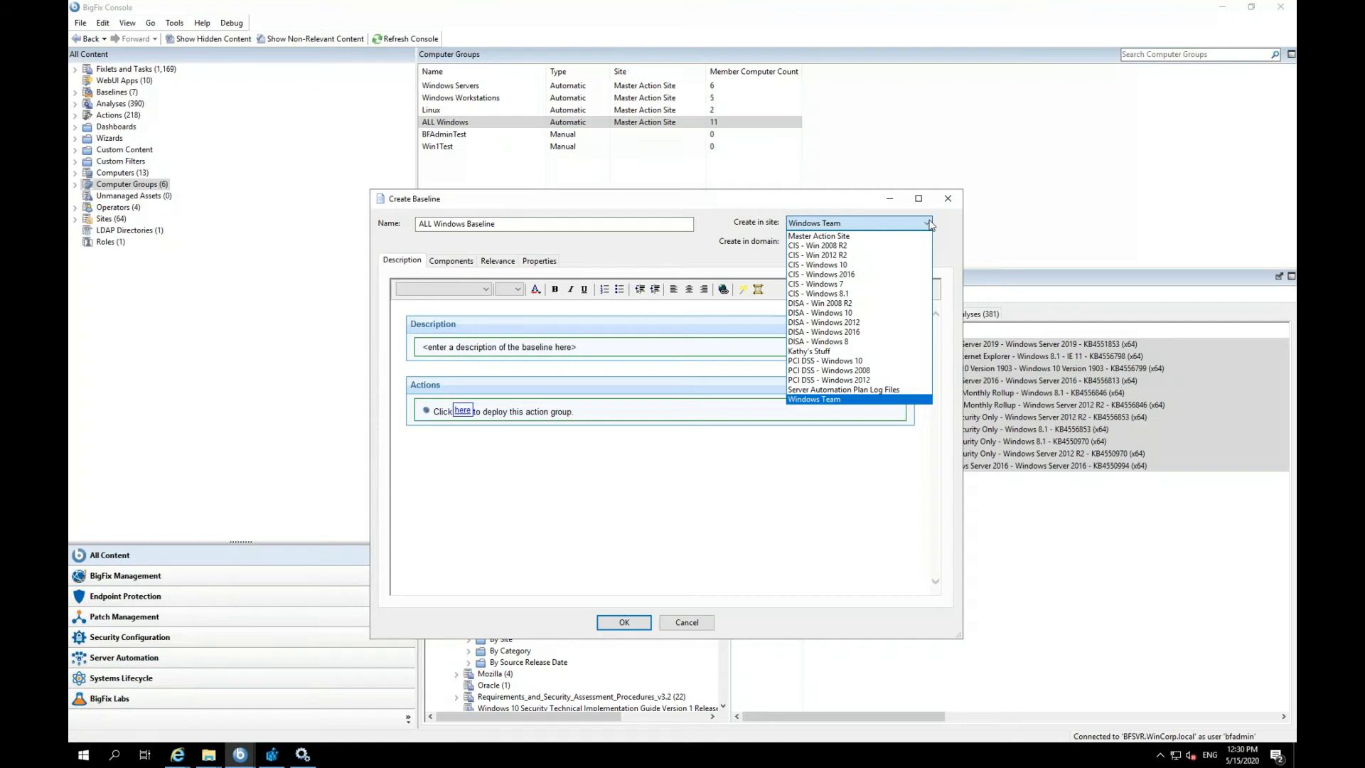
pyautogui.moveTo(948, 242)
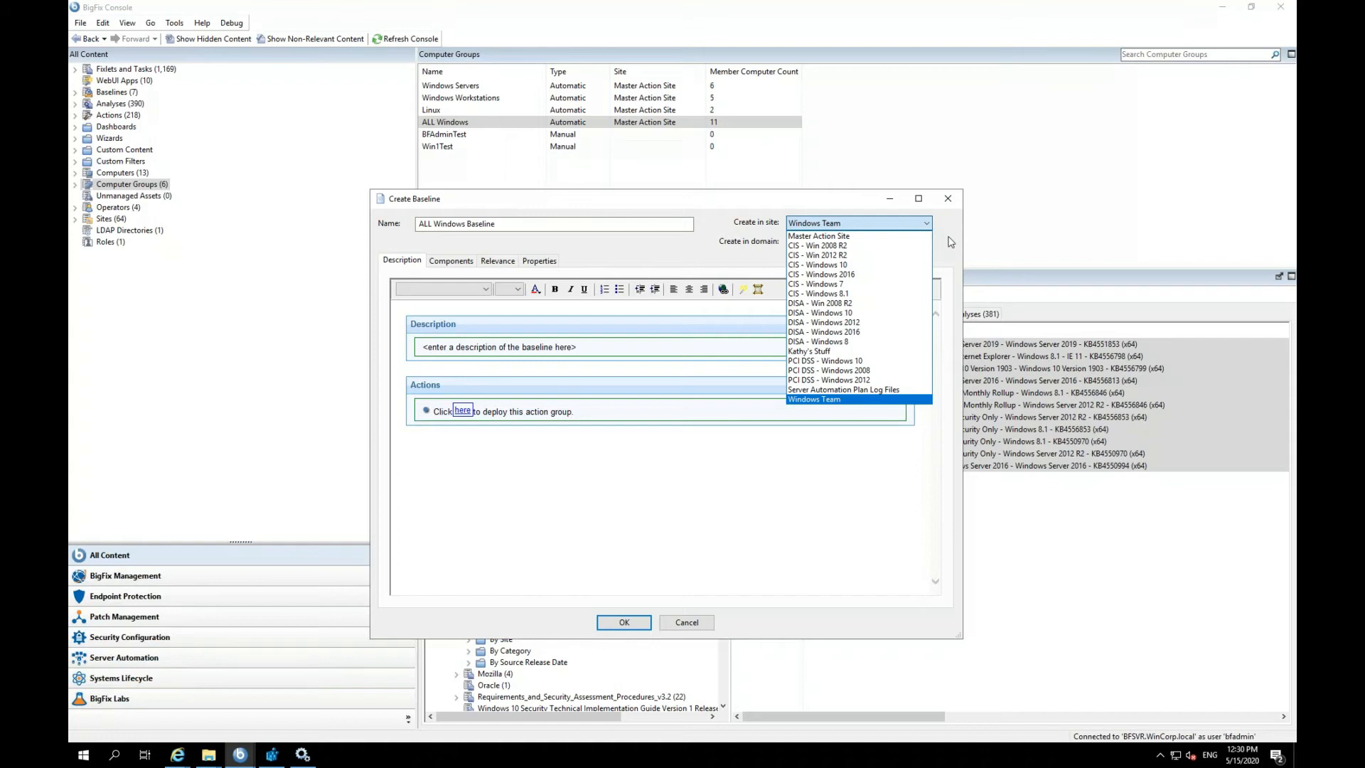
pyautogui.moveTo(887, 230)
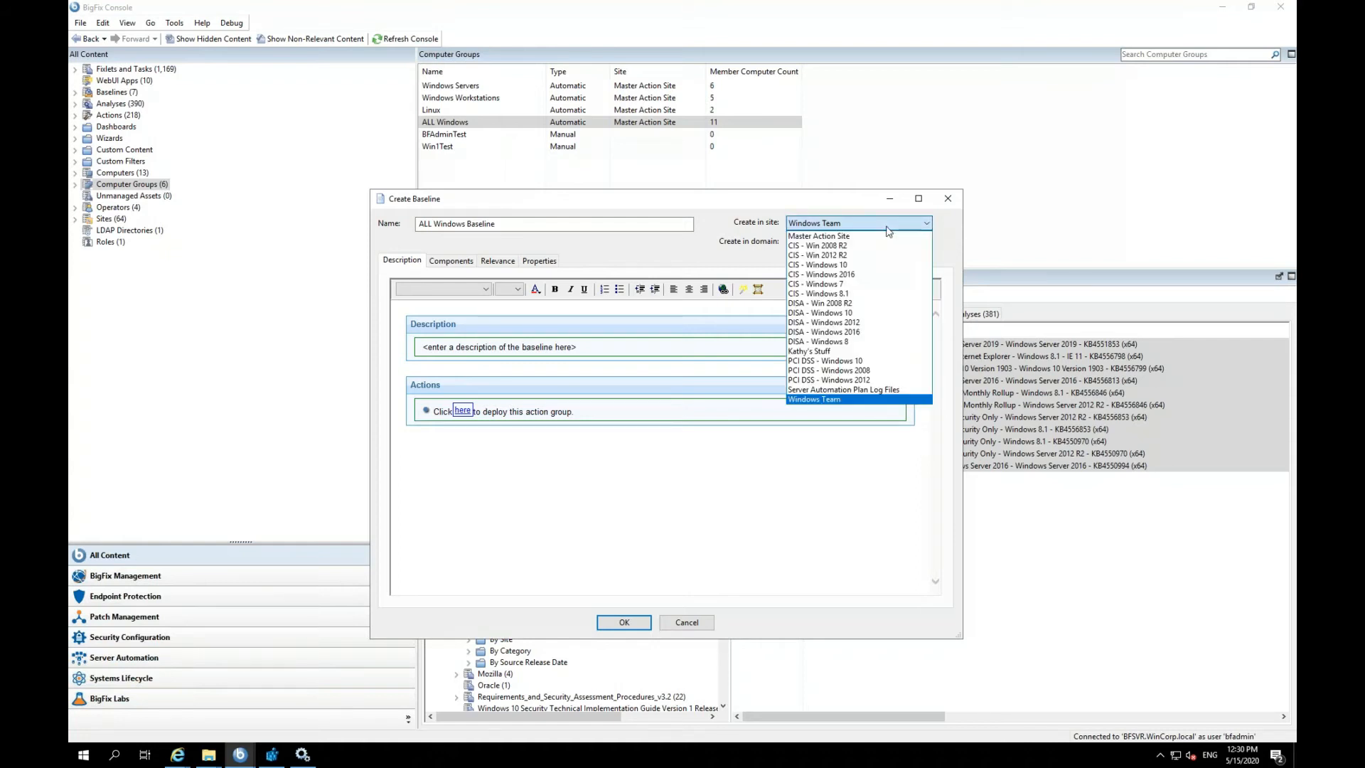
pyautogui.click(814, 398)
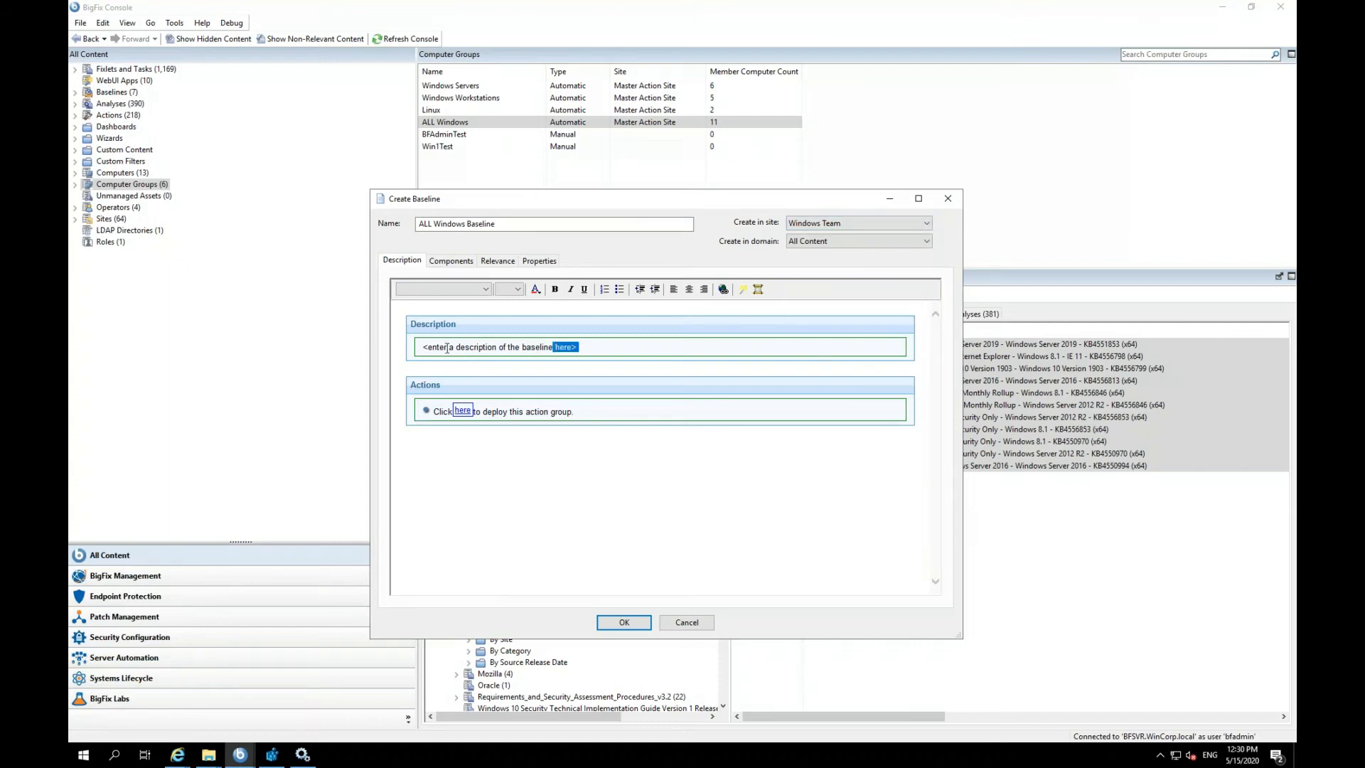
# Replace the description placeholder with 'Baseline for All Windows'.
pyautogui.tripleClick(500, 347)
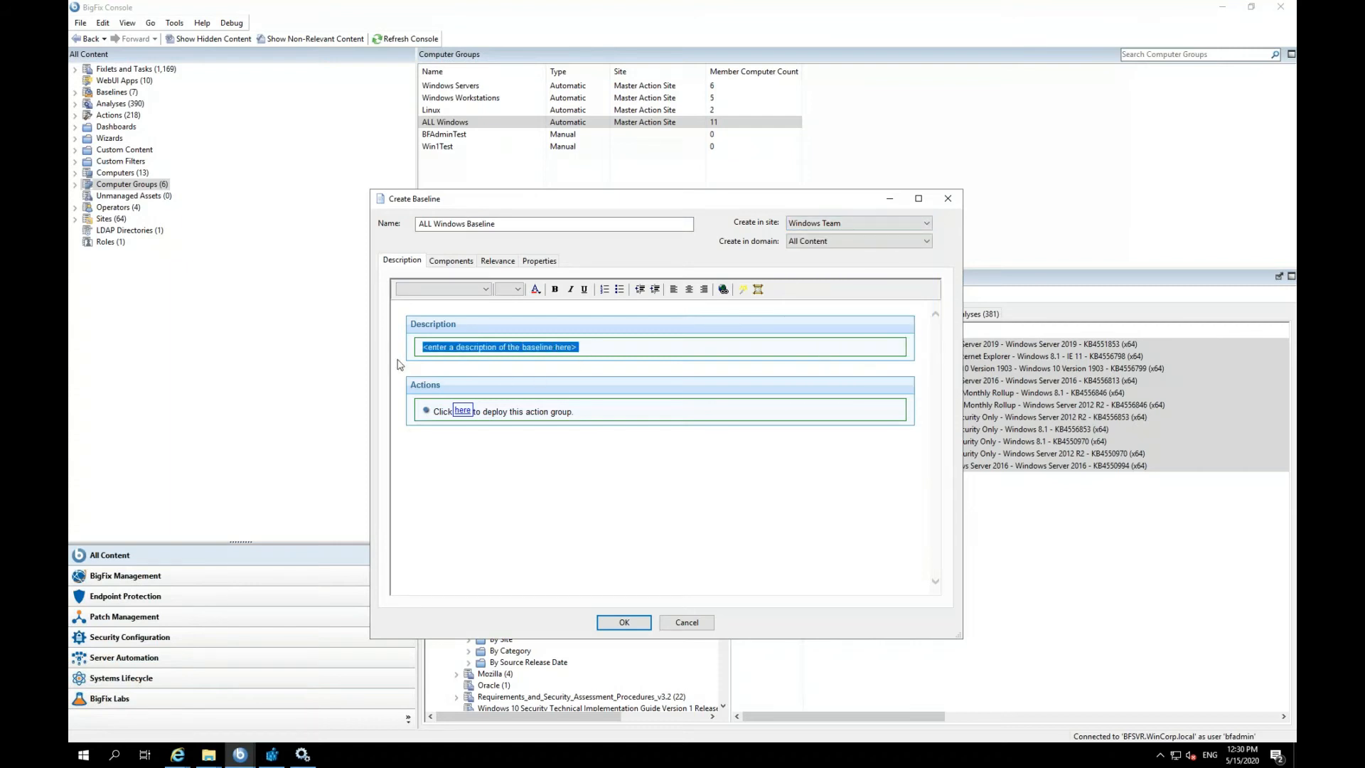
pyautogui.write('B')
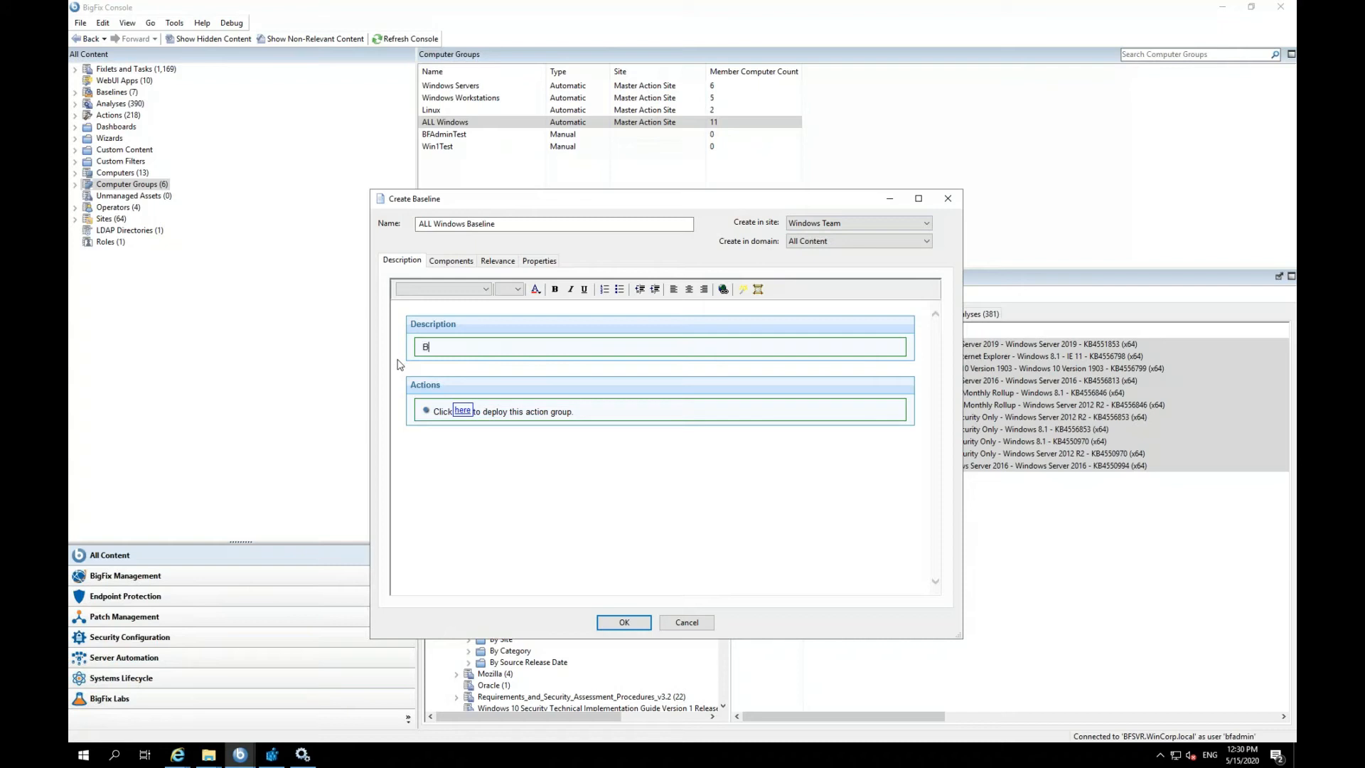
pyautogui.write('aseline for A')
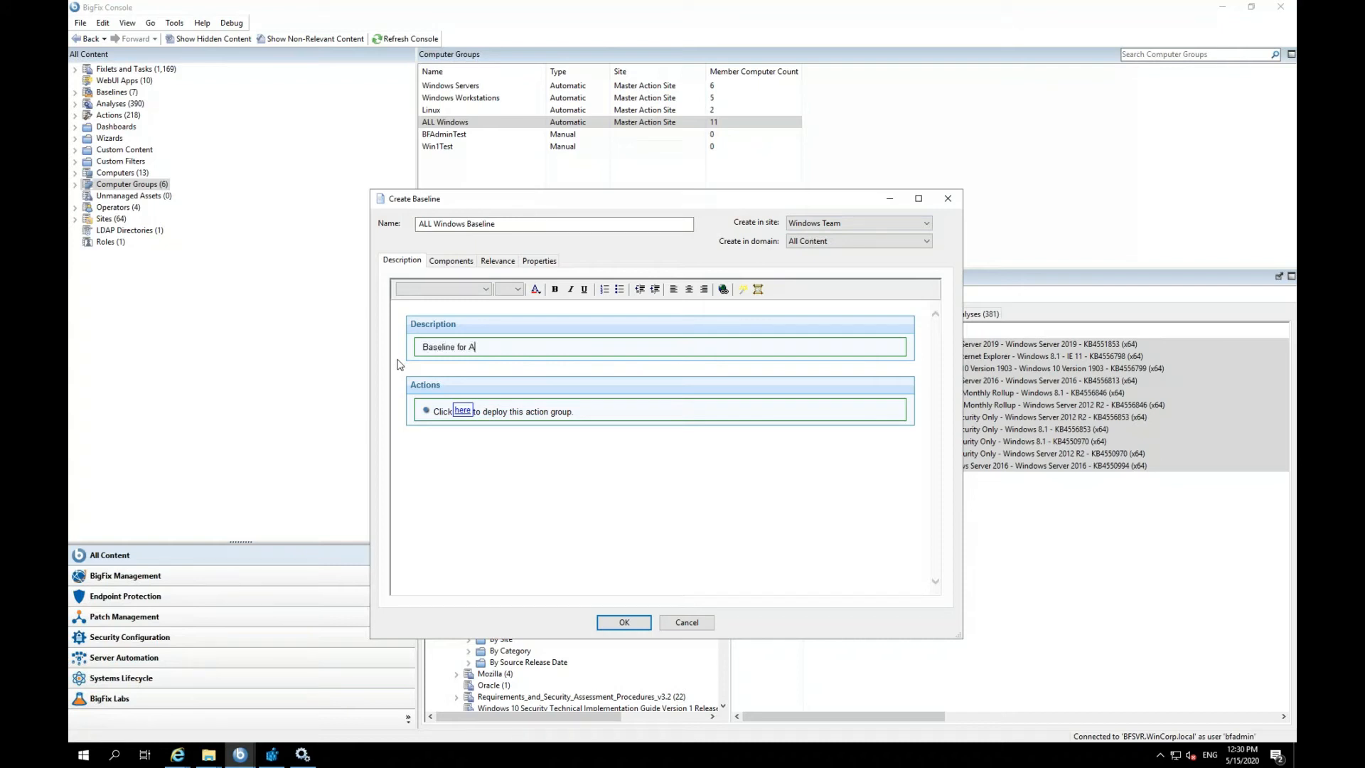
pyautogui.write('ll Wi')
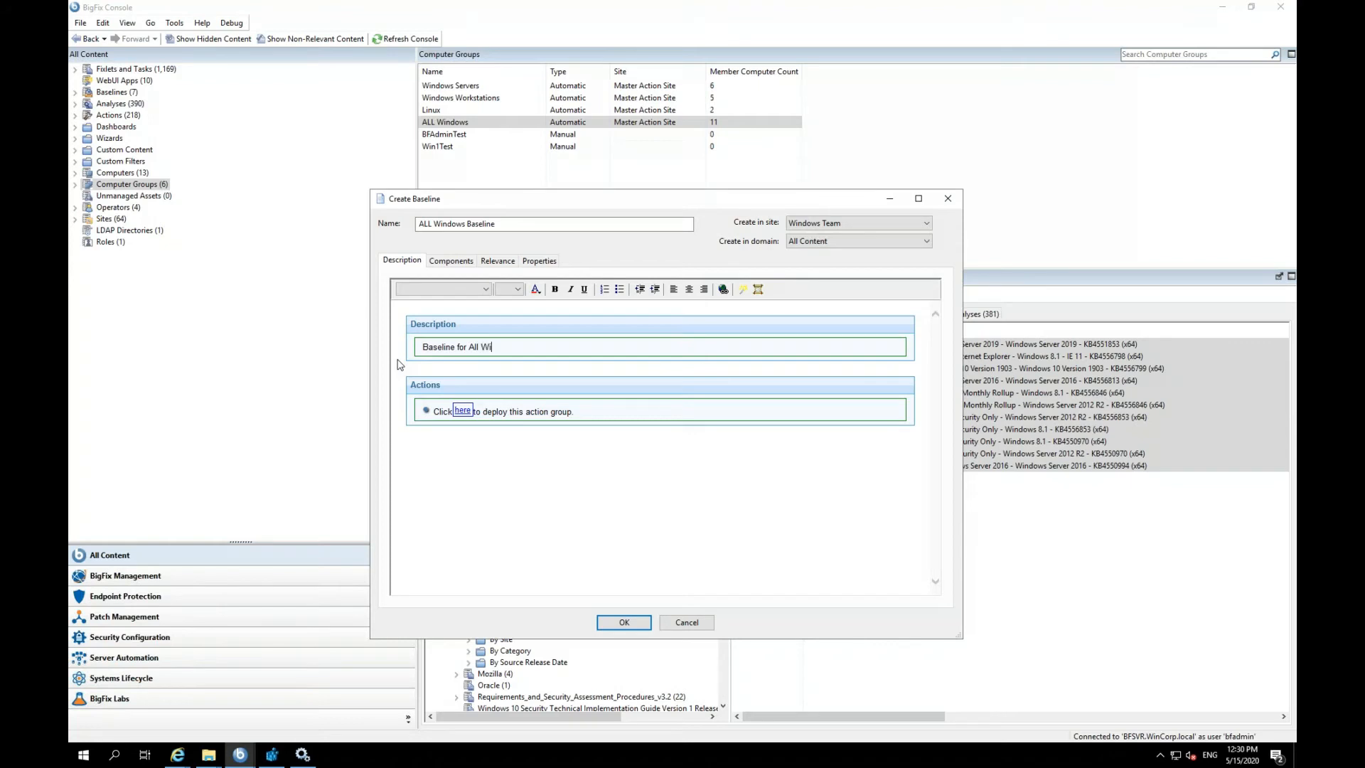
pyautogui.write('ndows')
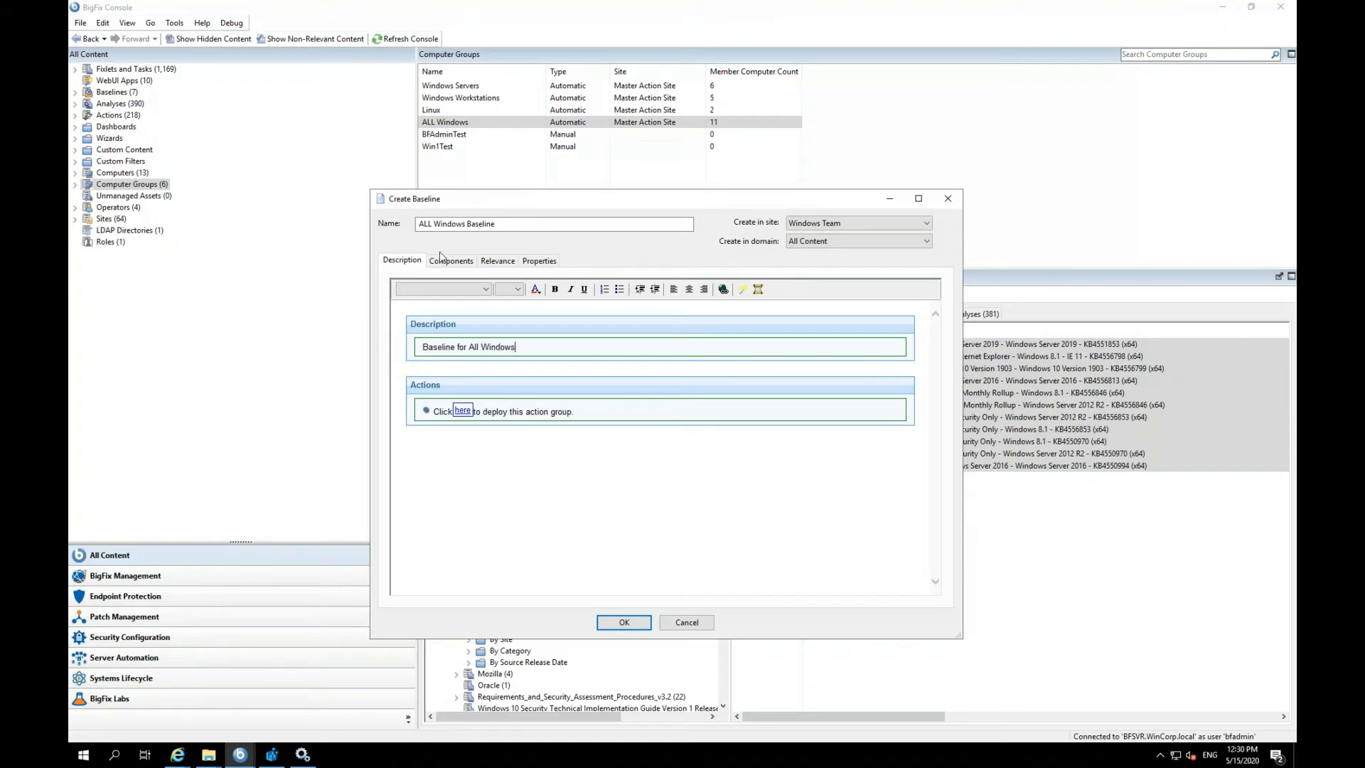
# Review the Components list showing the 11 critical Microsoft updates in one group.
pyautogui.click(451, 261)
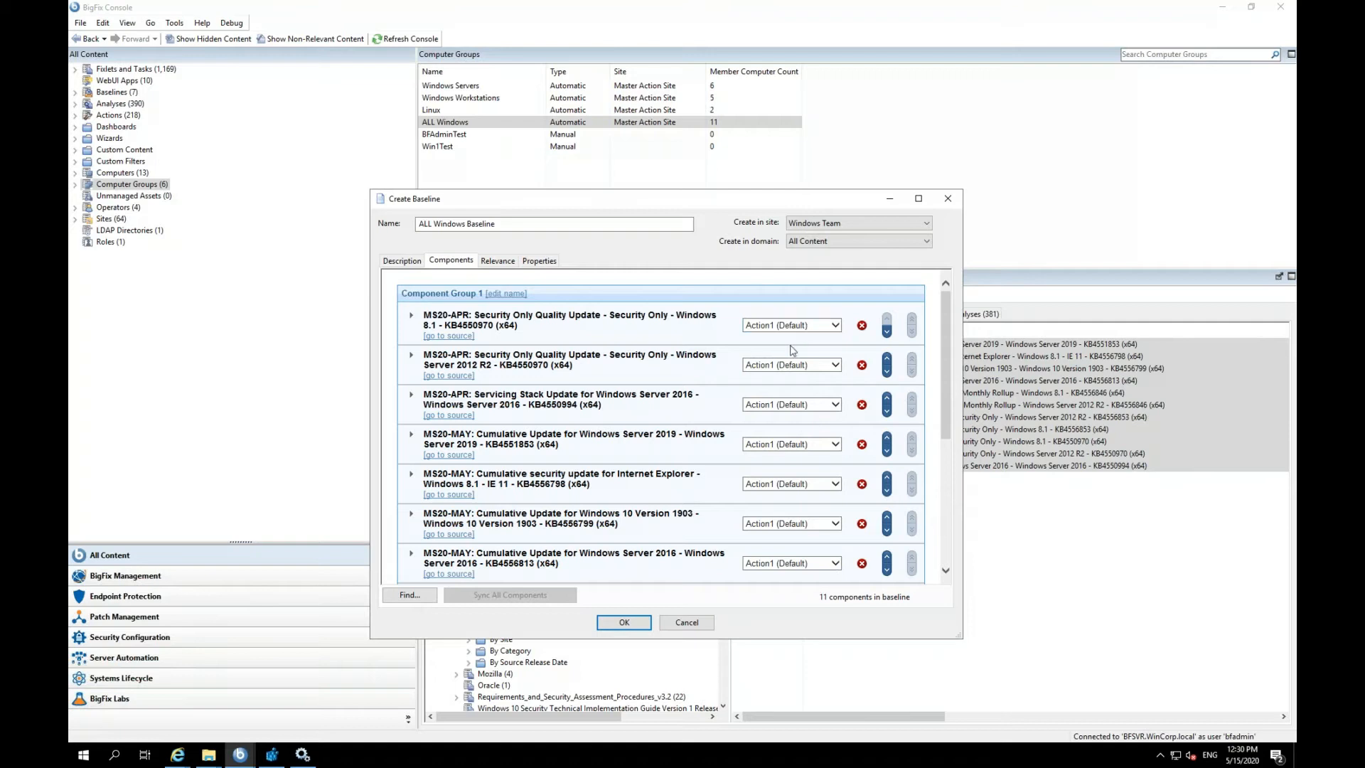
pyautogui.scroll(-3)
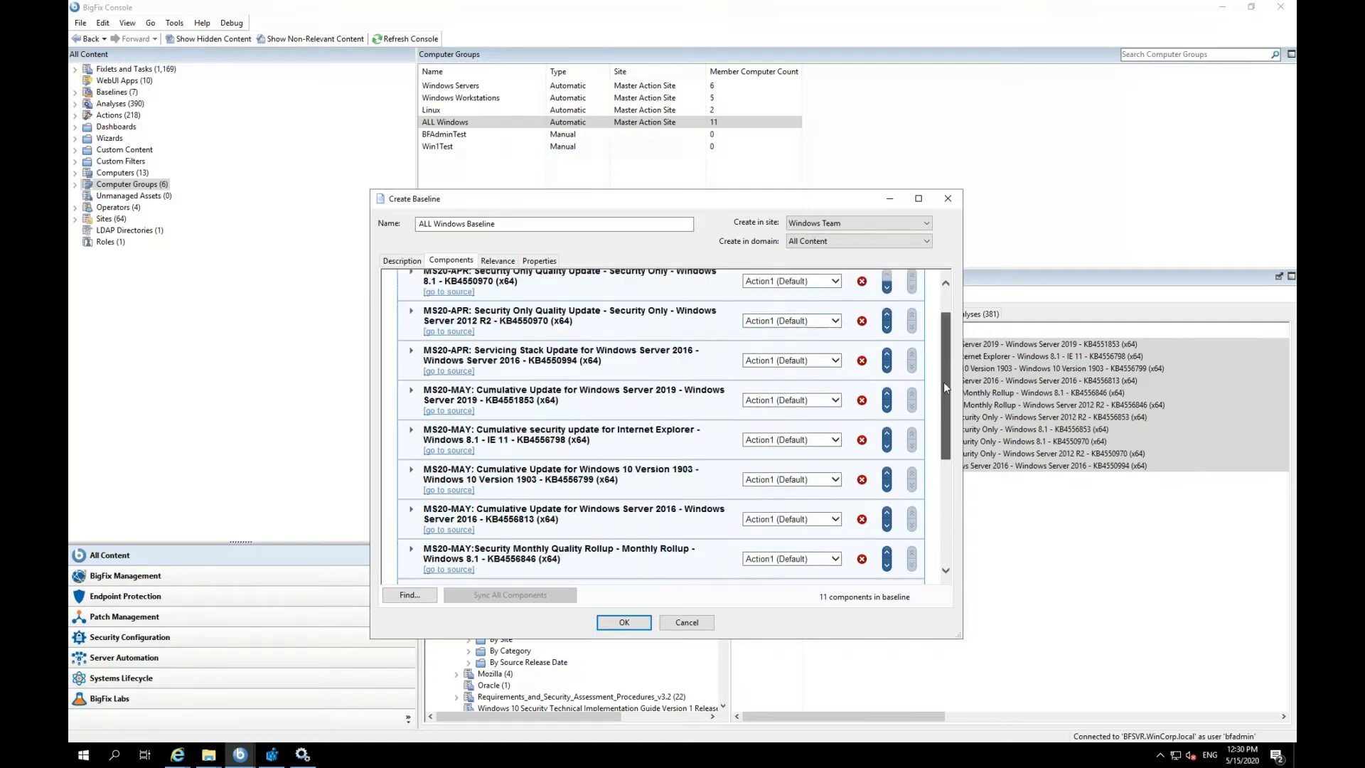
pyautogui.scroll(-3)
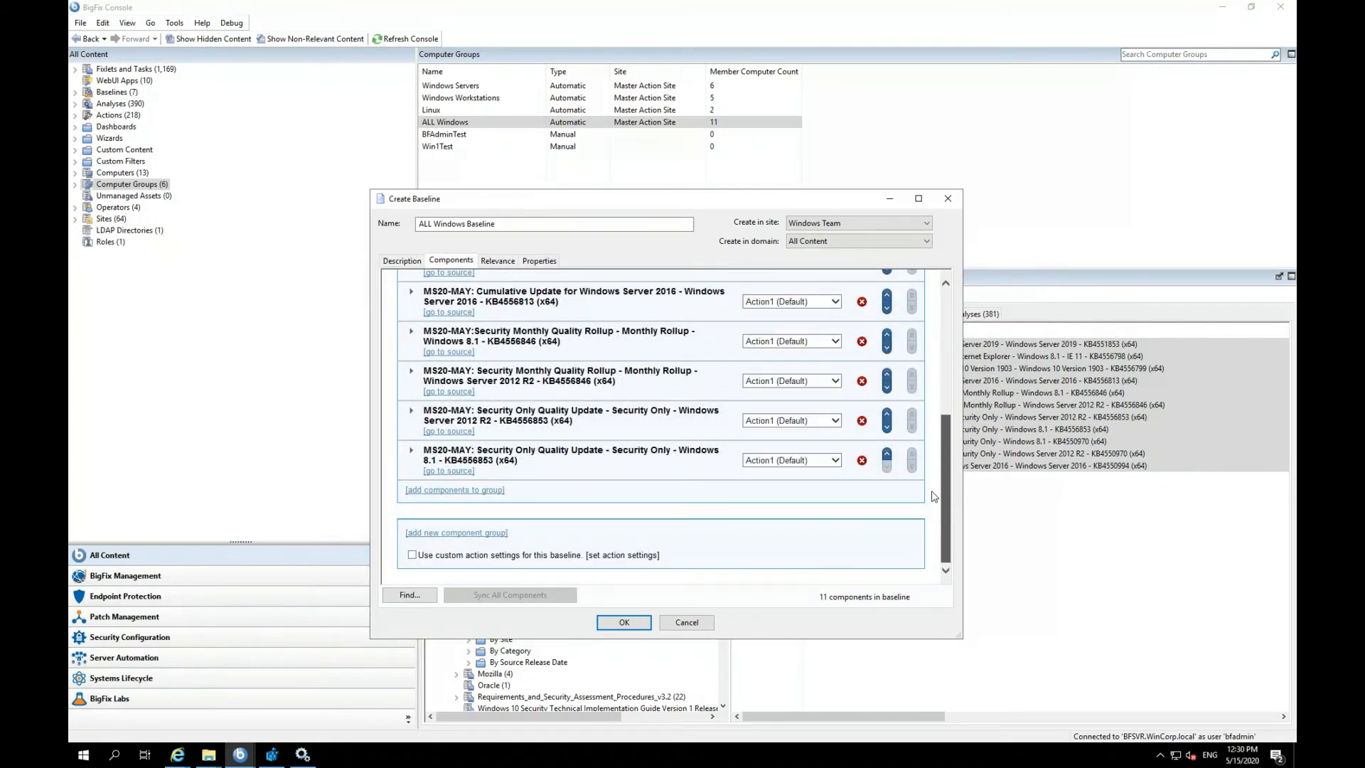
pyautogui.scroll(3)
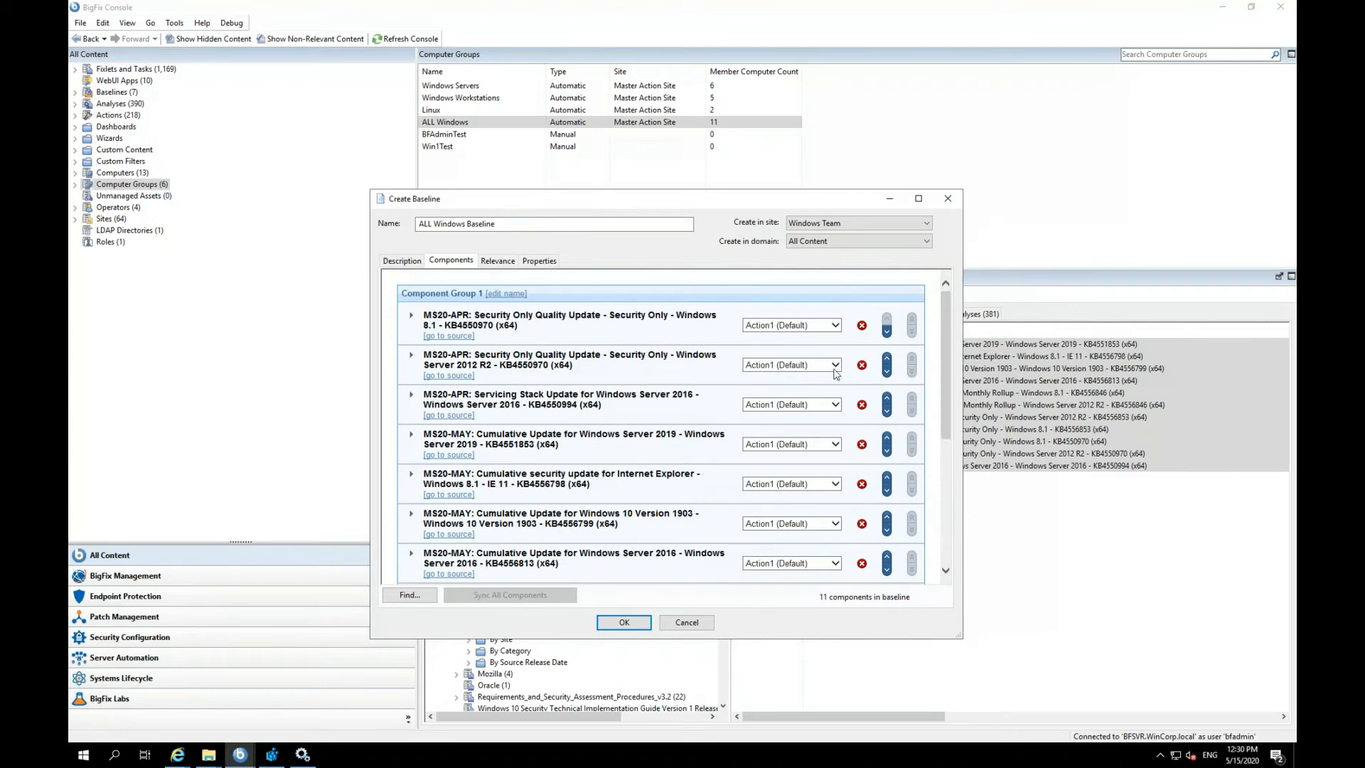
pyautogui.moveTo(623, 622)
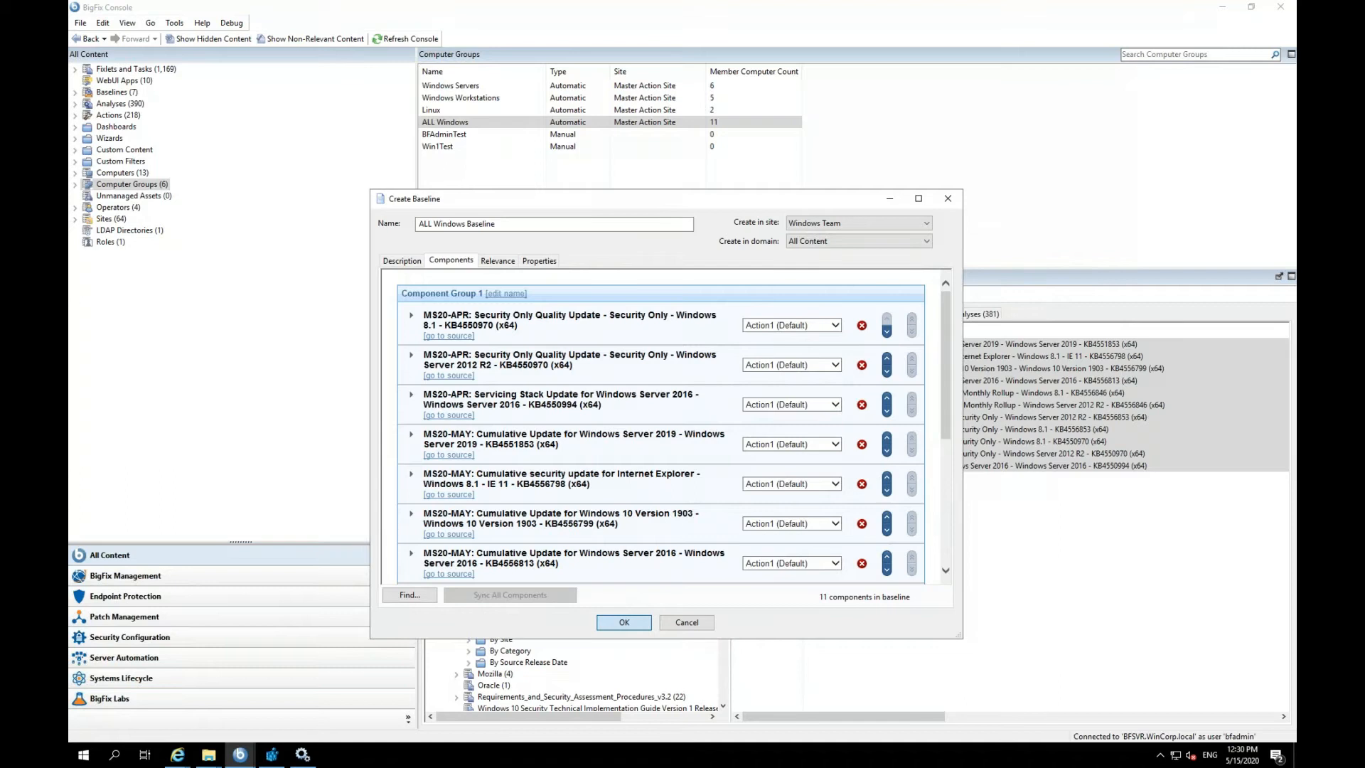
# Save the baseline, then select the ALL Windows group's two Important Microsoft fixlets.
pyautogui.click(623, 621)
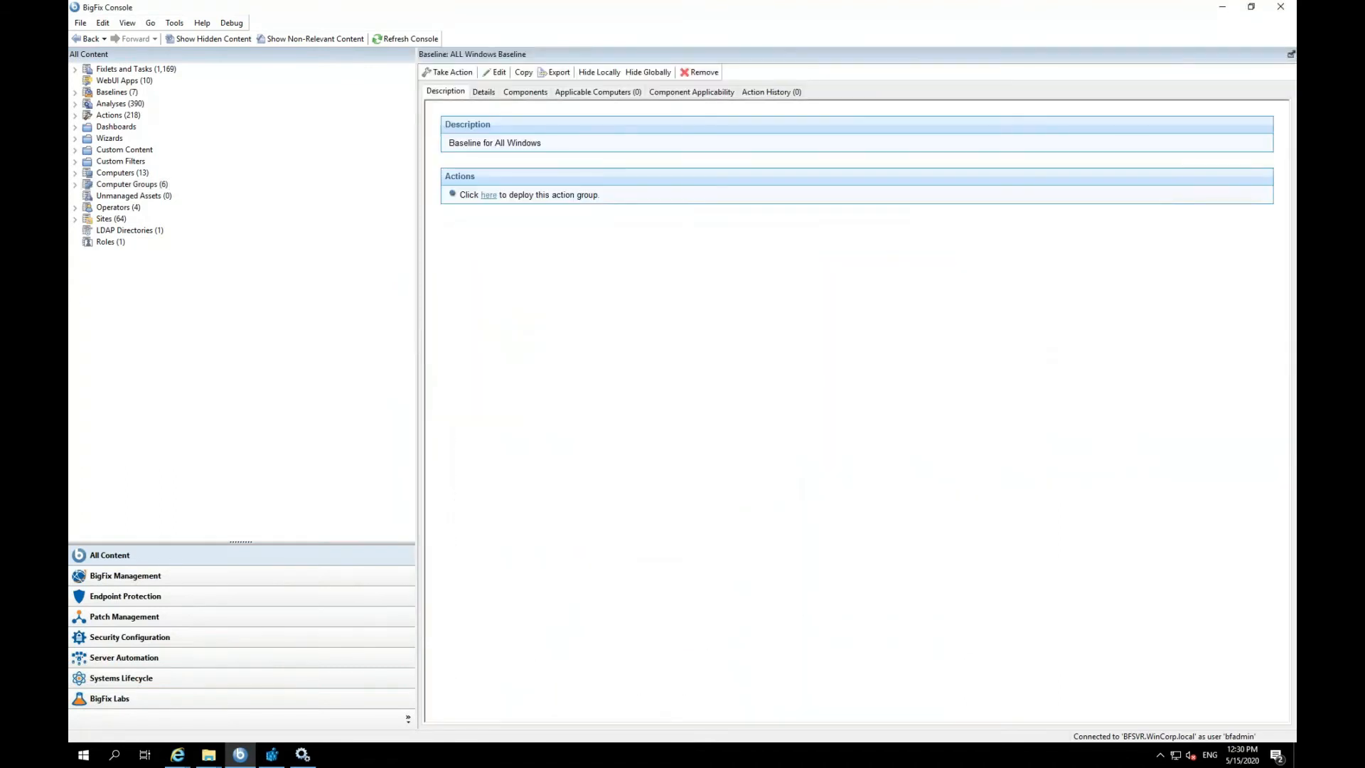
pyautogui.moveTo(184, 111)
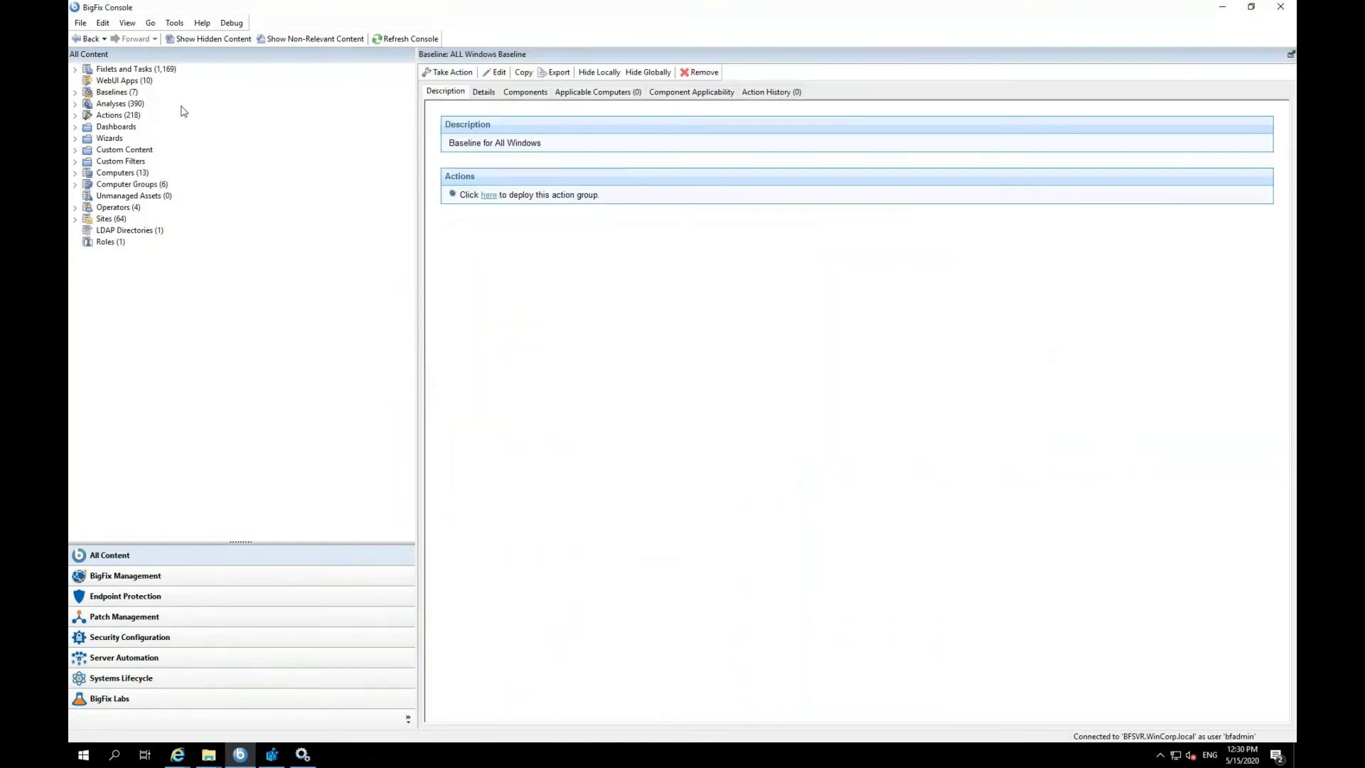
pyautogui.click(131, 184)
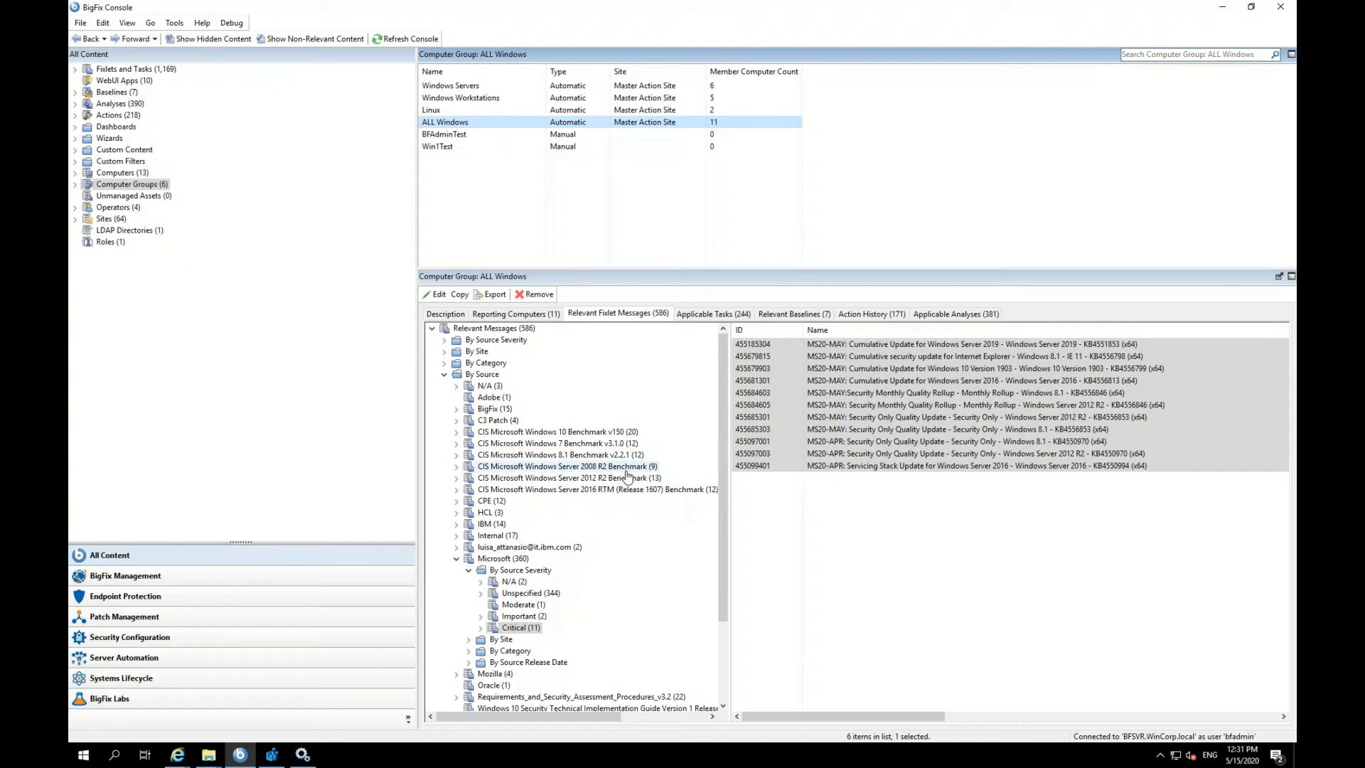
pyautogui.moveTo(614, 642)
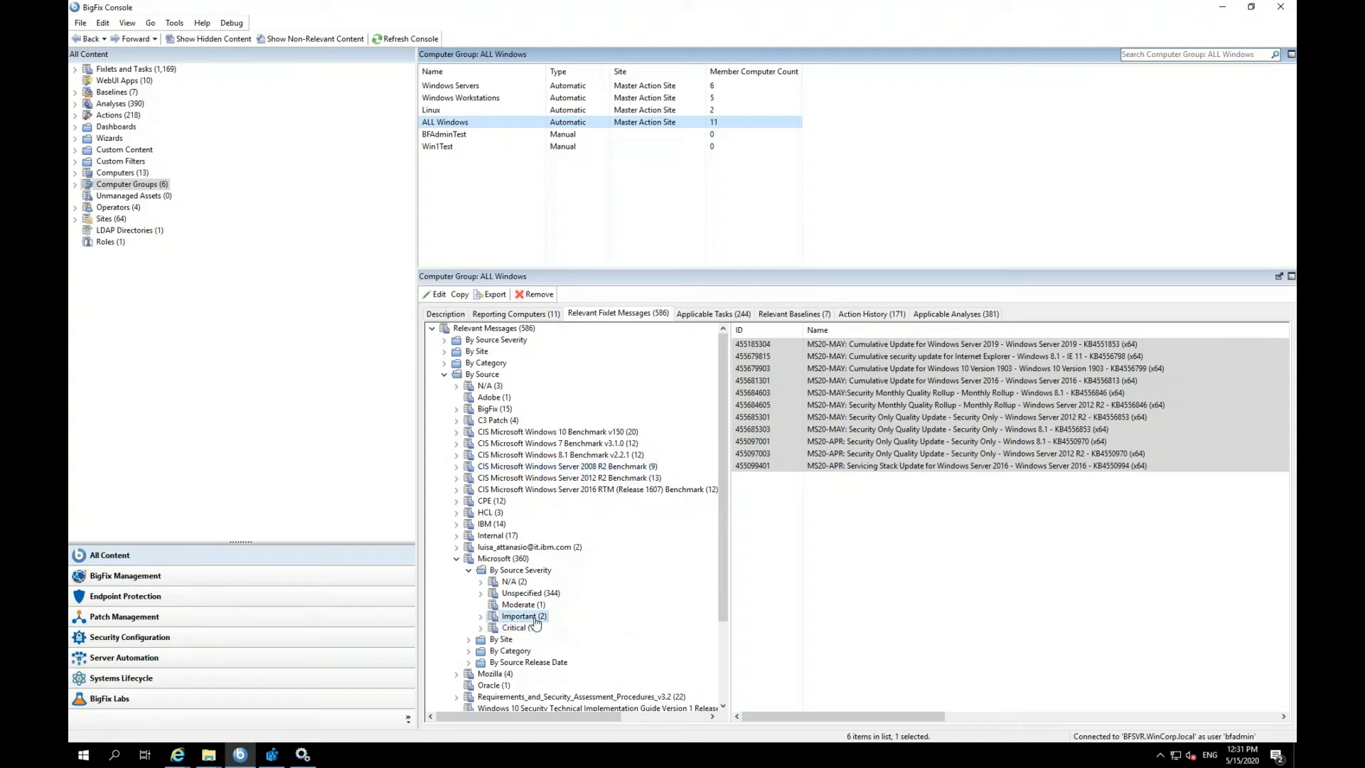
pyautogui.click(520, 616)
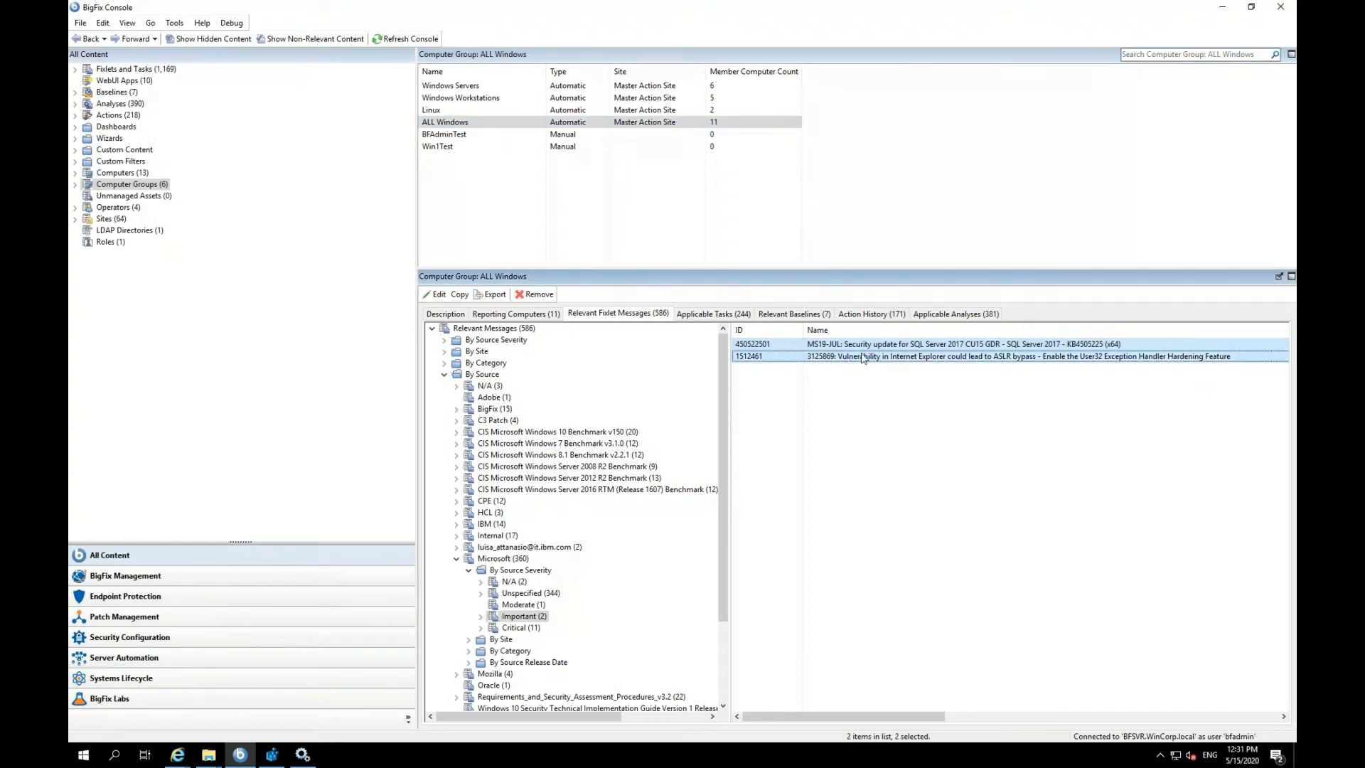
pyautogui.rightClick(862, 355)
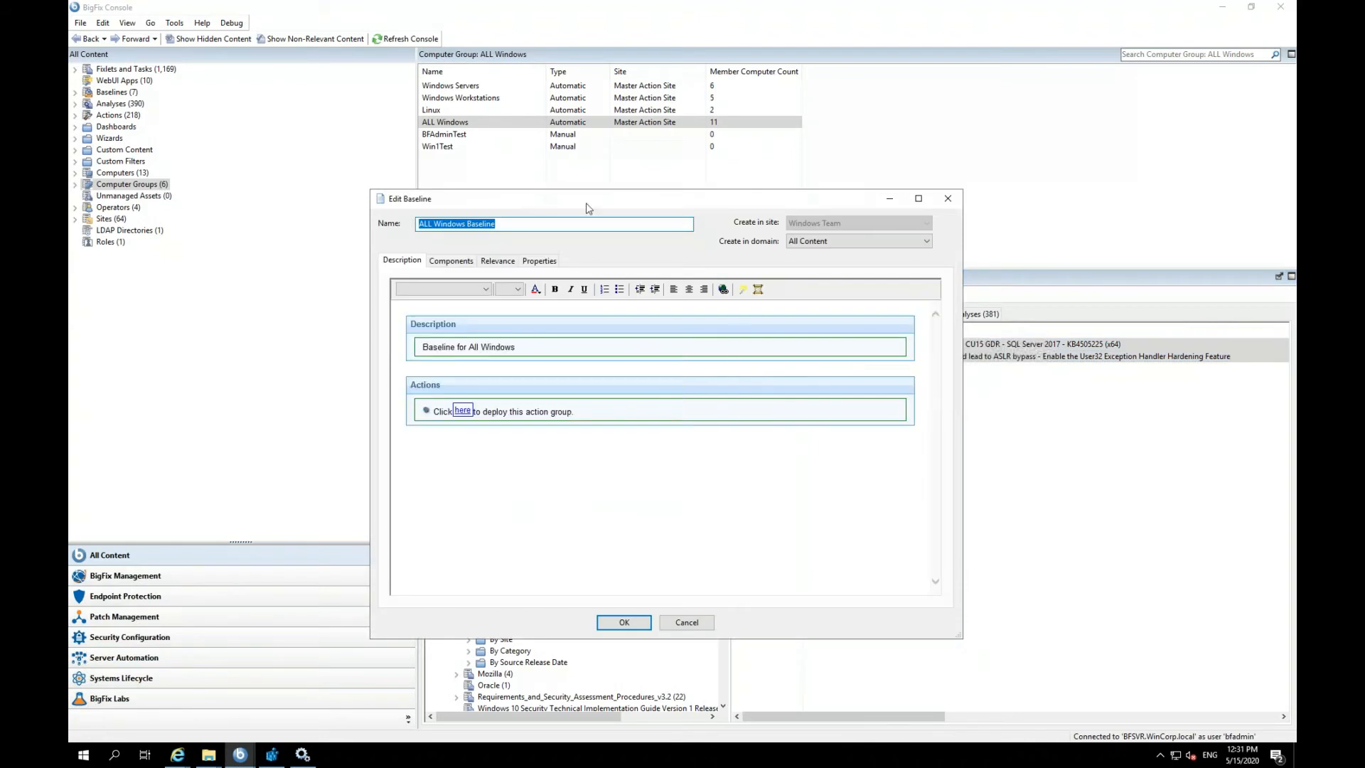
pyautogui.moveTo(743, 493)
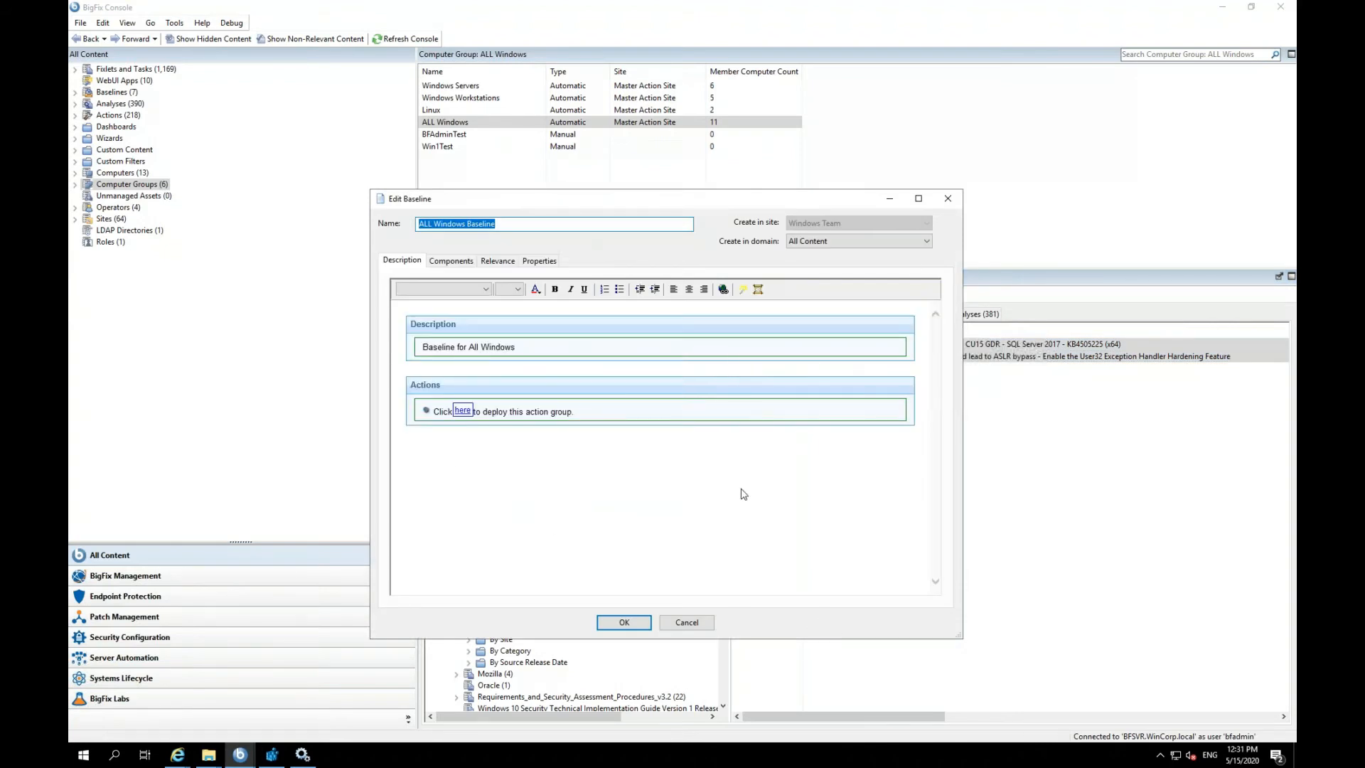
# View the baseline's components and locate the two newly added fixlets.
pyautogui.click(451, 260)
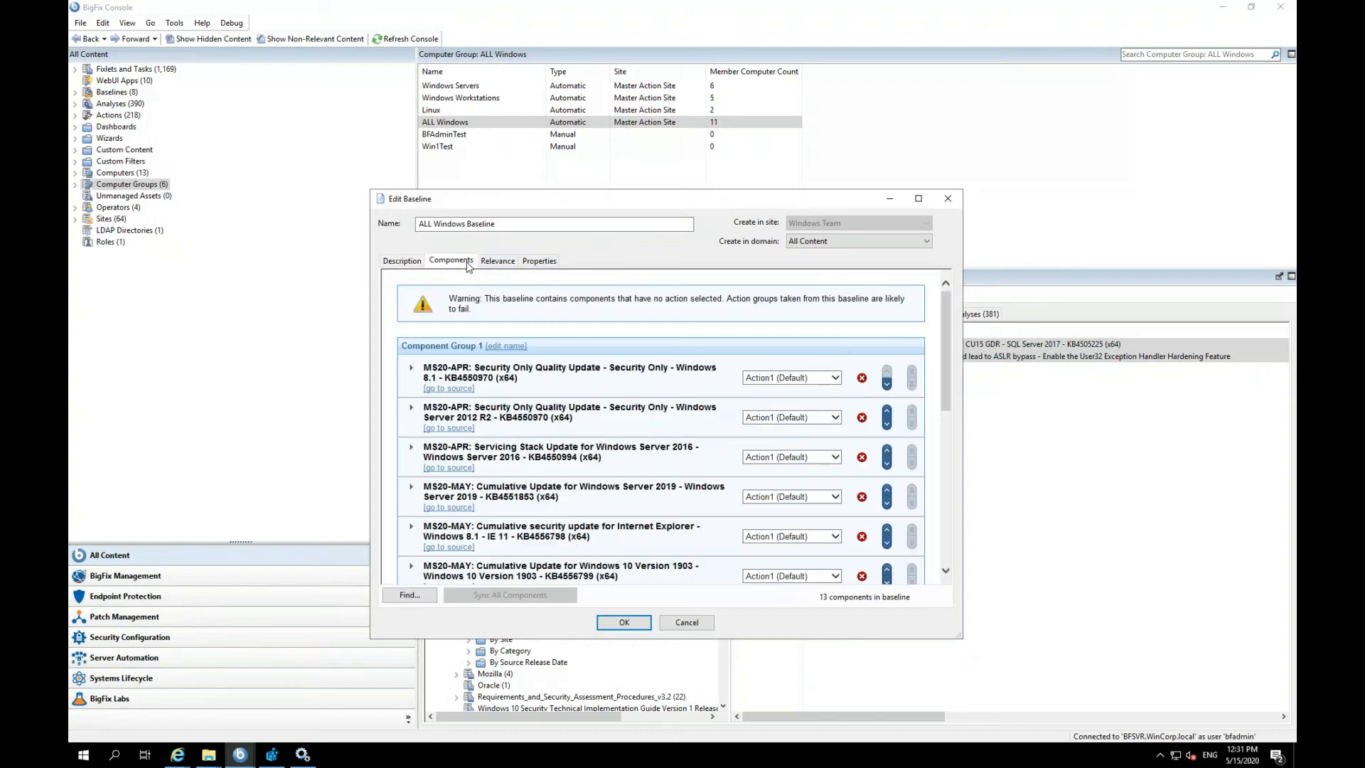
pyautogui.moveTo(456, 311)
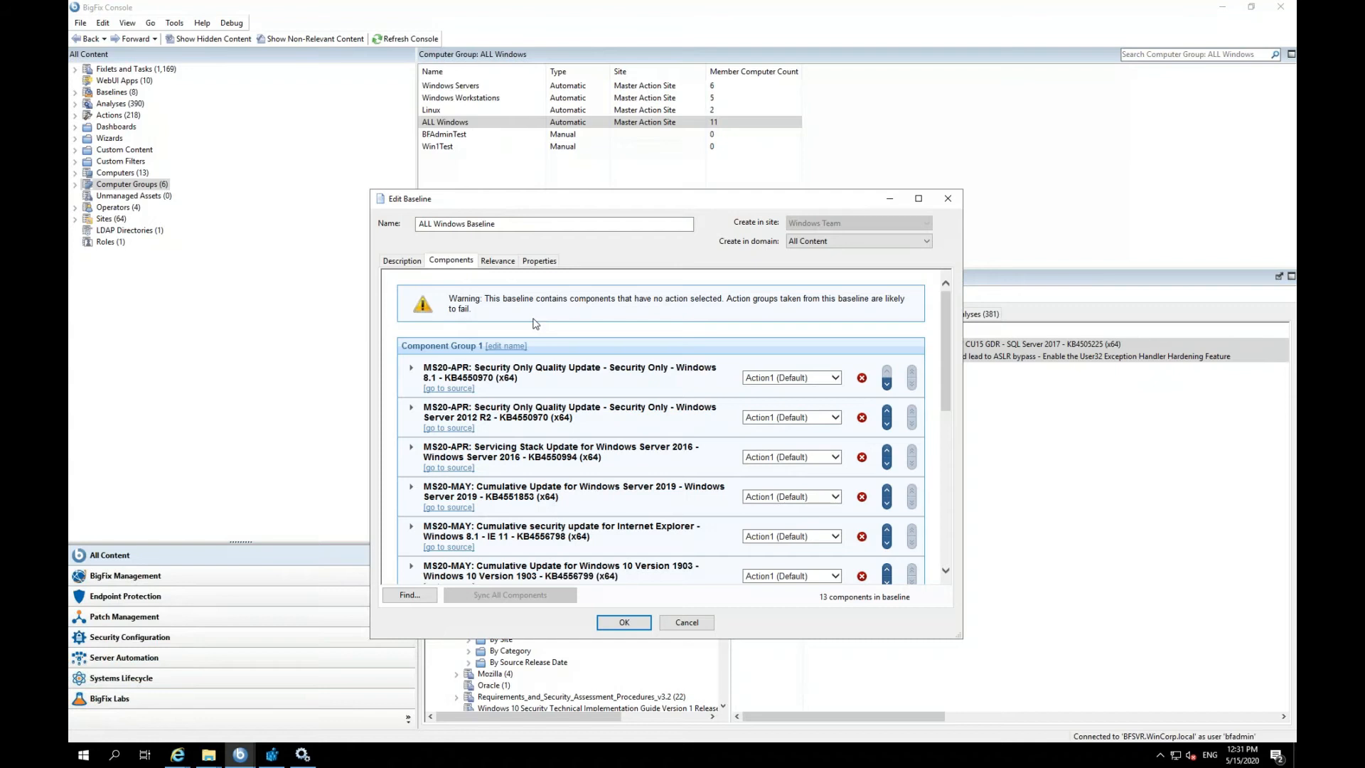
pyautogui.moveTo(950, 383)
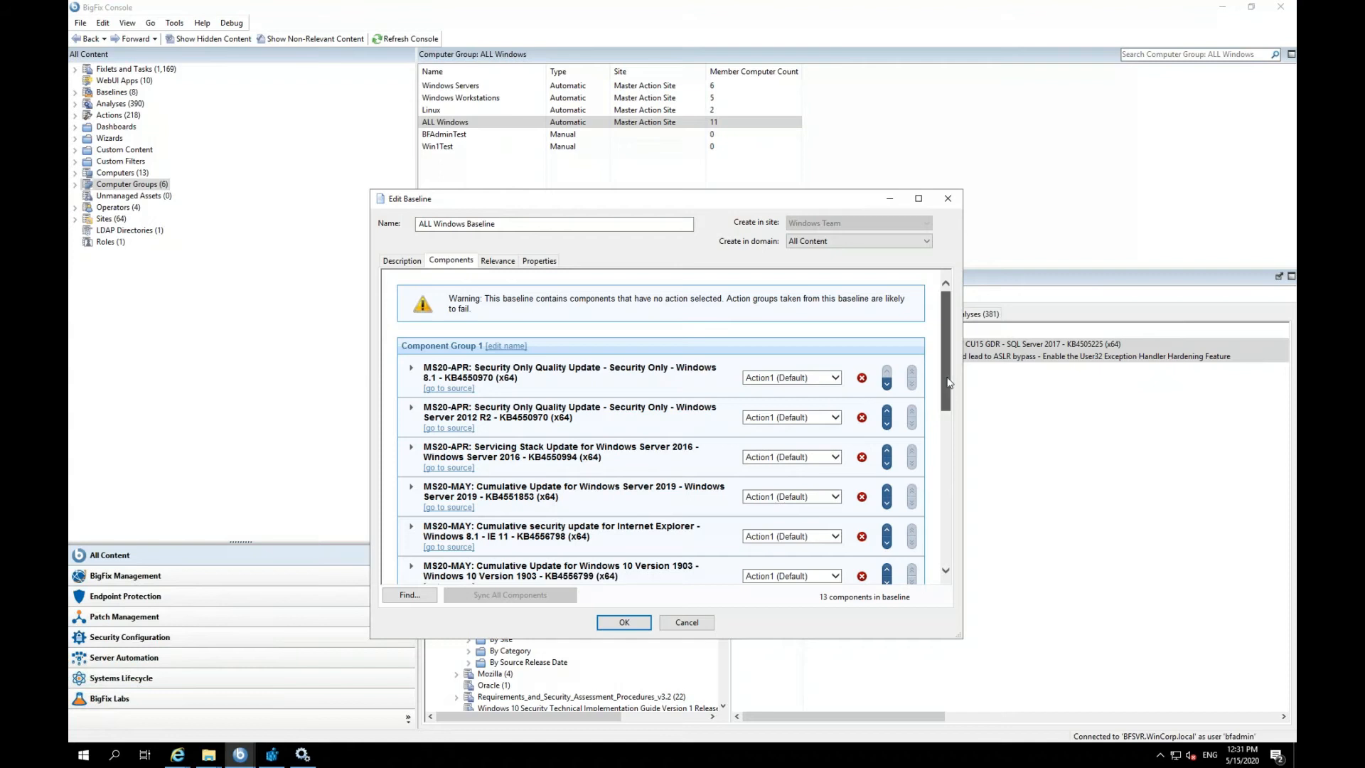
pyautogui.moveTo(665, 312)
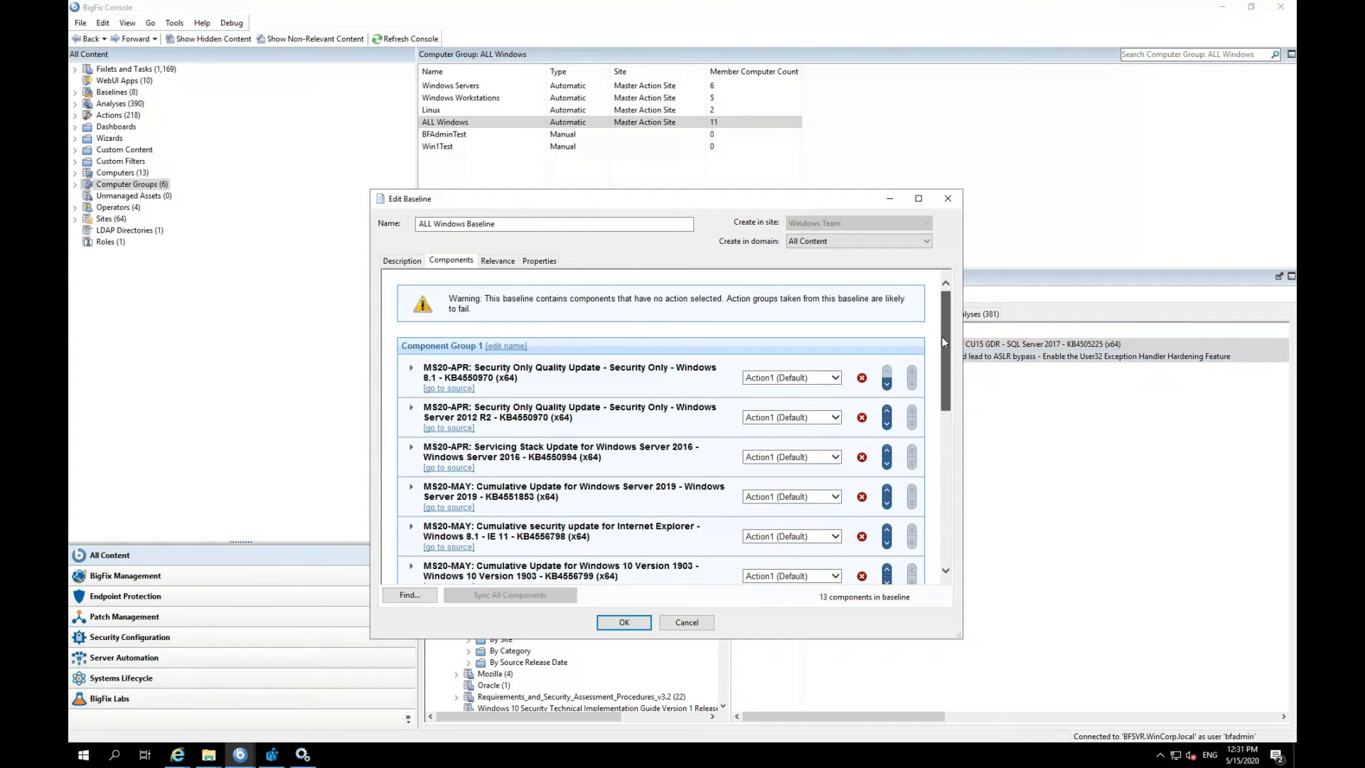
pyautogui.scroll(-3)
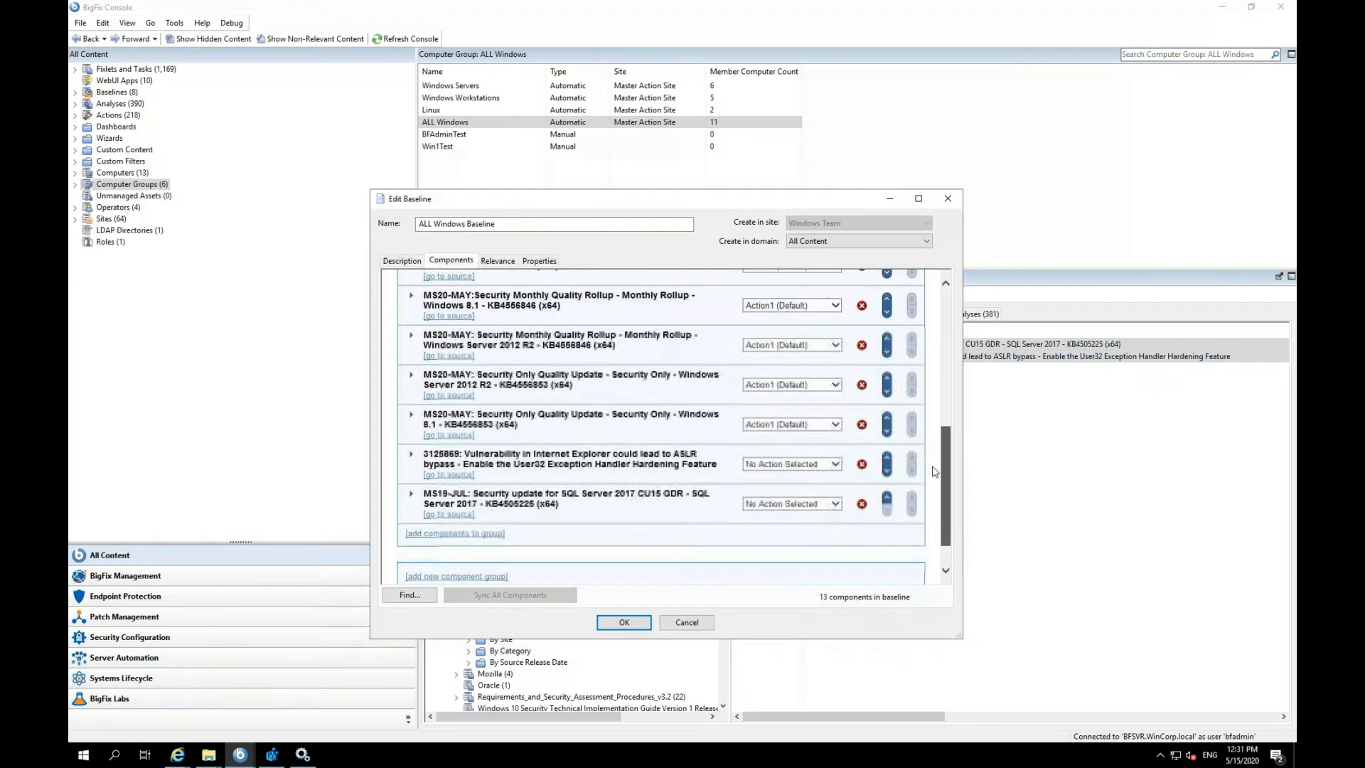
pyautogui.scroll(-3)
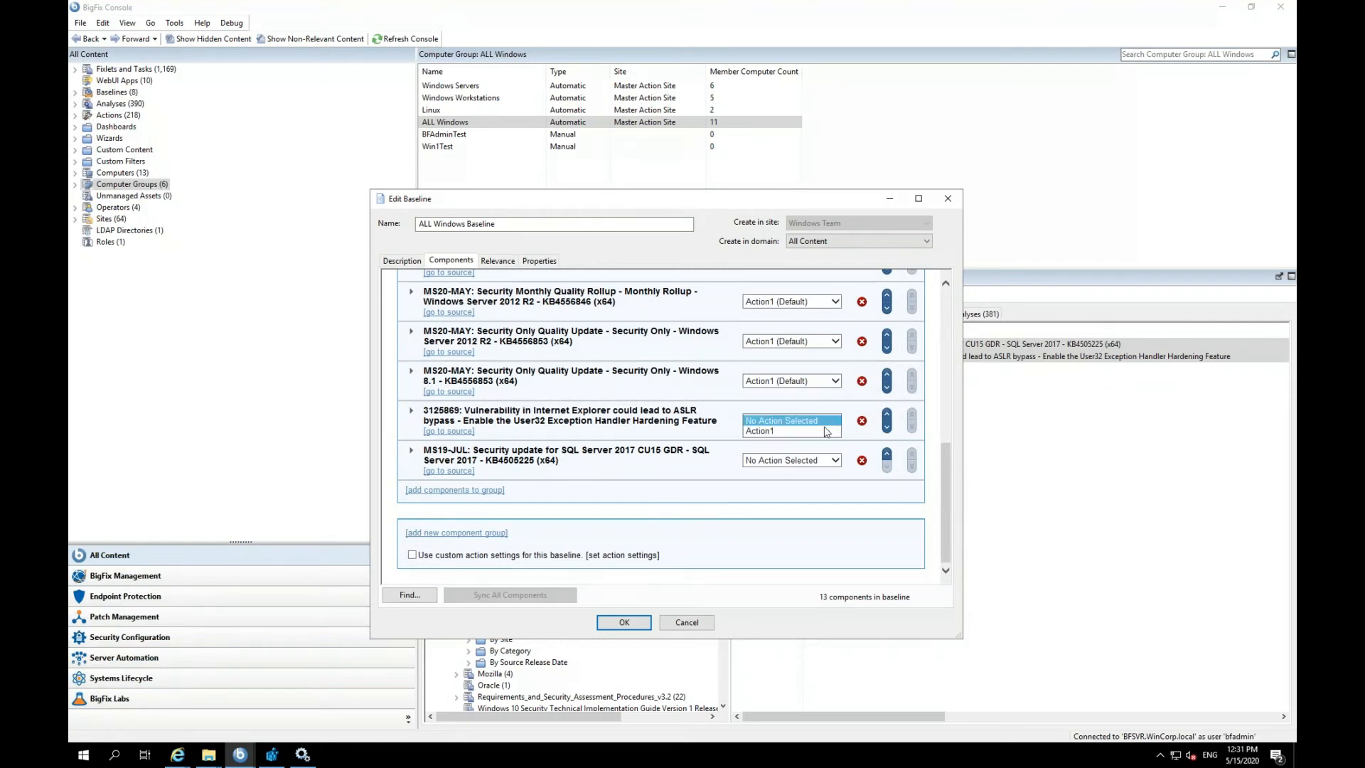
# Set the Internet Explorer ASLR fixlet and SQL Server 2017 update to Action1 and save.
pyautogui.click(760, 431)
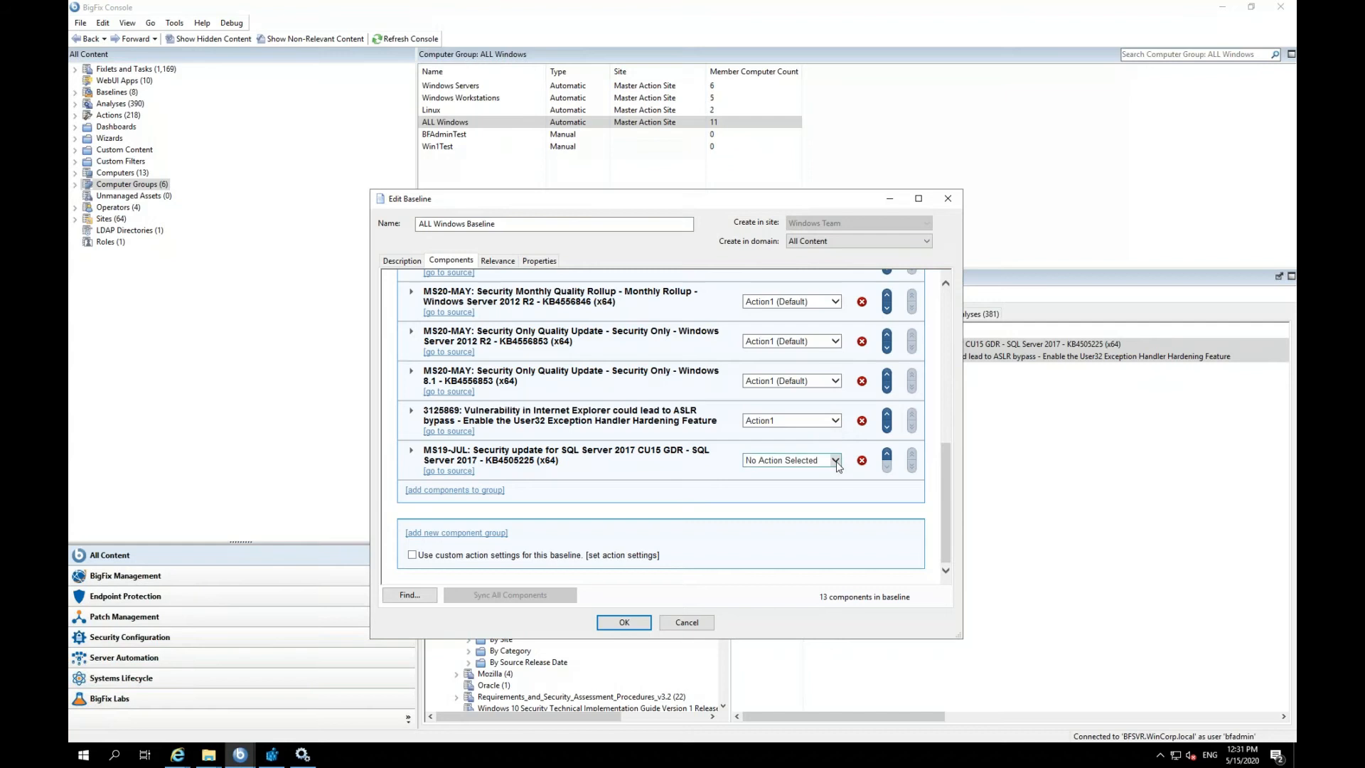
pyautogui.click(834, 460)
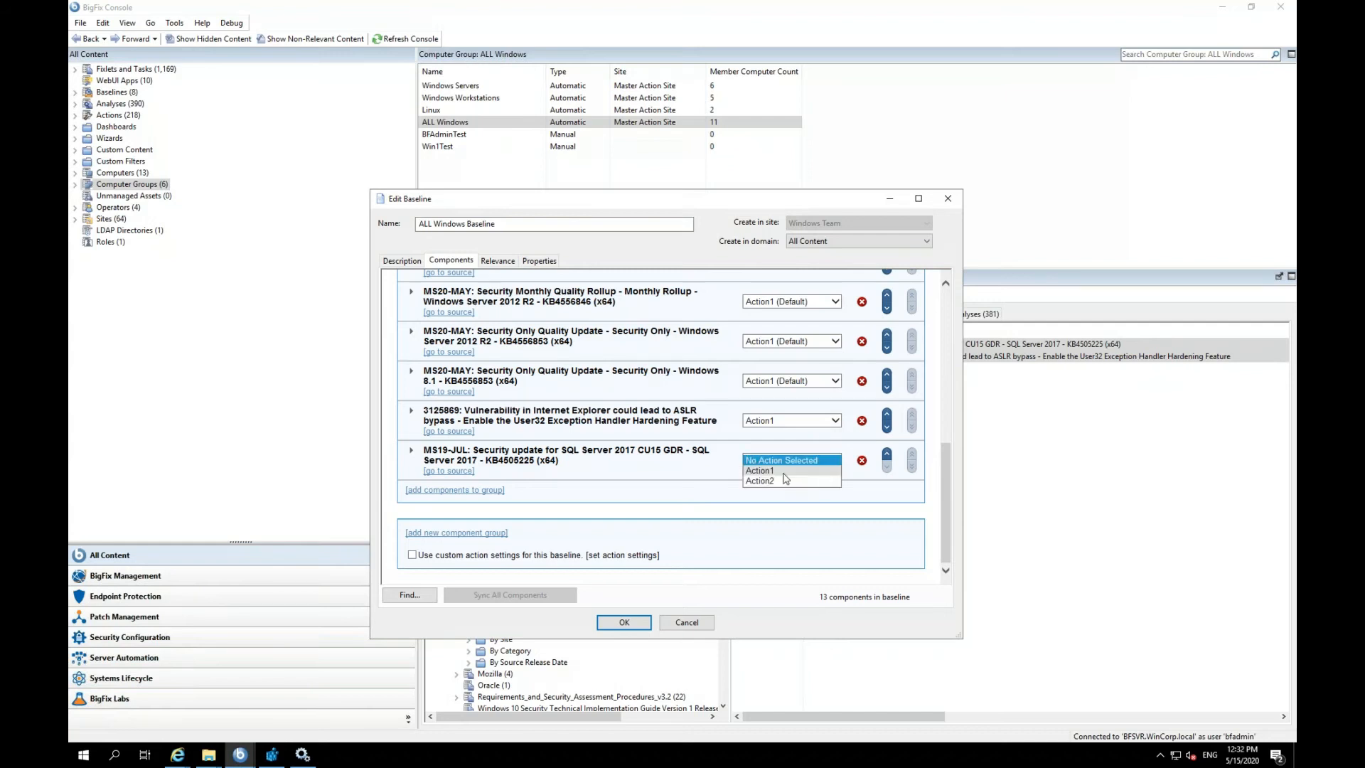
pyautogui.click(760, 471)
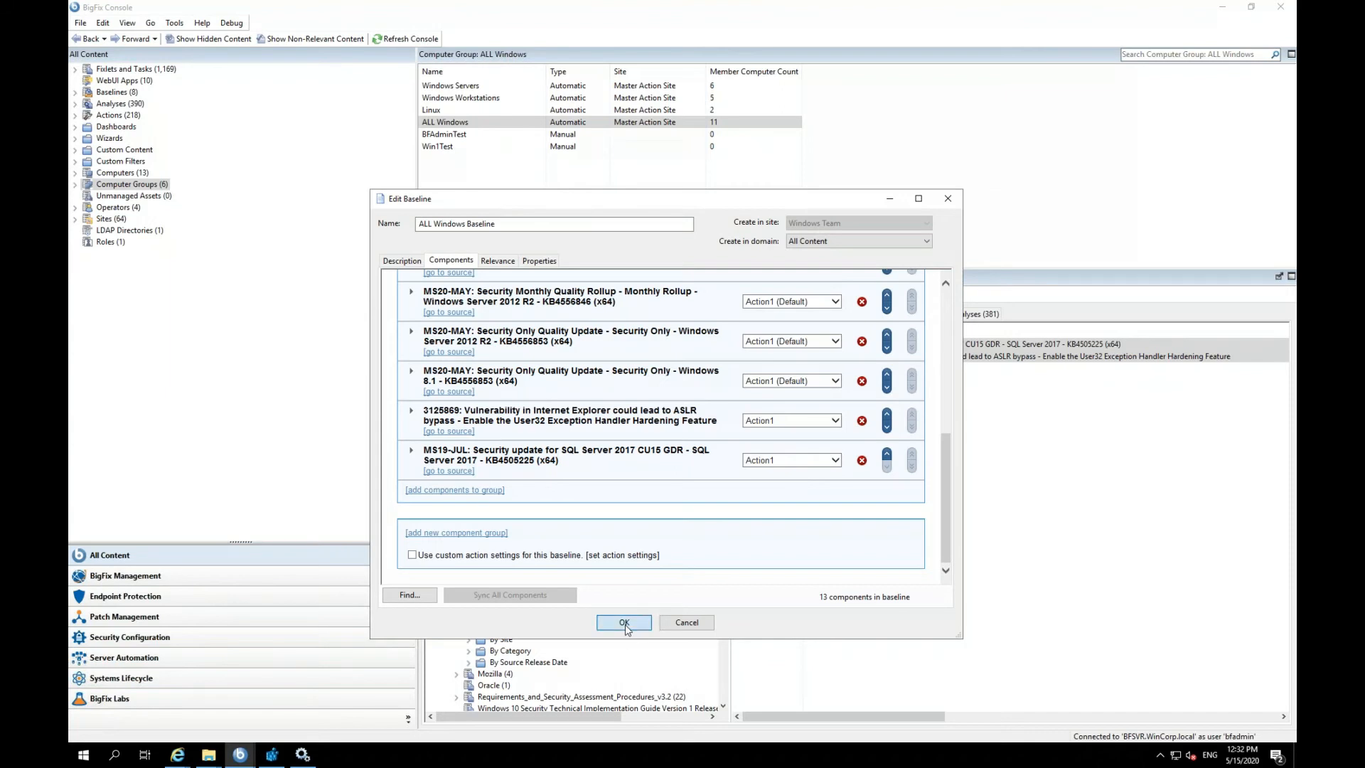
pyautogui.click(623, 621)
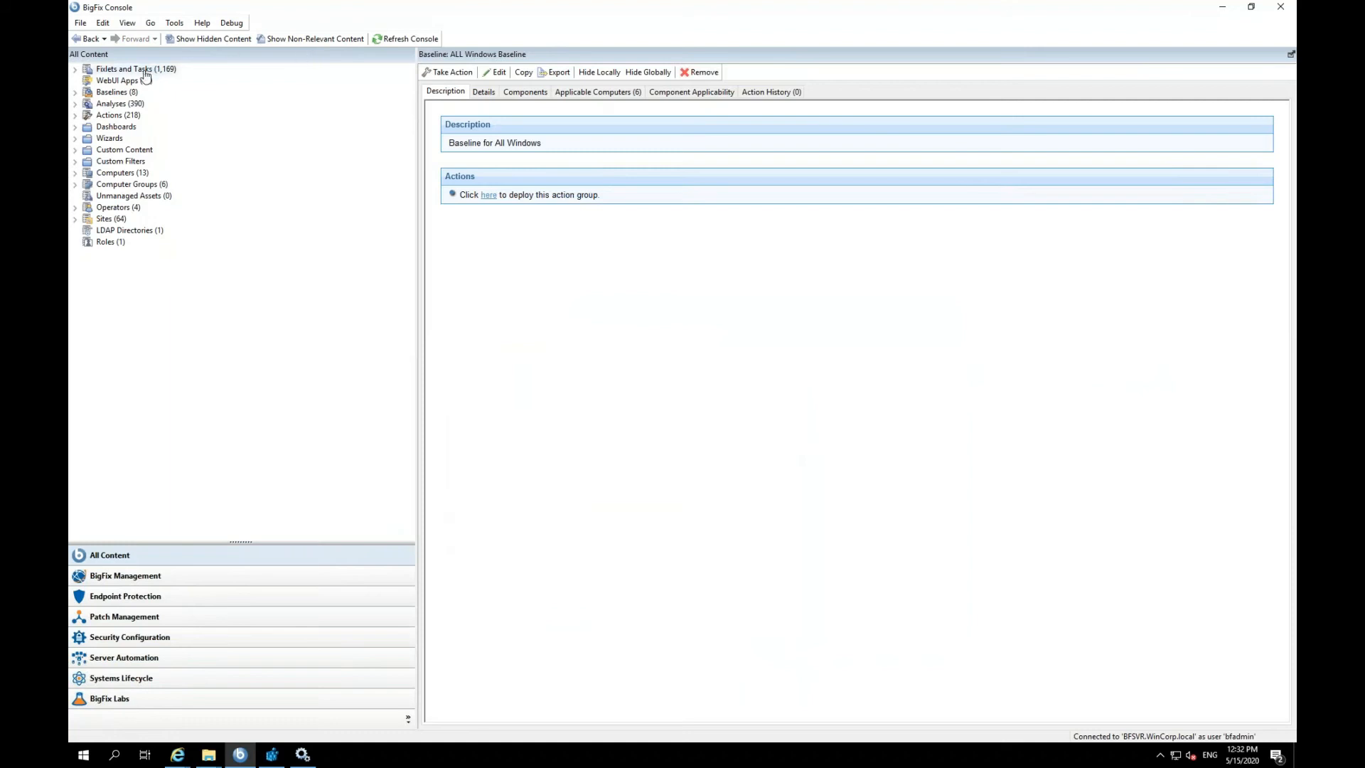
# Bring up Add To Existing Baseline choices for the Mozilla Firefox 76.0.1 Available fixlet in ALL Windows.
pyautogui.click(131, 184)
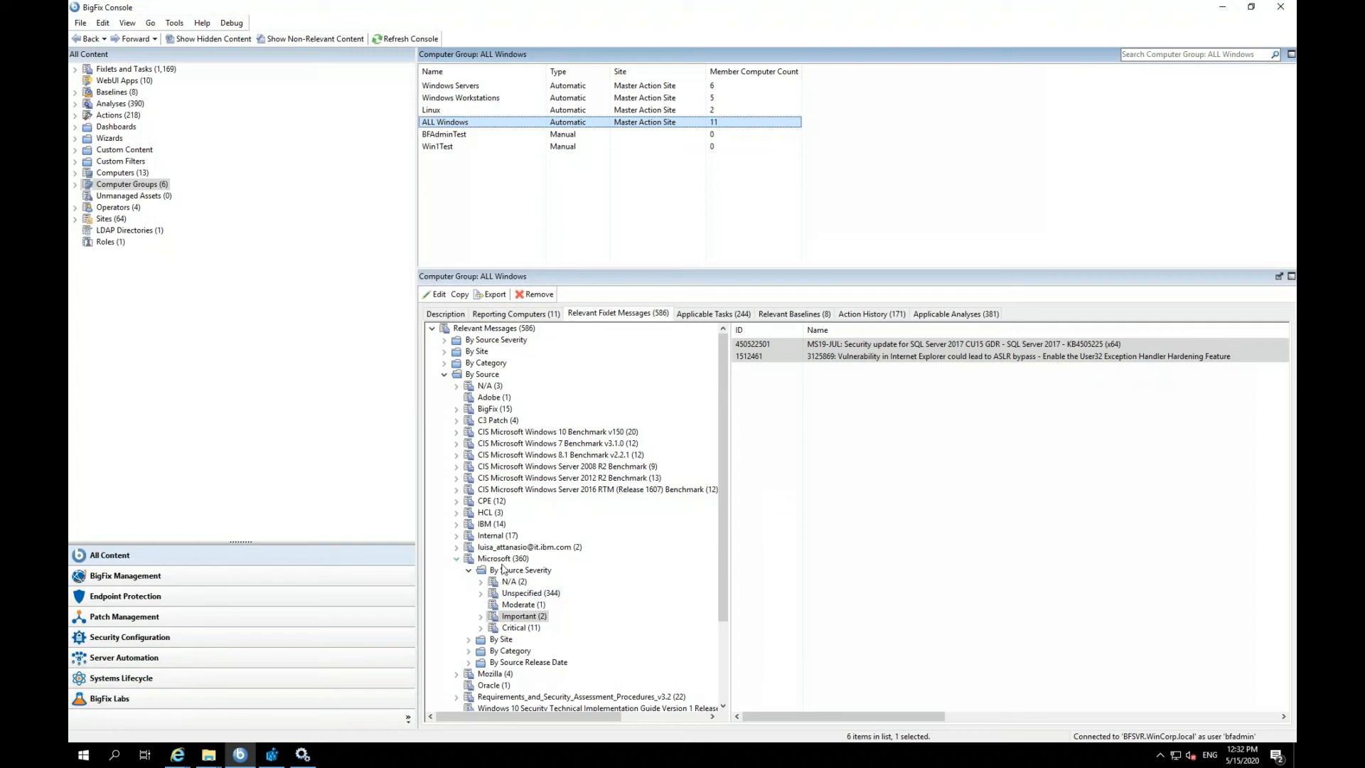
pyautogui.click(495, 569)
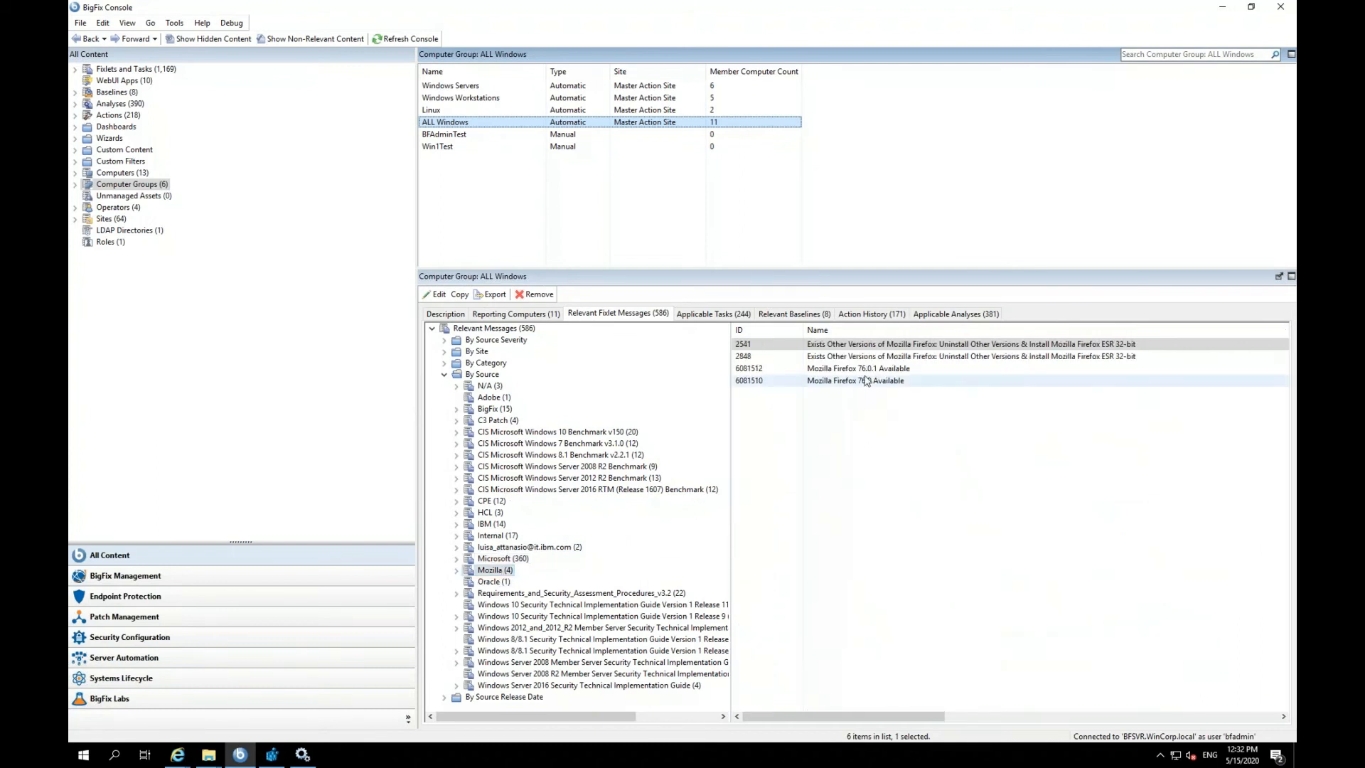
pyautogui.click(857, 367)
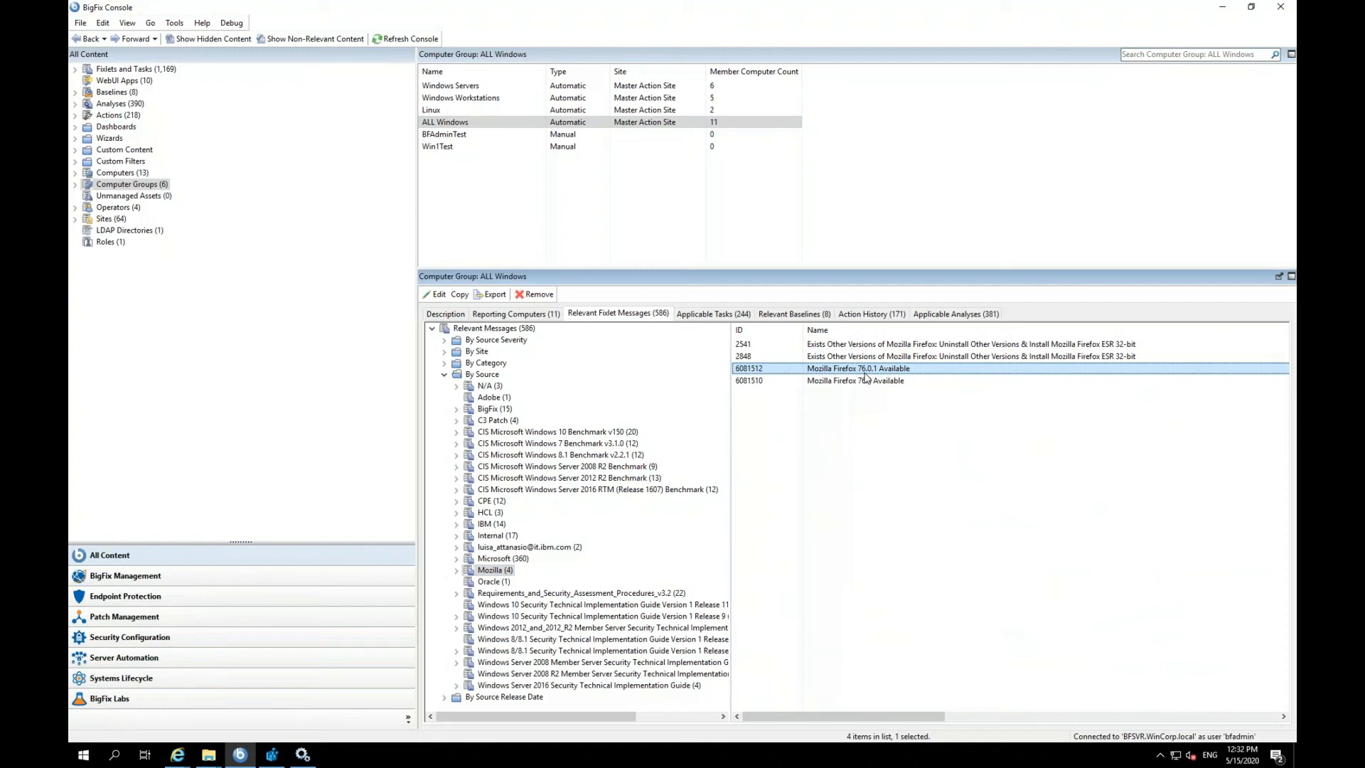
pyautogui.rightClick(858, 367)
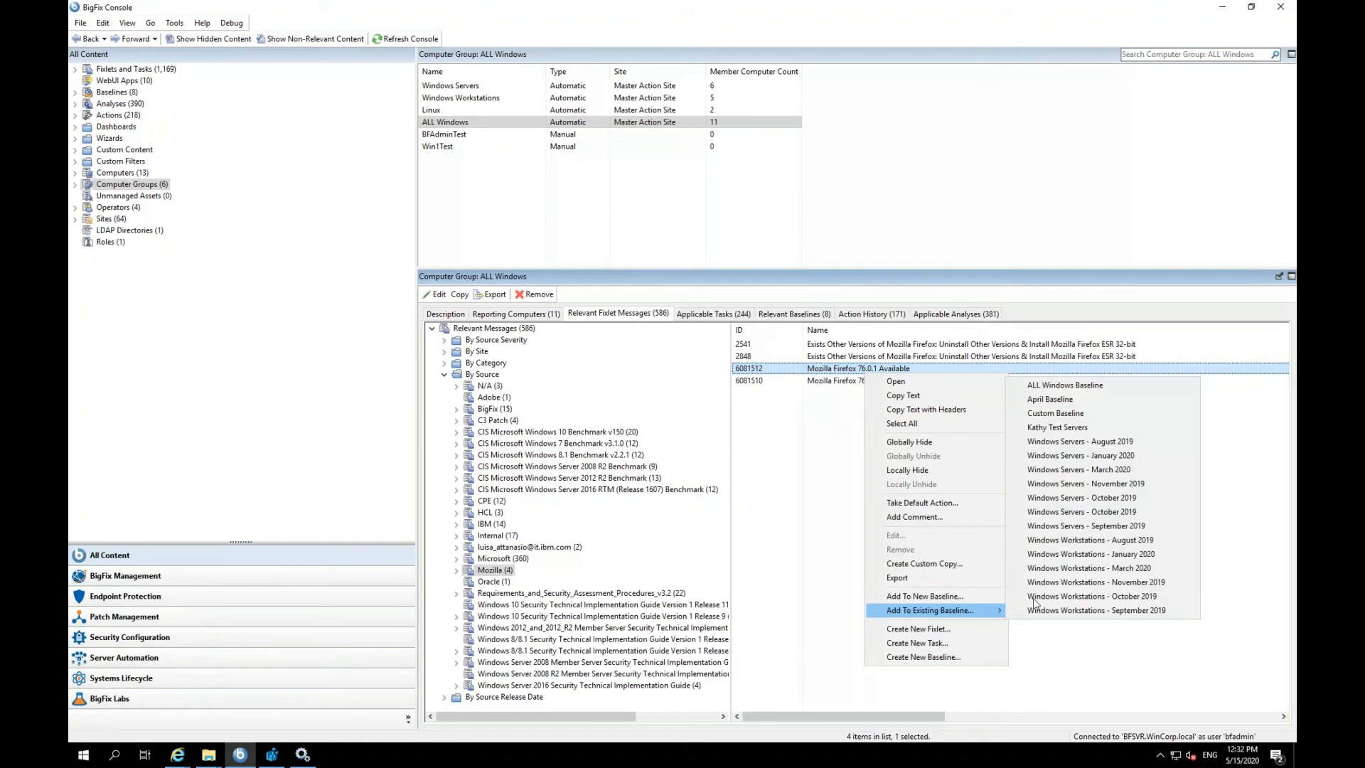
pyautogui.moveTo(1064, 385)
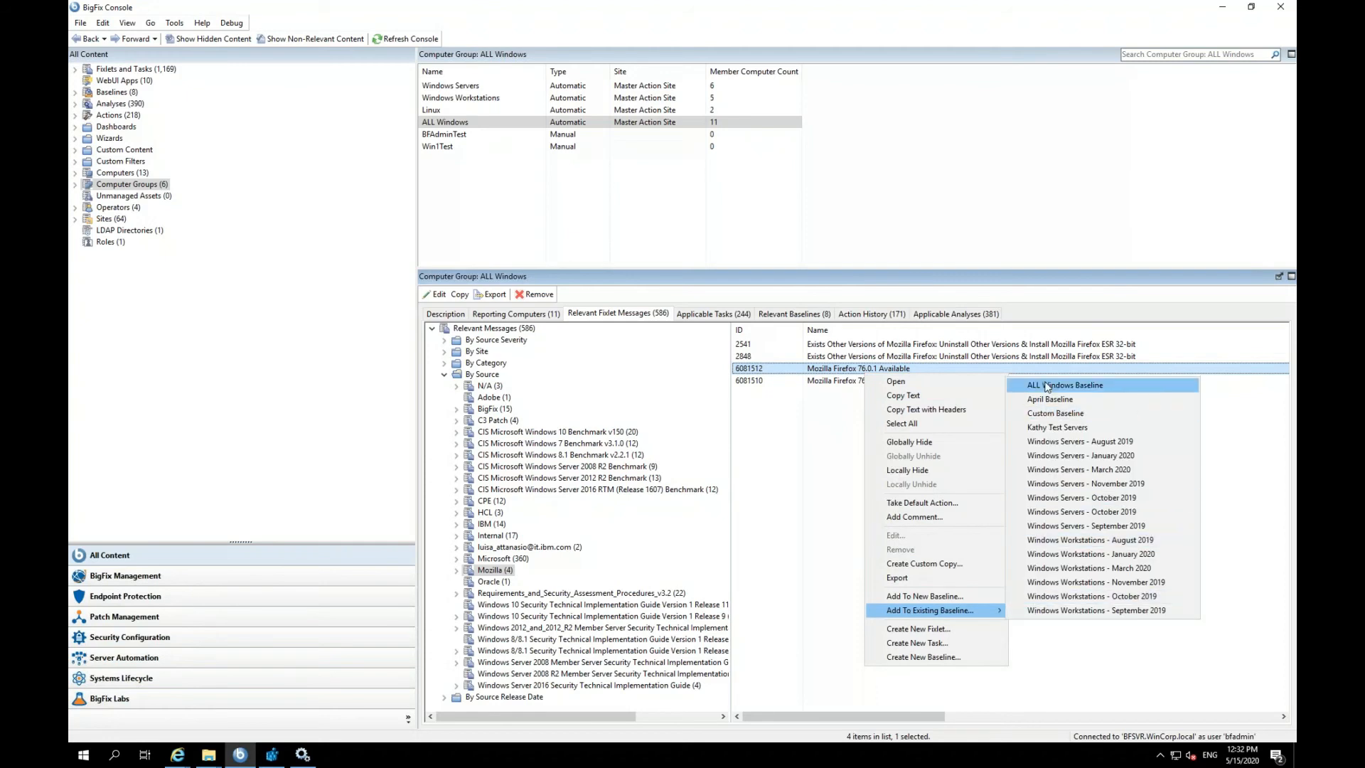
# Add Firefox 76.0.1 to ALL Windows Baseline as the 14th component, set to Action1 (Default).
pyautogui.click(1065, 385)
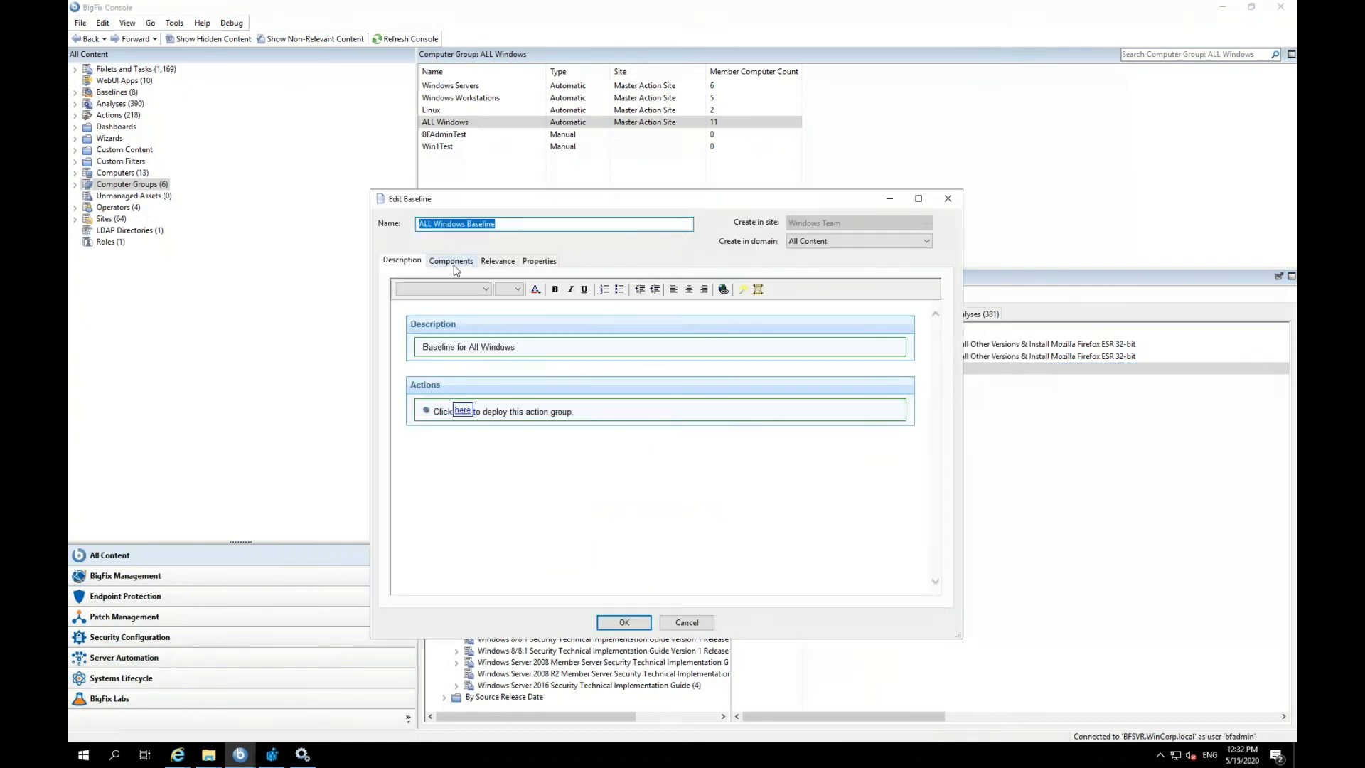
pyautogui.click(451, 260)
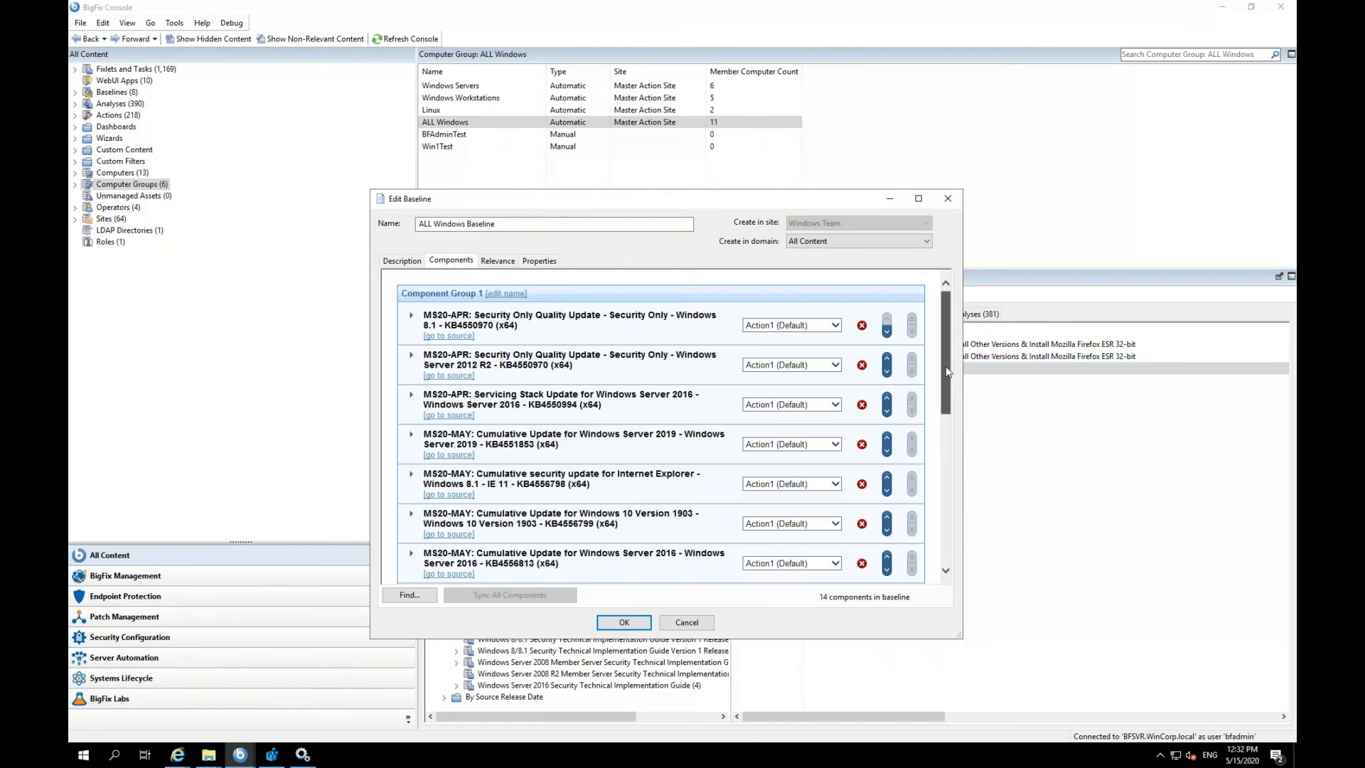
pyautogui.scroll(-3)
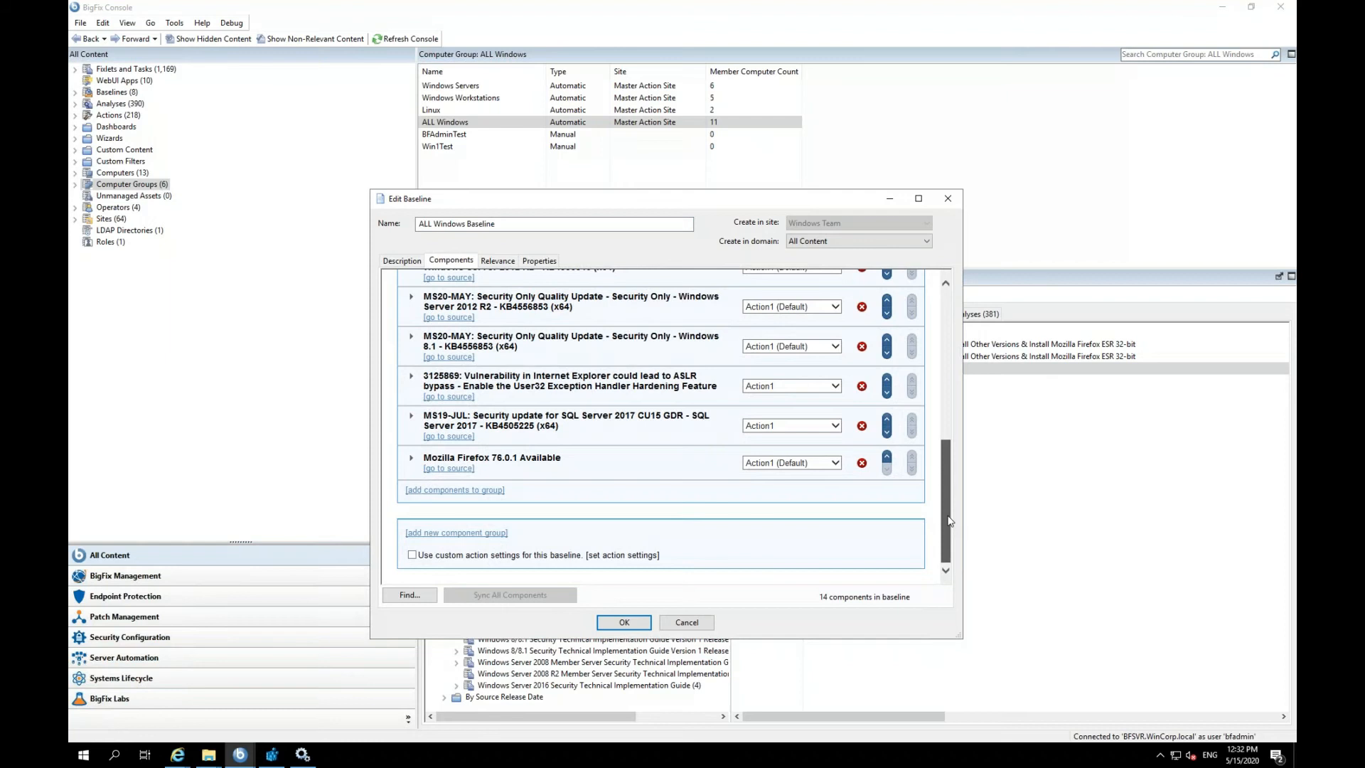
pyautogui.scroll(3)
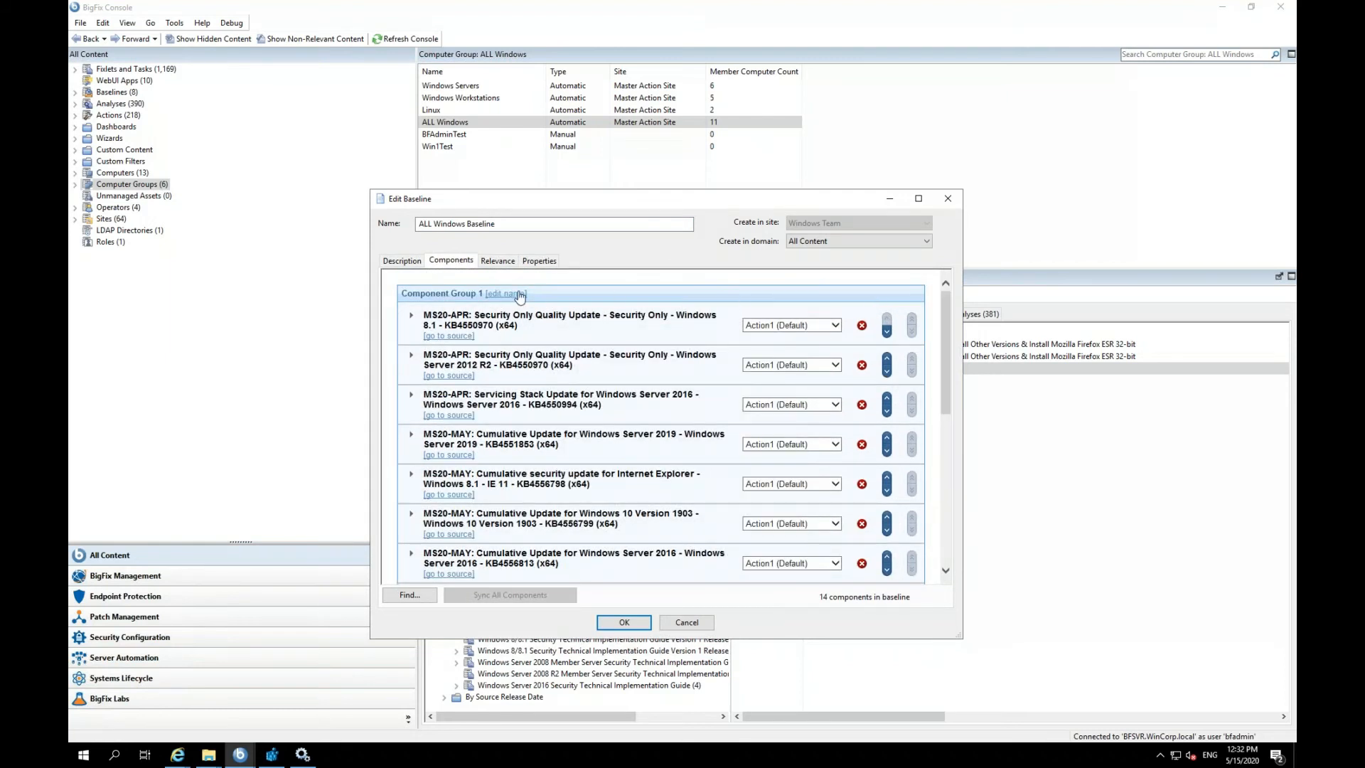
pyautogui.moveTo(731, 300)
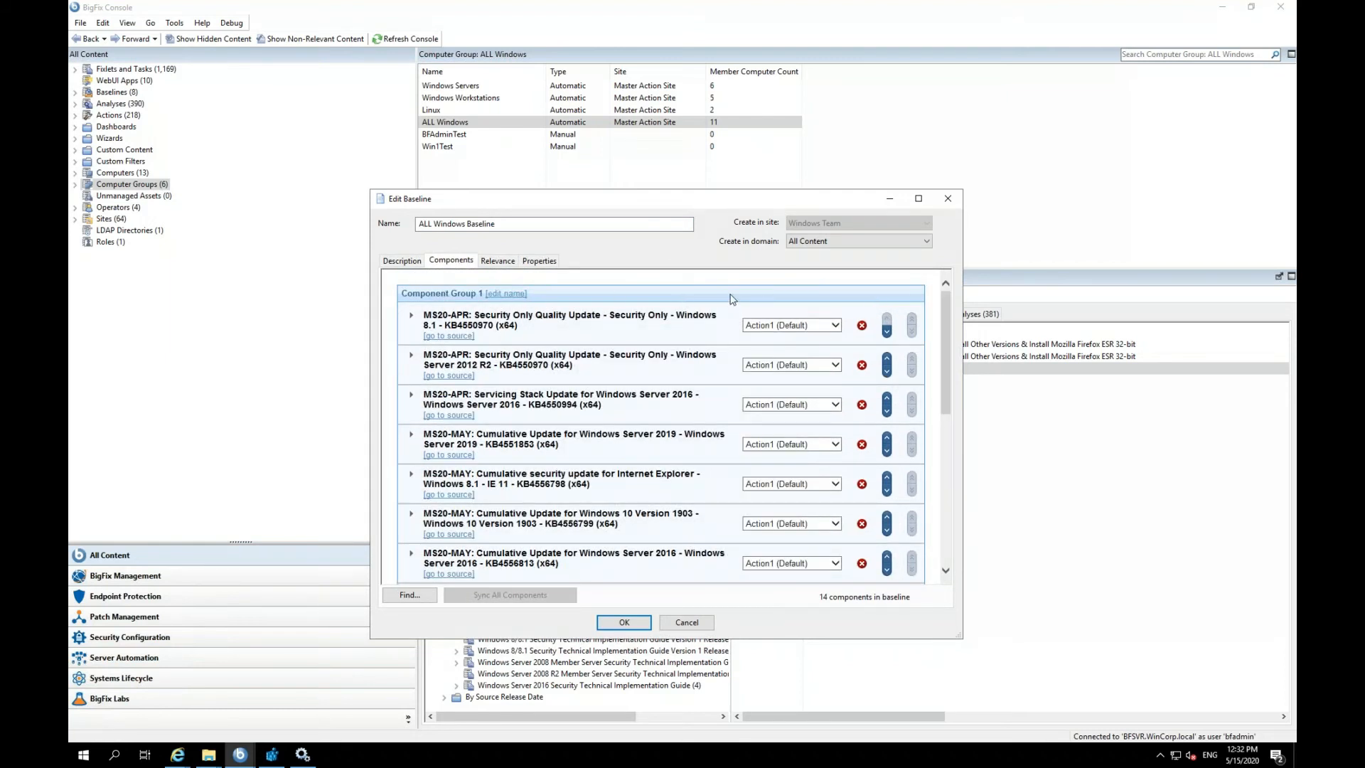
pyautogui.scroll(-3)
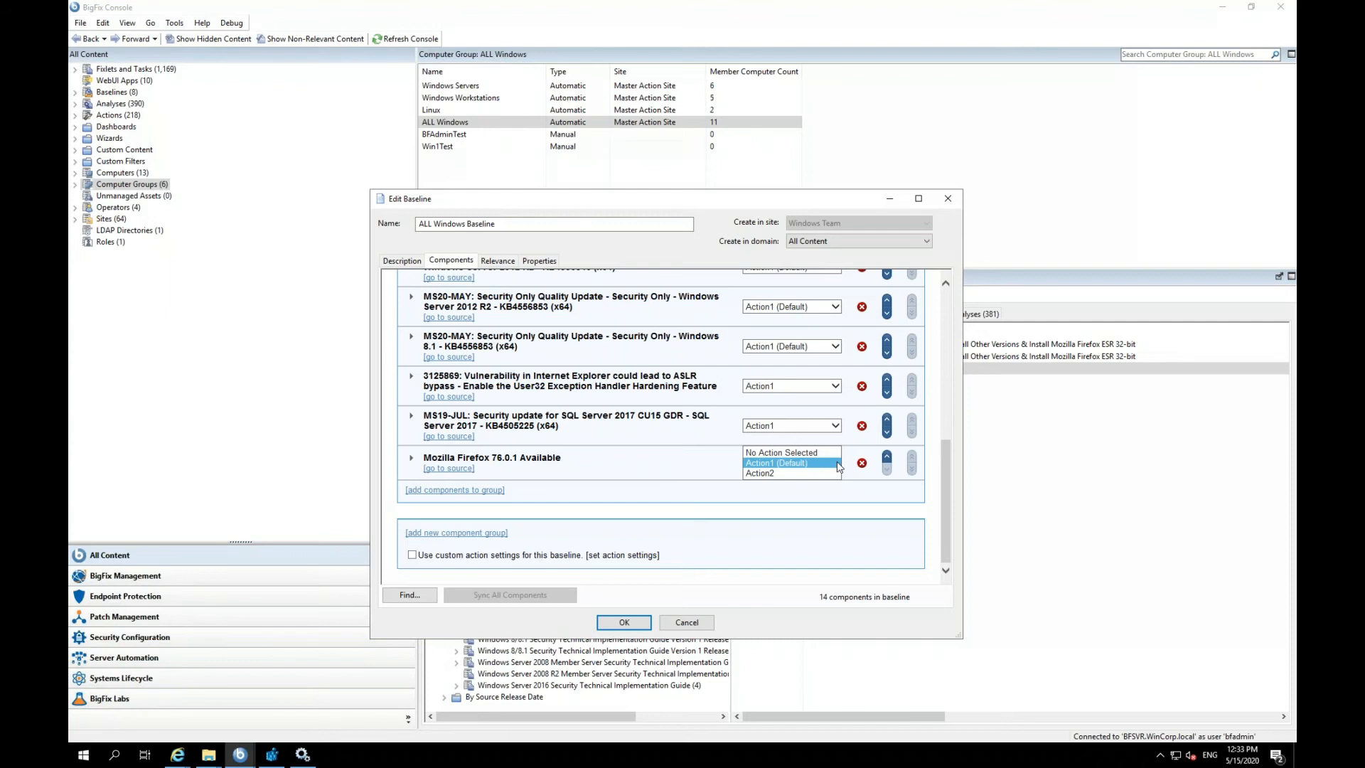
pyautogui.click(776, 462)
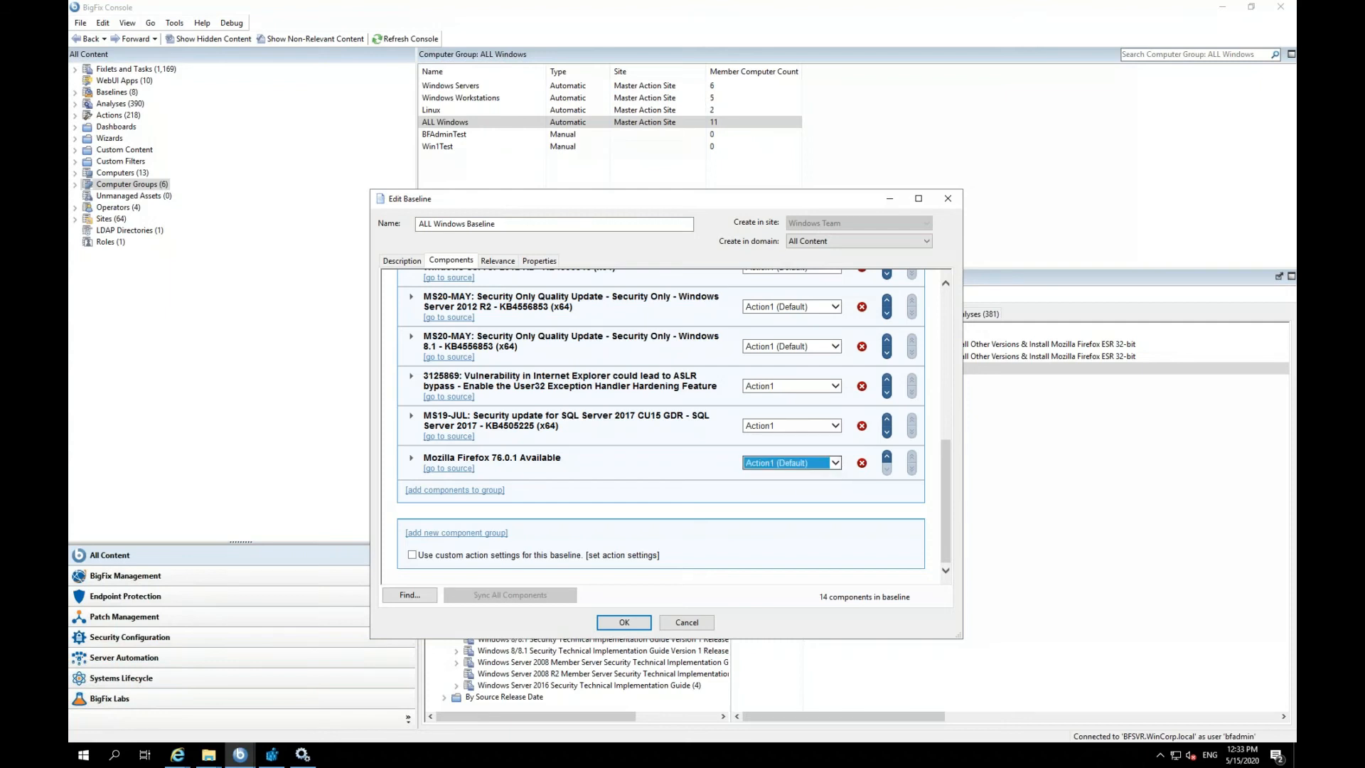
pyautogui.moveTo(802, 528)
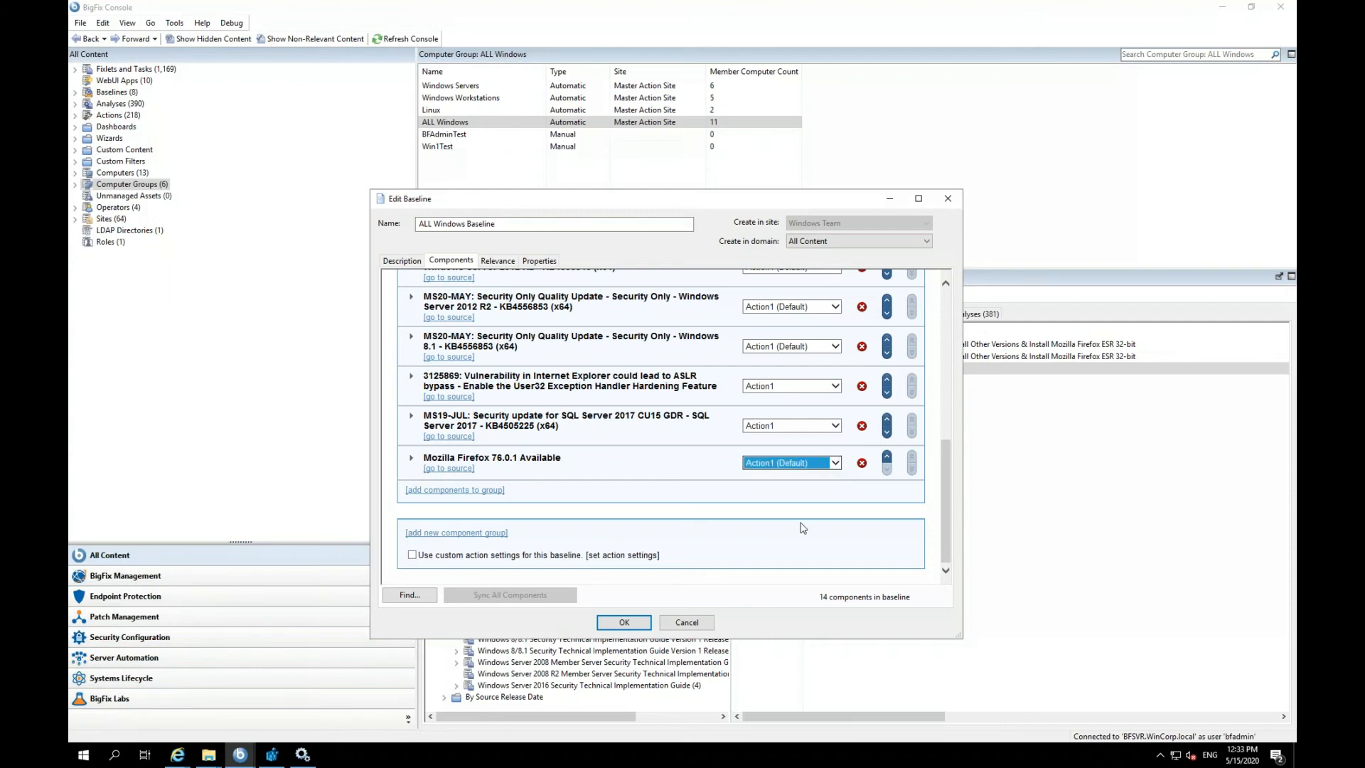
pyautogui.moveTo(794, 528)
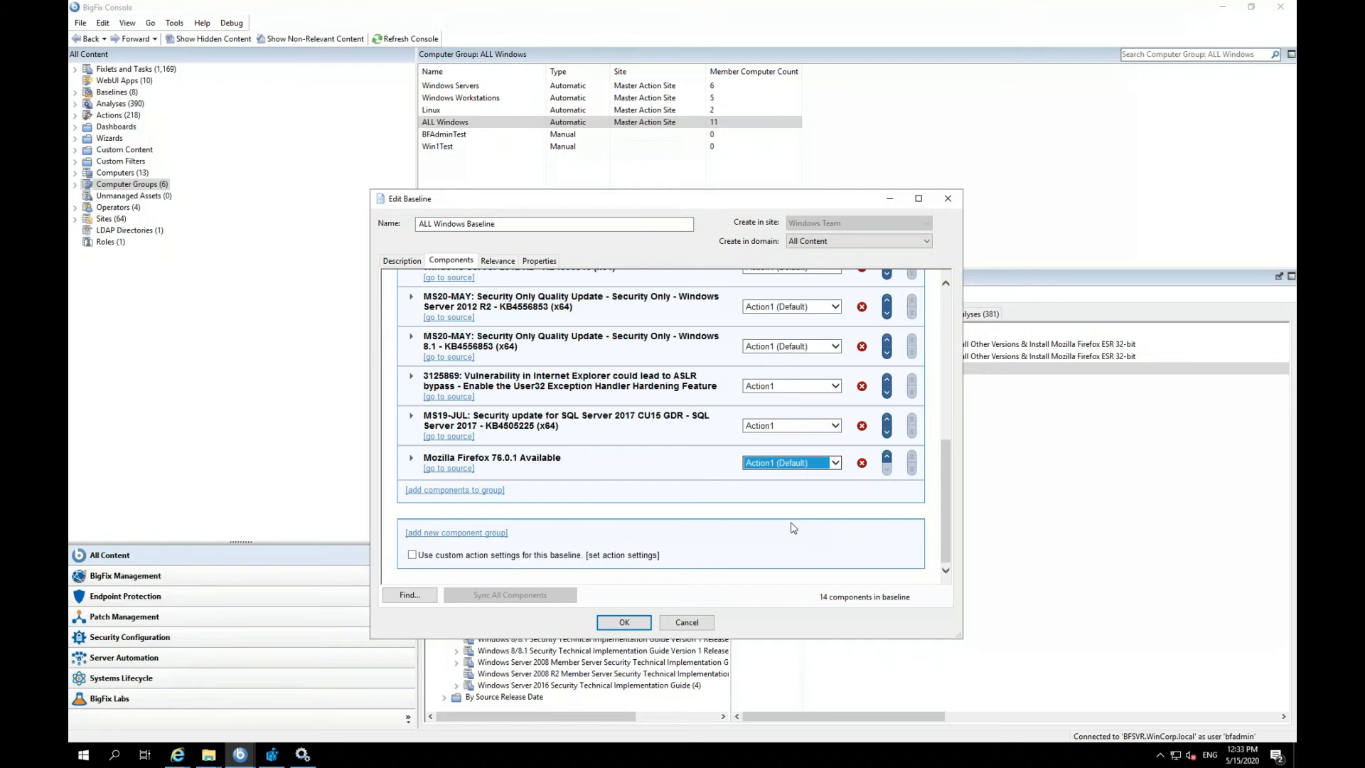
pyautogui.moveTo(746, 435)
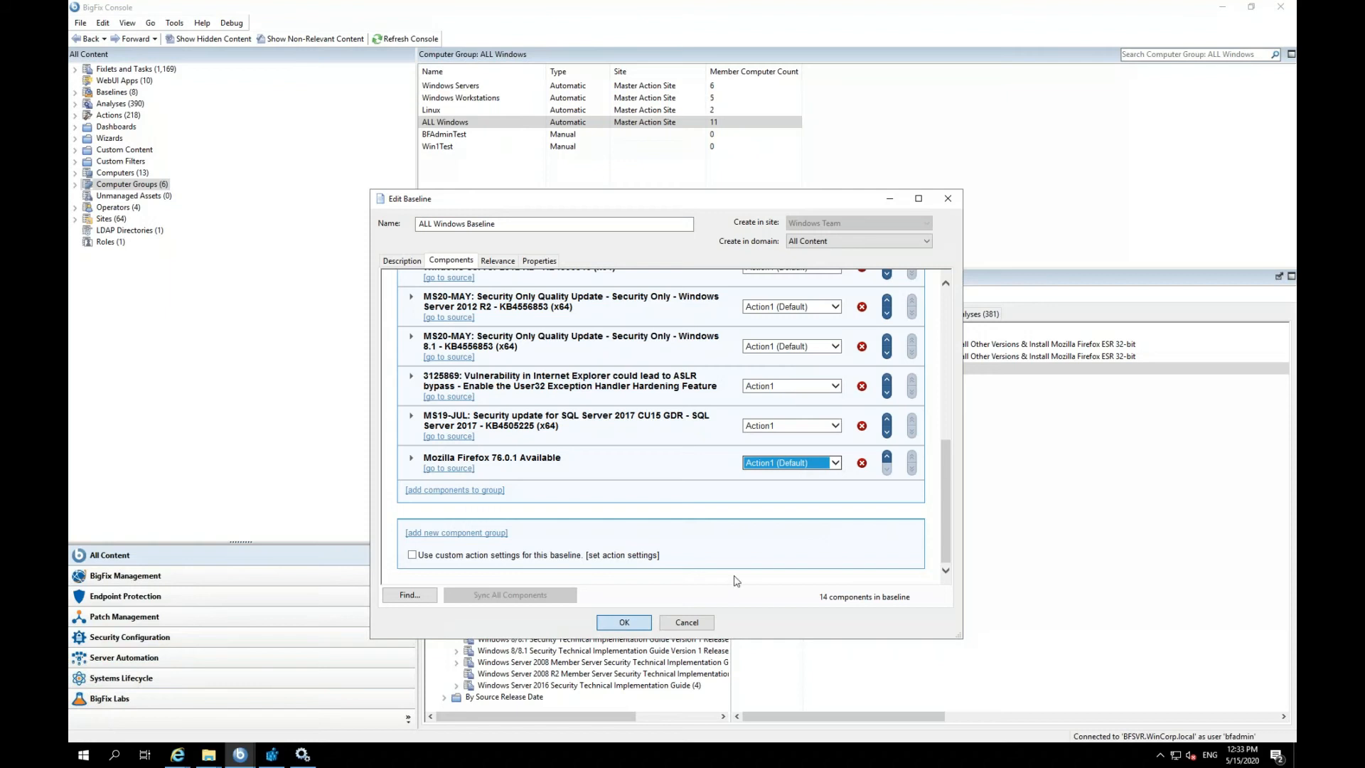
# Save ALL Windows Baseline with 14 components and return to the ALL Windows group's Adobe fixlets.
pyautogui.click(622, 622)
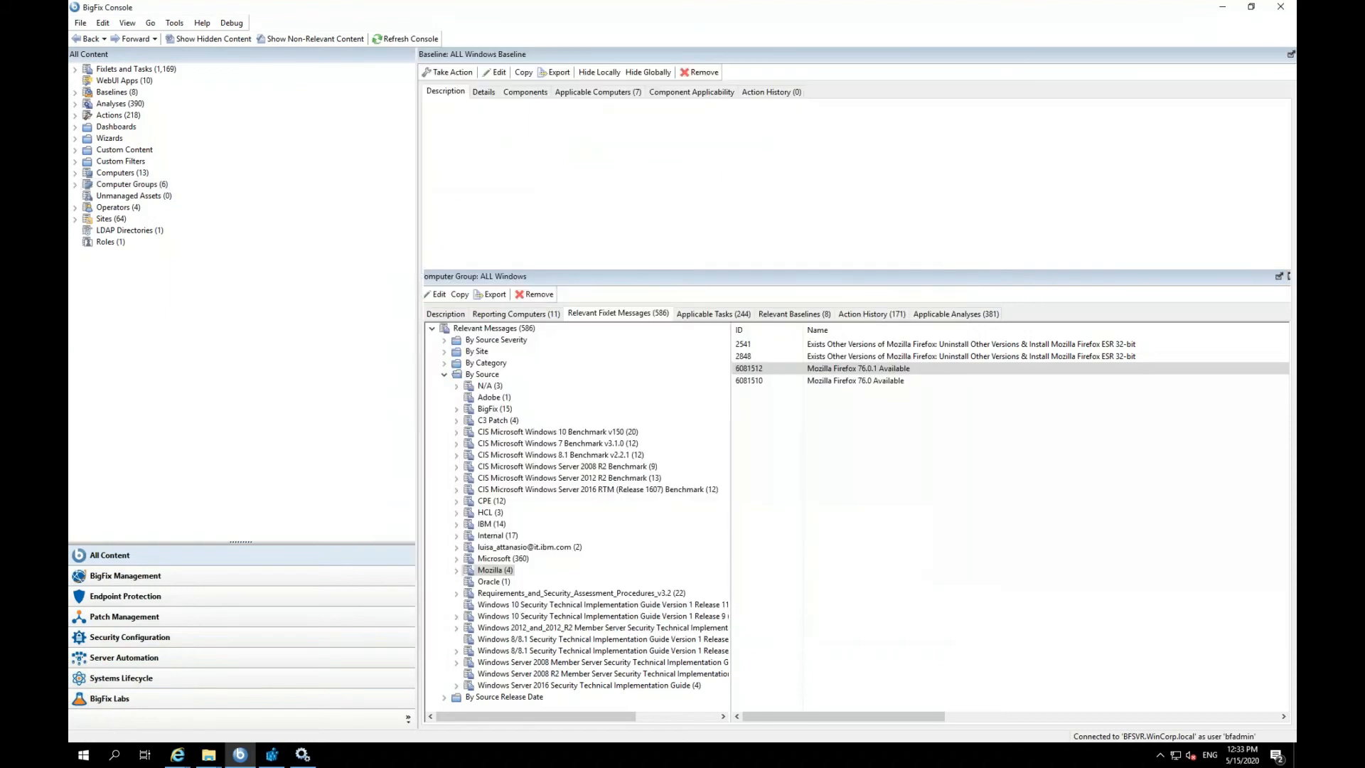
pyautogui.click(90, 39)
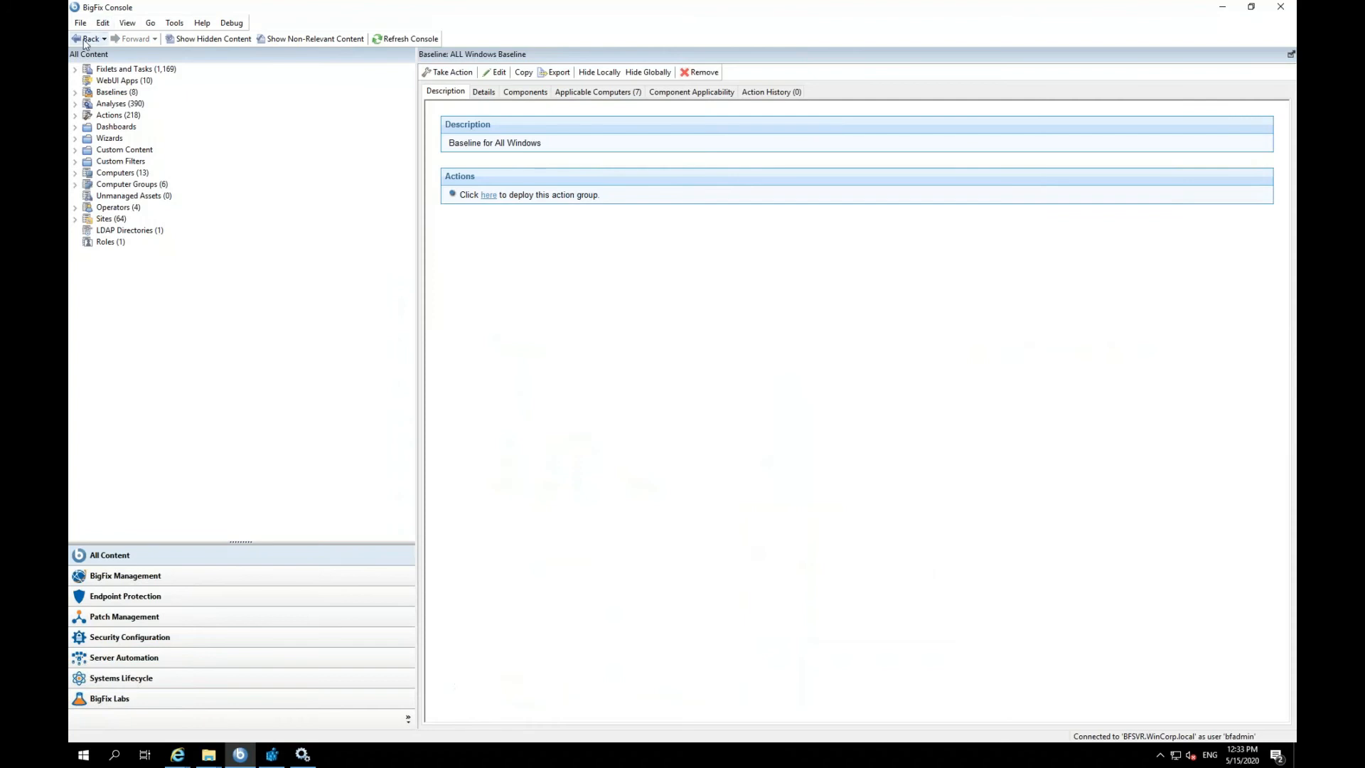
pyautogui.click(130, 184)
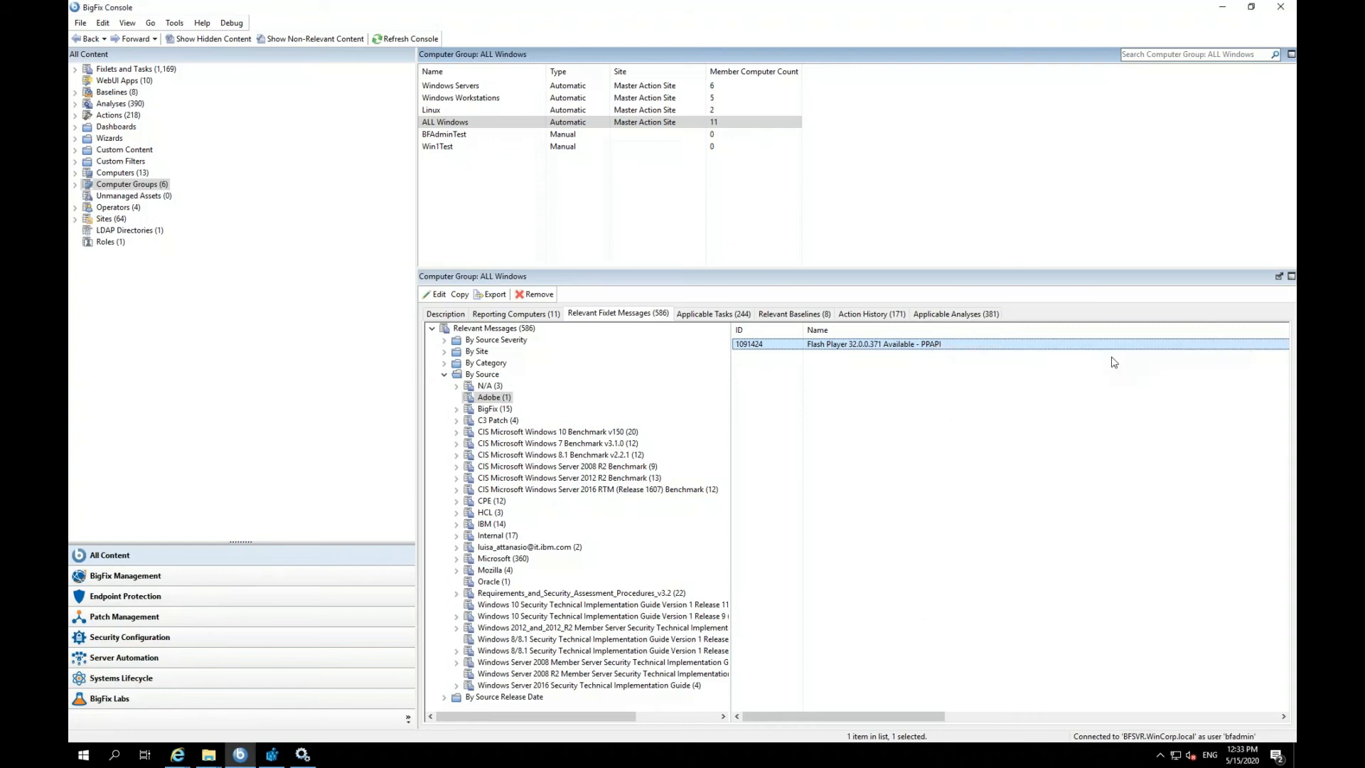
# Add Flash Player 32.0.0.371 Available - PPAPI as the 15th component and check the component list.
pyautogui.click(437, 293)
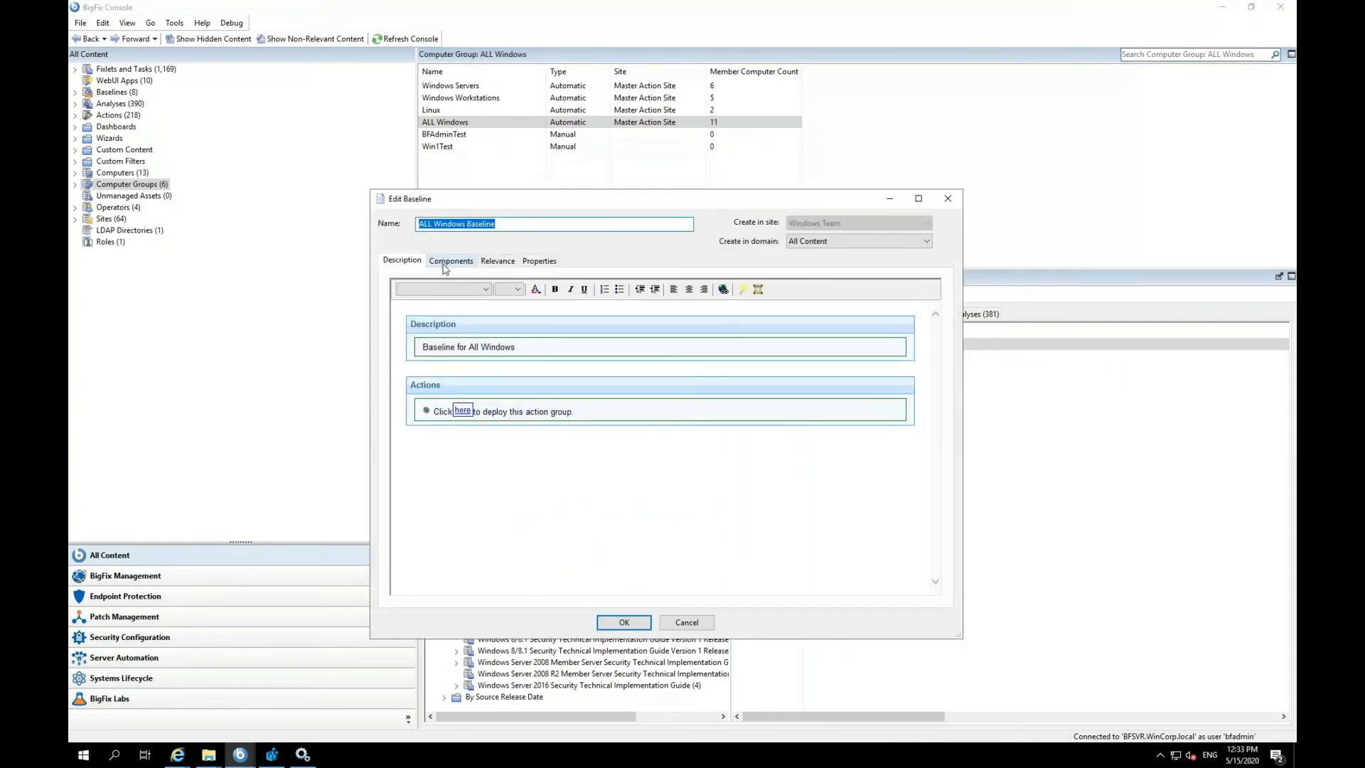
pyautogui.click(451, 260)
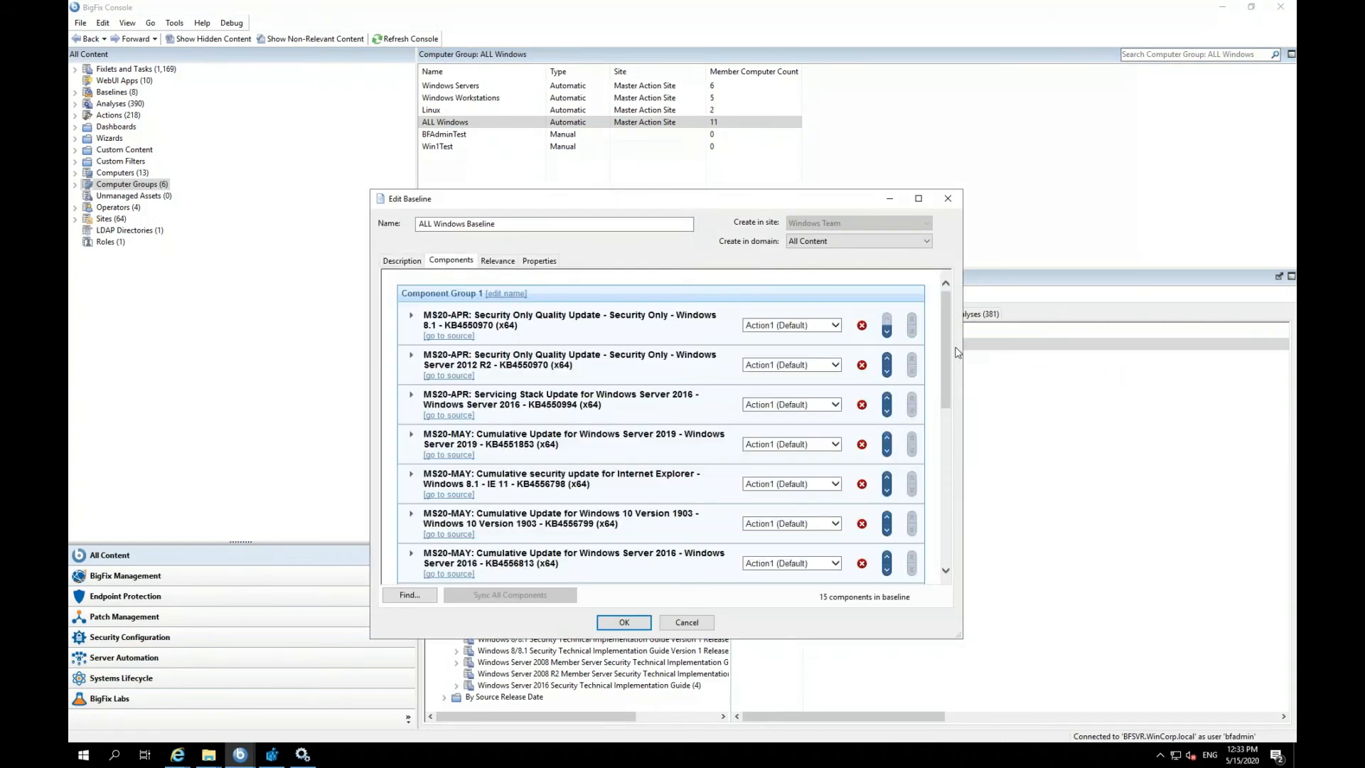
pyautogui.scroll(-3)
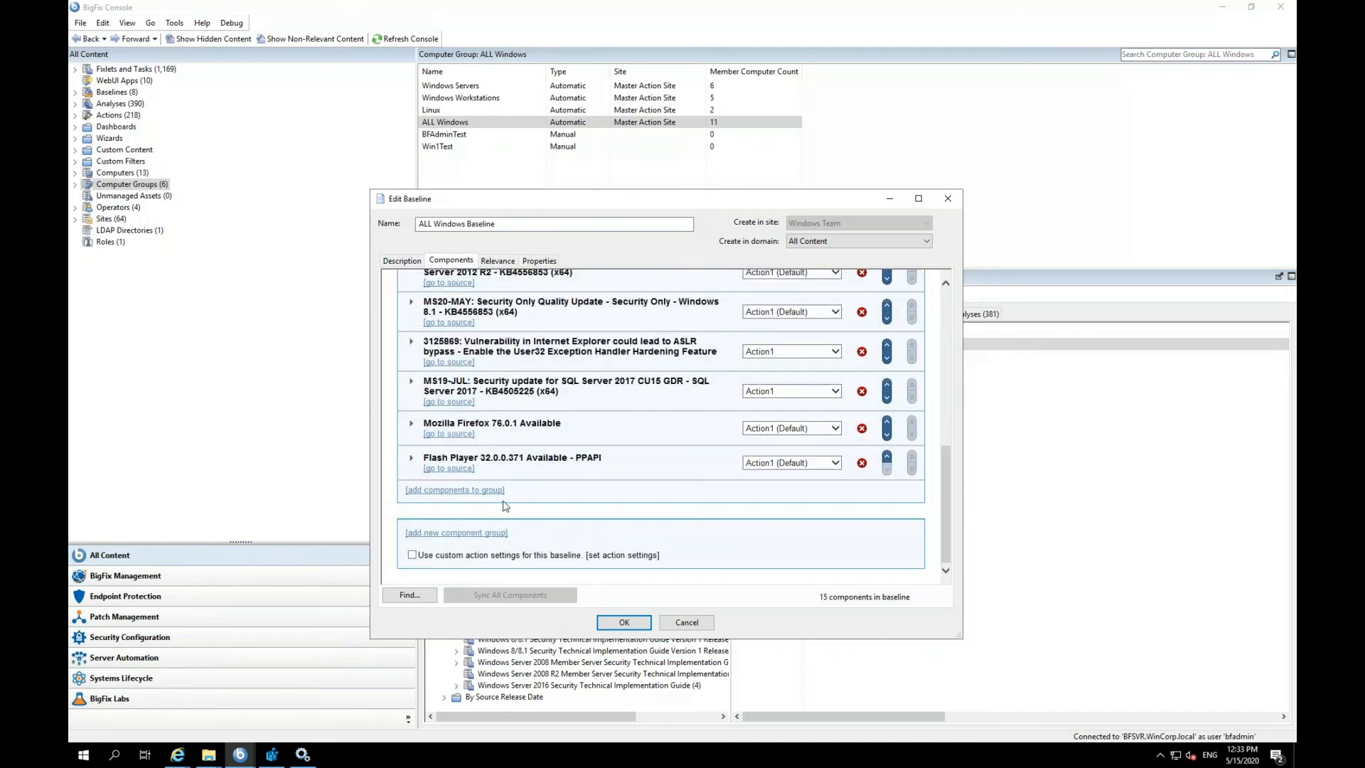
pyautogui.moveTo(963, 562)
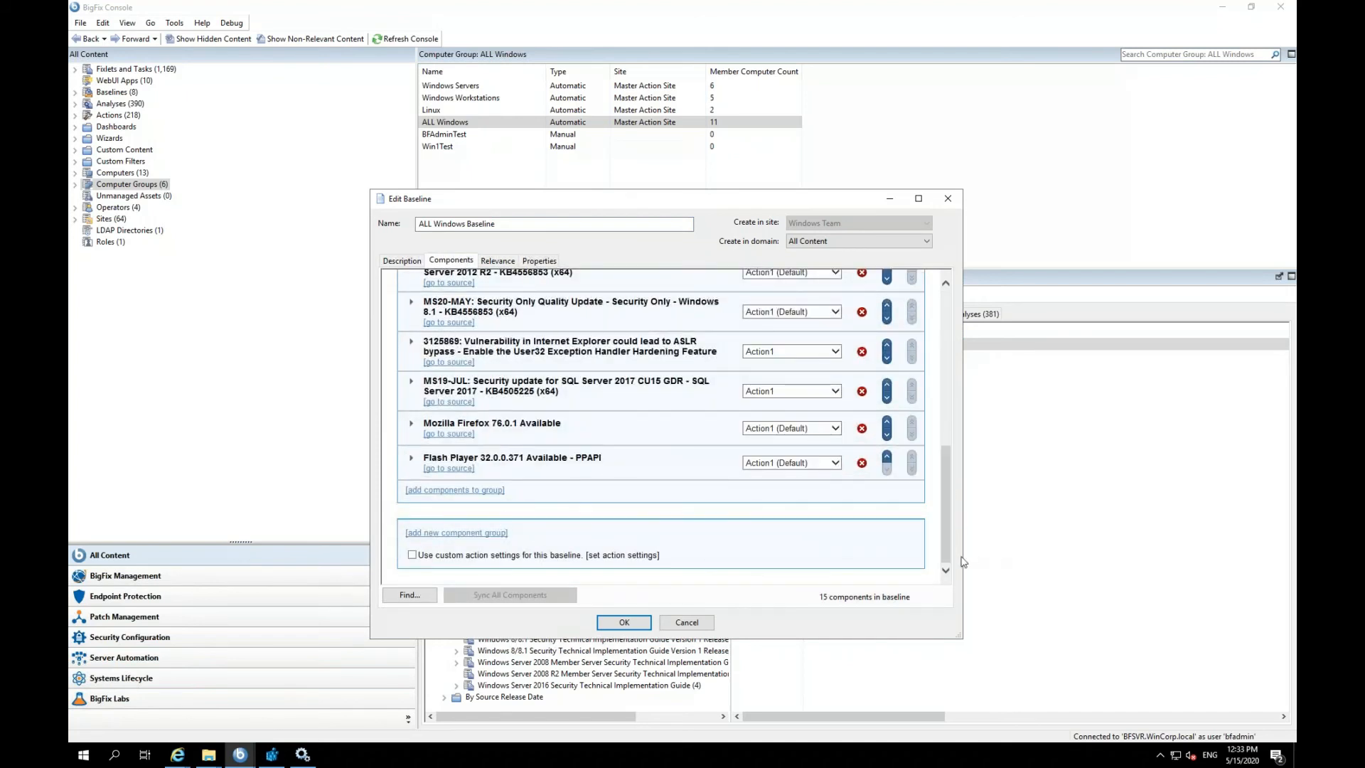
pyautogui.scroll(3)
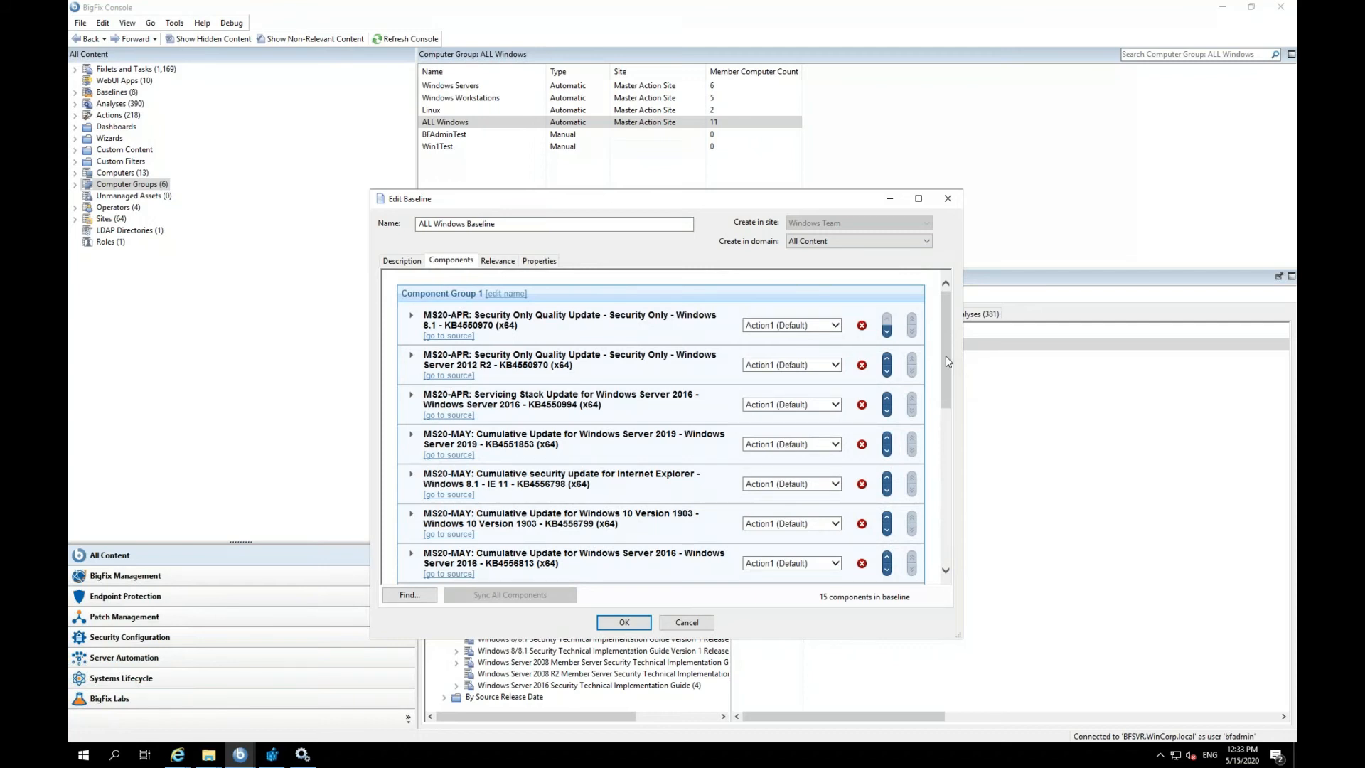
pyautogui.moveTo(902, 347)
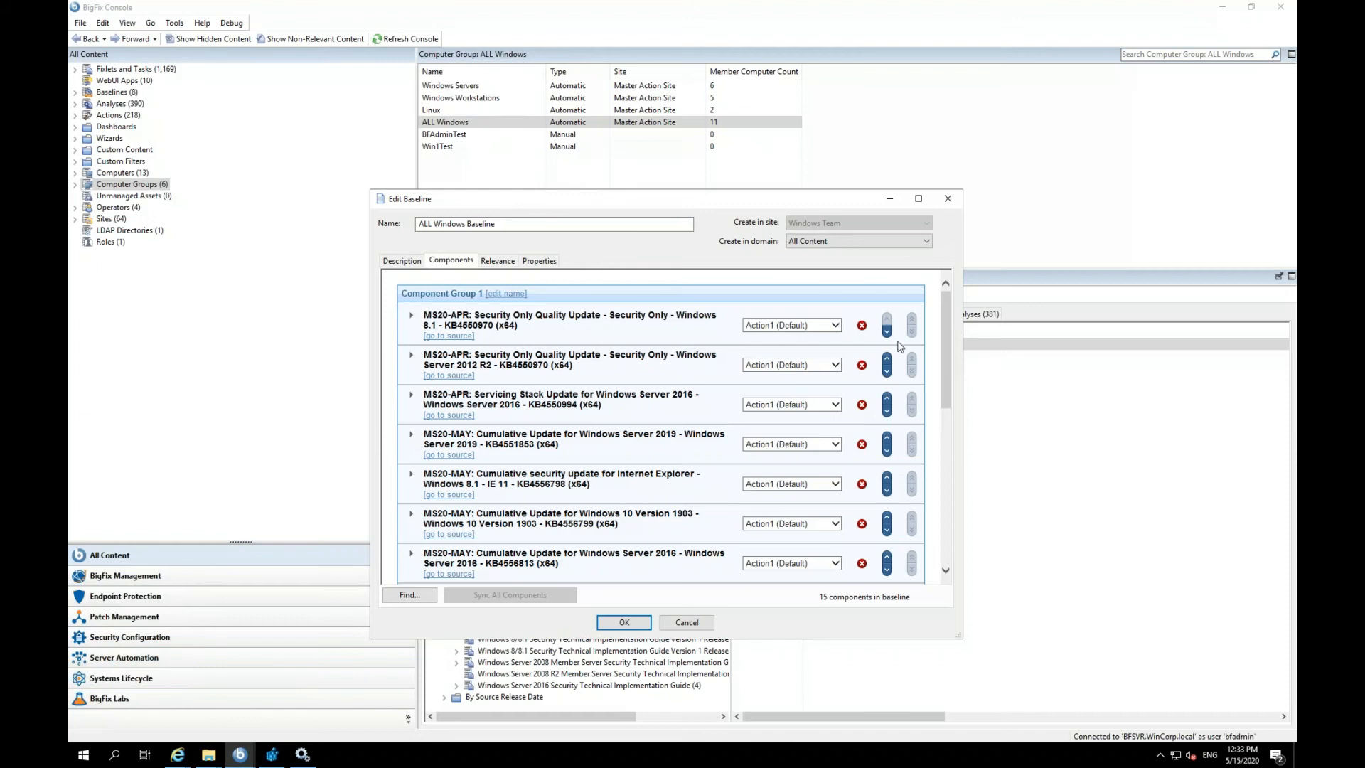
pyautogui.moveTo(669, 251)
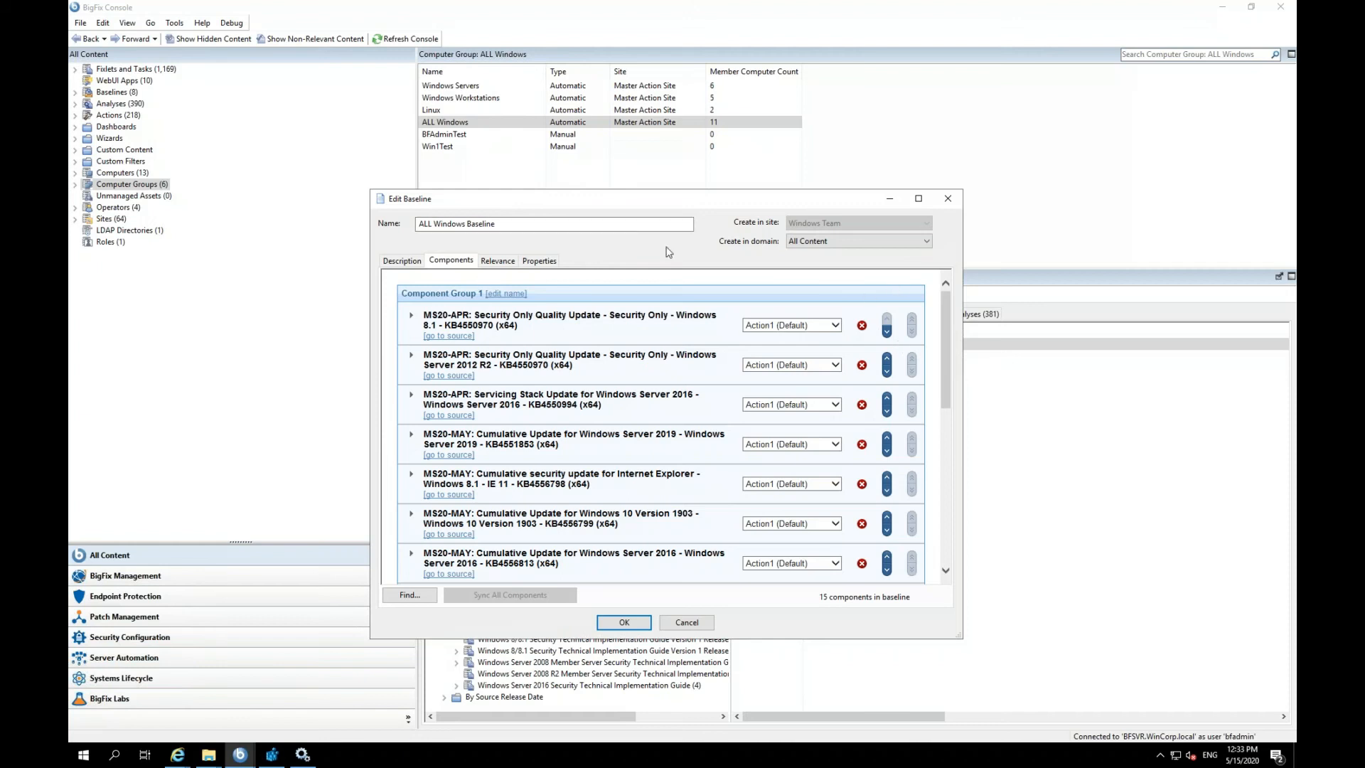
pyautogui.moveTo(886, 366)
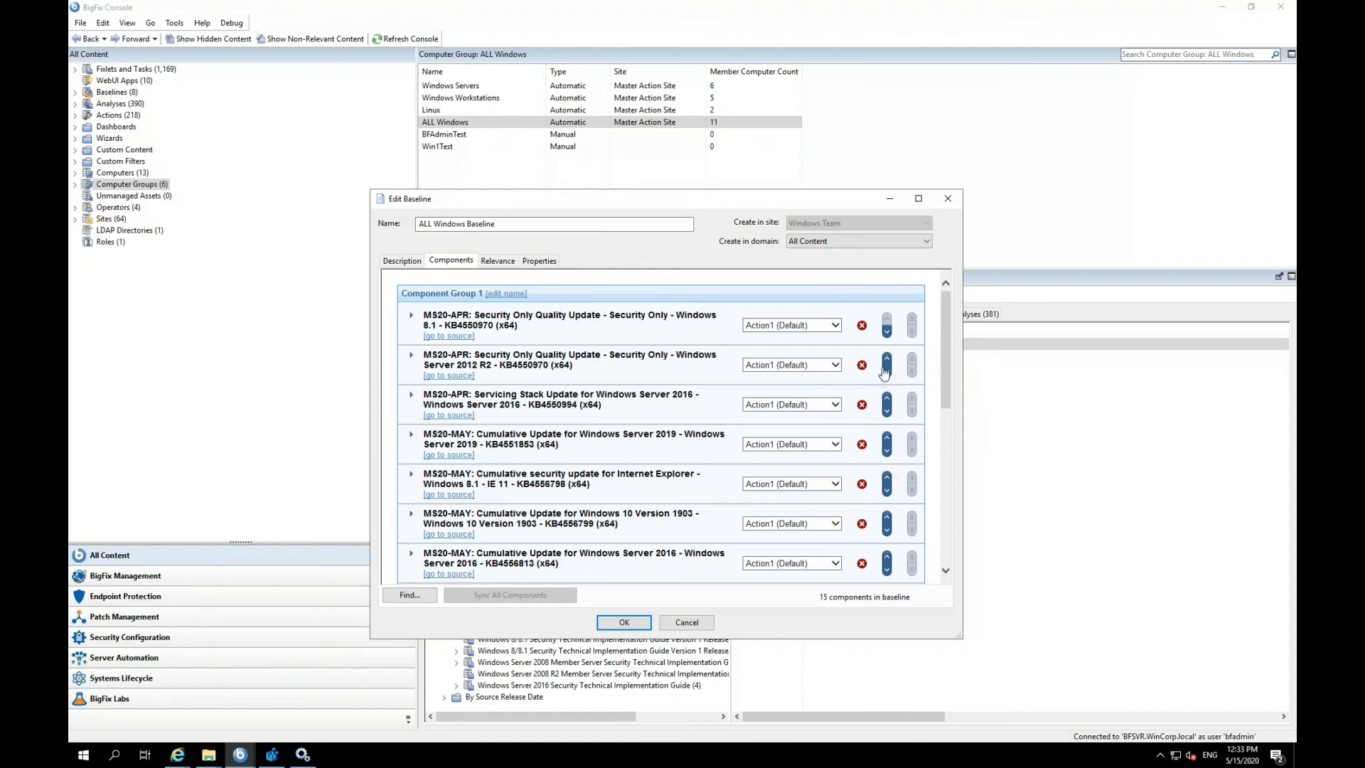
pyautogui.moveTo(886, 364)
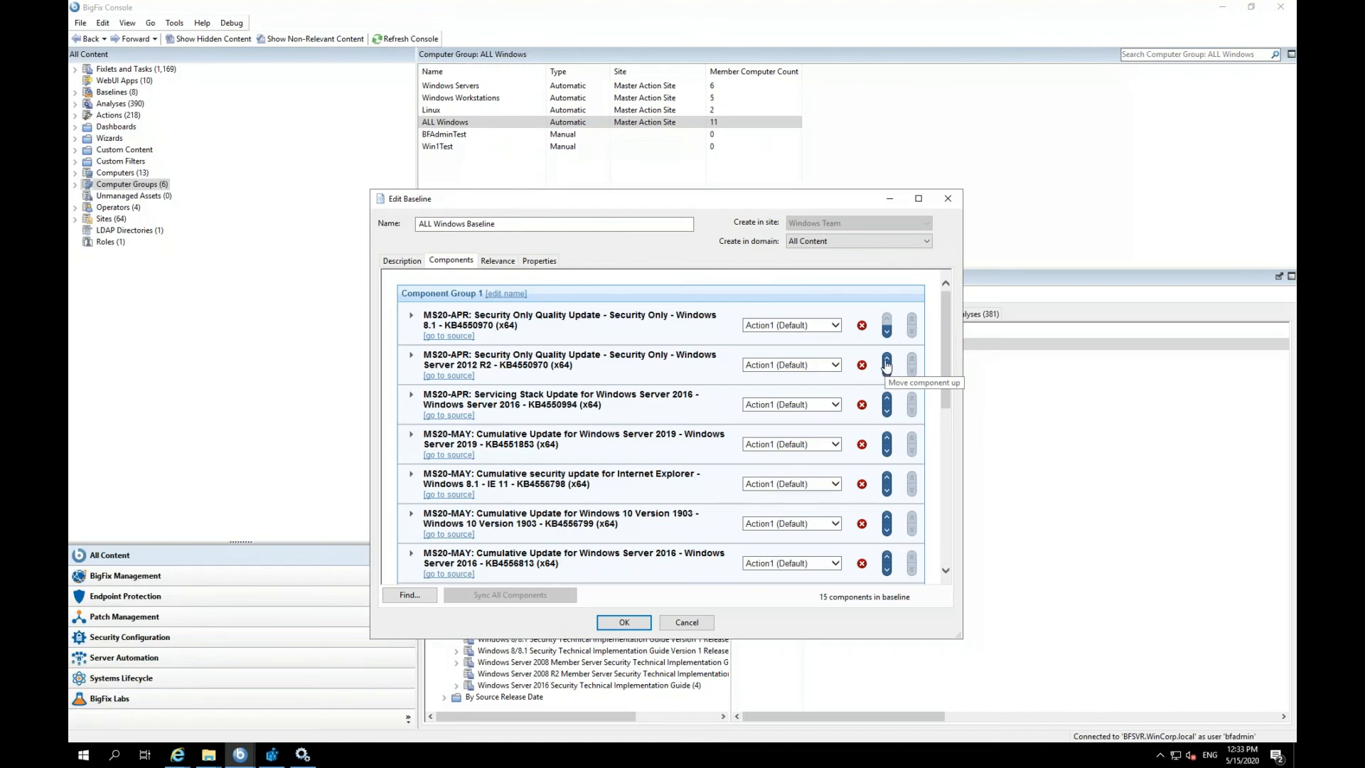
# Move the Windows Server 2012 R2 KB4550970 update to first position and save the baseline.
pyautogui.click(886, 365)
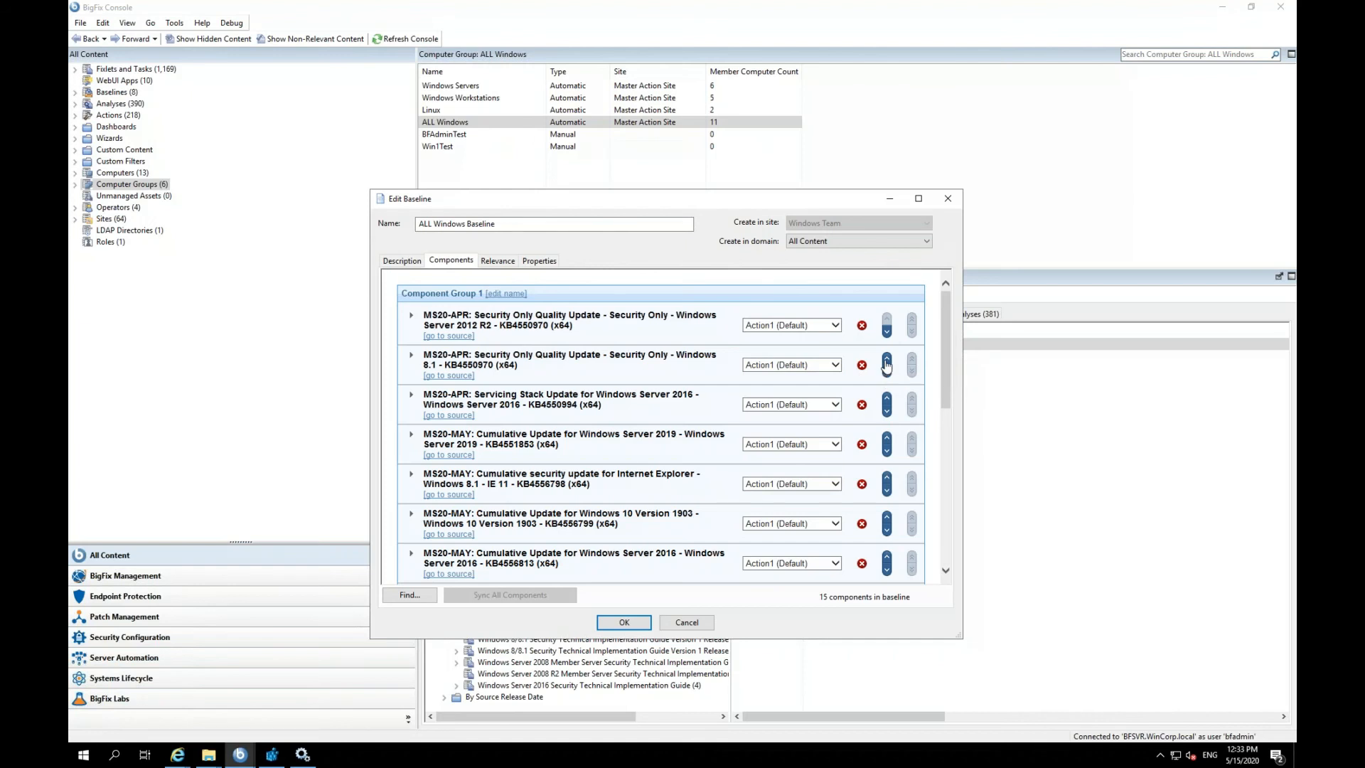
pyautogui.moveTo(1018, 496)
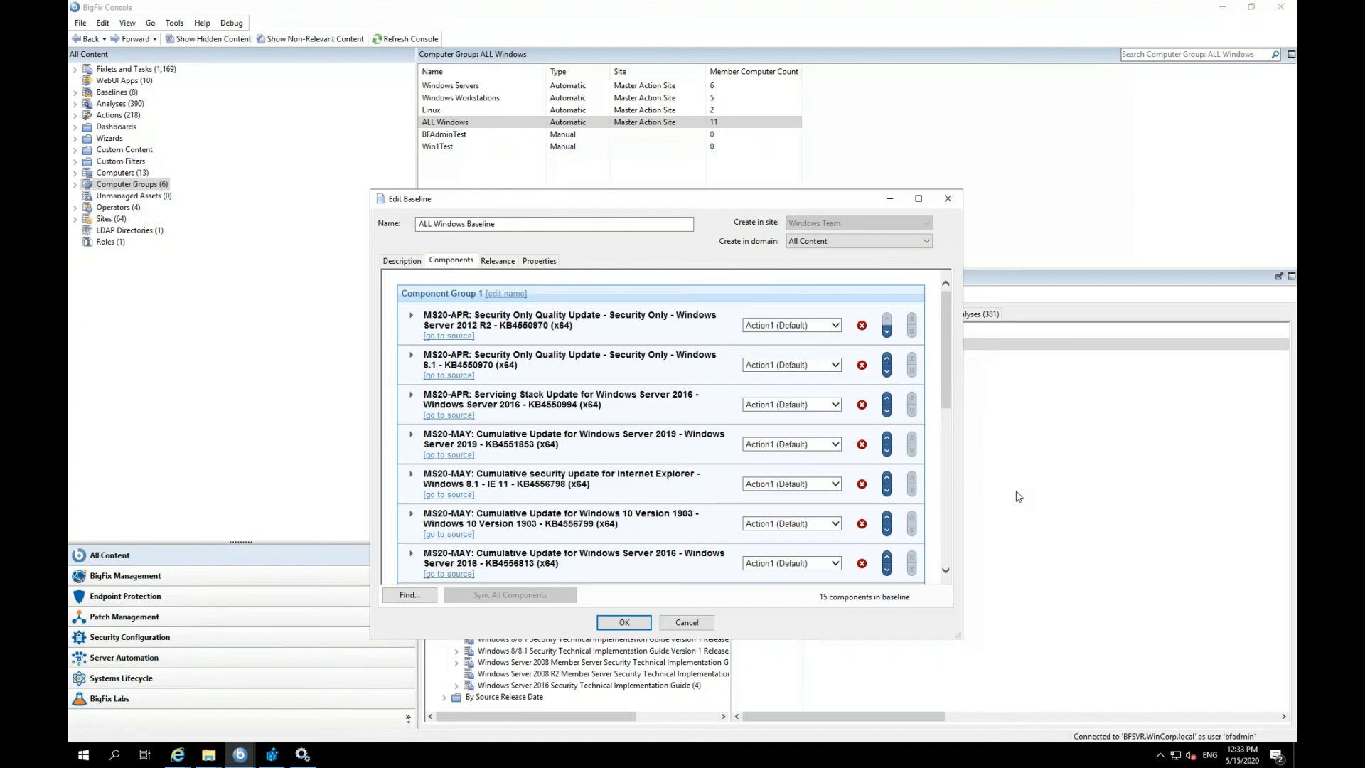
pyautogui.moveTo(447, 613)
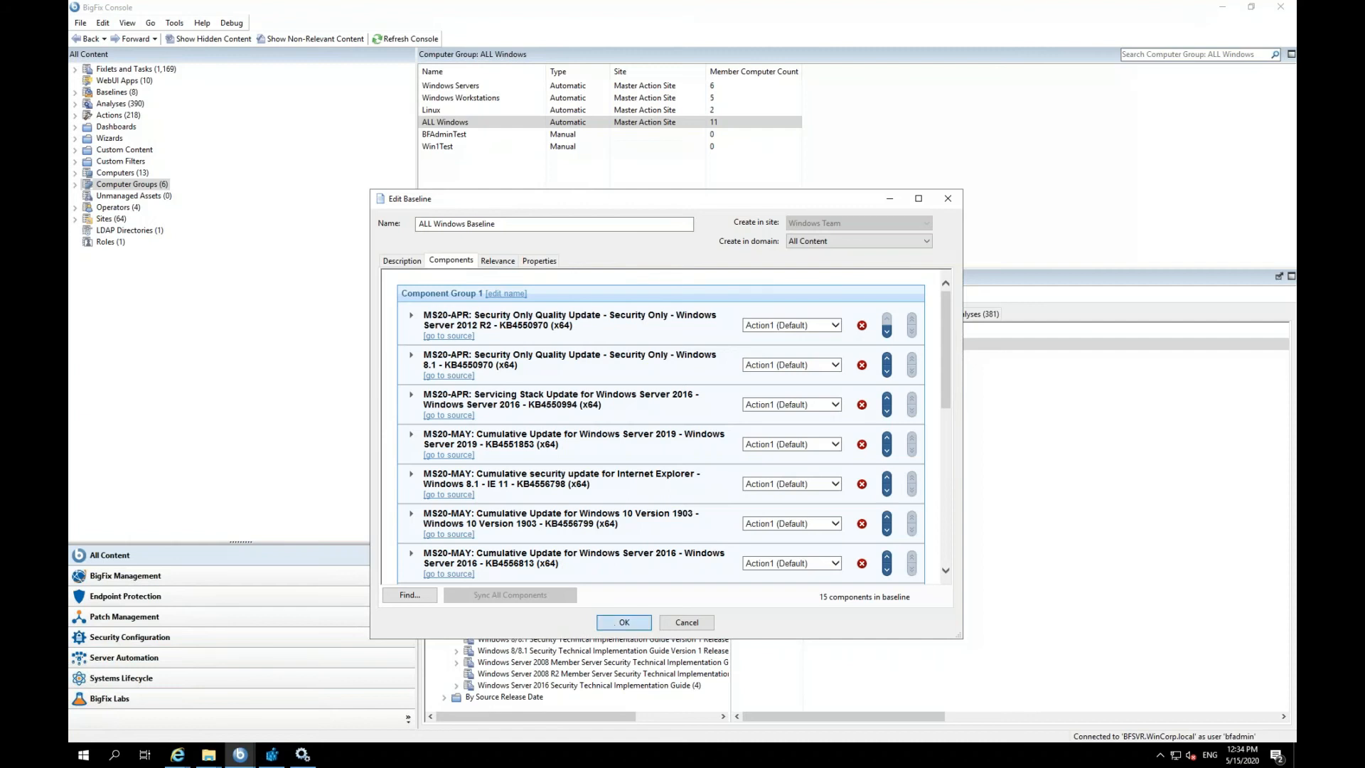
pyautogui.click(623, 621)
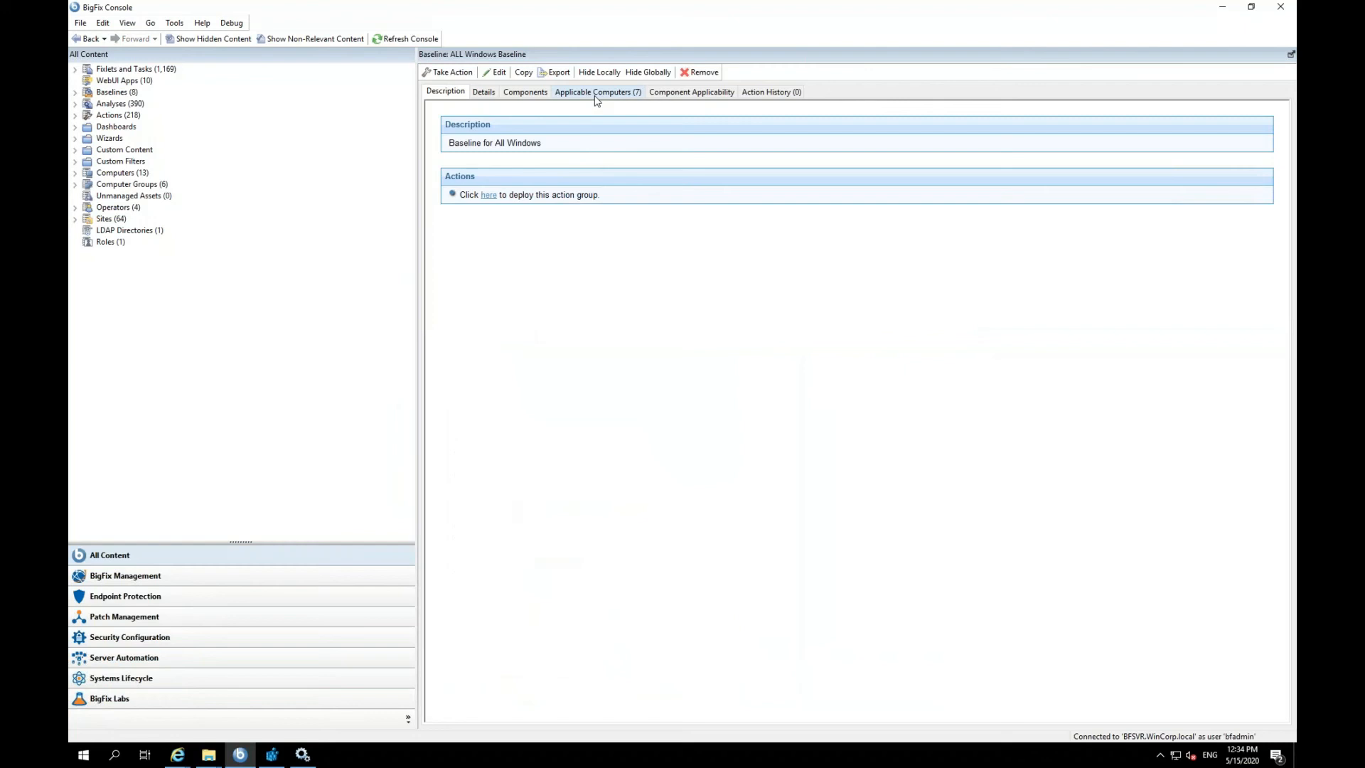
# View the baseline's seven applicable computers, then select ALL Windows Baseline in the full baselines list.
pyautogui.click(596, 91)
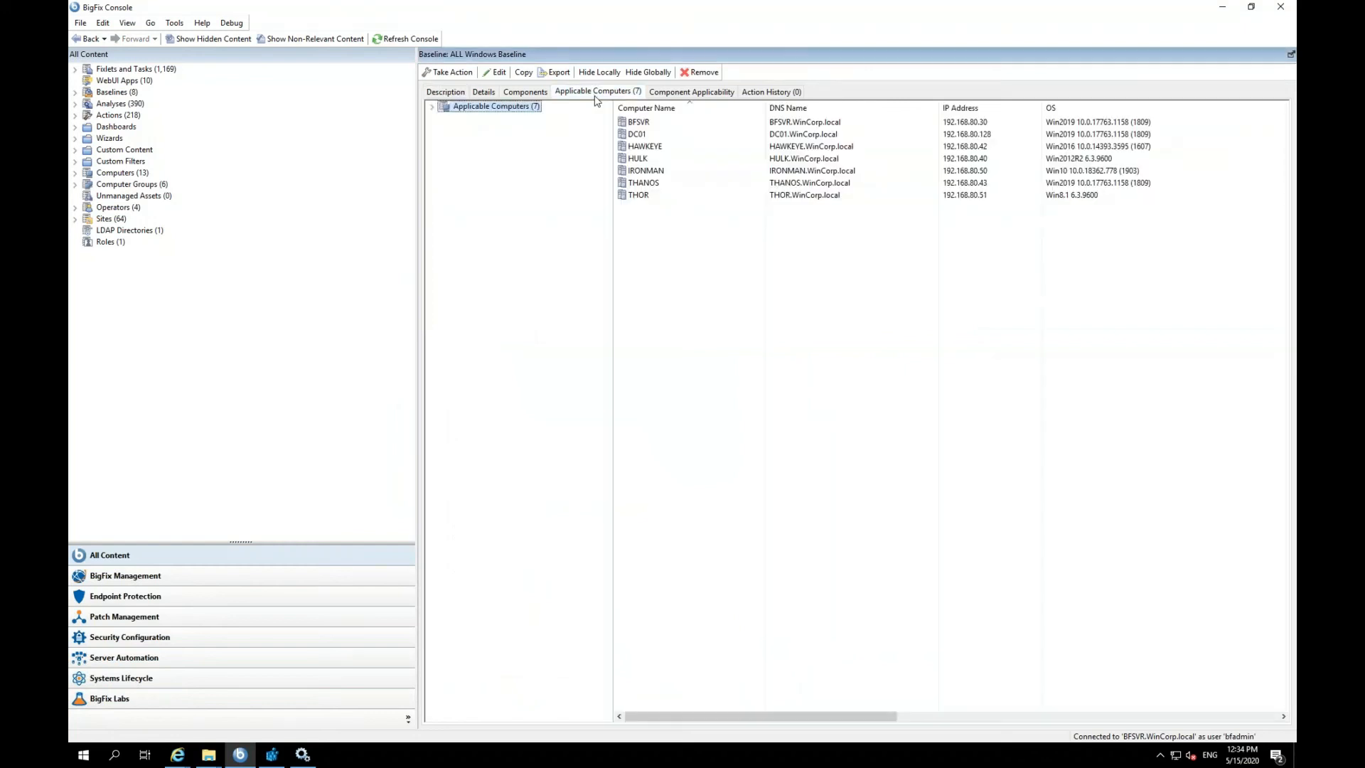
pyautogui.moveTo(743, 411)
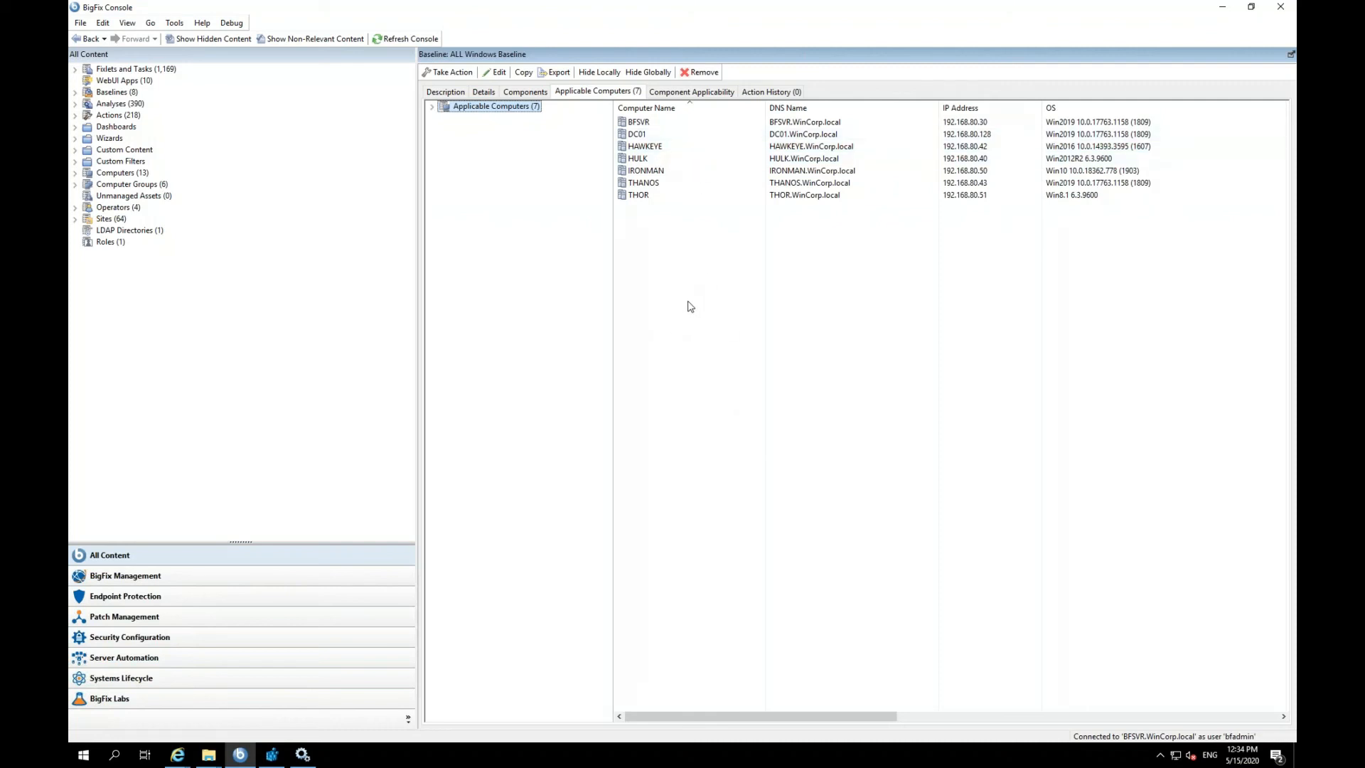
pyautogui.moveTo(118, 207)
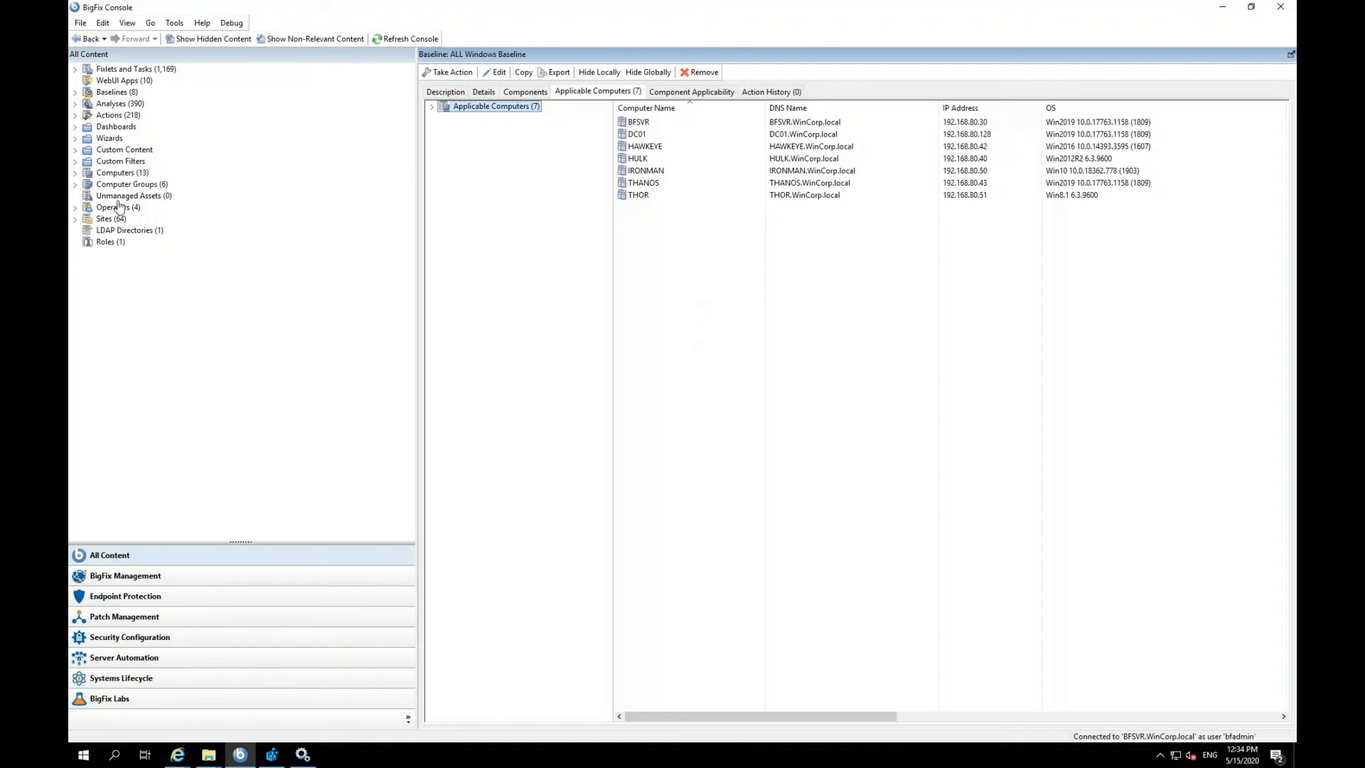
pyautogui.click(116, 91)
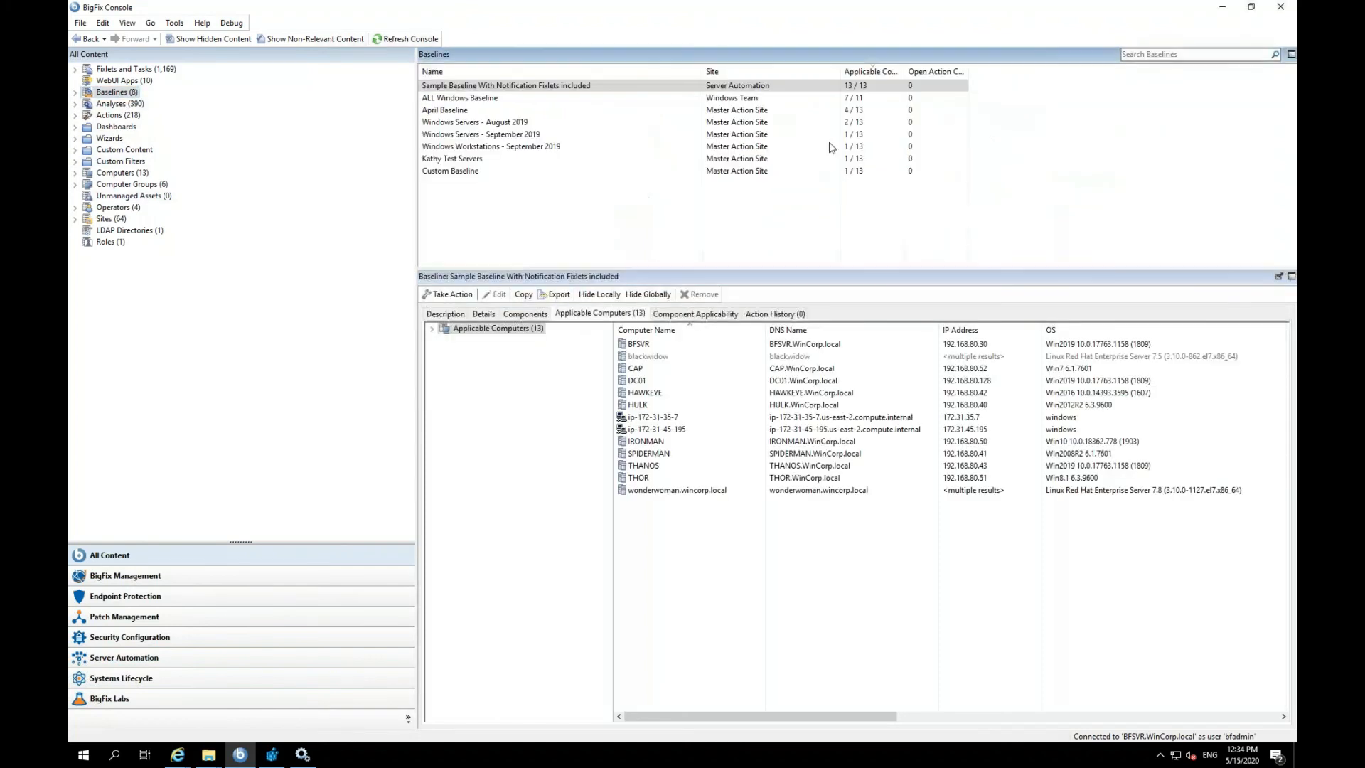
pyautogui.click(459, 98)
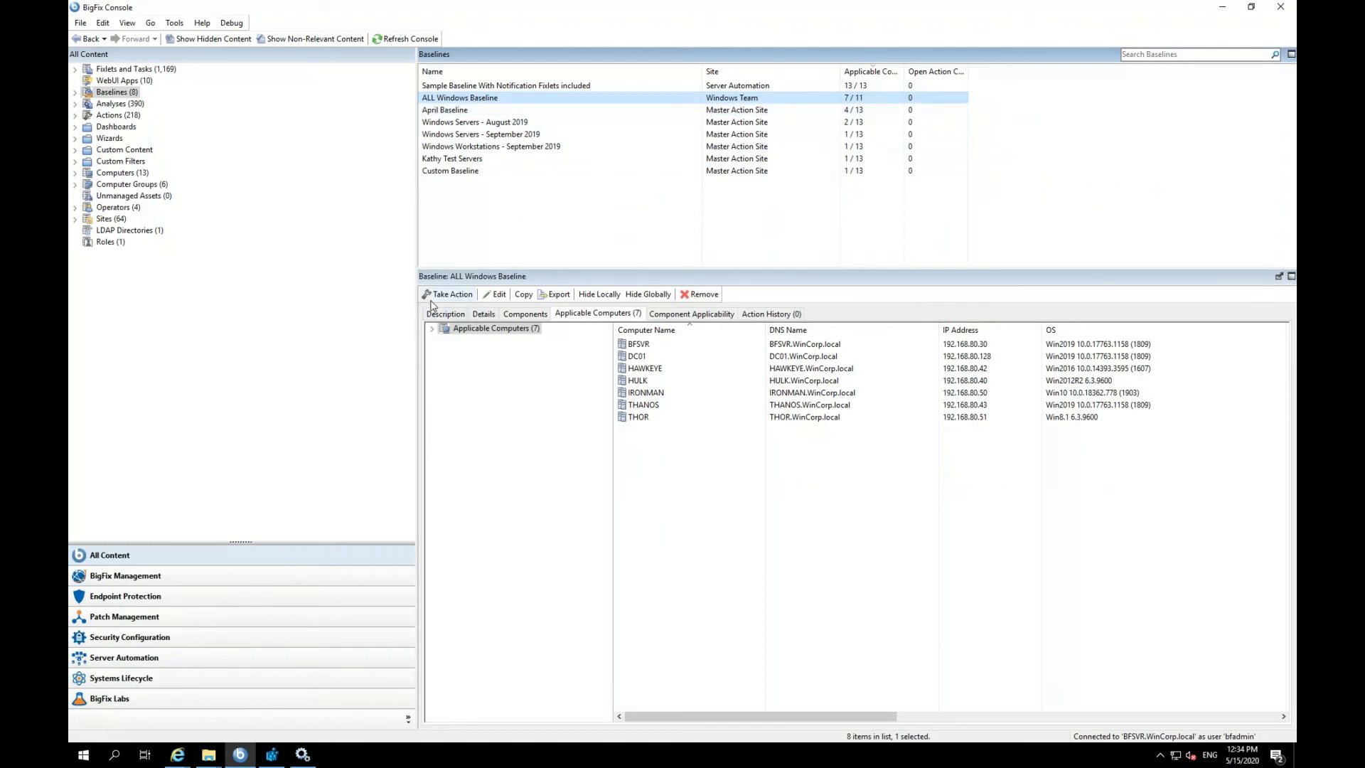
# Start Take Multiple Actions for ALL Windows Baseline, dynamically targeting the ALL Windows group of 11 computers.
pyautogui.click(452, 293)
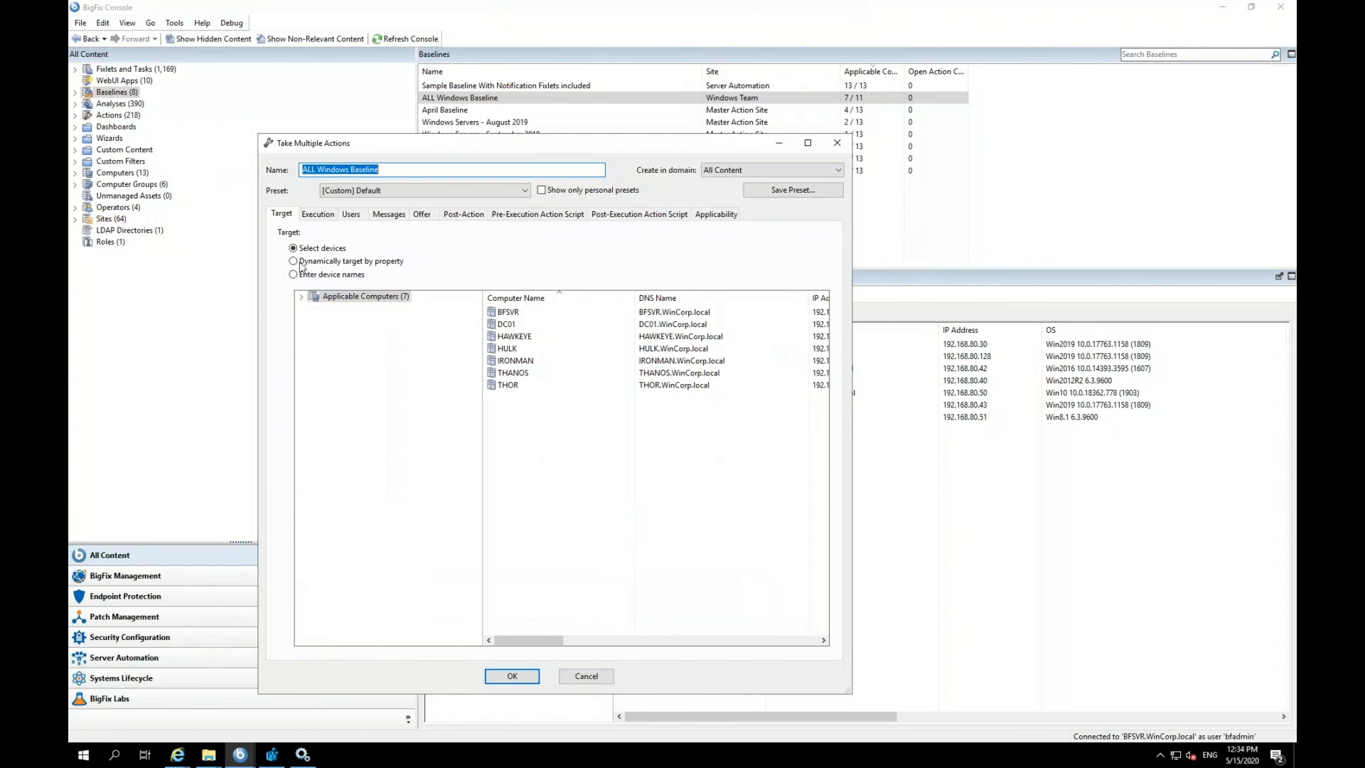
pyautogui.click(293, 260)
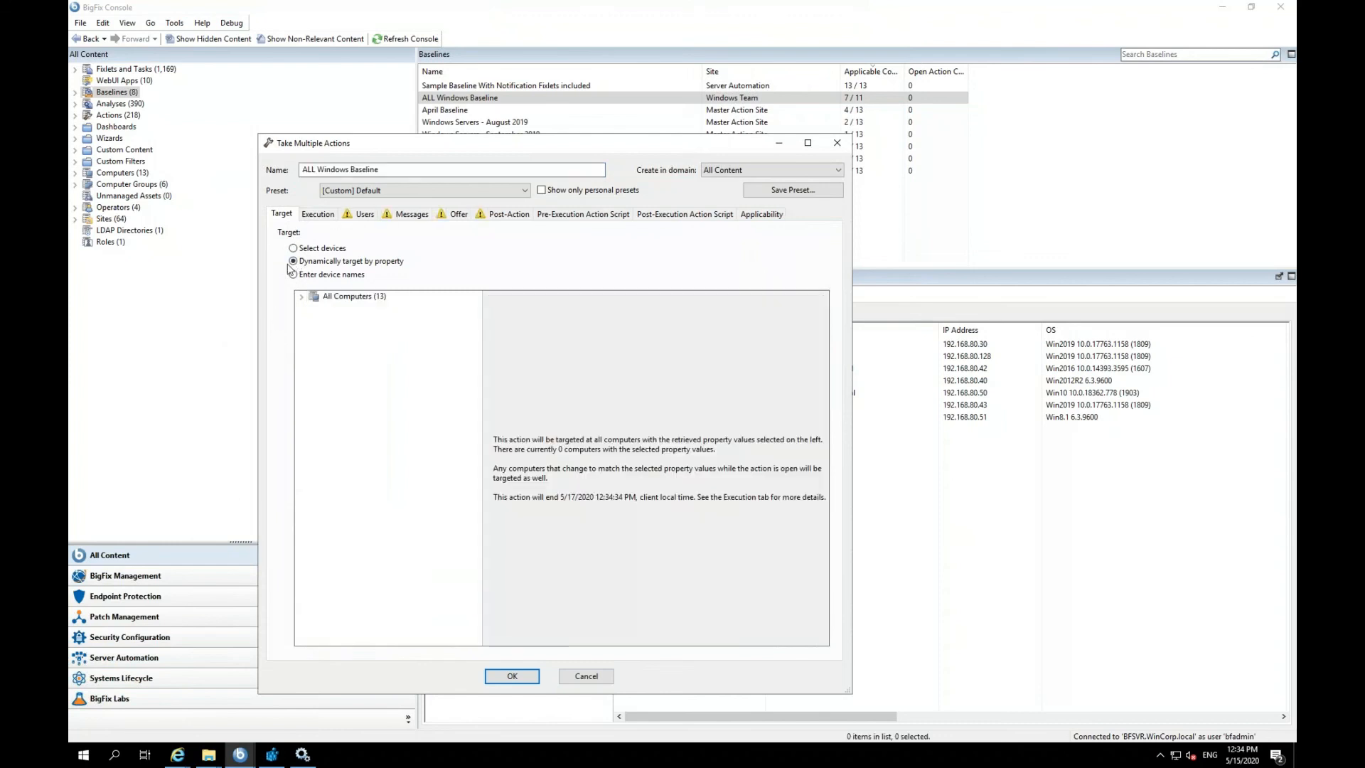
pyautogui.click(302, 296)
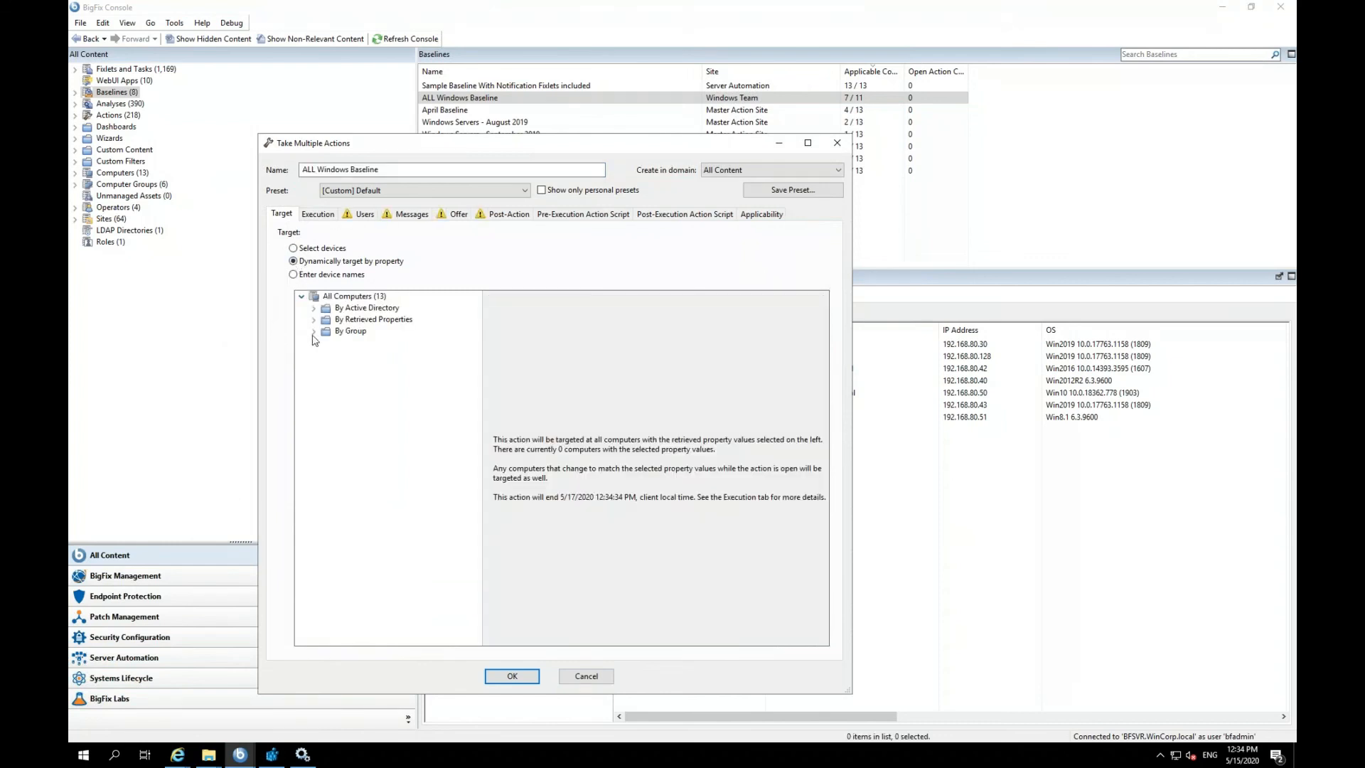
pyautogui.click(313, 331)
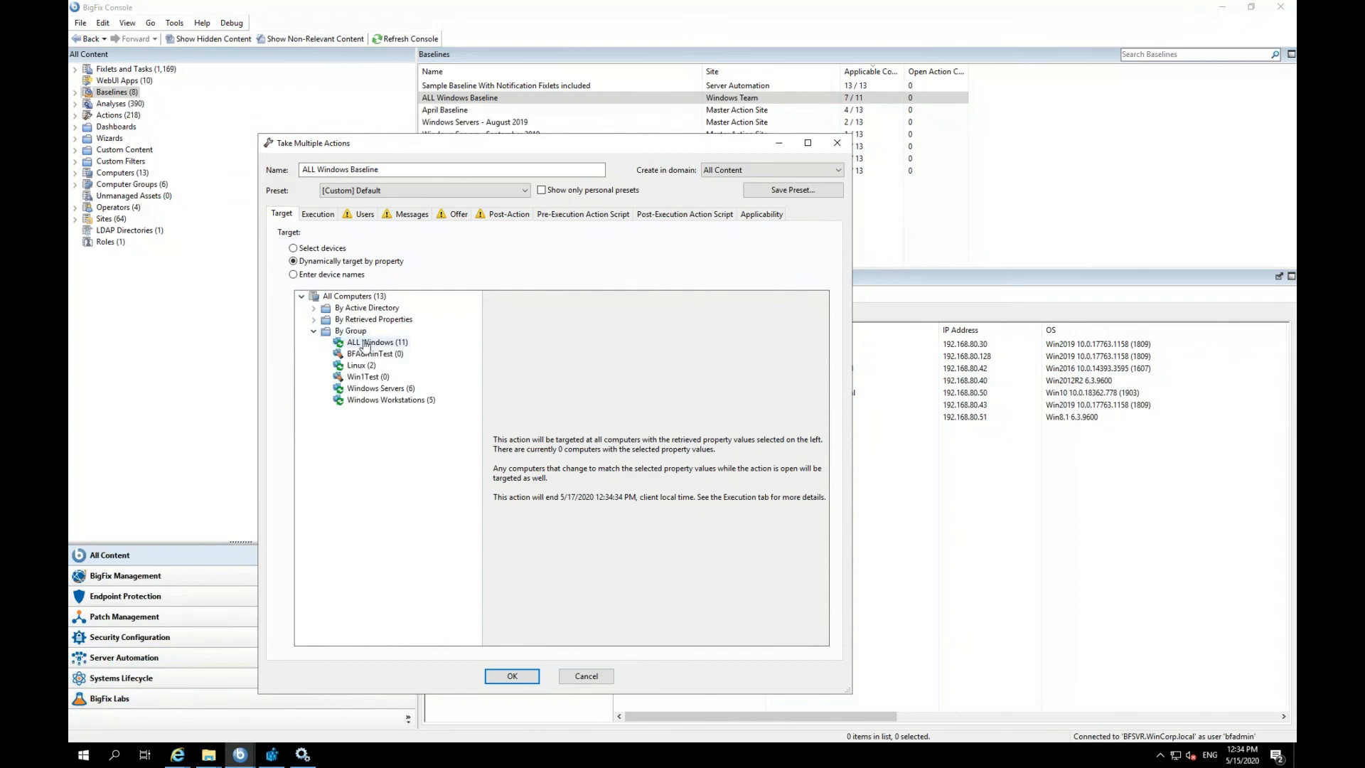
pyautogui.click(378, 342)
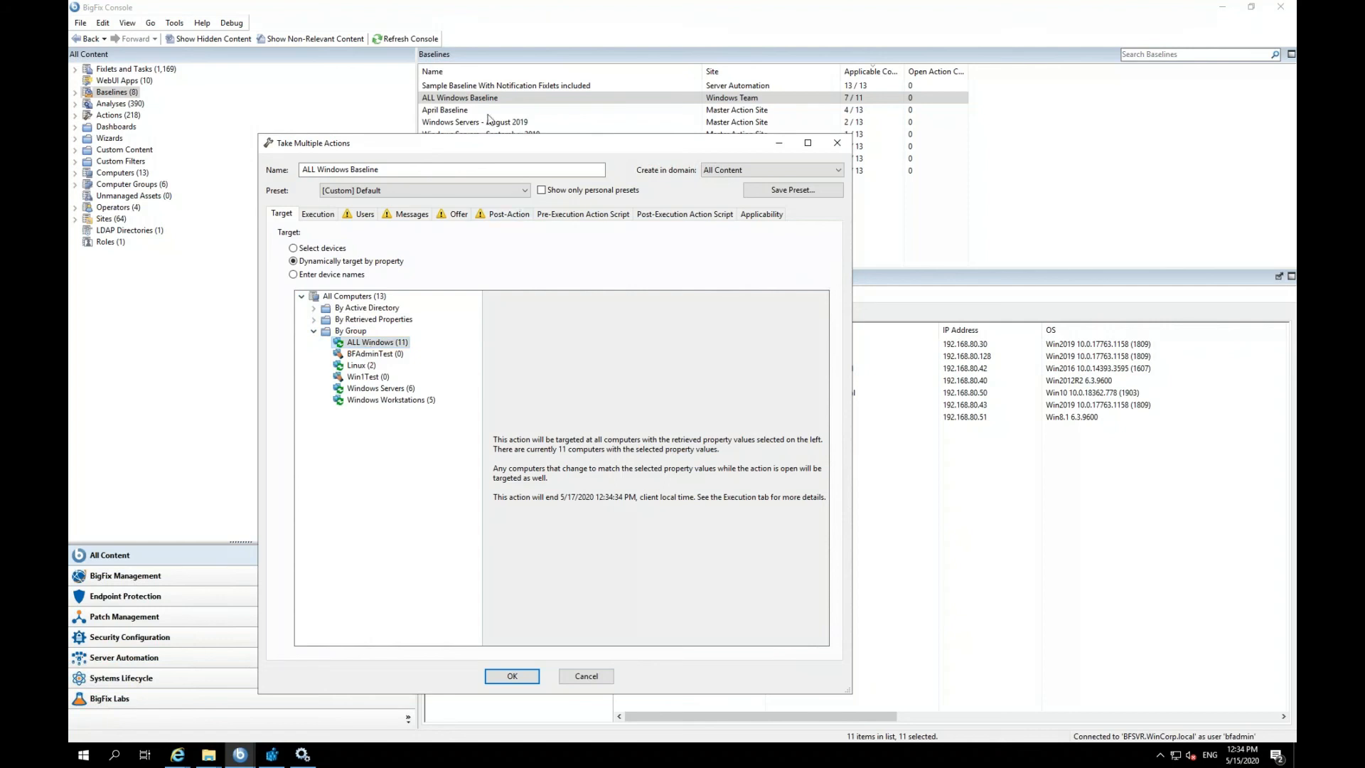
pyautogui.click(317, 213)
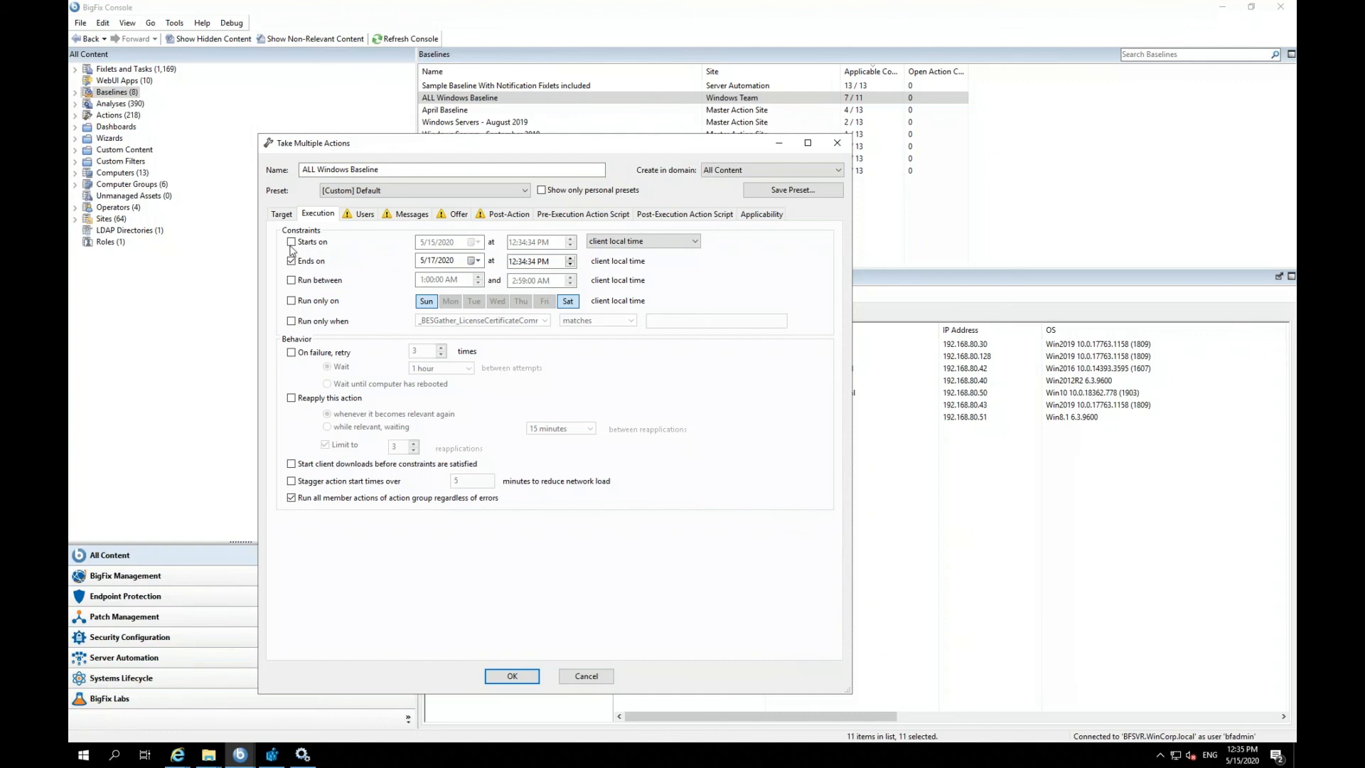
# Review the Execution constraints, keeping client local time as the schedule time zone.
pyautogui.click(292, 261)
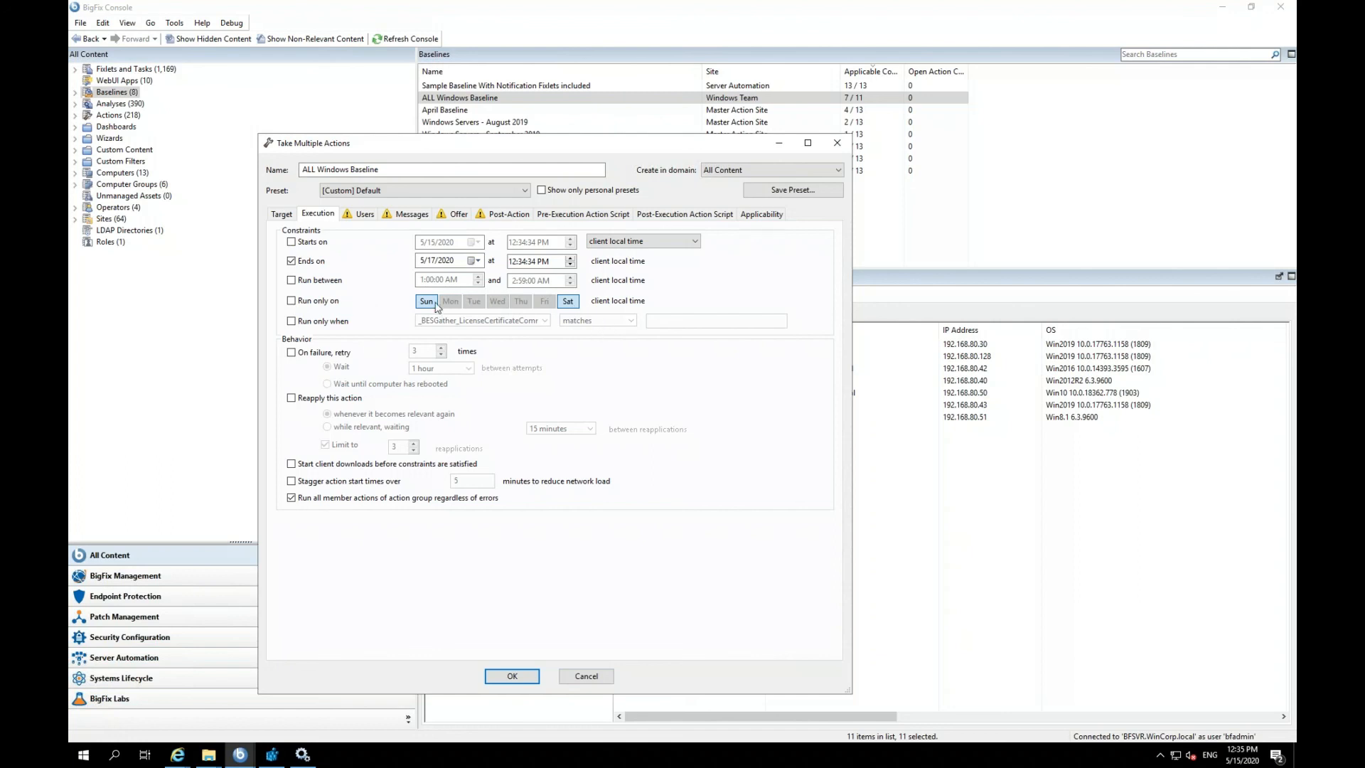
pyautogui.click(694, 242)
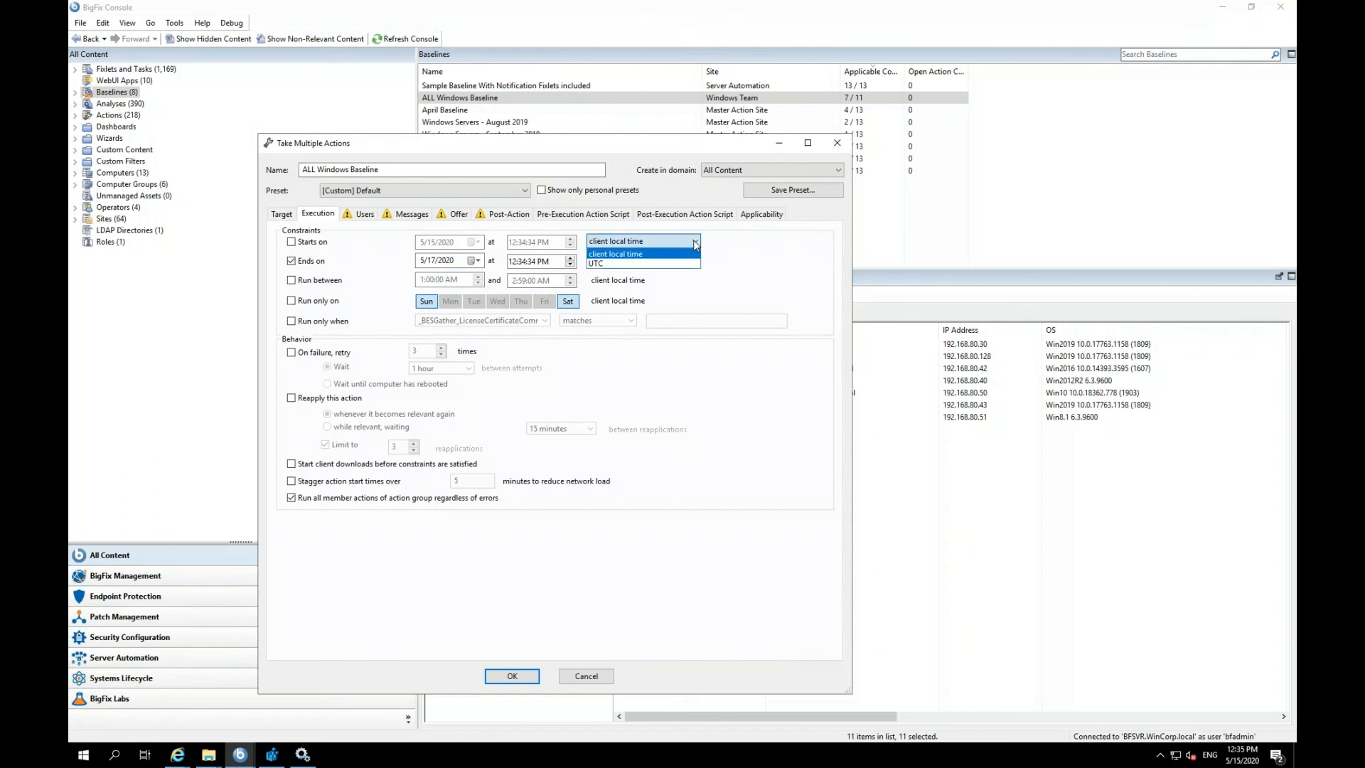
pyautogui.click(616, 254)
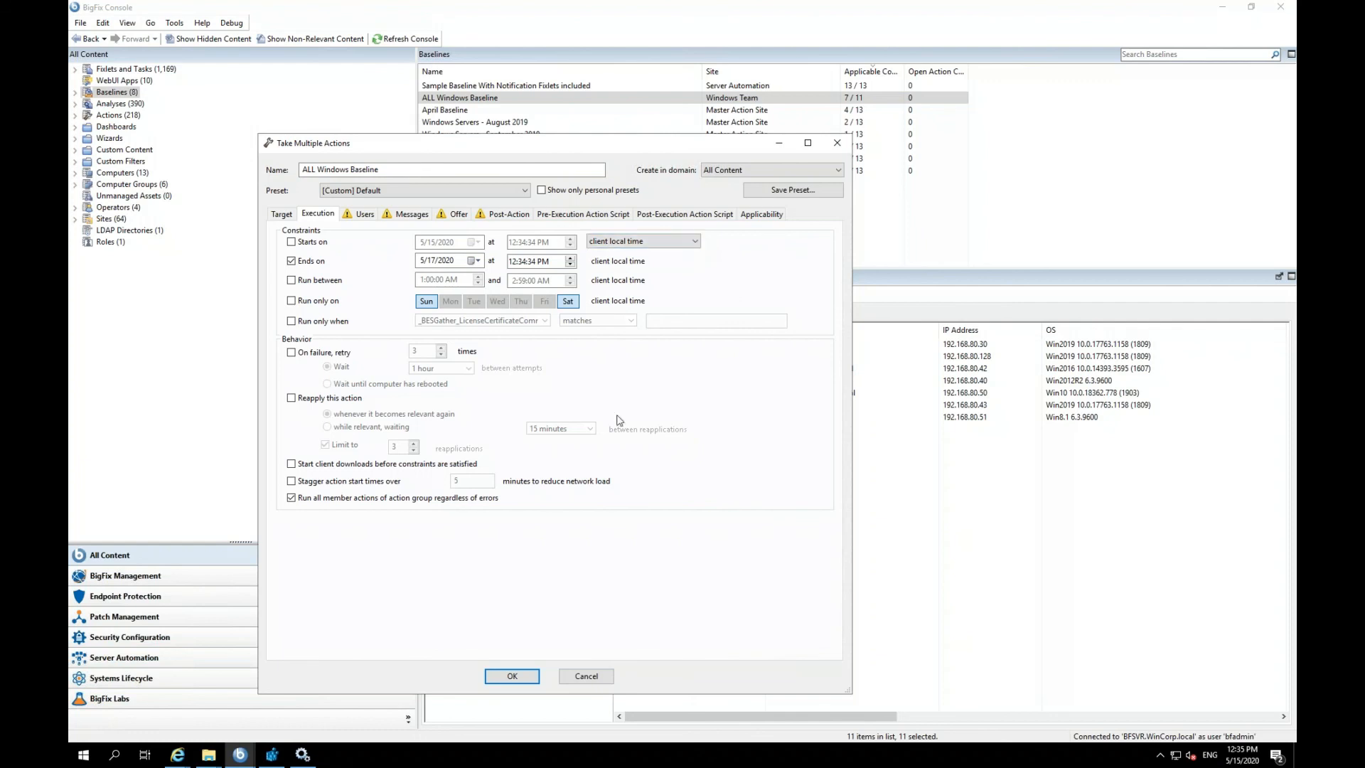
pyautogui.moveTo(324, 357)
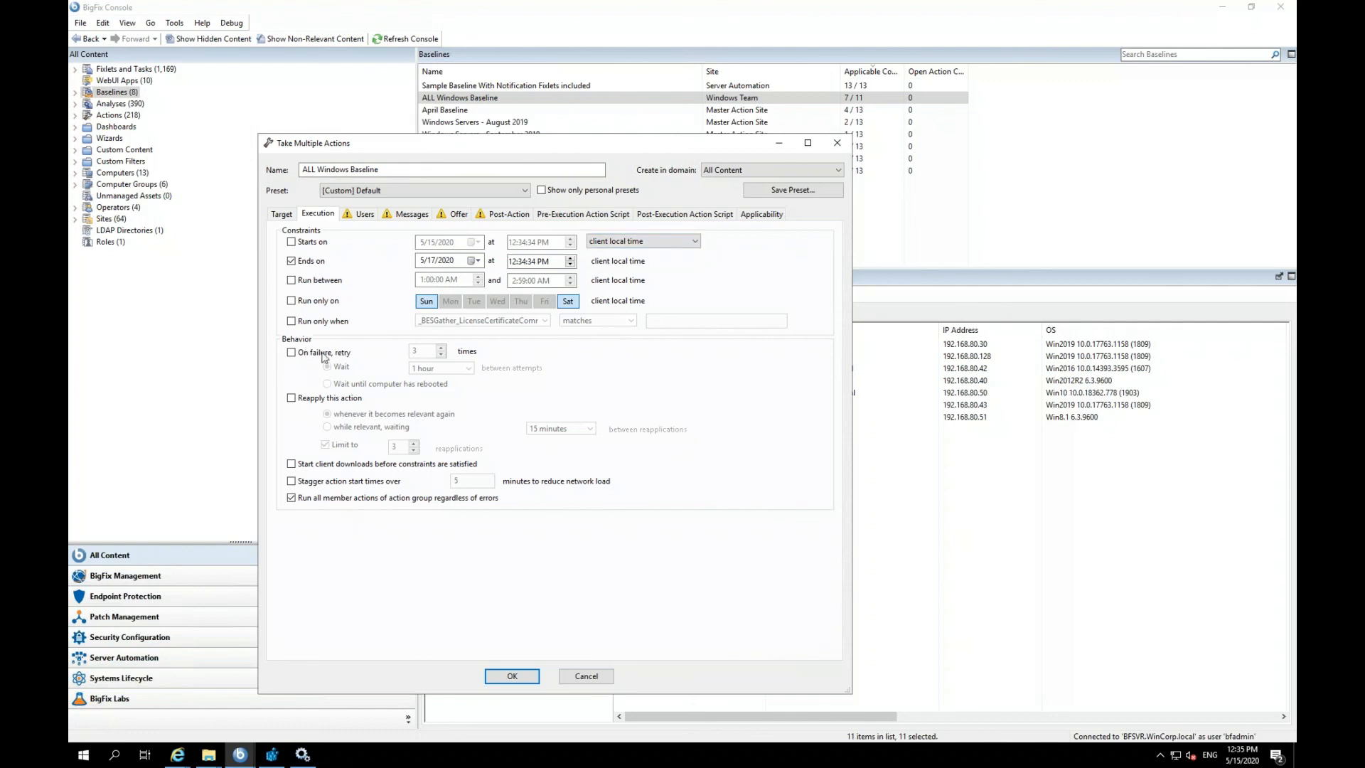
pyautogui.moveTo(318, 374)
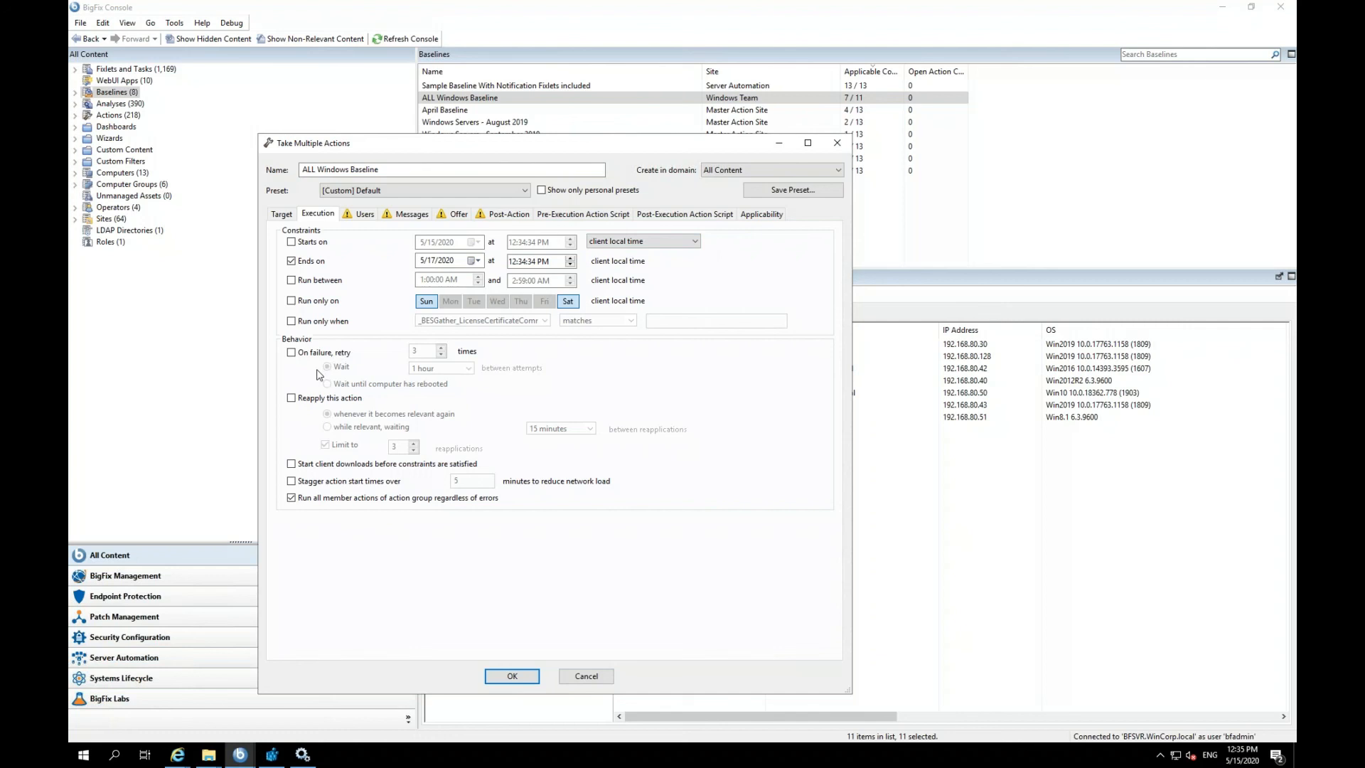
pyautogui.moveTo(296, 477)
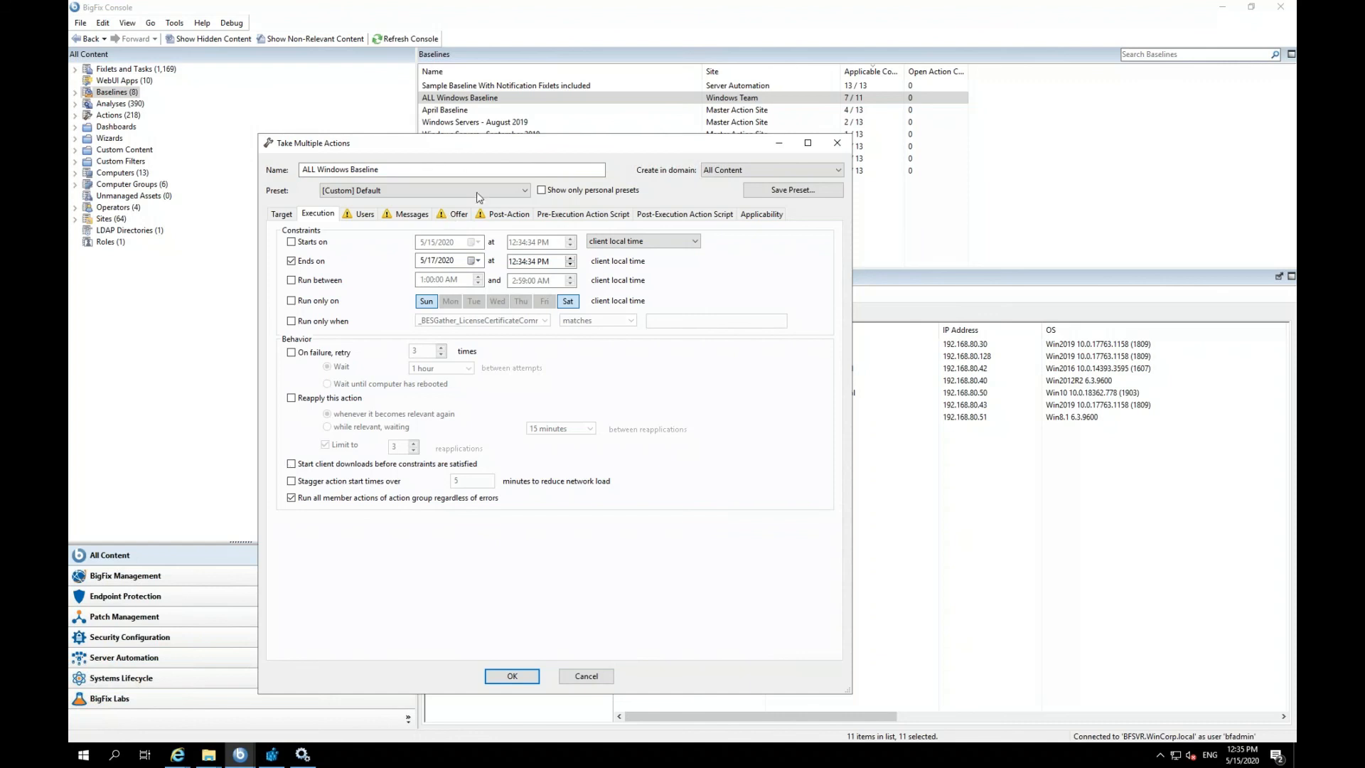
pyautogui.moveTo(518, 521)
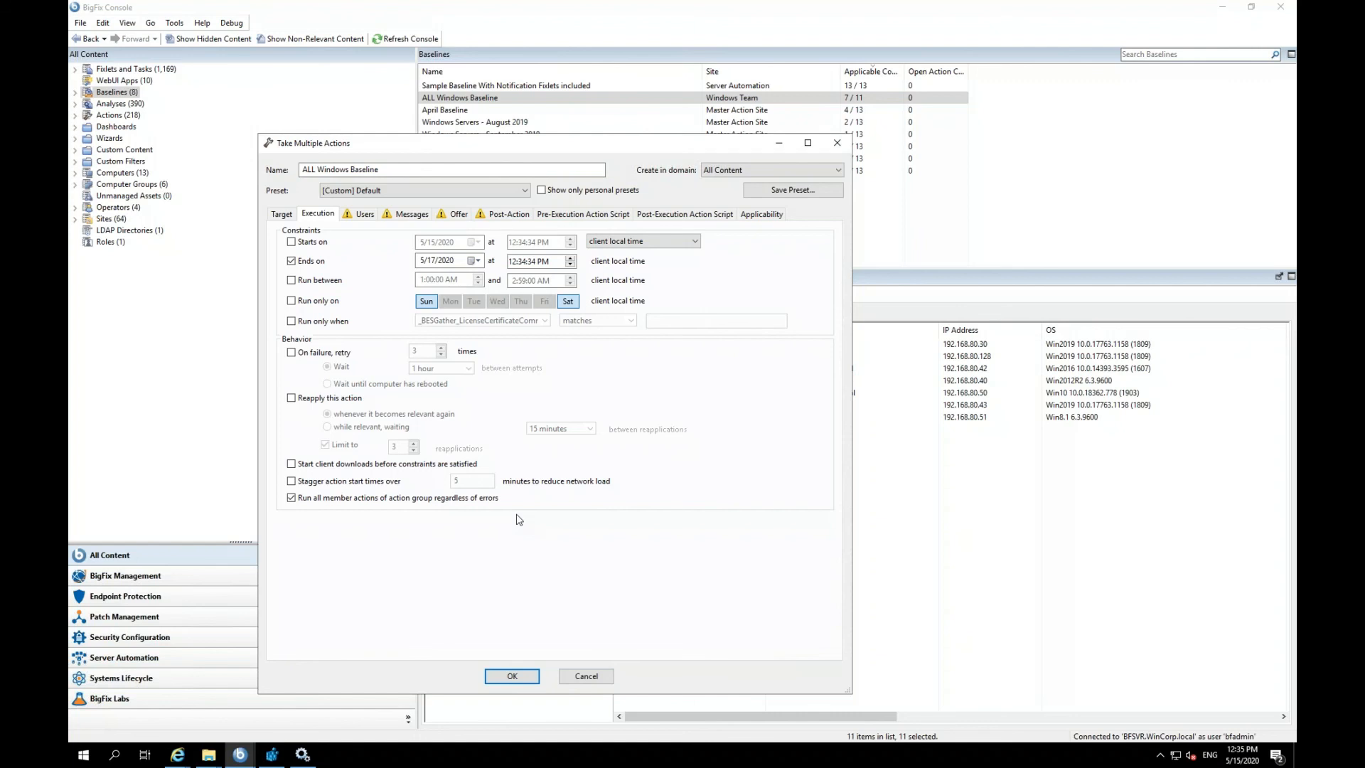
pyautogui.moveTo(344, 246)
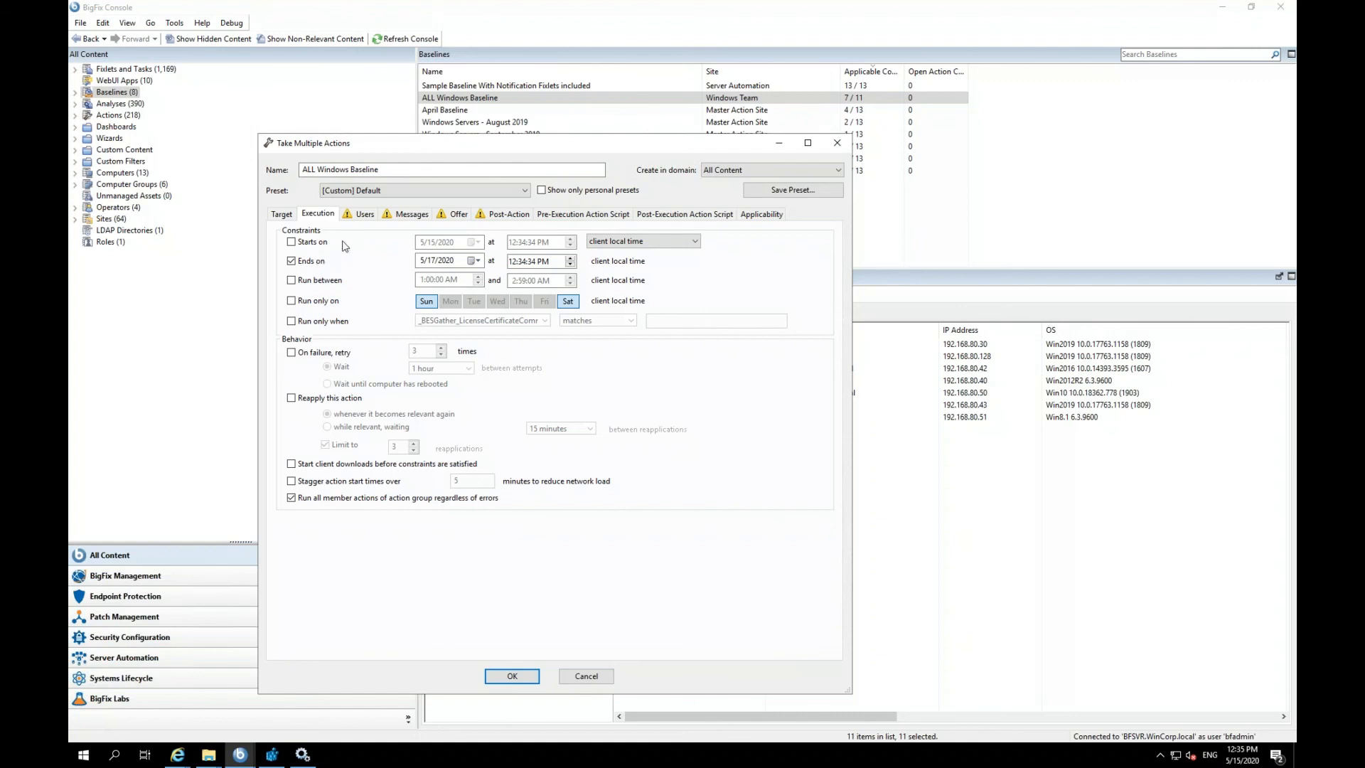
pyautogui.moveTo(721, 242)
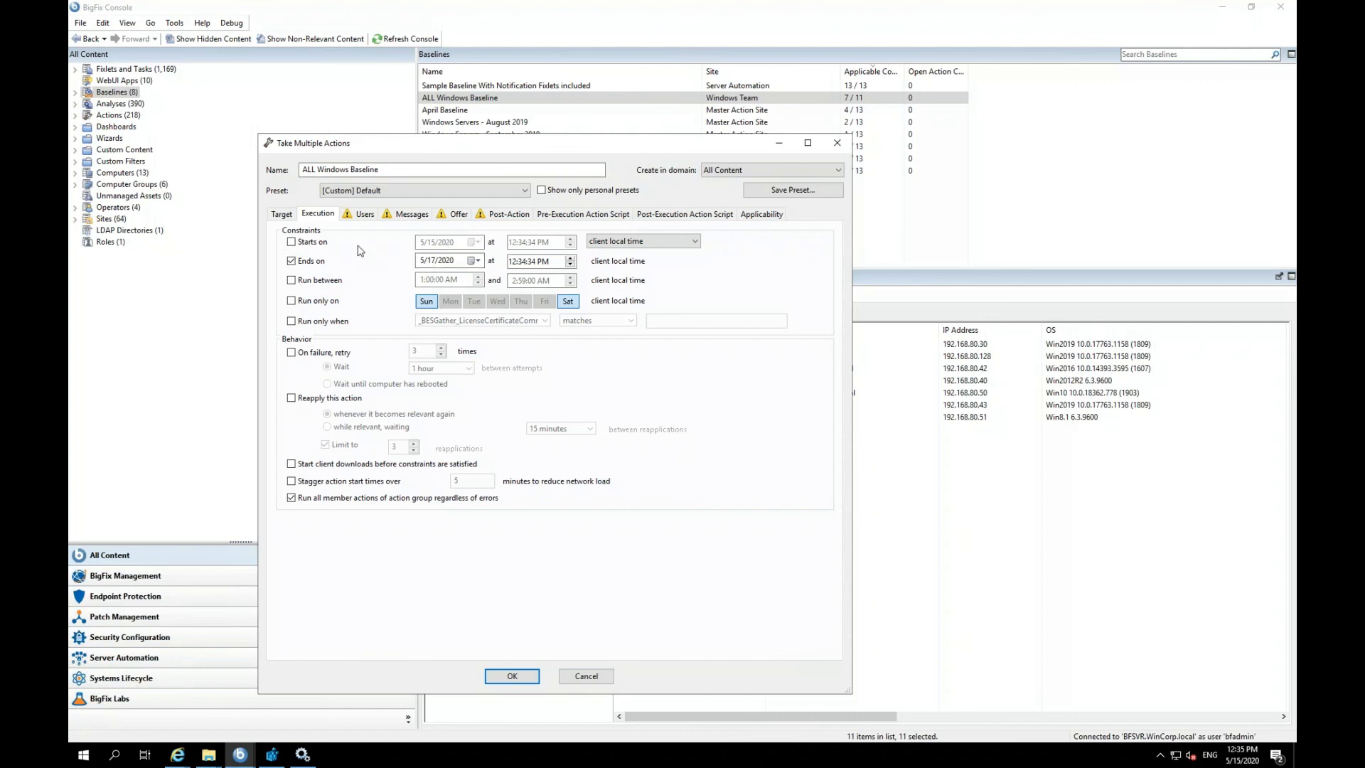
pyautogui.moveTo(365, 215)
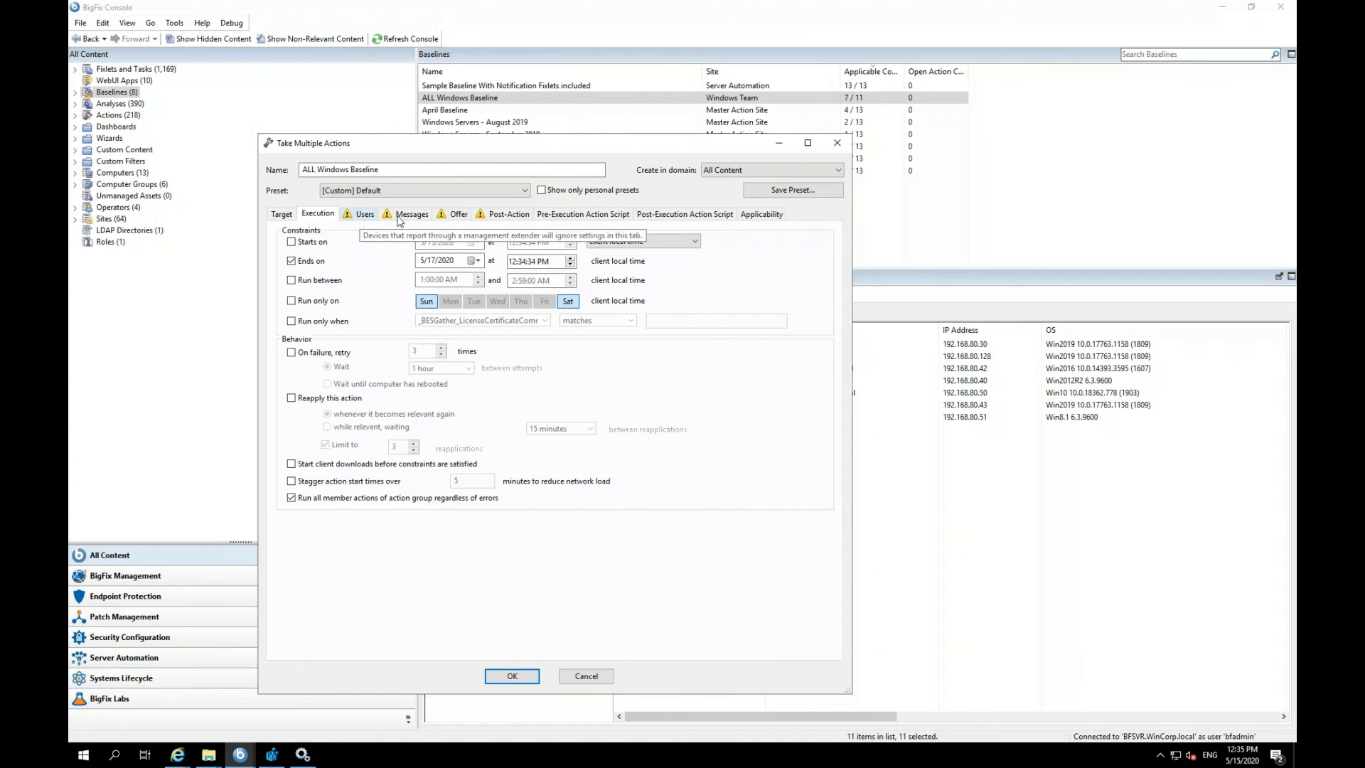
pyautogui.click(413, 214)
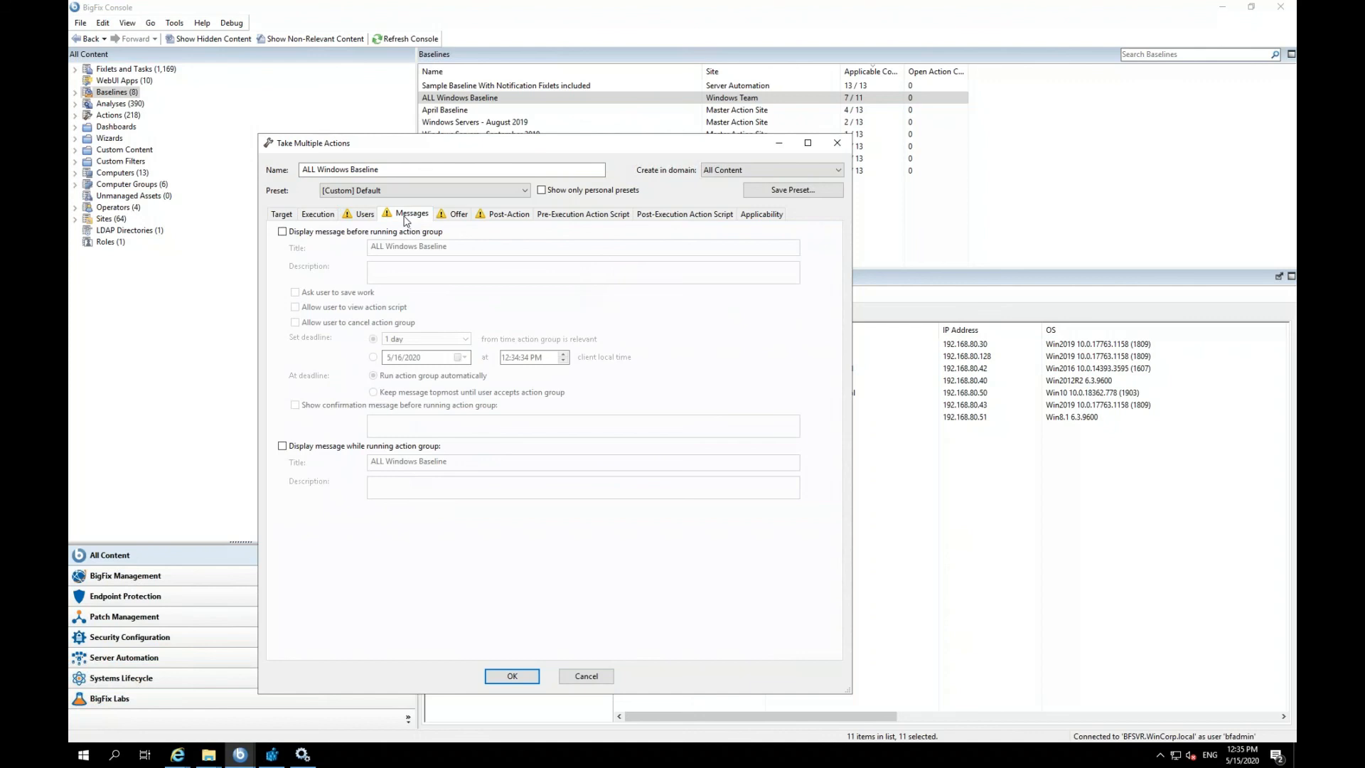
# Set Post-Action to restart after the action group completes with a 1-day deadline, then cancel the action.
pyautogui.click(509, 214)
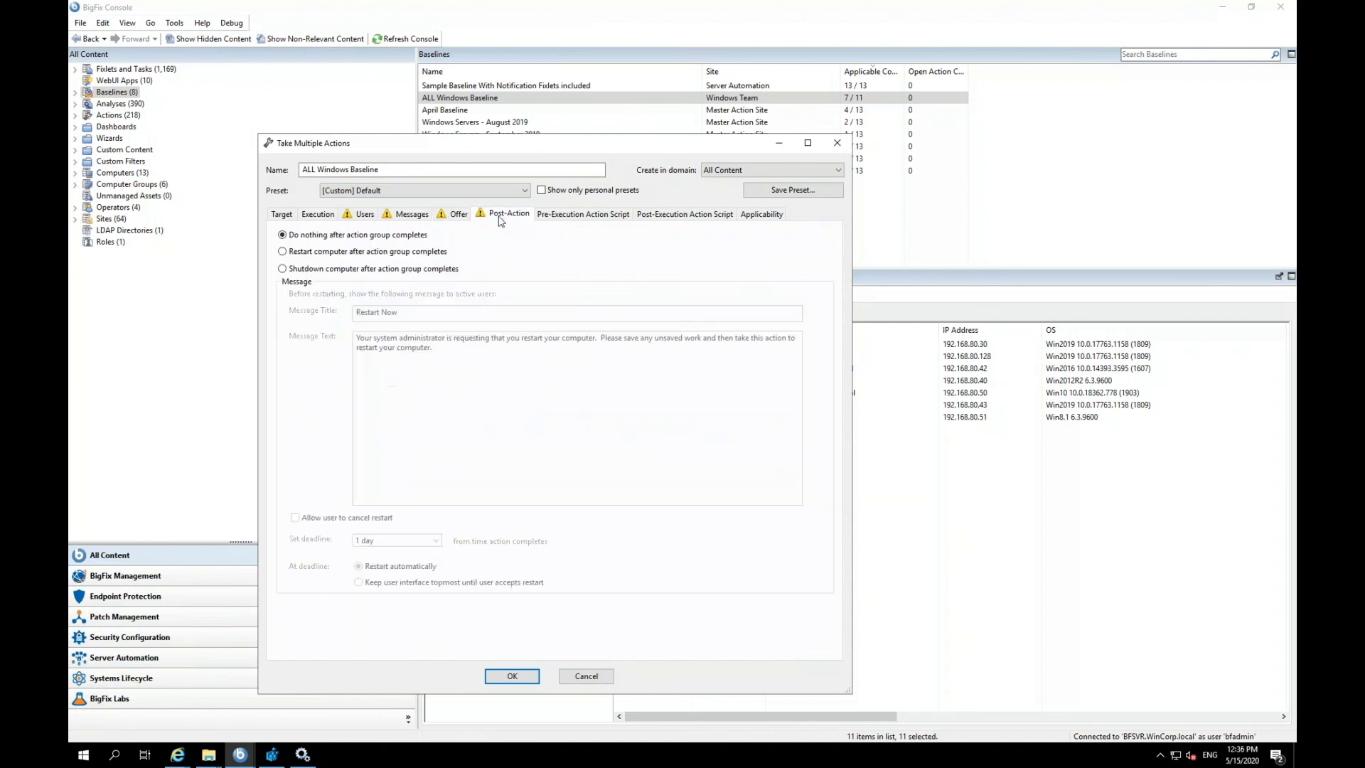
pyautogui.click(281, 250)
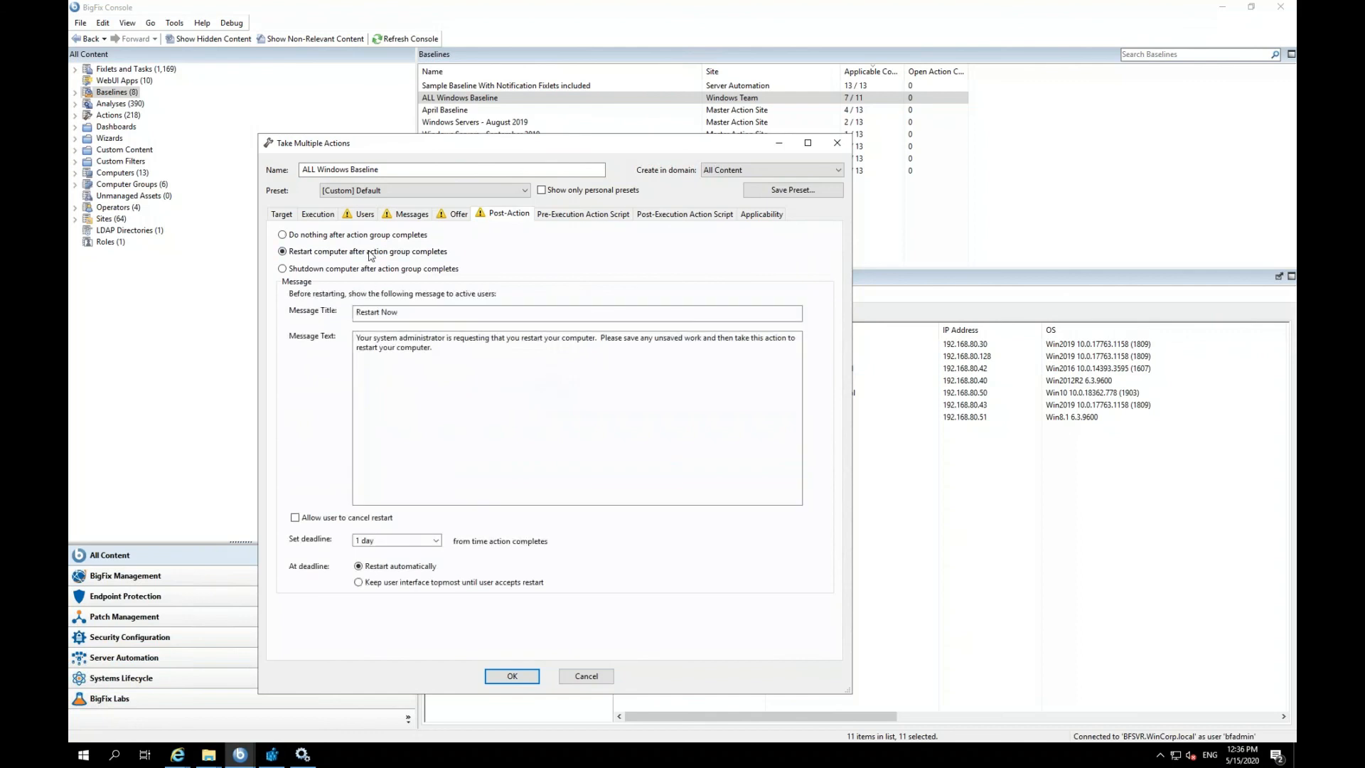
pyautogui.moveTo(706, 568)
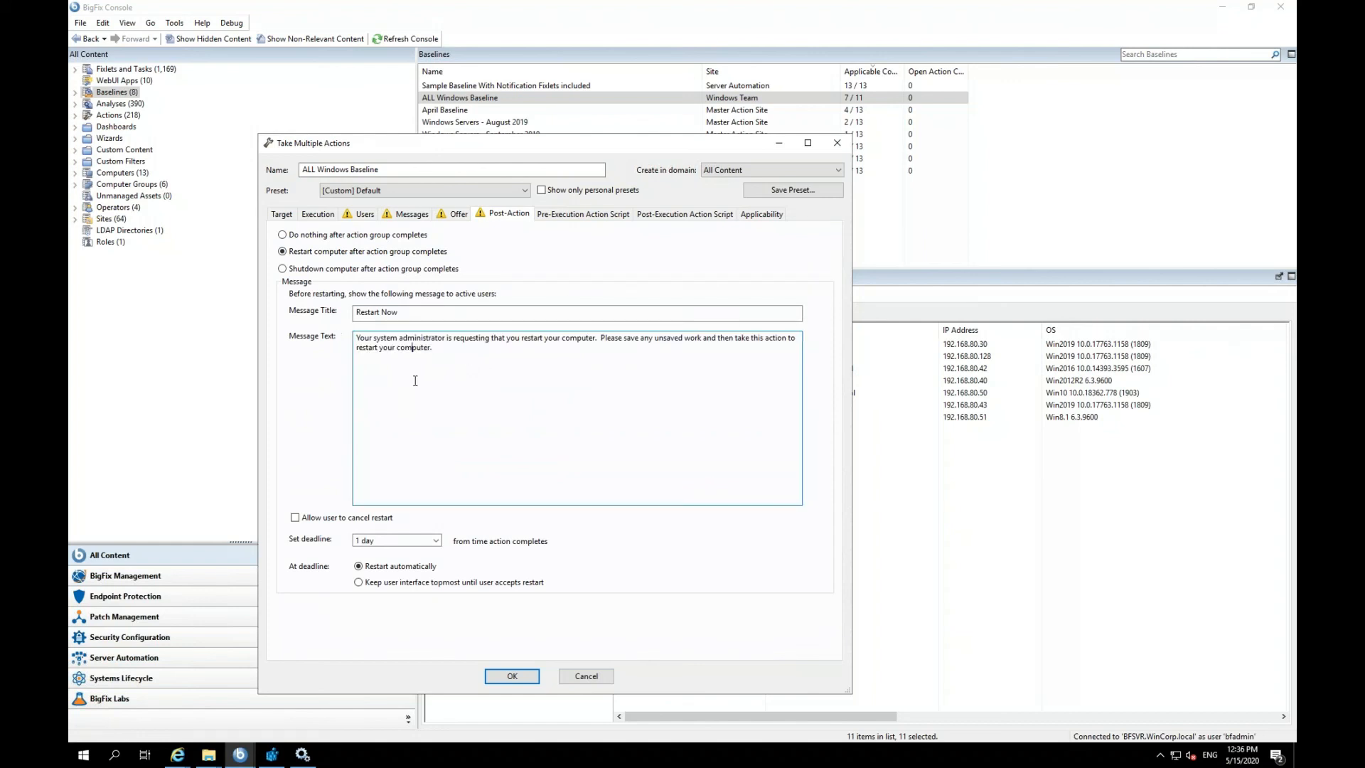
pyautogui.click(436, 541)
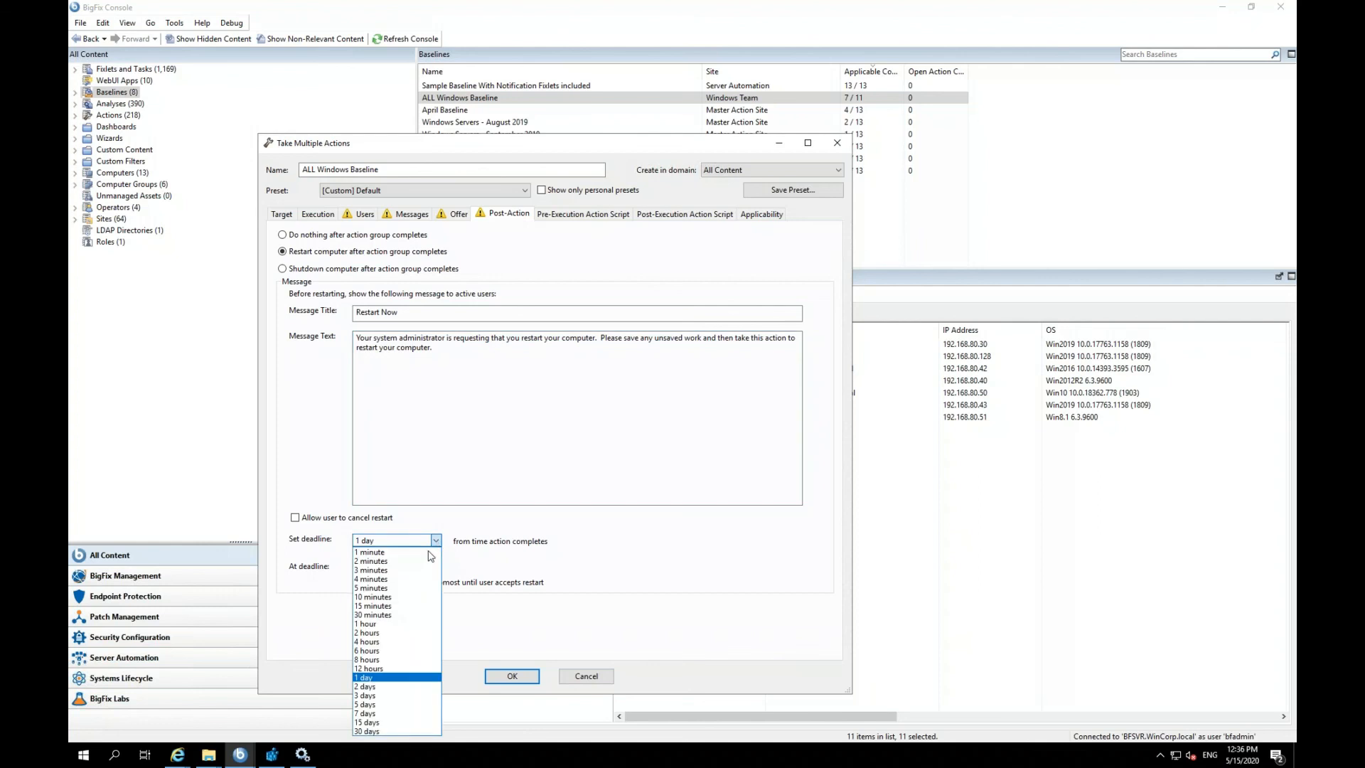
pyautogui.moveTo(397, 552)
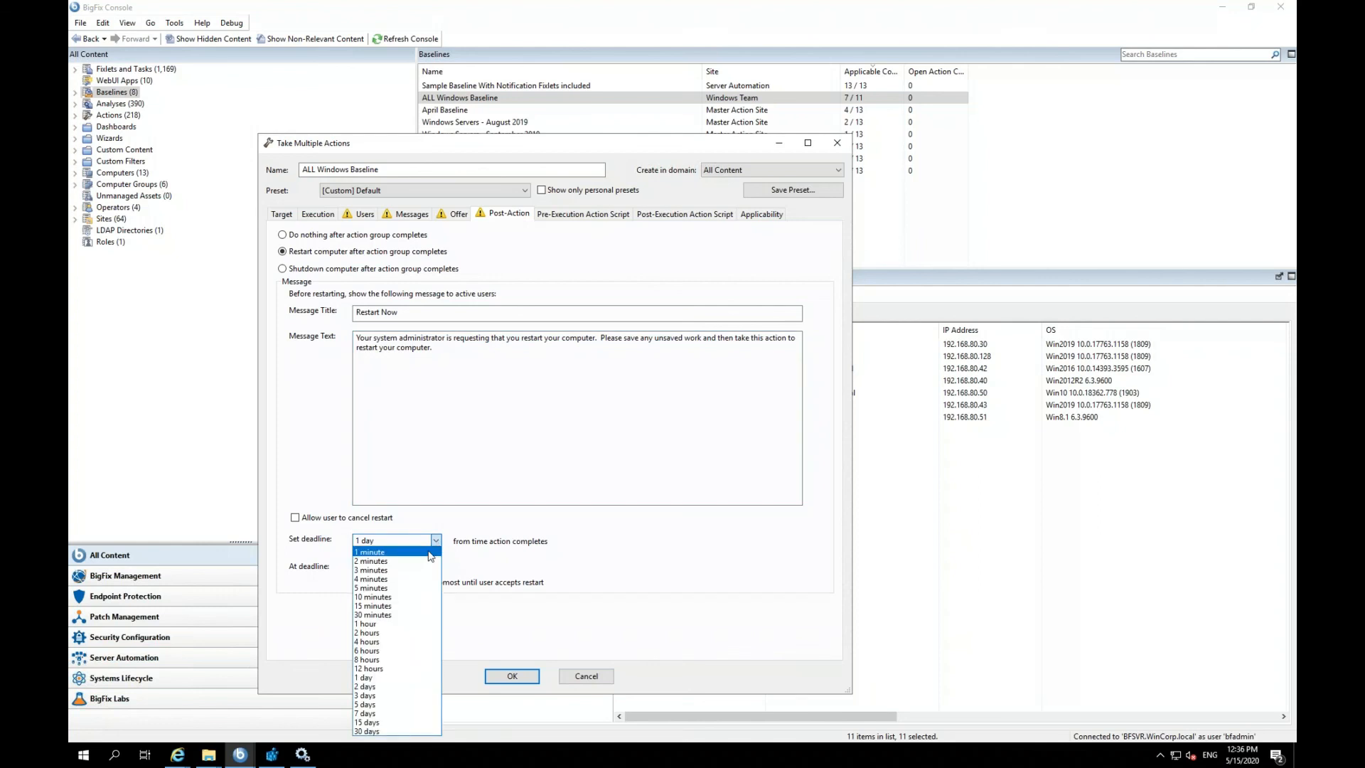
pyautogui.moveTo(685, 599)
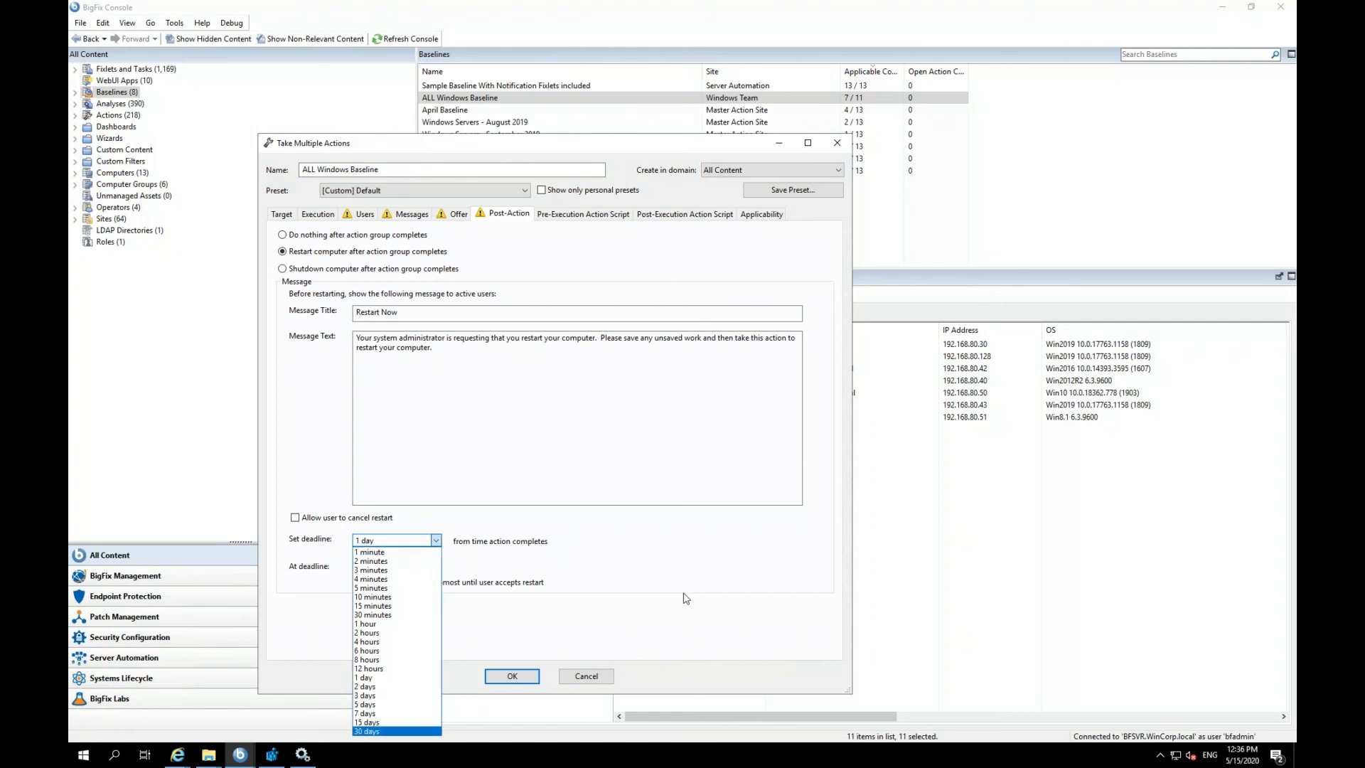
pyautogui.click(363, 677)
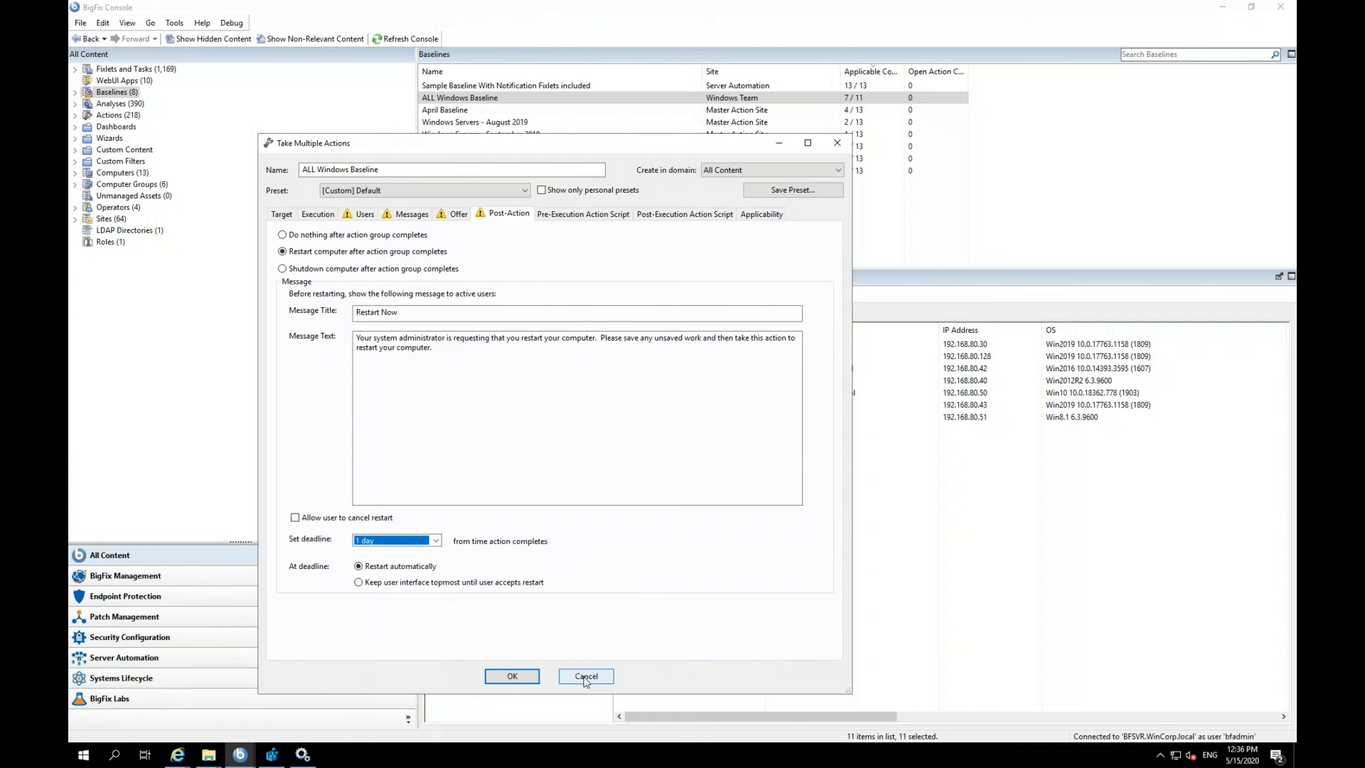
pyautogui.click(584, 677)
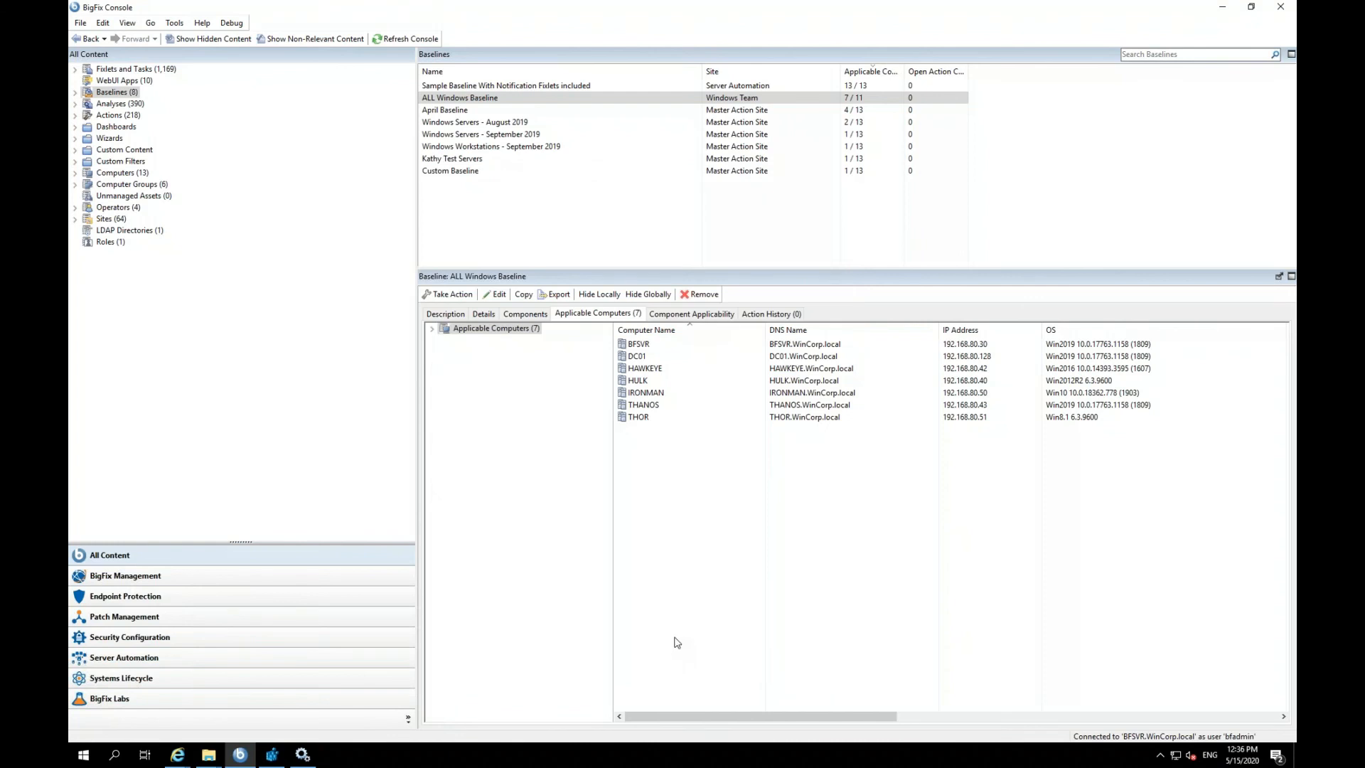